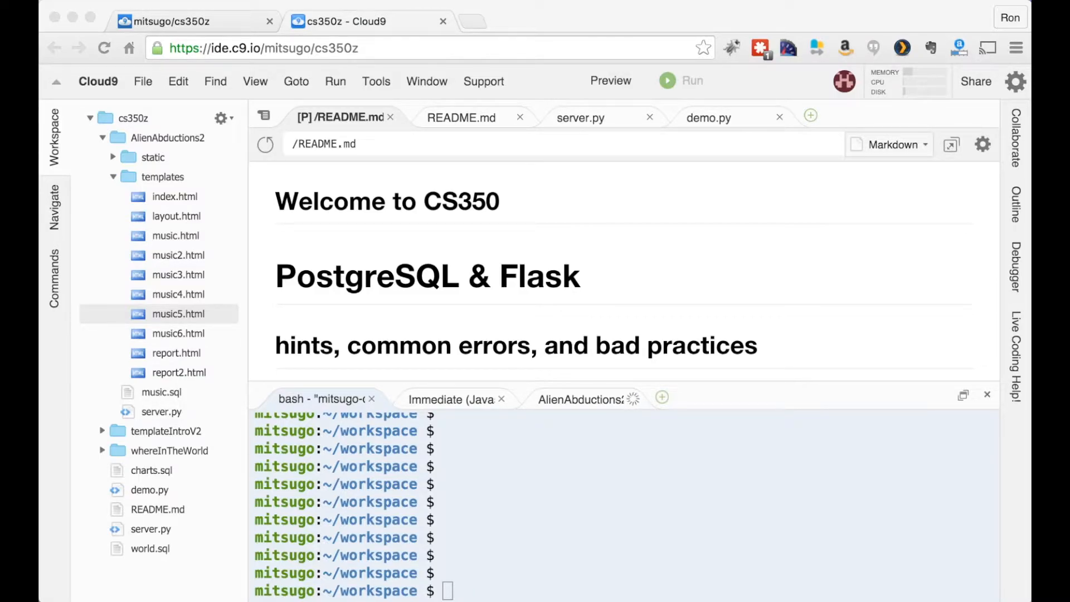
mouse_move(942, 411)
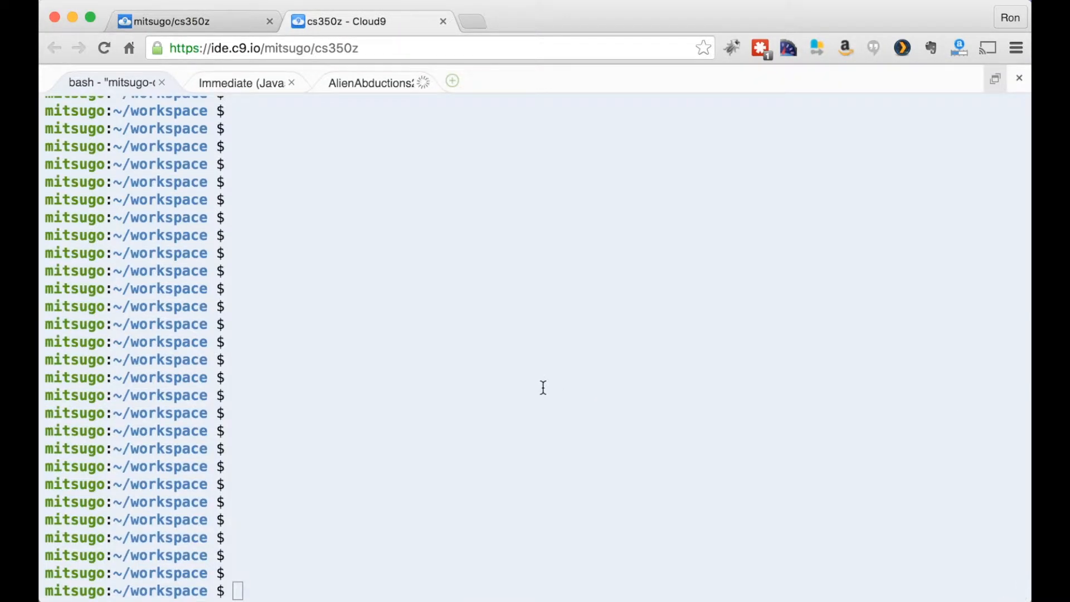
Step: Start the Python interpreter and define friend = 'Ann' and loc = 'Boston'
type("python")
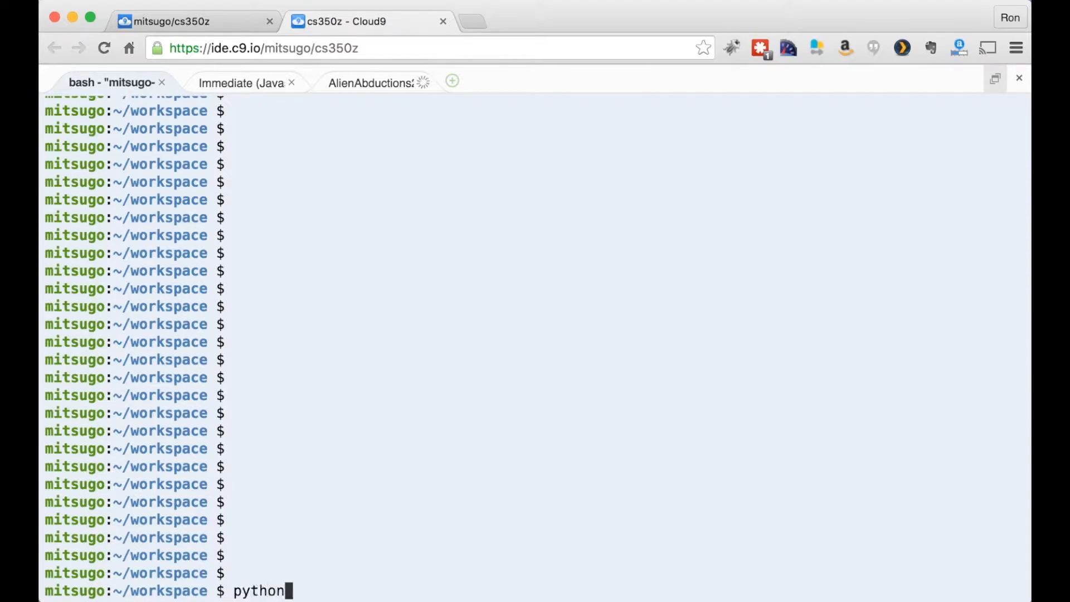
key("Return")
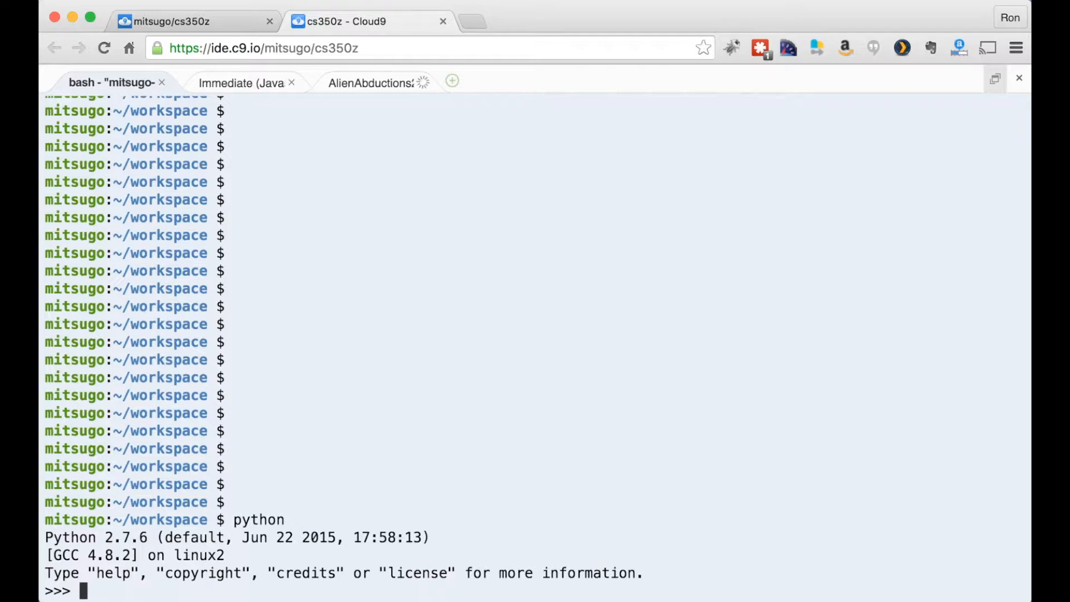
type("fr")
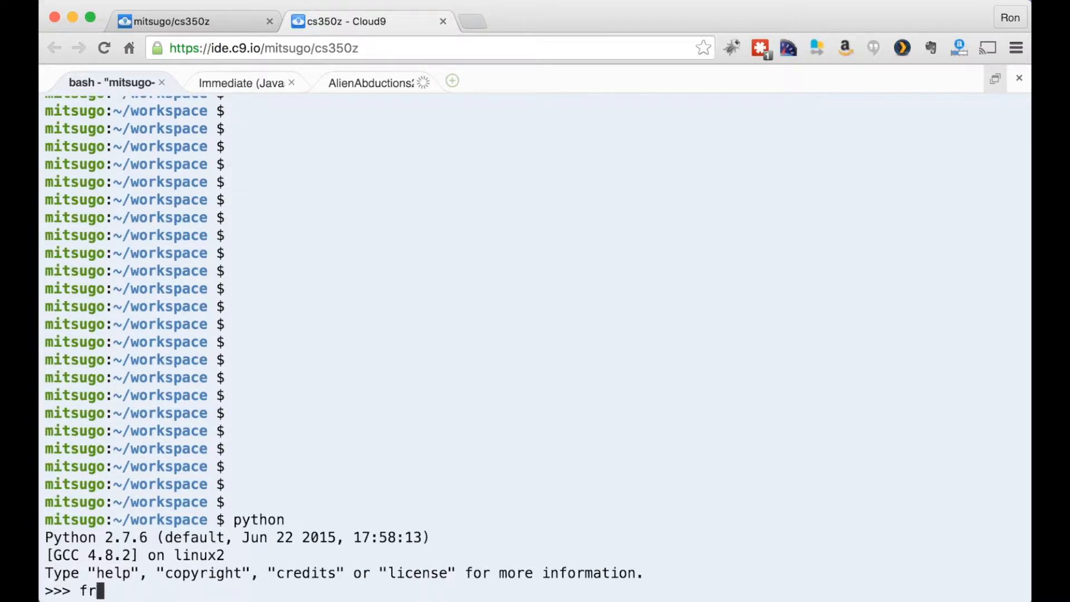
type("iend")
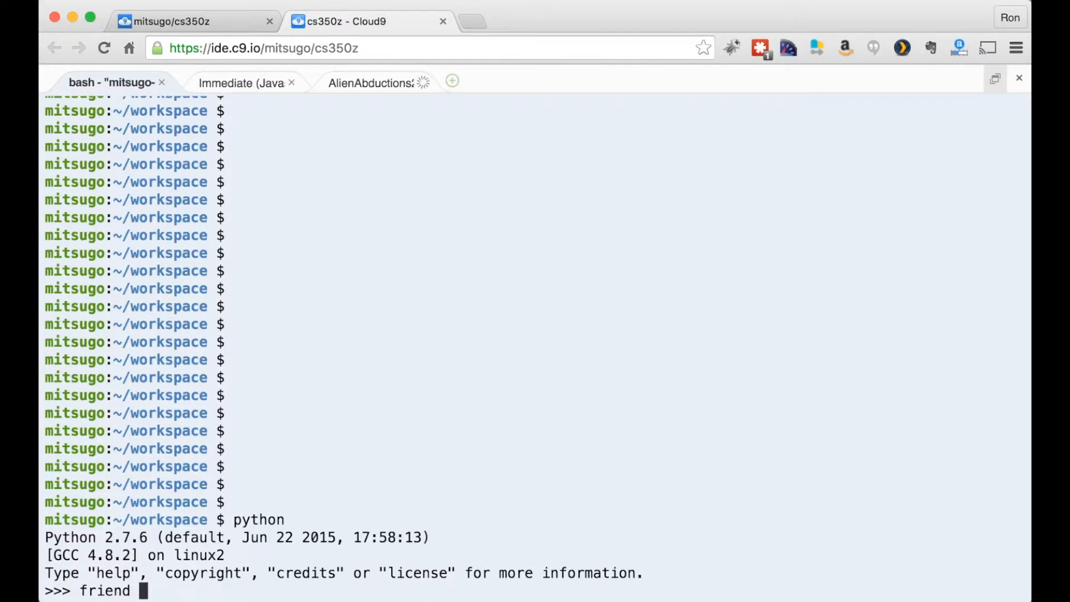
type("= 'Ann")
type("loc")
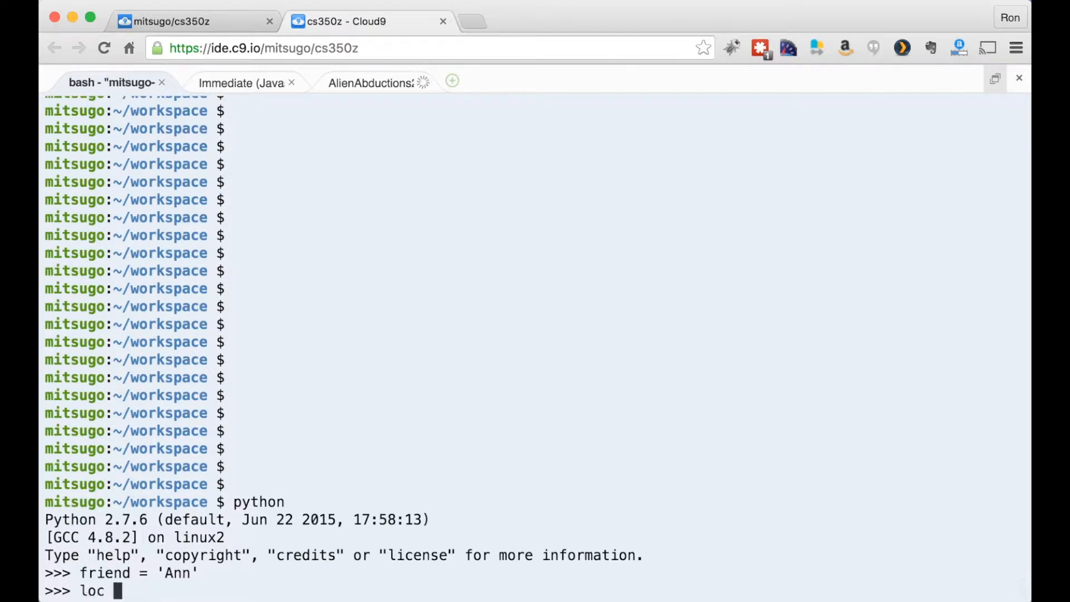
type("= 'Boston'")
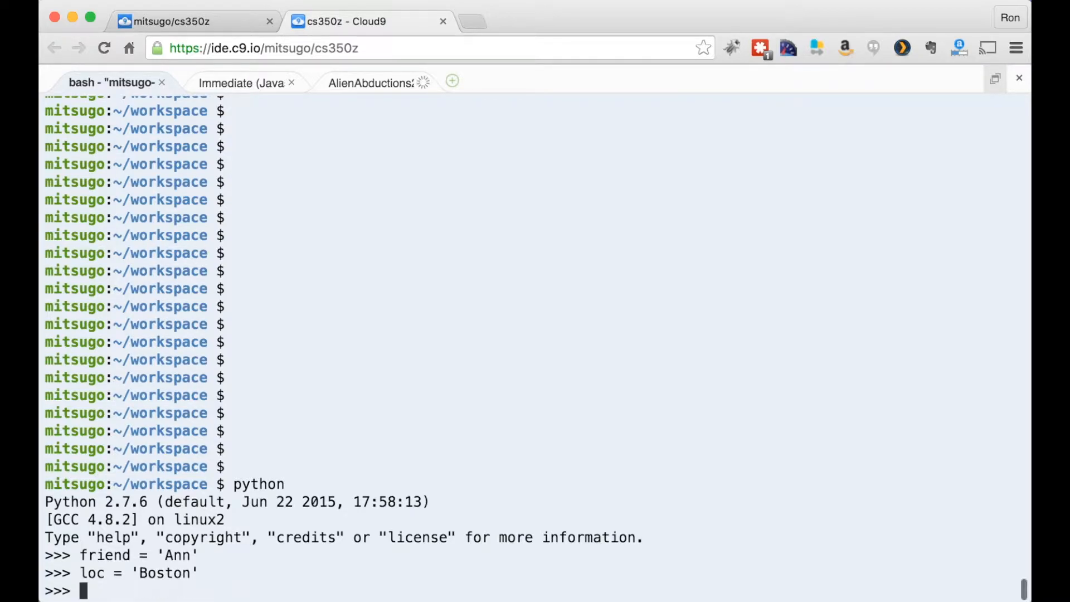
Step: Assign a = '%s lives in %s' % (friend, loc) so it reads 'Ann lives in Boston'
type("a =")
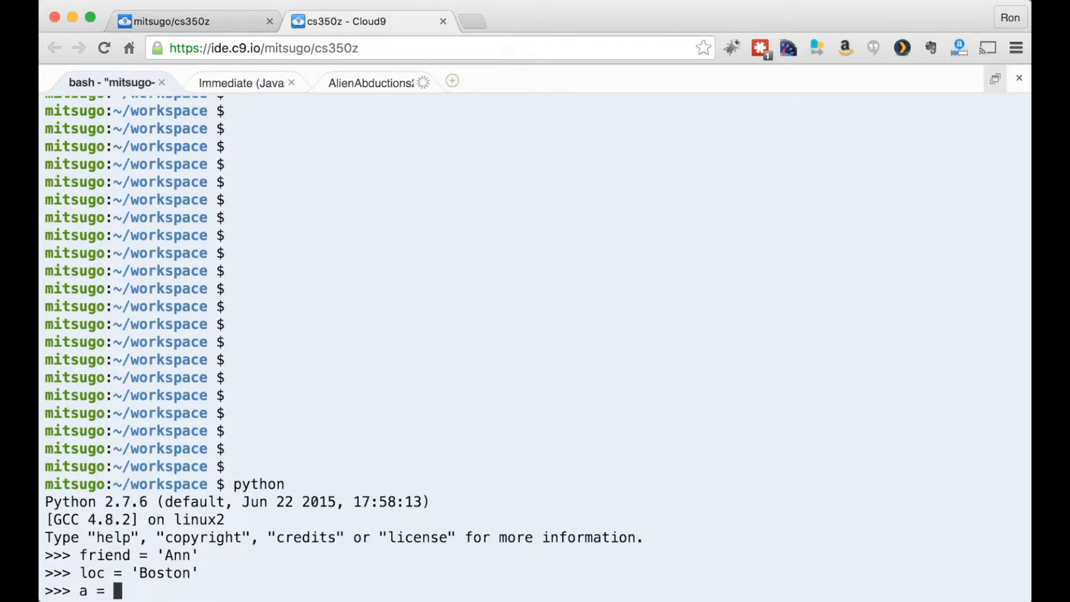
type("'%")
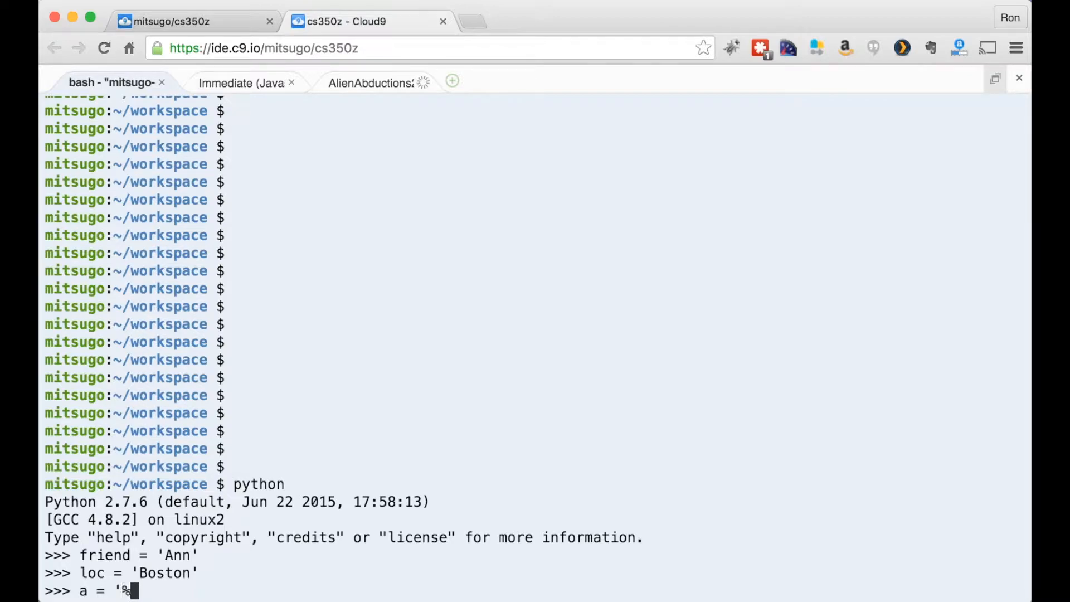
type("s")
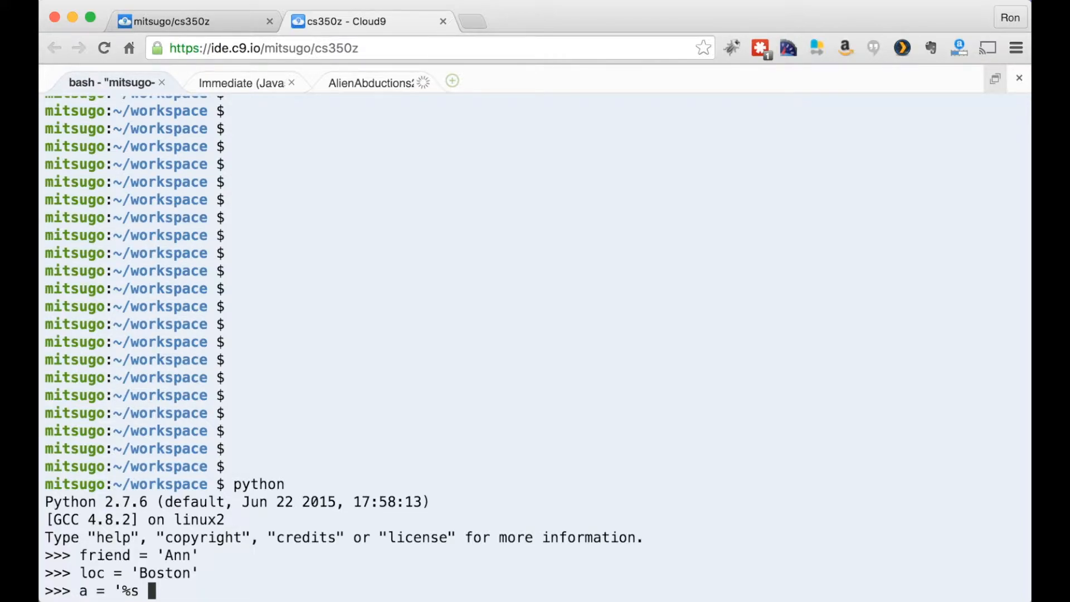
type("livesi")
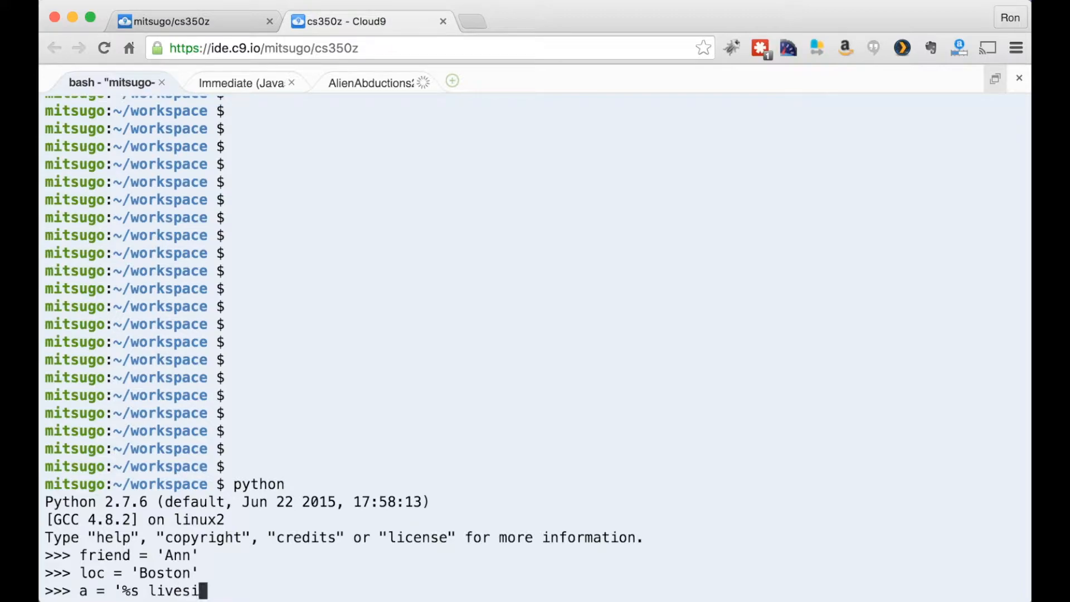
type("in %")
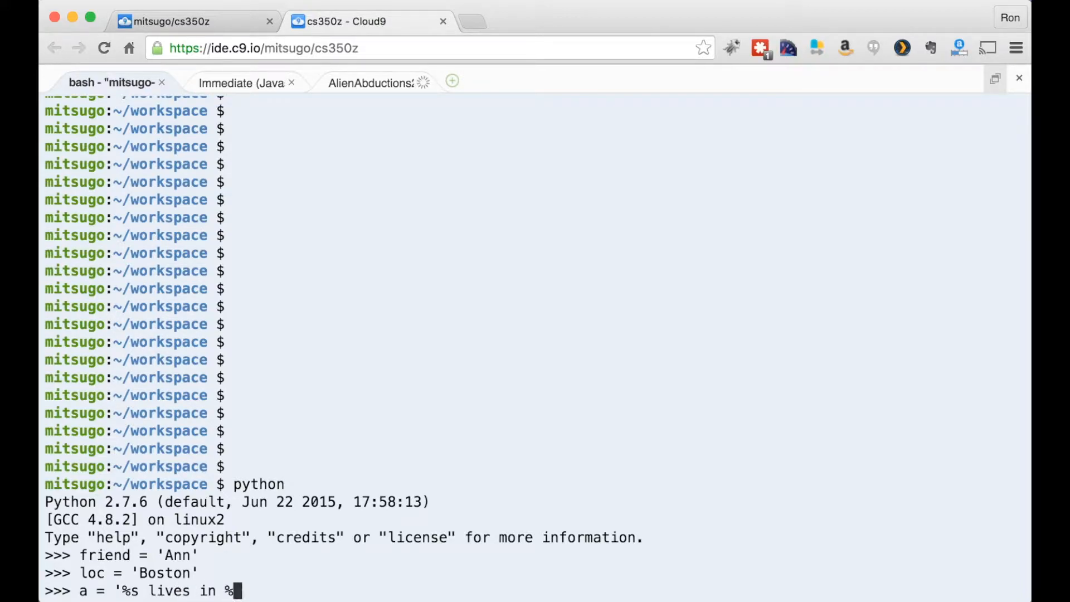
type("s'")
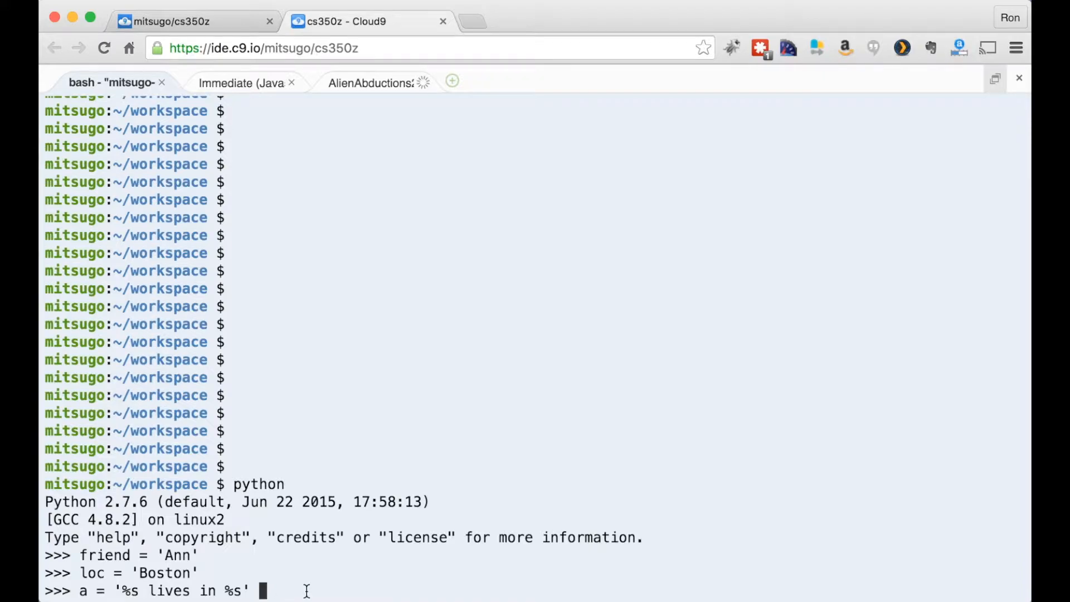
type("%")
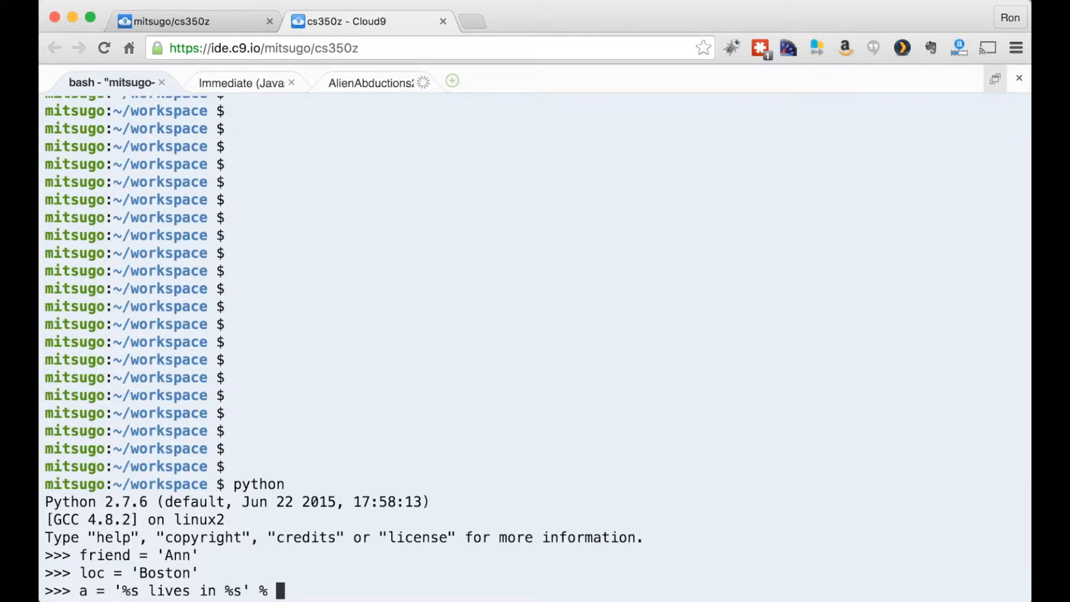
type("(")
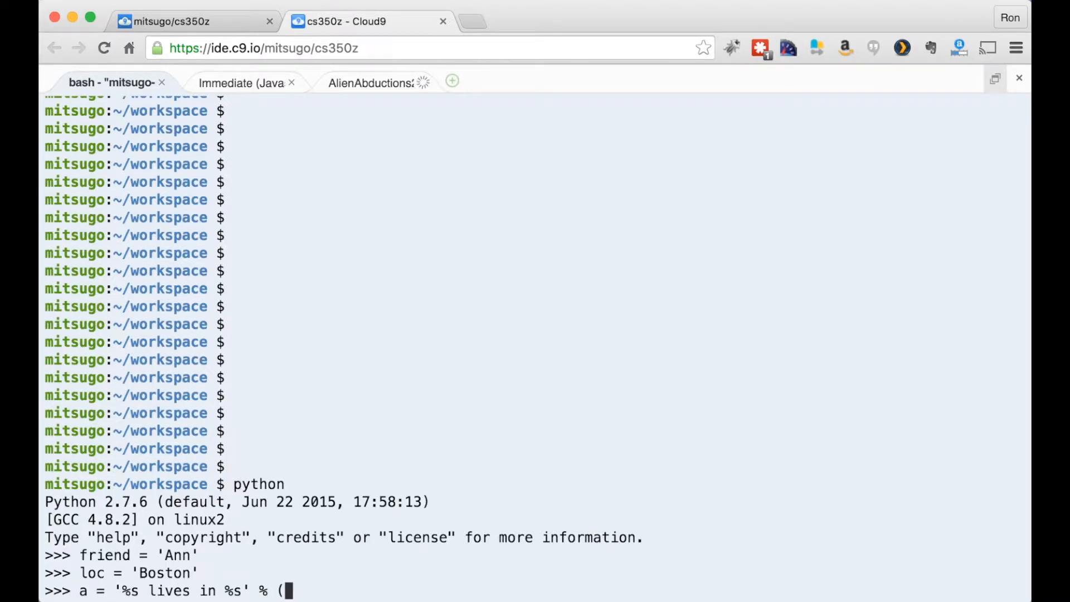
type("friend, loc")
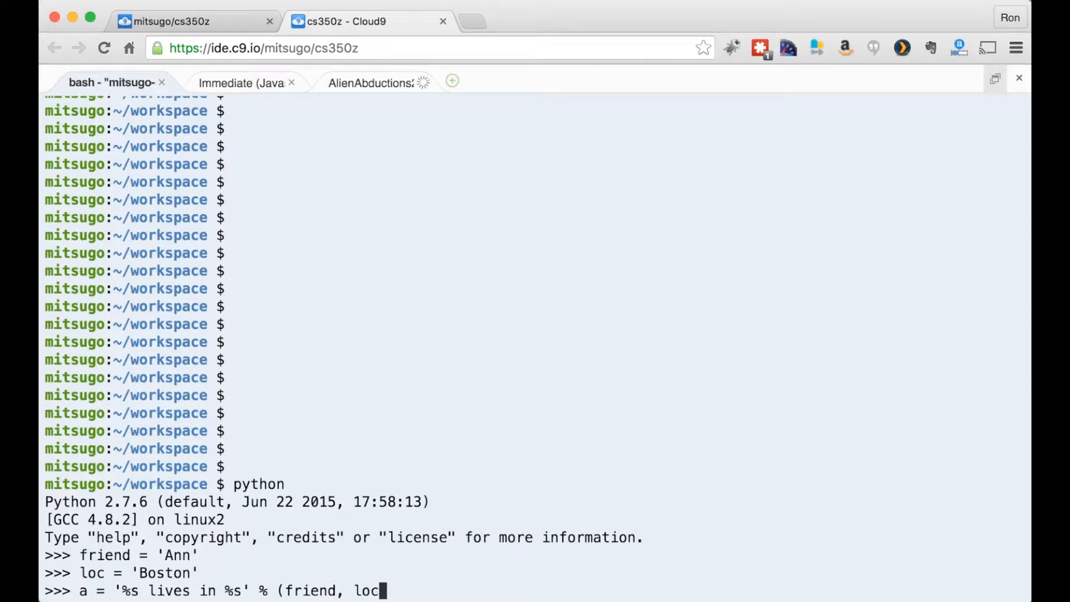
key("Return")
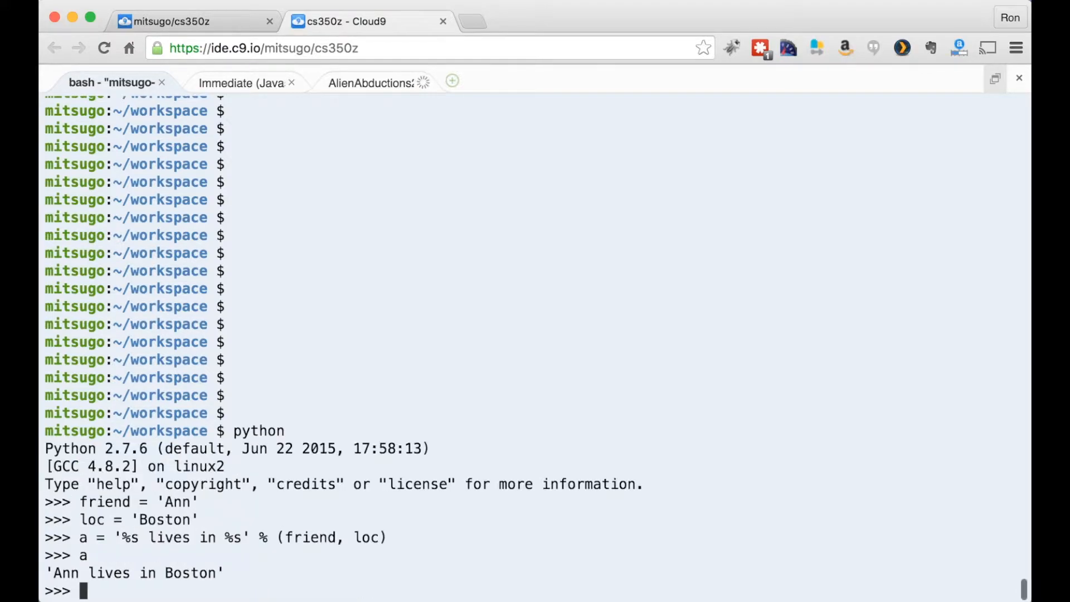
Step: Evaluate a, then redo the substitution with 'DC' as the location to get 'Ann lives in DC'
type("a = '%s lives in %s' % (friend,")
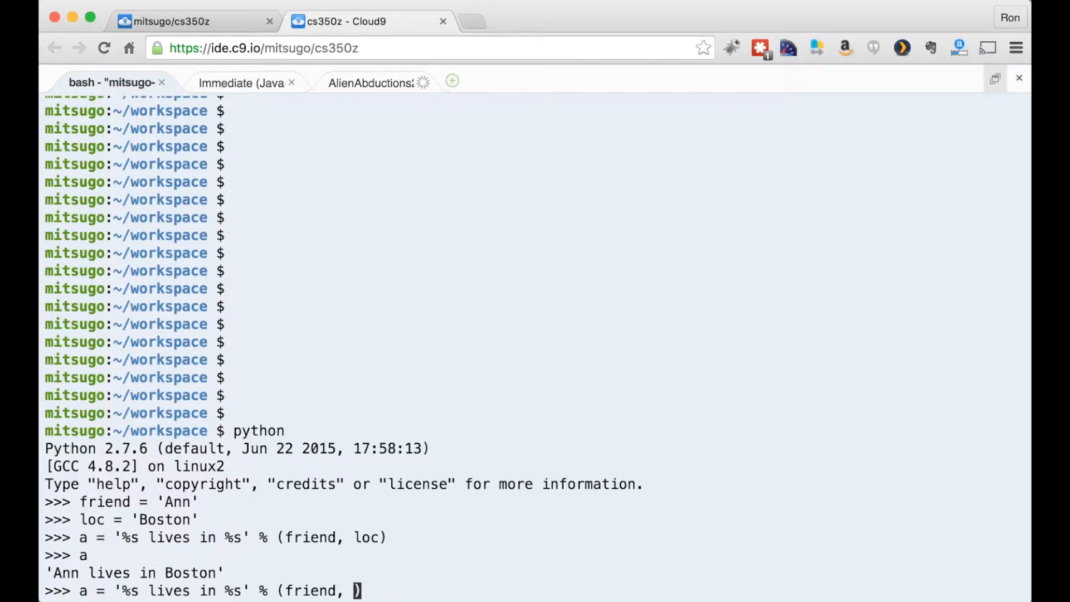
type("'DC")
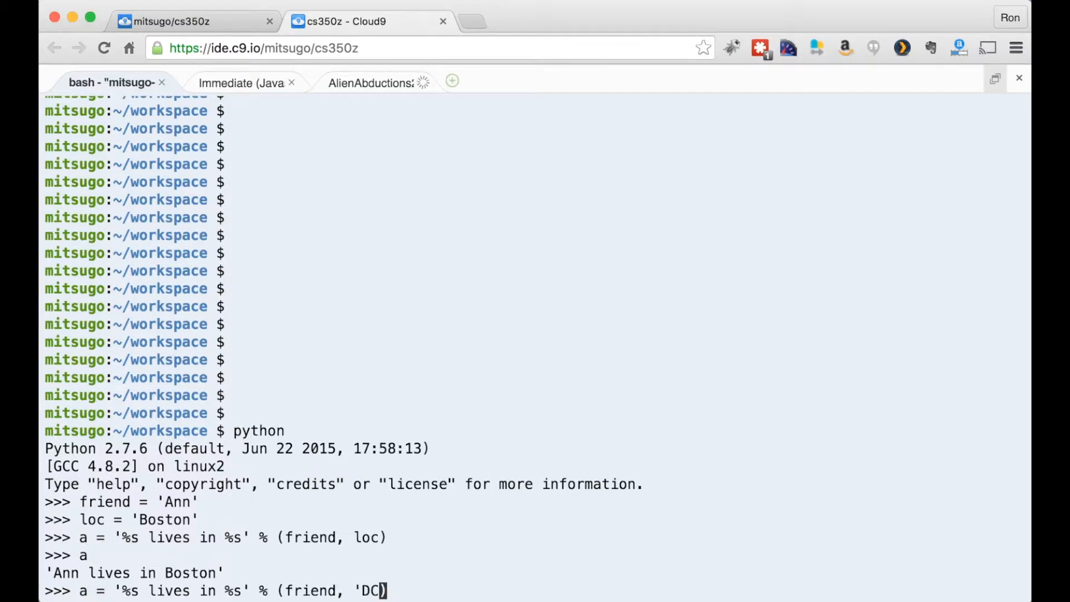
type("'")
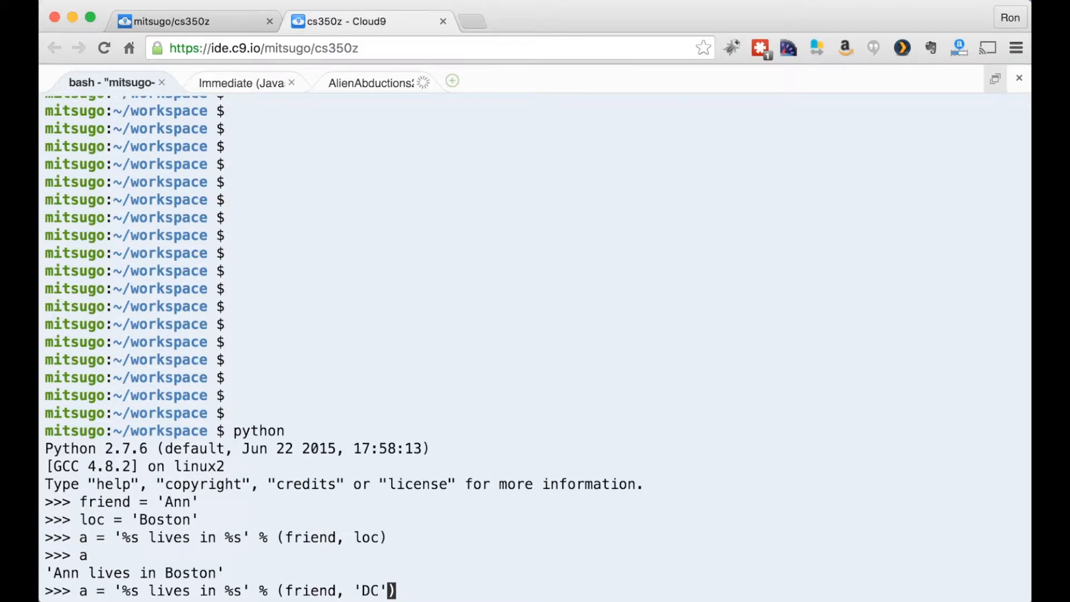
key("Return")
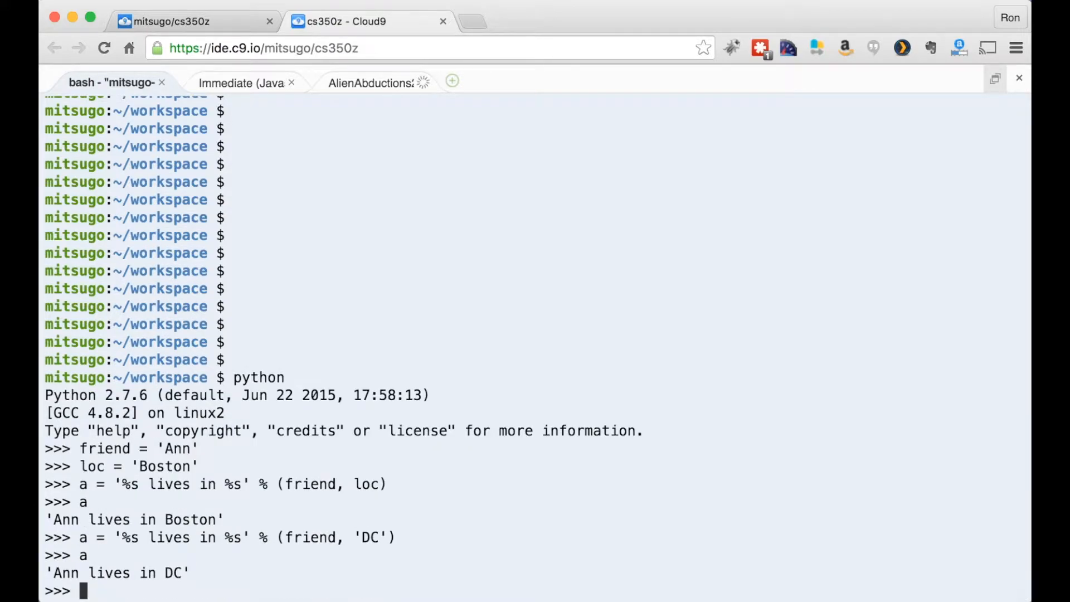
Step: Assign b = 'I like %s' % (friend) to build the 'I like Ann' string
type("b =")
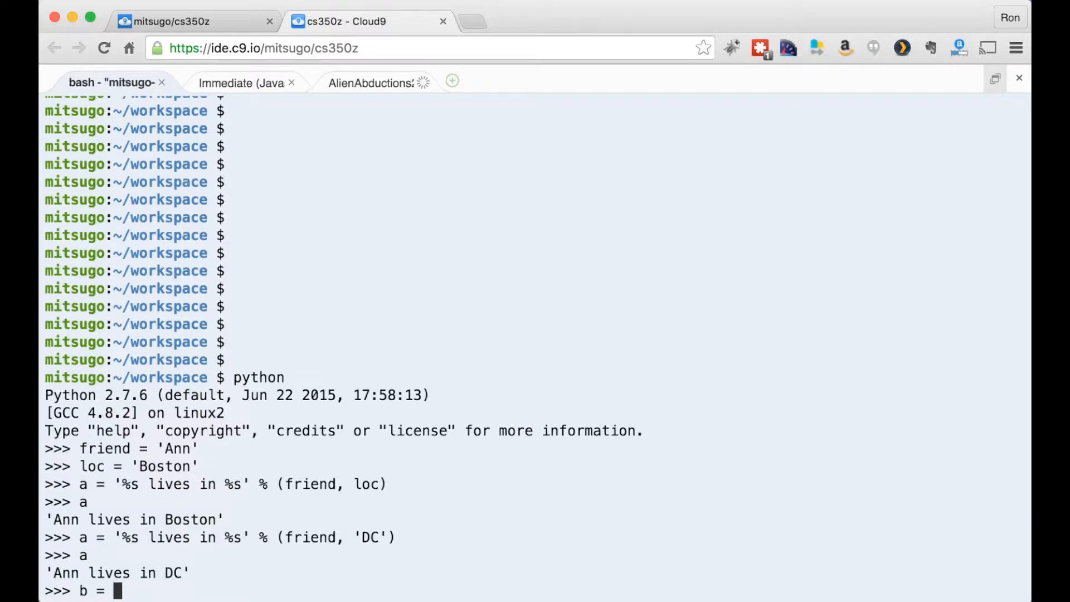
type("'")
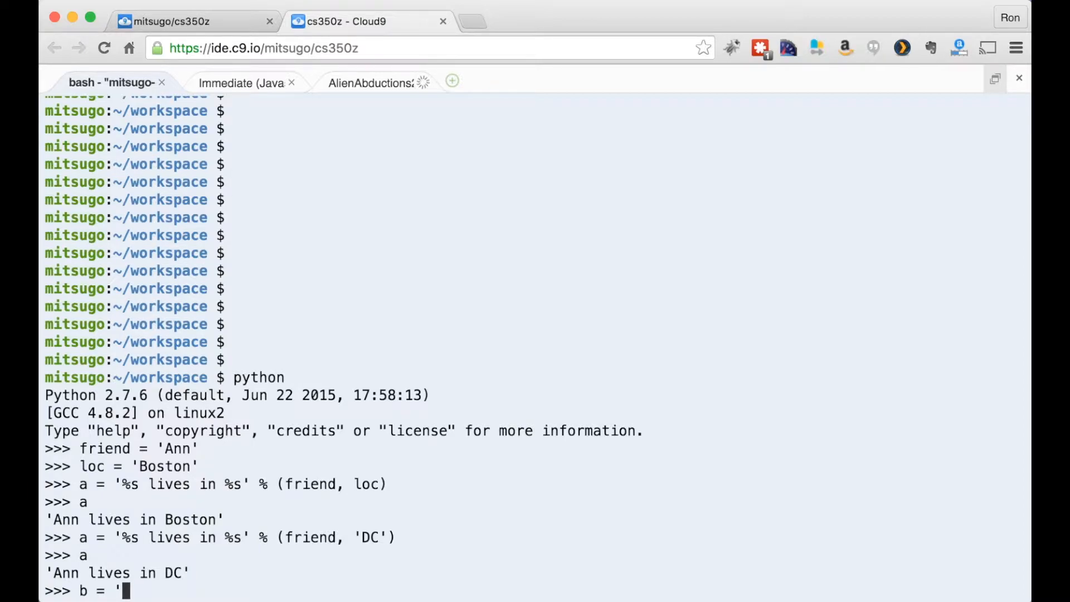
type("I like")
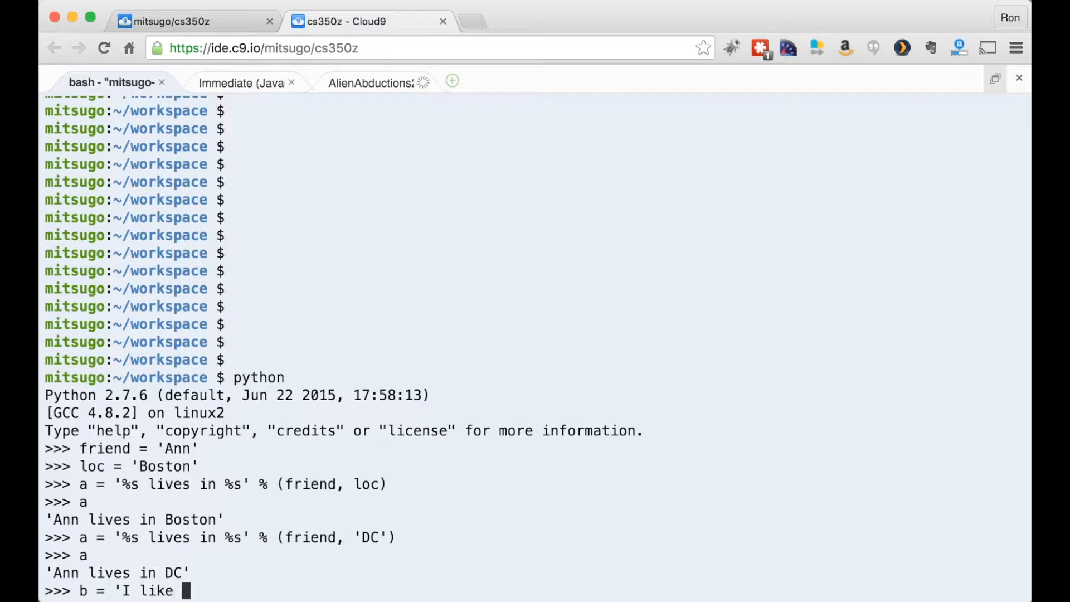
type("%s")
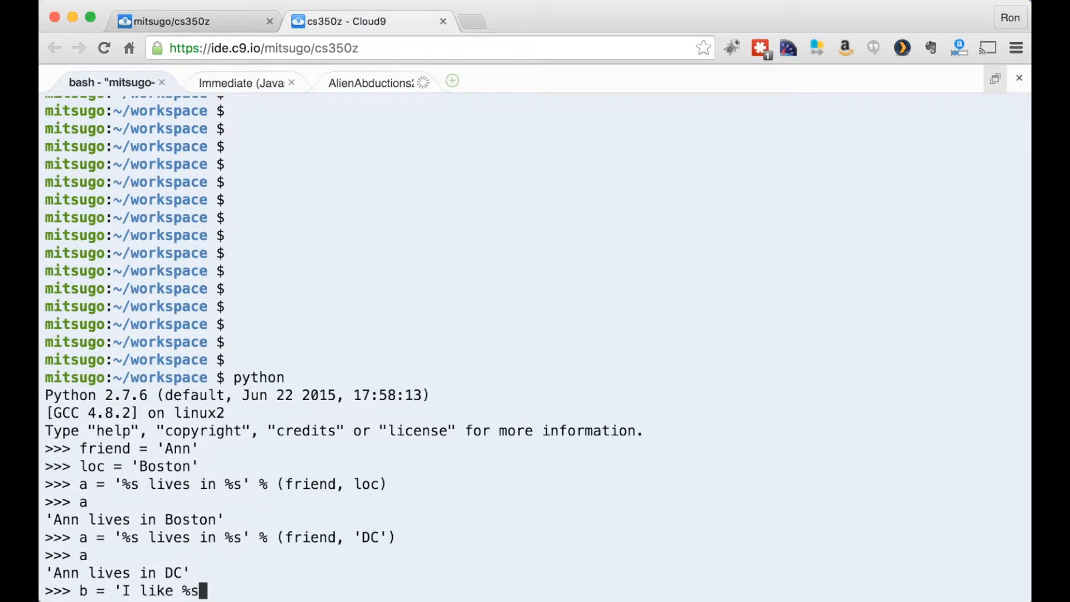
type("' %")
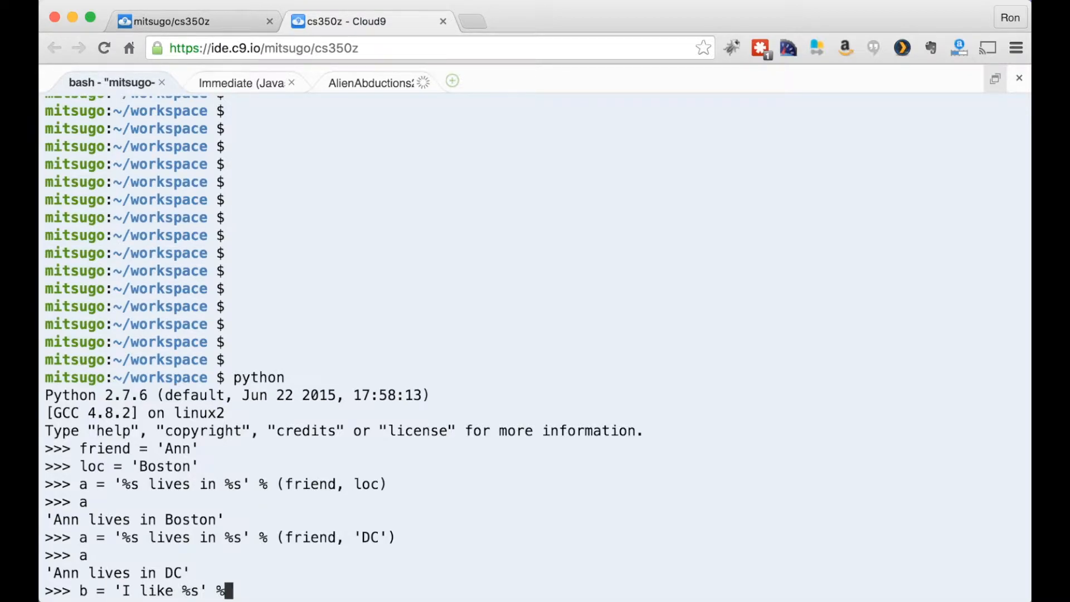
type("(")
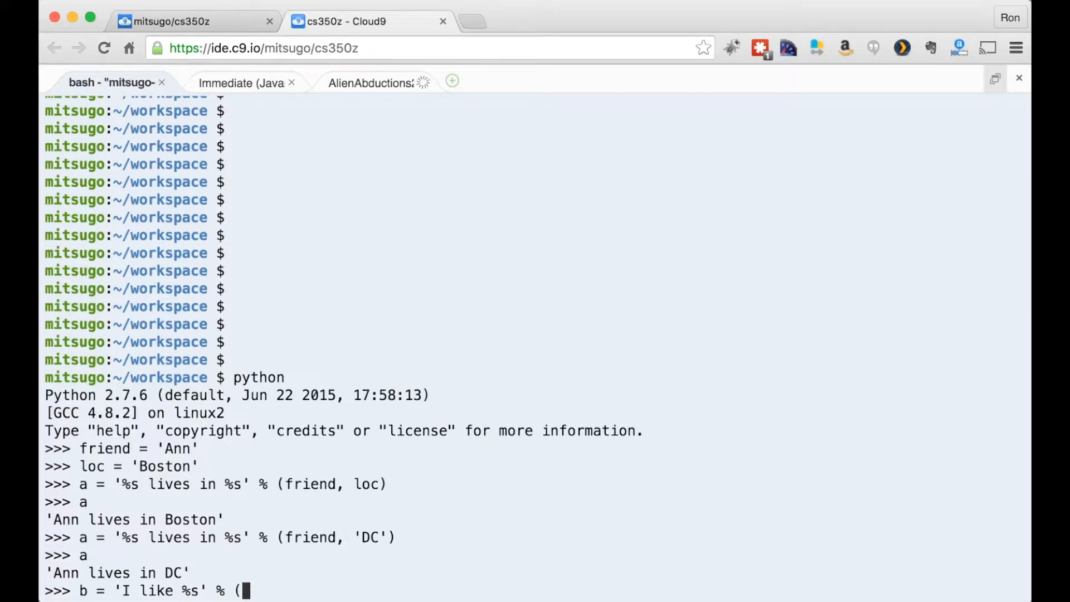
key("Return")
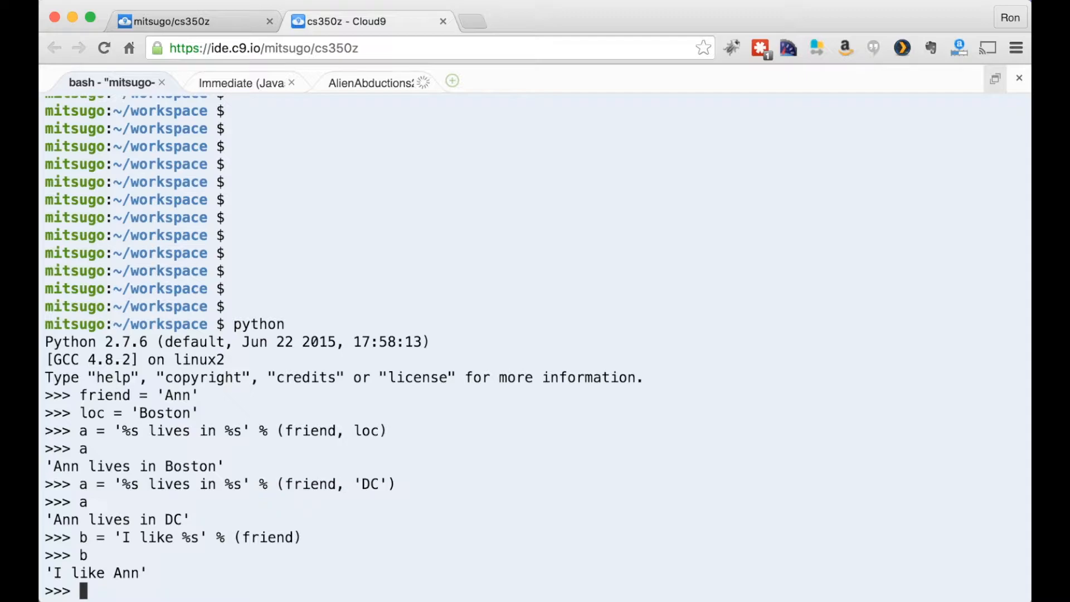
Step: Recall the b assignment without parentheses around friend and confirm it still gives 'I like Ann'
type("b = 'I like %s' % (friend")
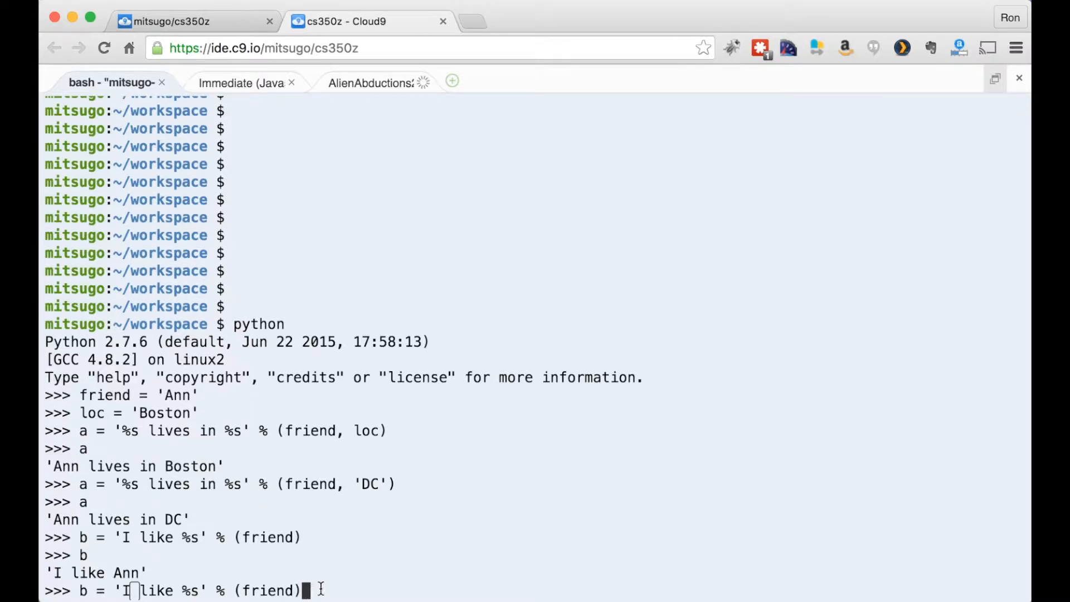
key("Backspace")
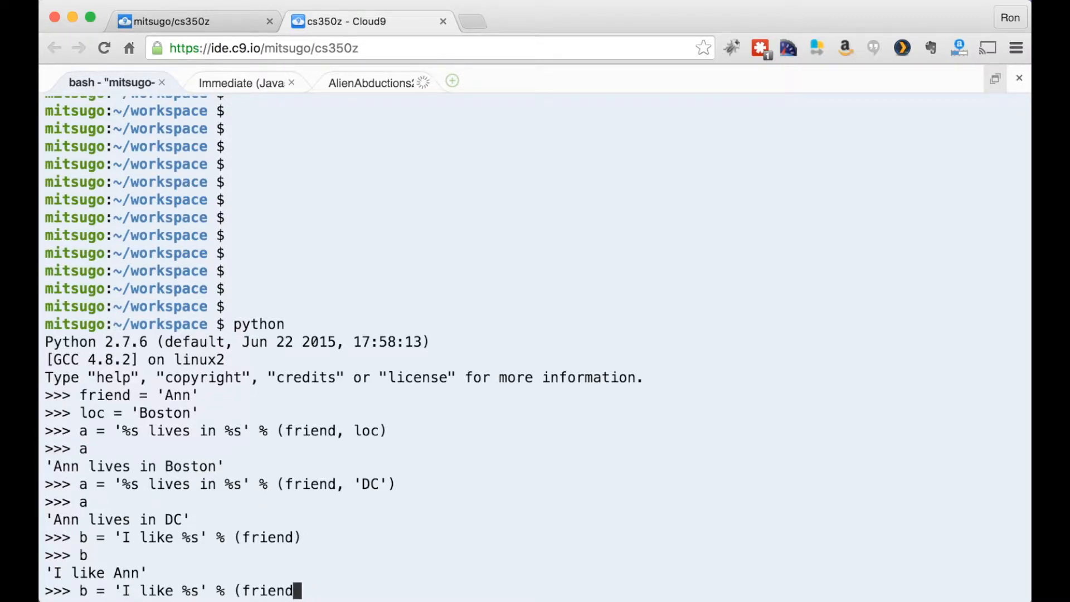
key("BackSpace")
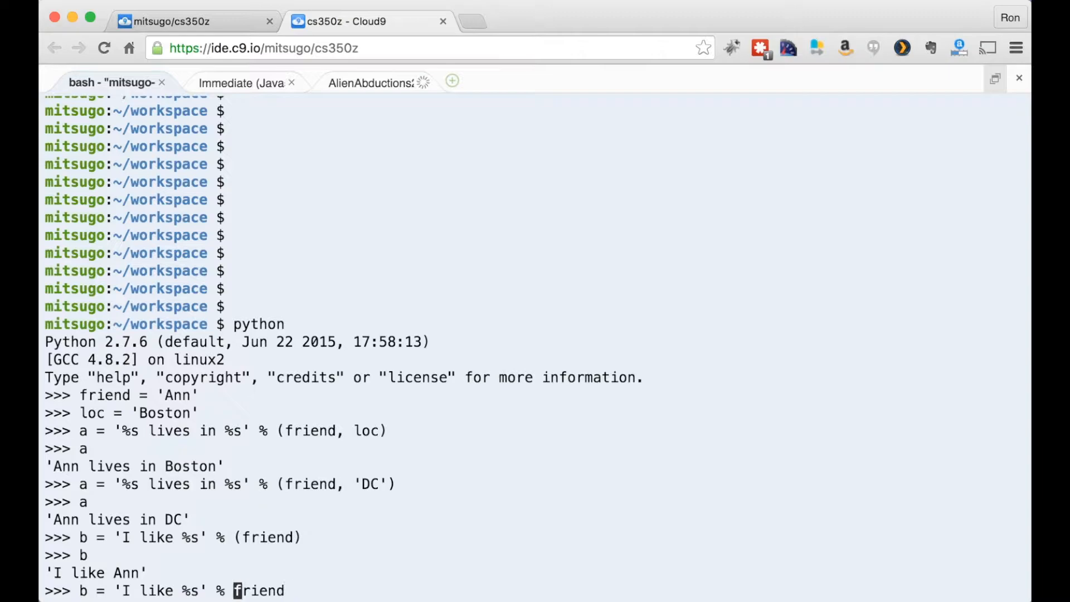
key("Return")
type("b")
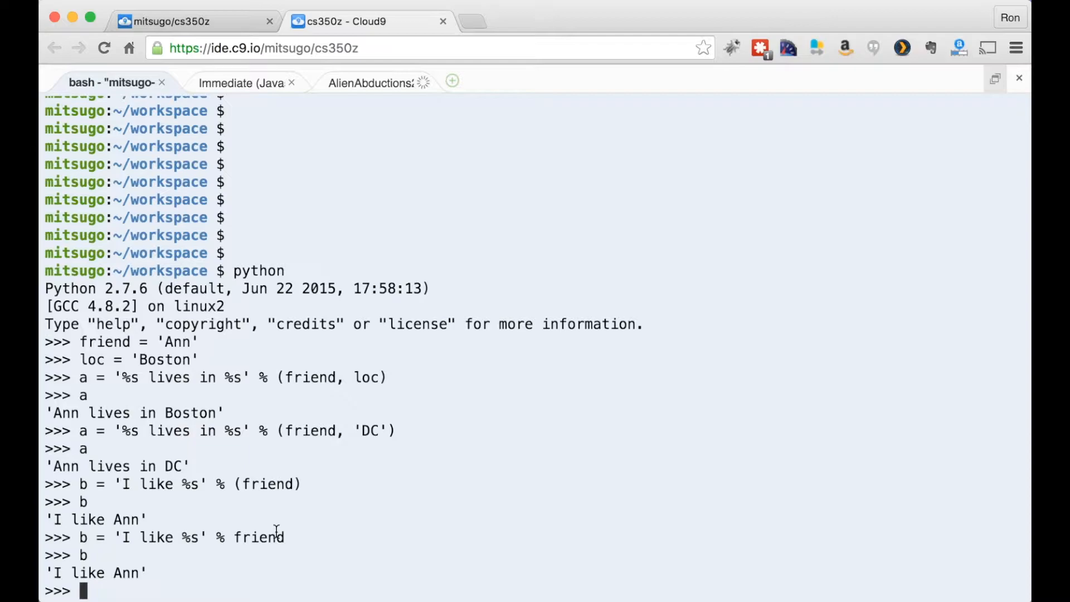
Step: Assign c = (friend, loc) to form the two-item tuple
type("c")
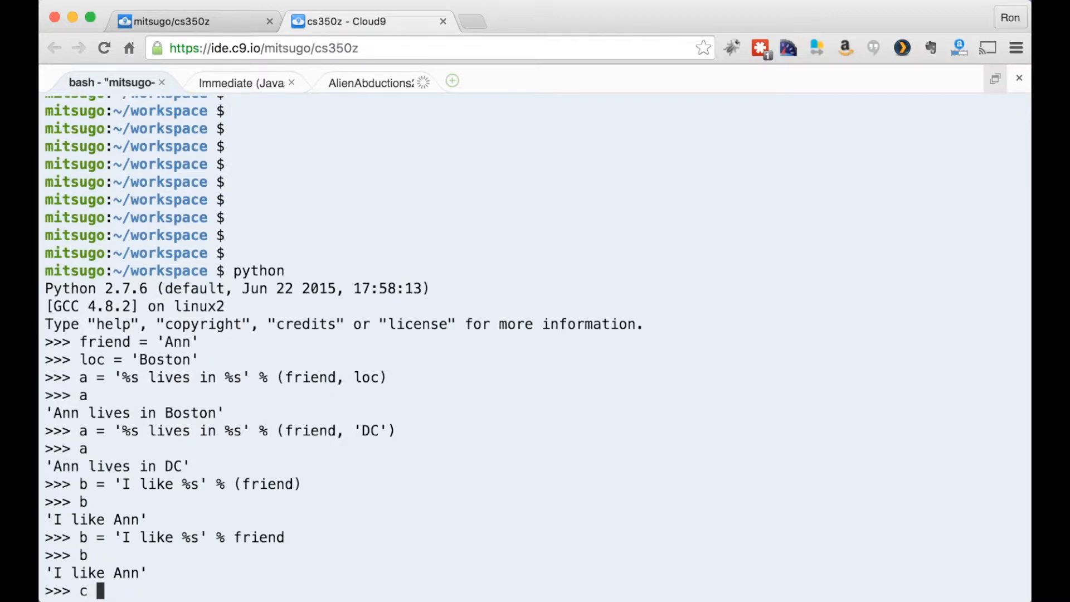
type("= (")
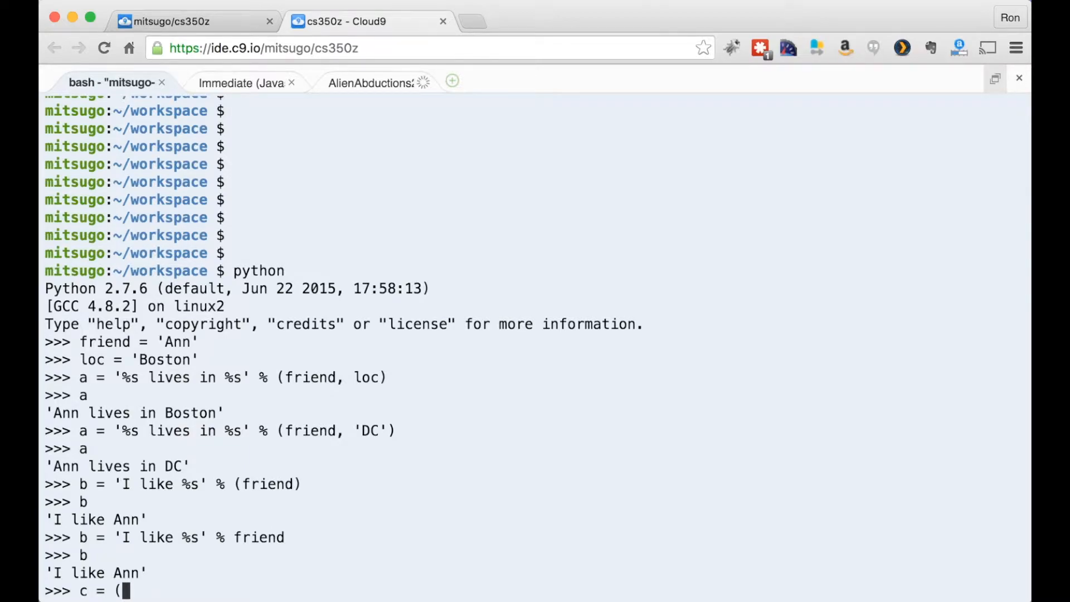
type("friend")
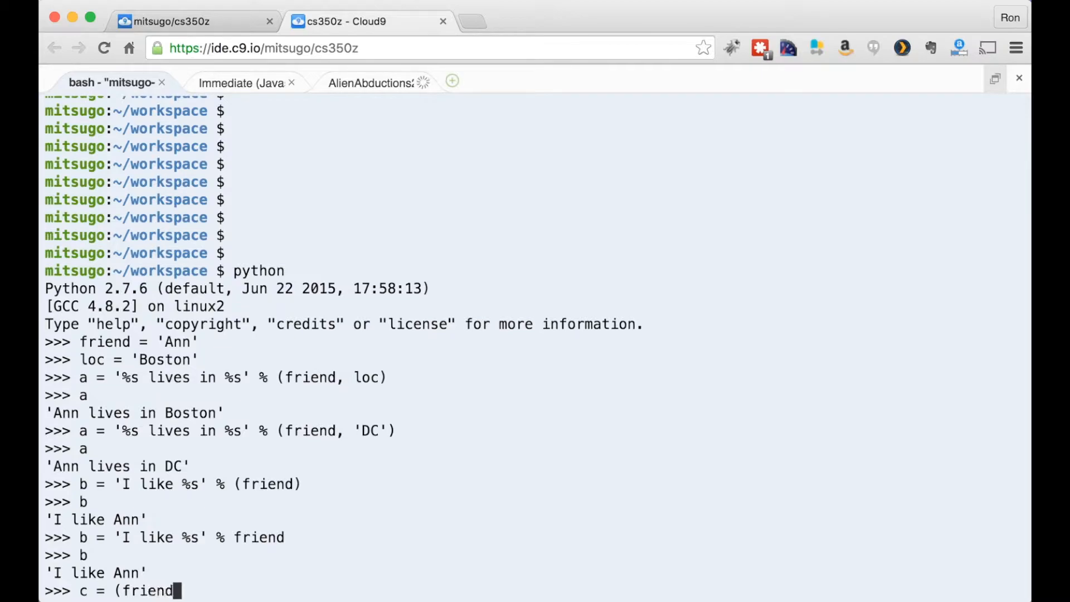
type(", loc")
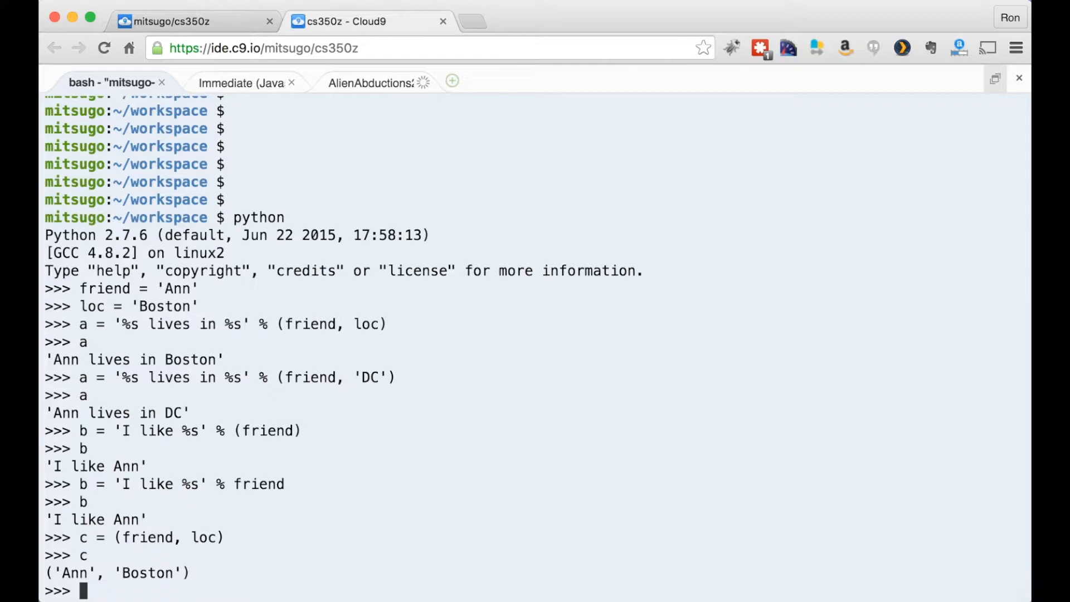
Step: Show d = (friend) gives plain 'Ann' and d = (4) gives plain 4
type("d")
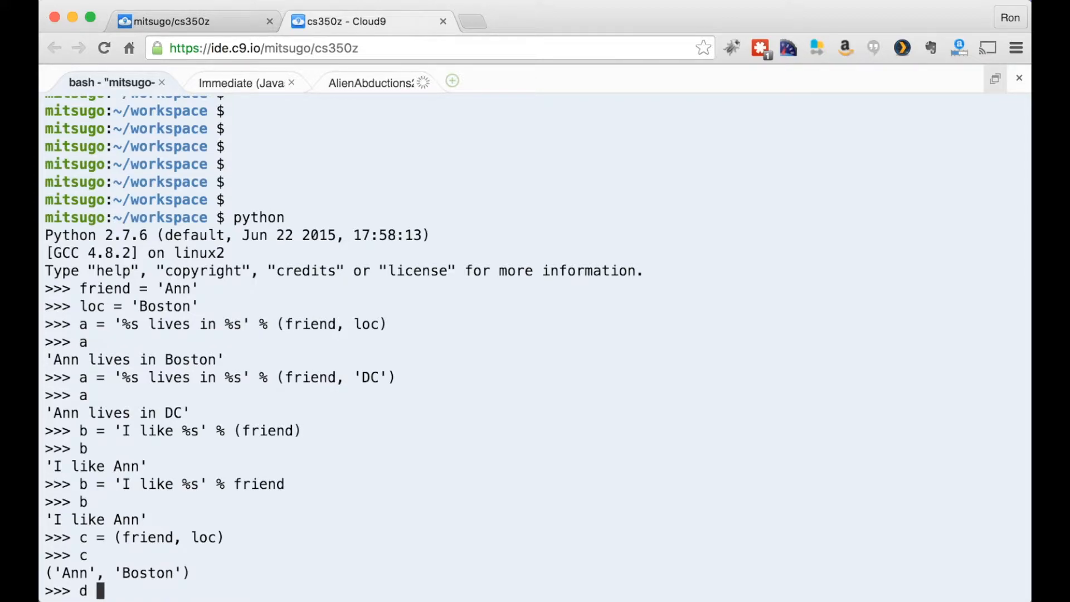
type("= (friend")
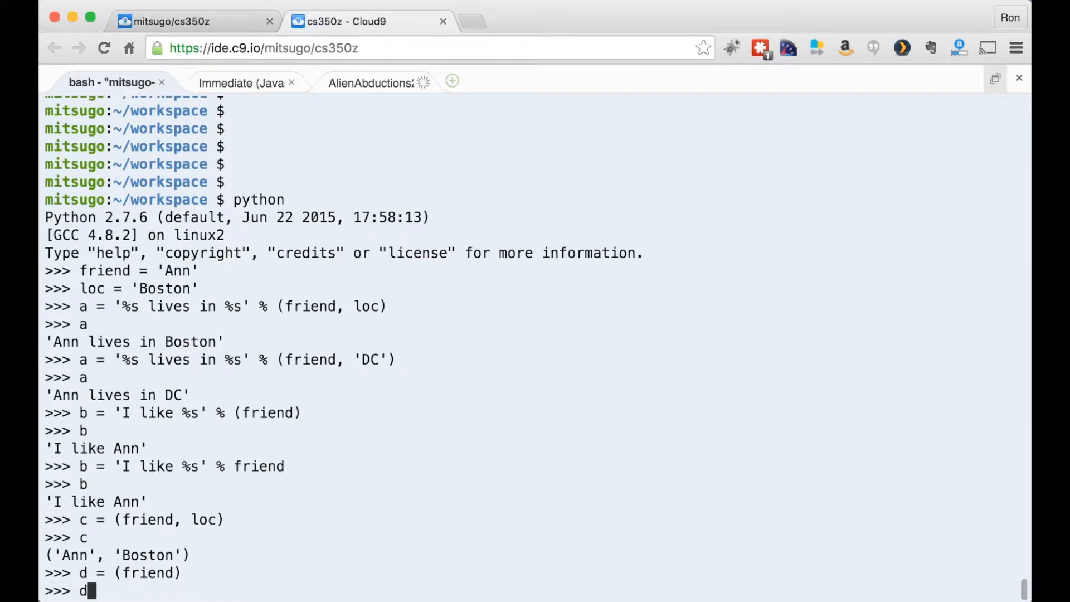
key("Return")
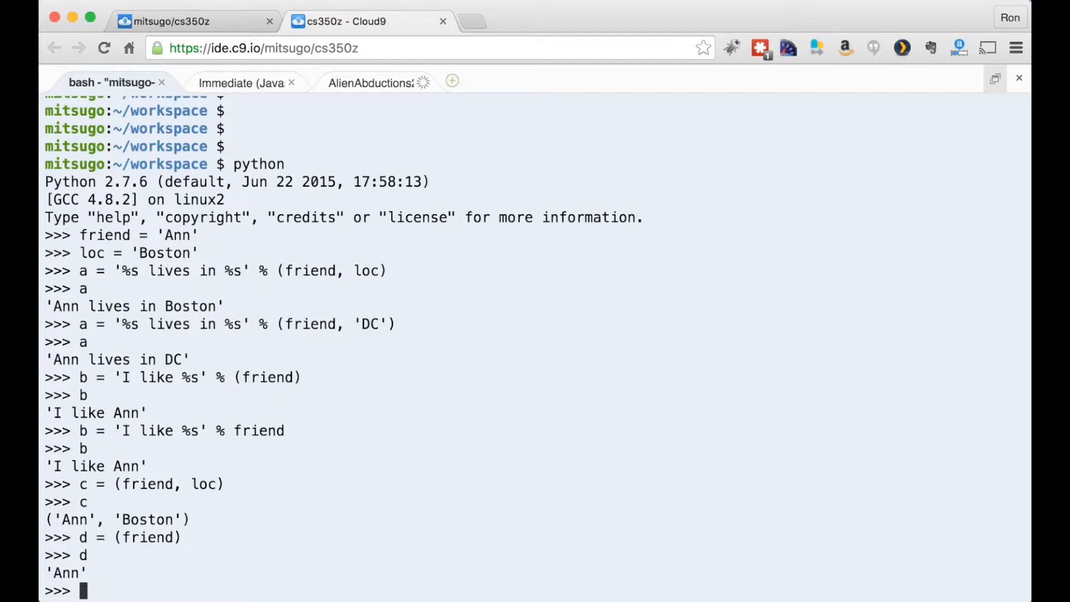
type("d = (4")
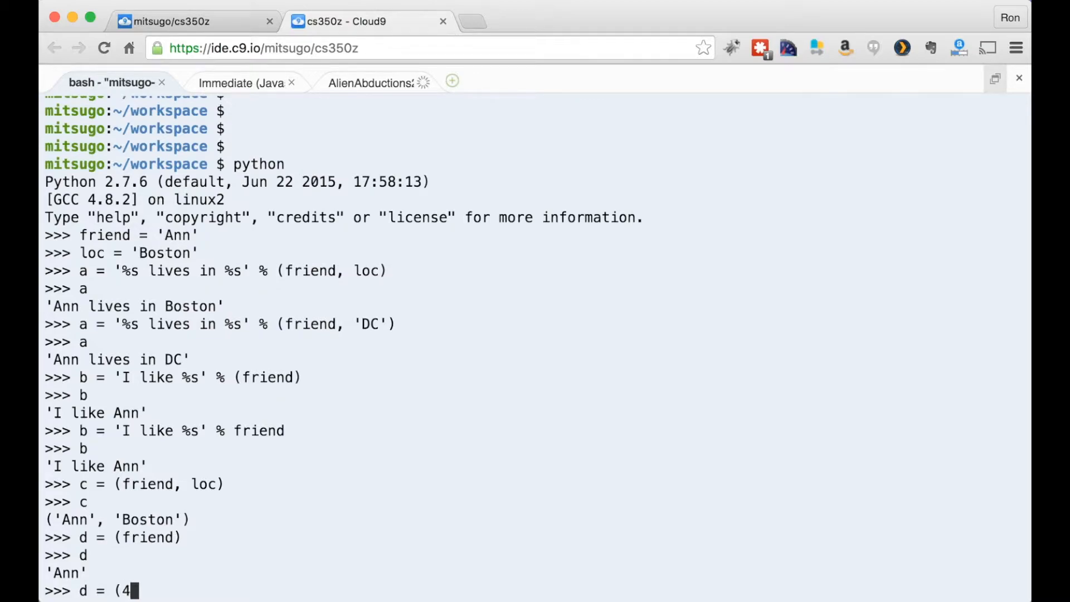
key("Return")
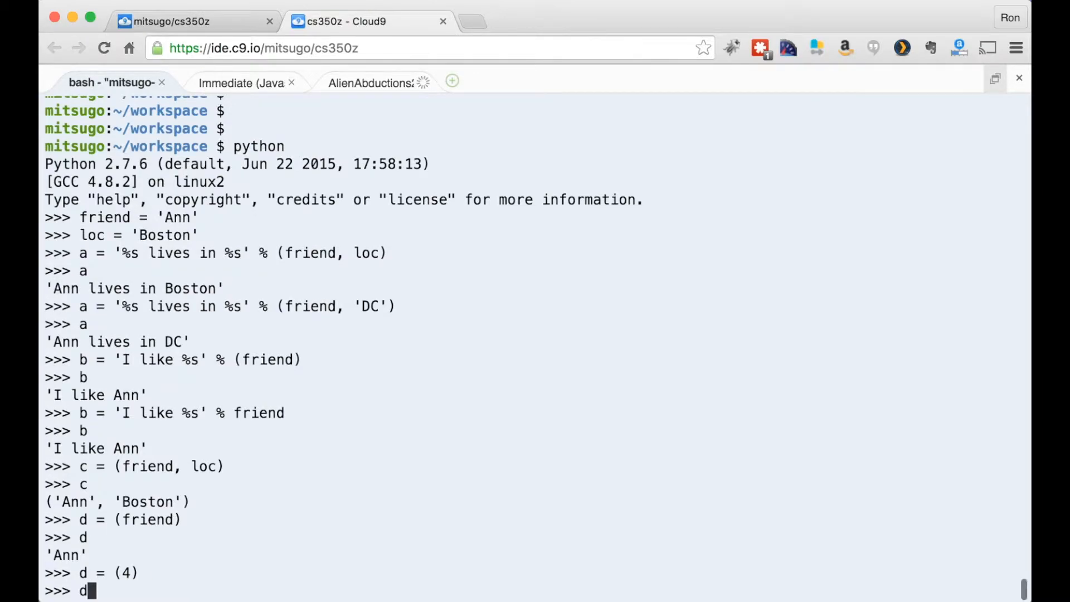
key("Return")
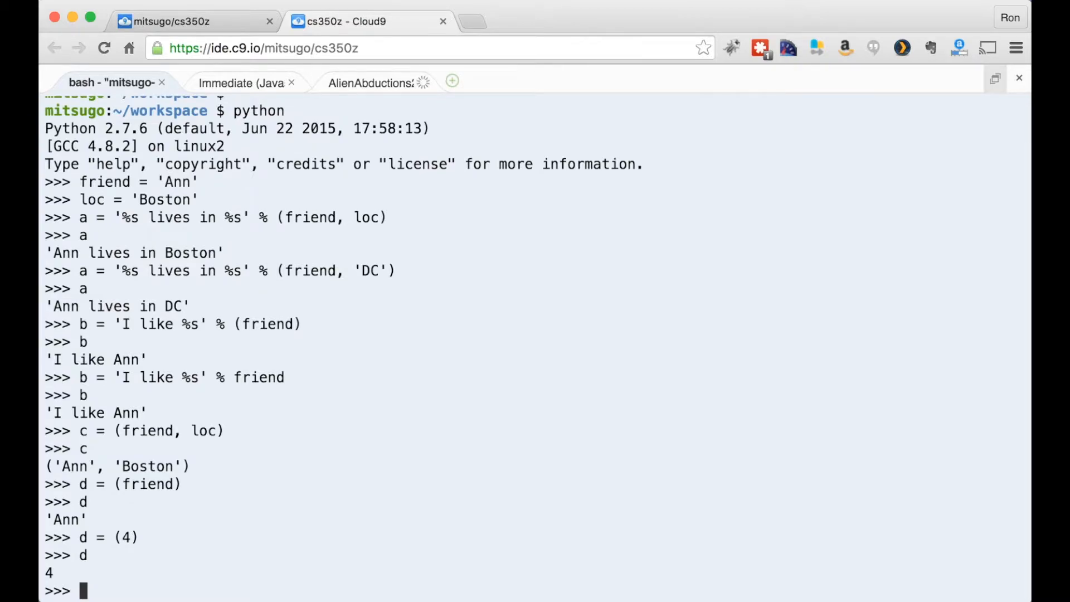
Step: Assign d = (friend,) to produce the one-item tuple ('Ann',)
type("d")
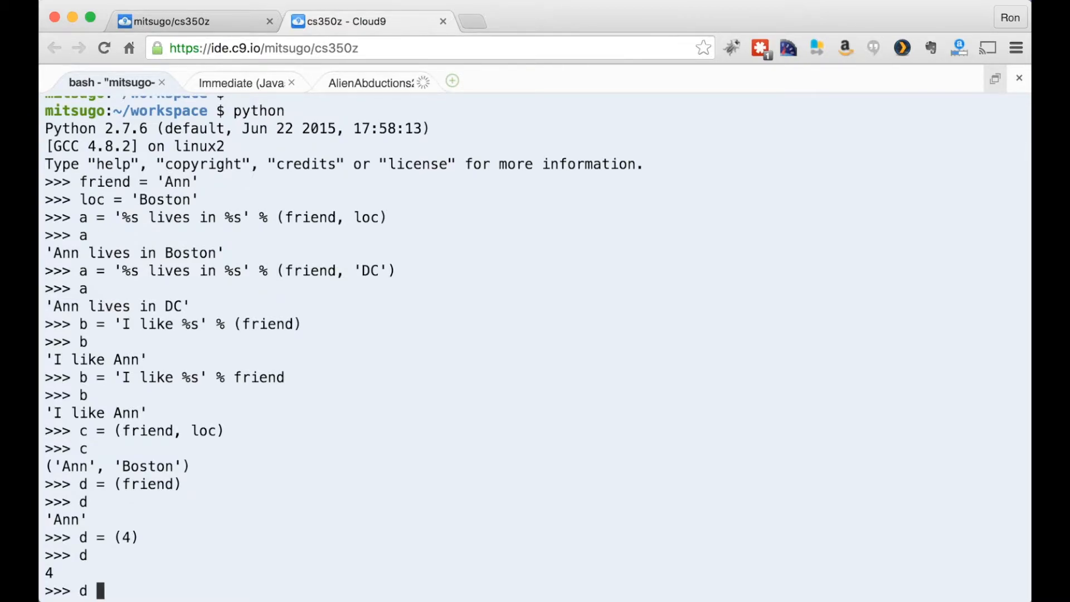
type("= (fr")
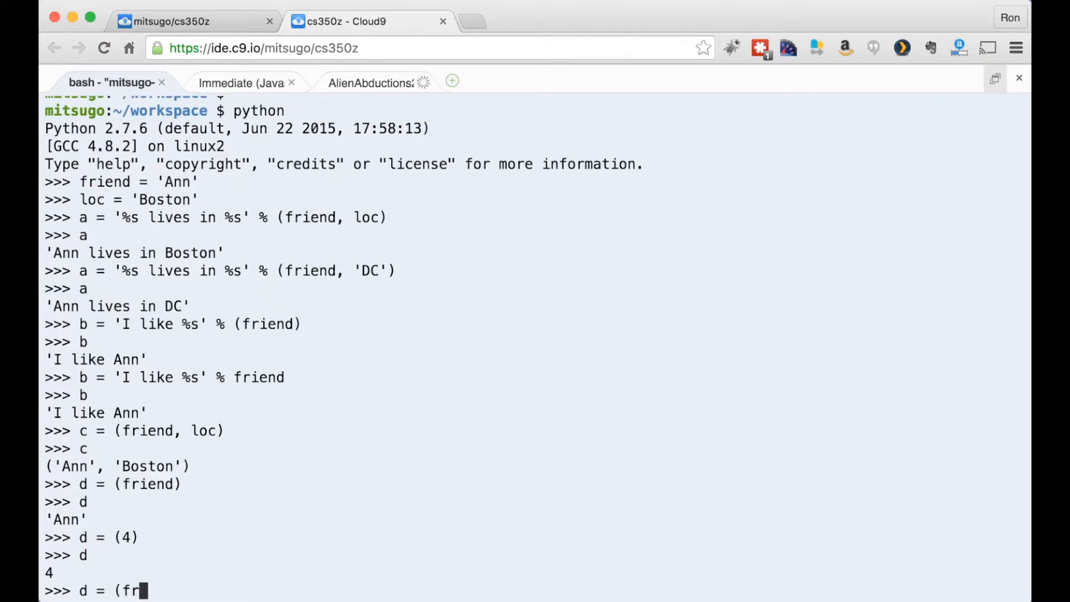
type("iend ,")
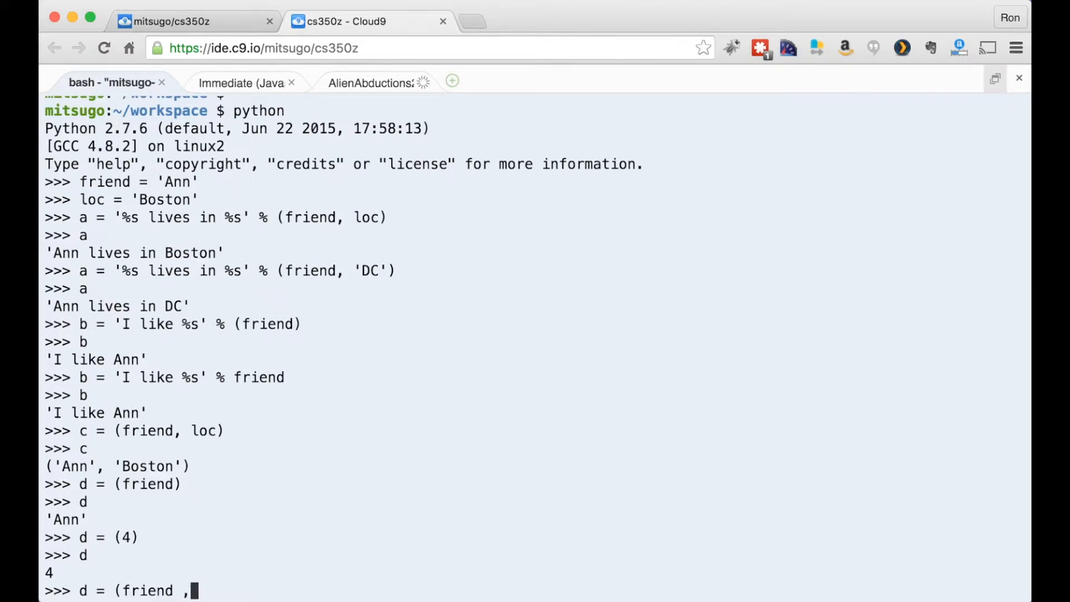
key("Backspace")
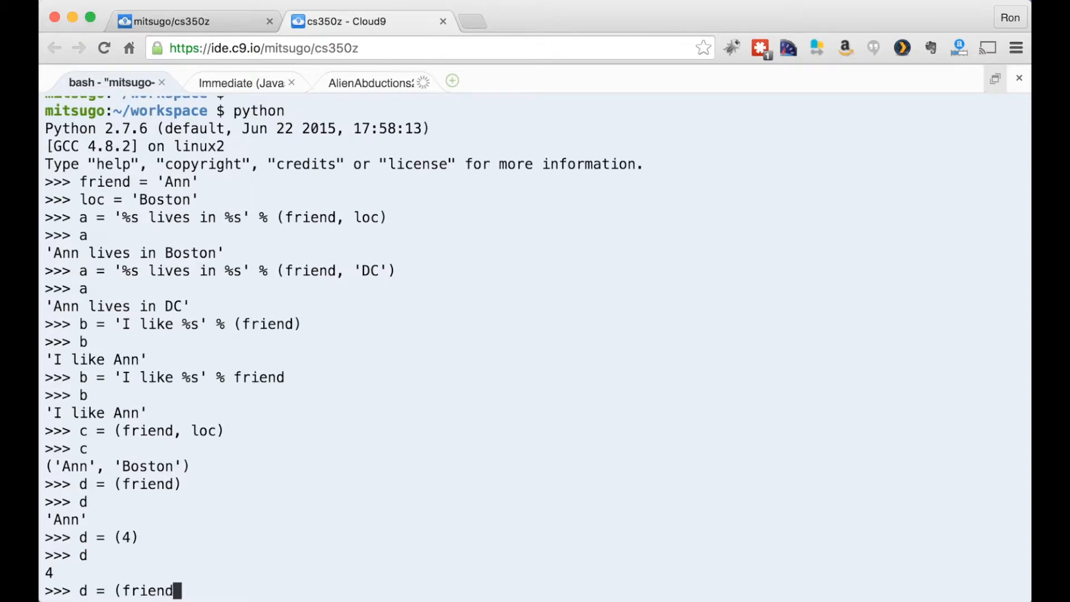
type(",)")
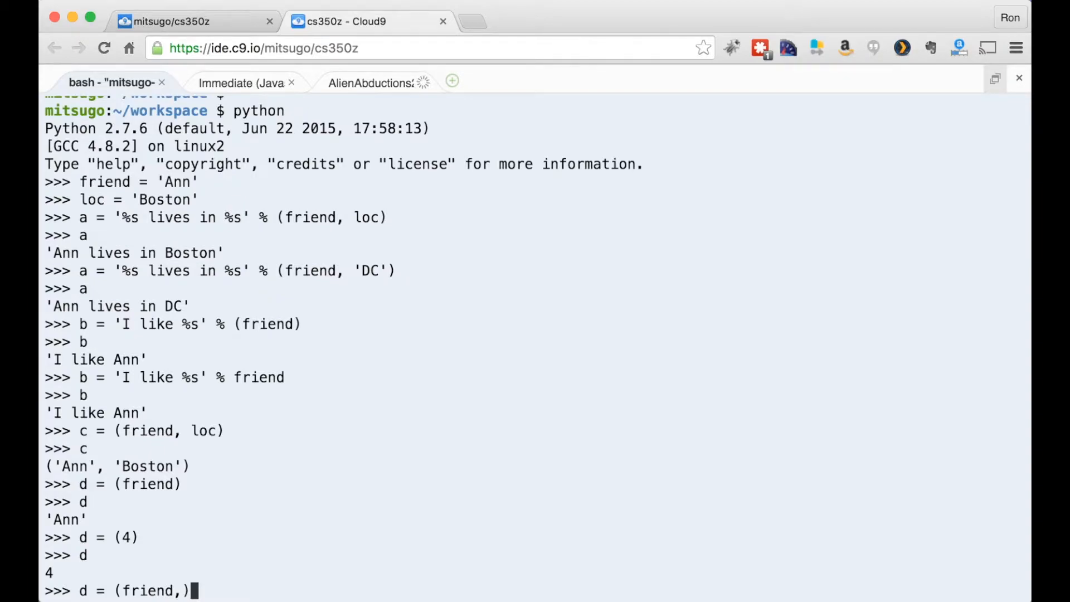
key("Return")
type("d")
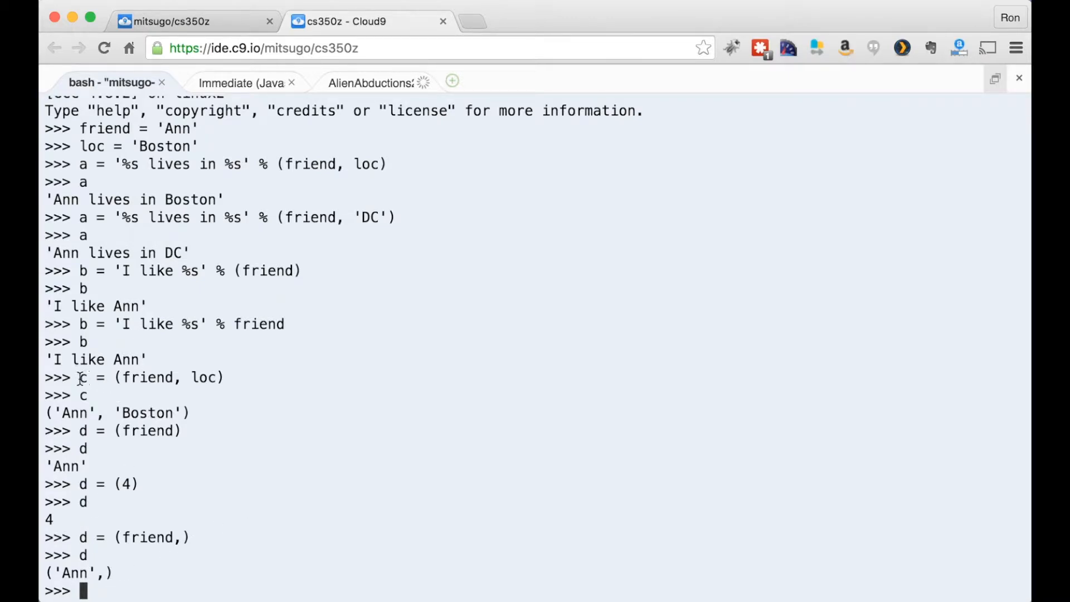
double_click(151, 377)
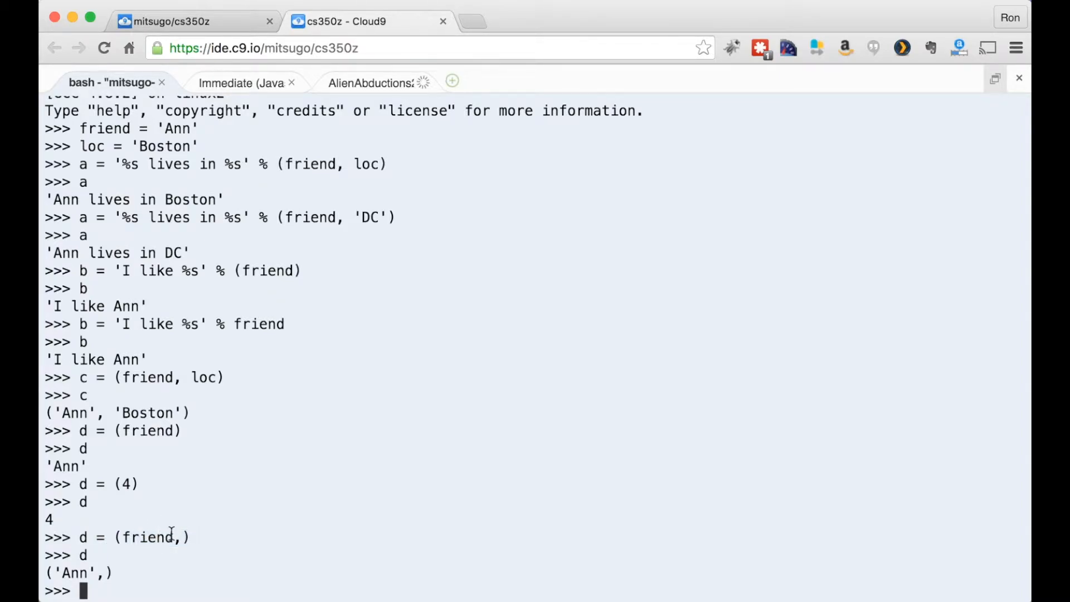
mouse_move(127, 589)
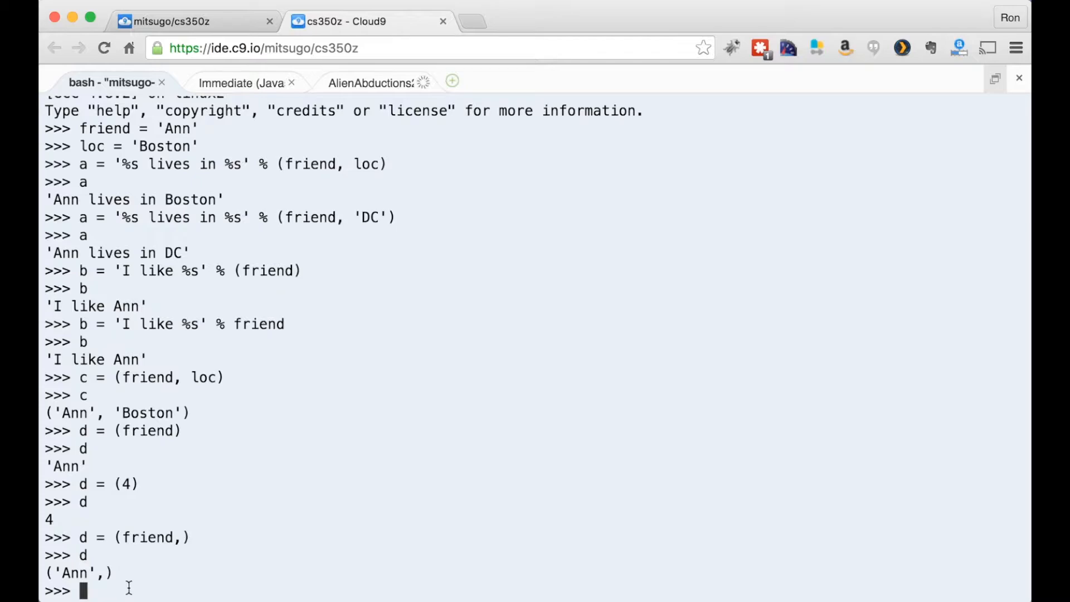
Step: Assign e = 'I like ' + friend to concatenate into 'I like Ann'
type("e =")
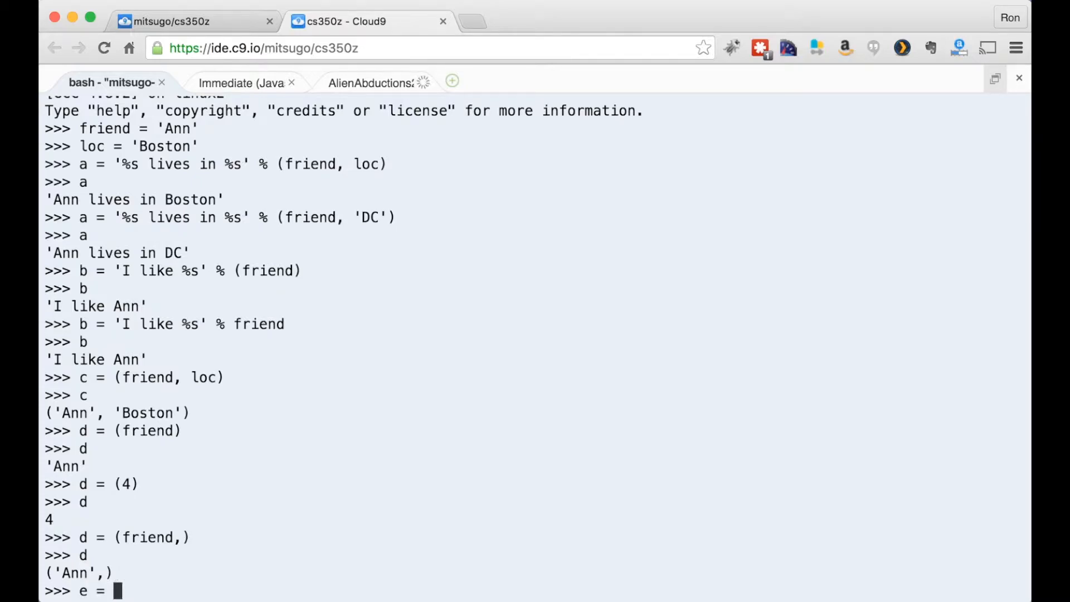
type("'I")
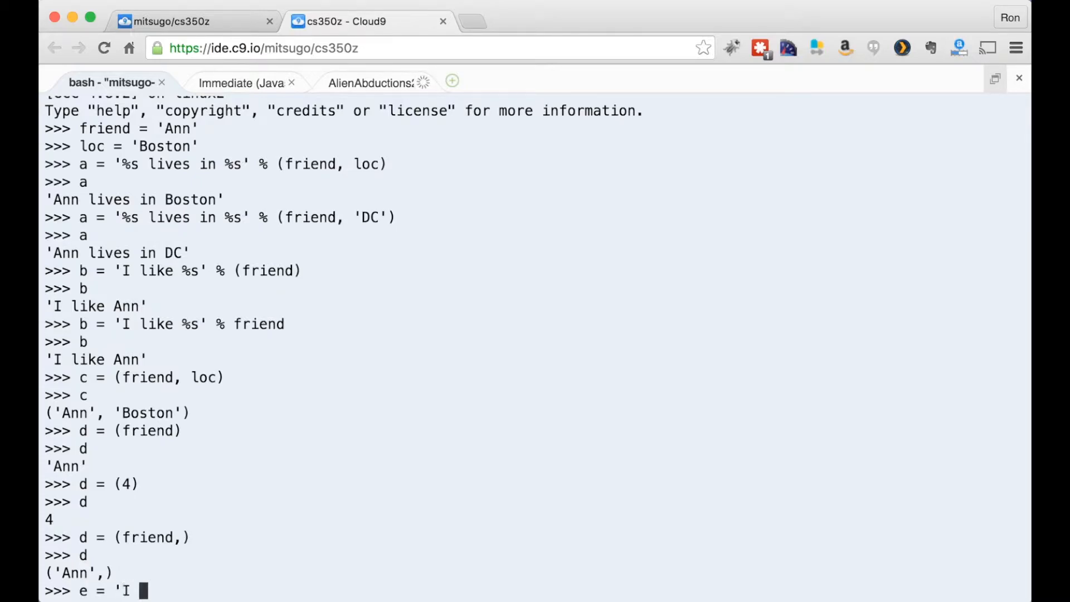
type("like '")
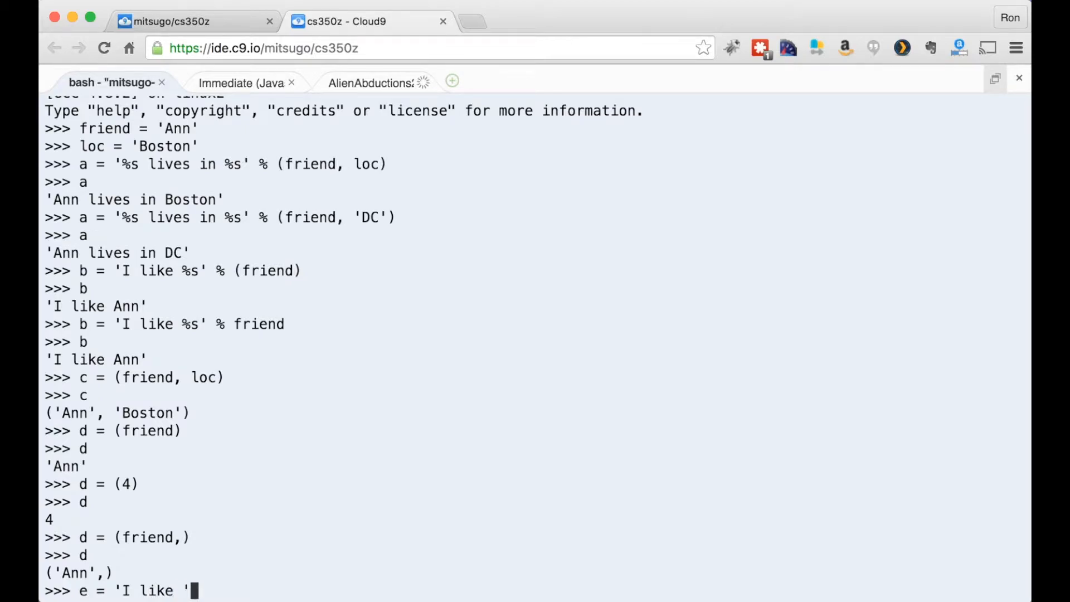
type("+ '")
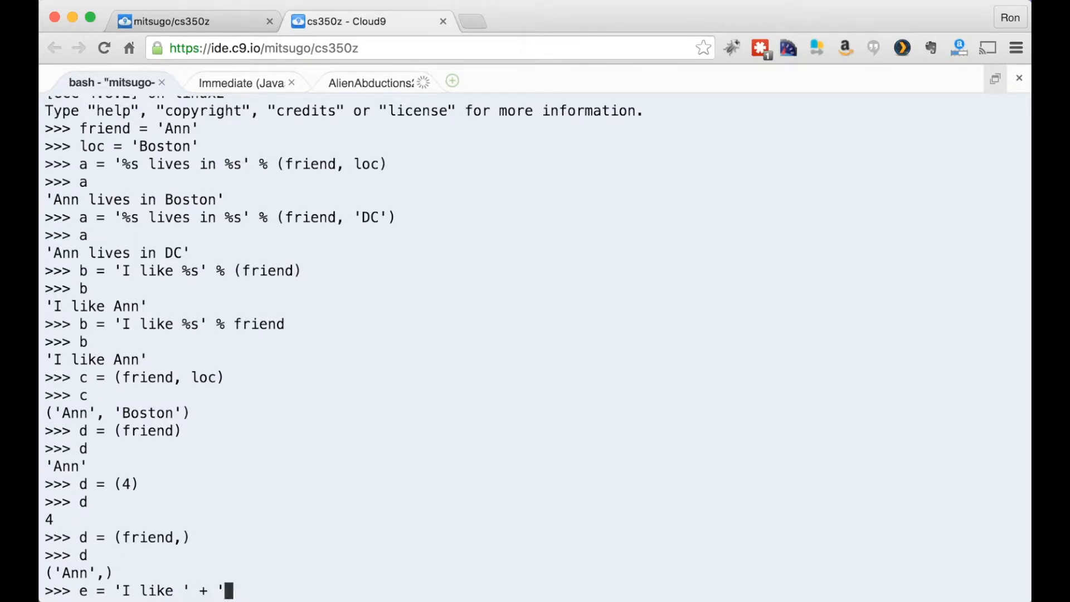
key("Backspace")
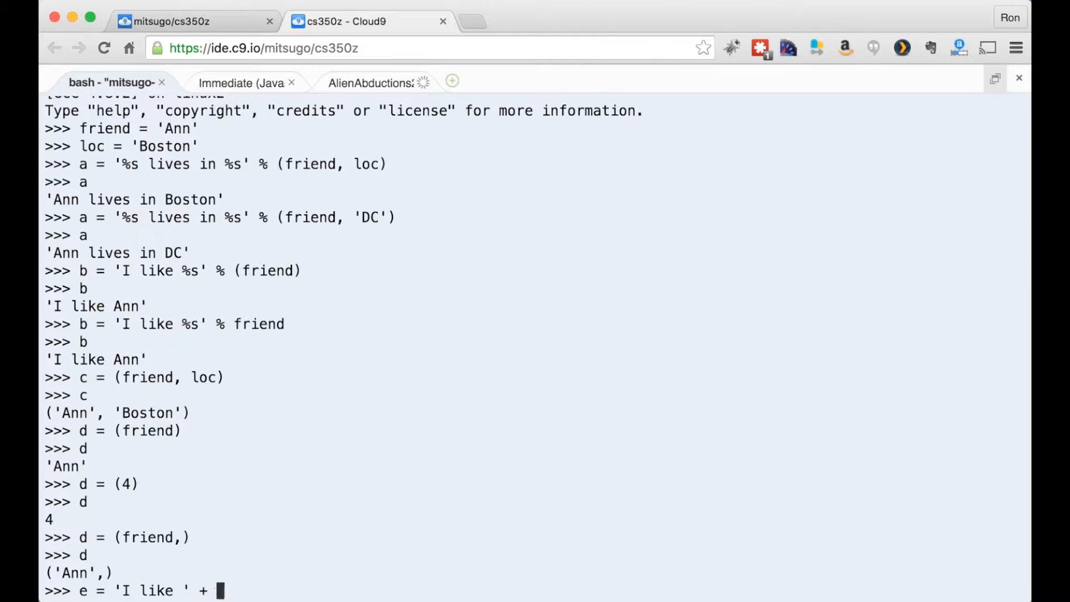
type("friend")
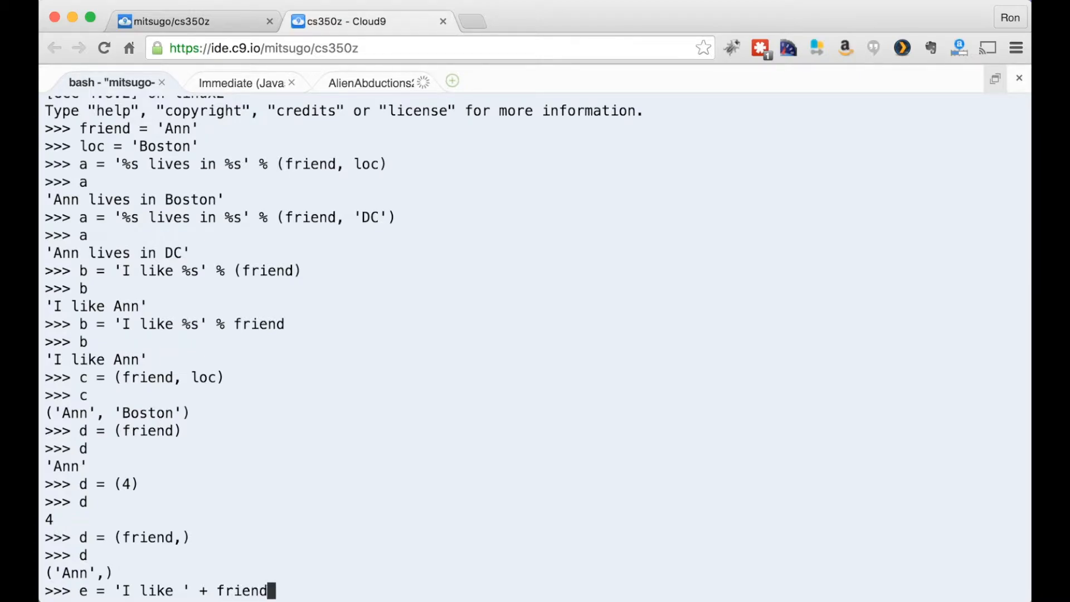
key("Return")
type("e")
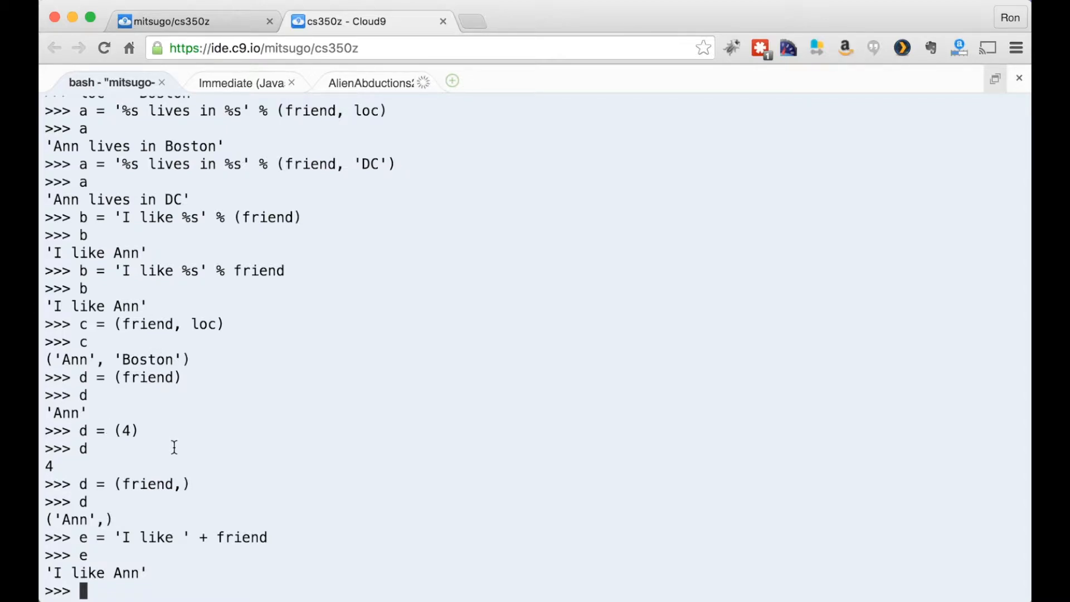
mouse_move(228, 346)
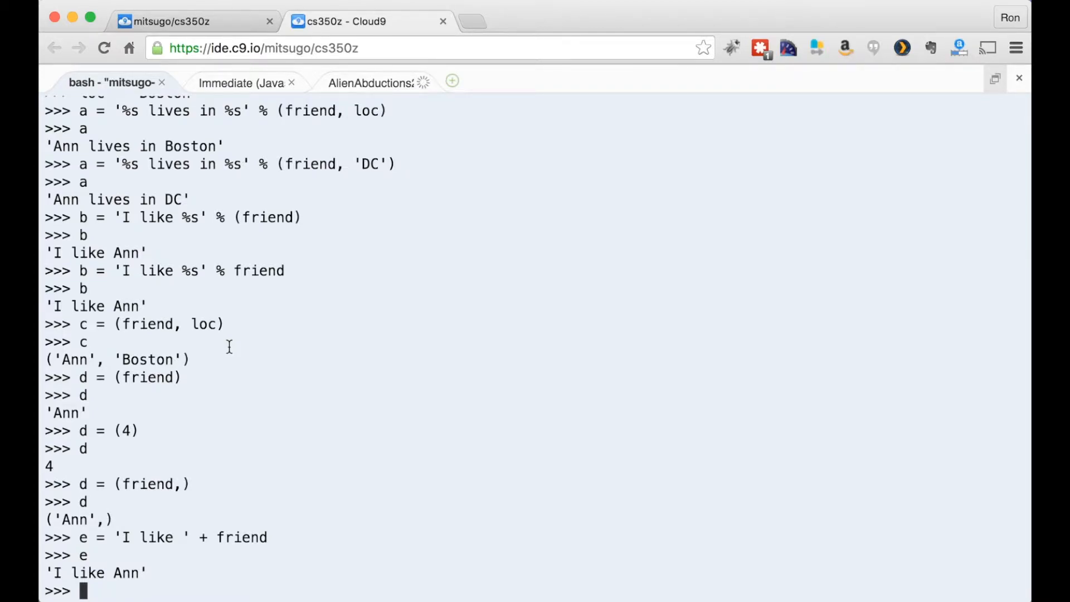
mouse_move(926, 78)
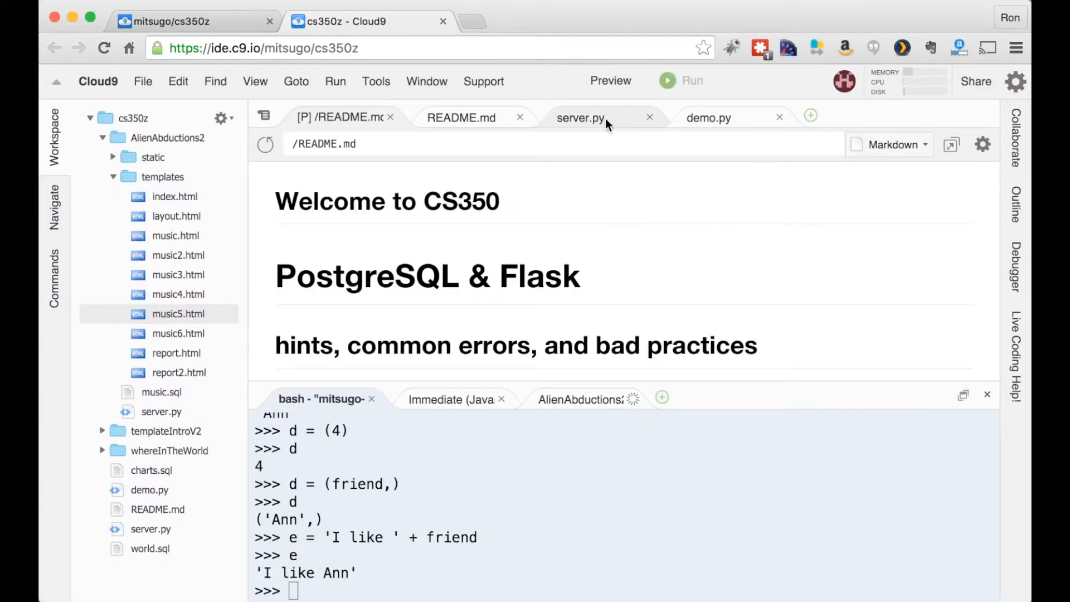
left_click(579, 117)
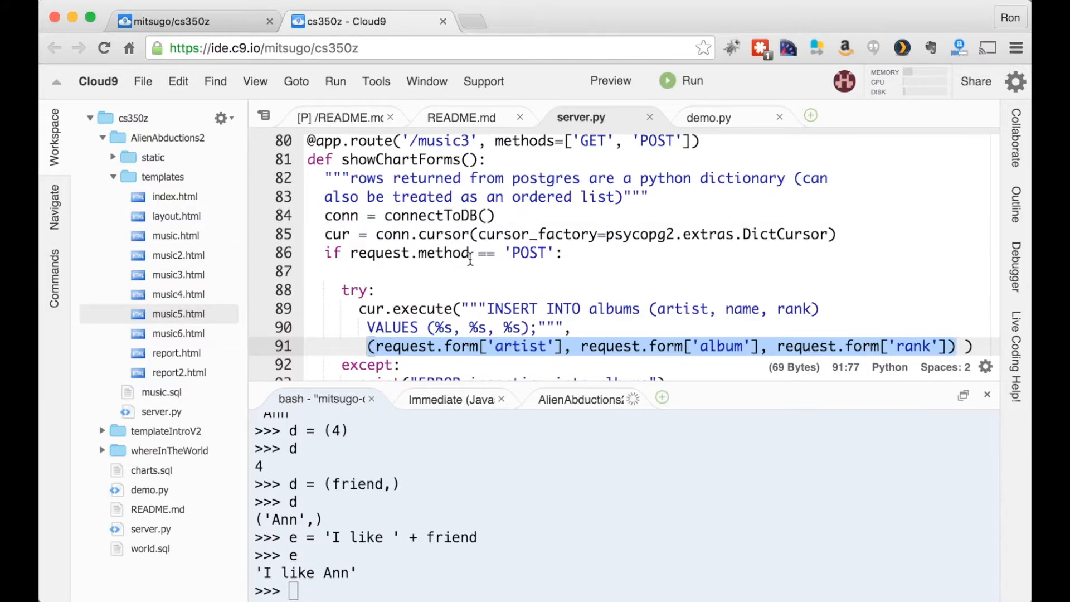
mouse_move(422, 264)
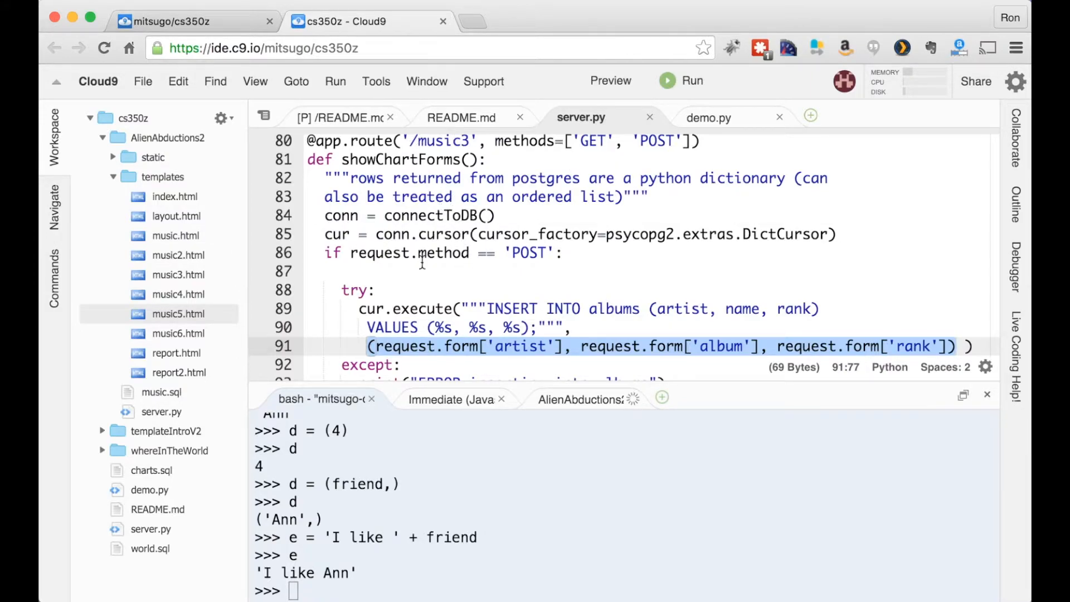
left_click(369, 309)
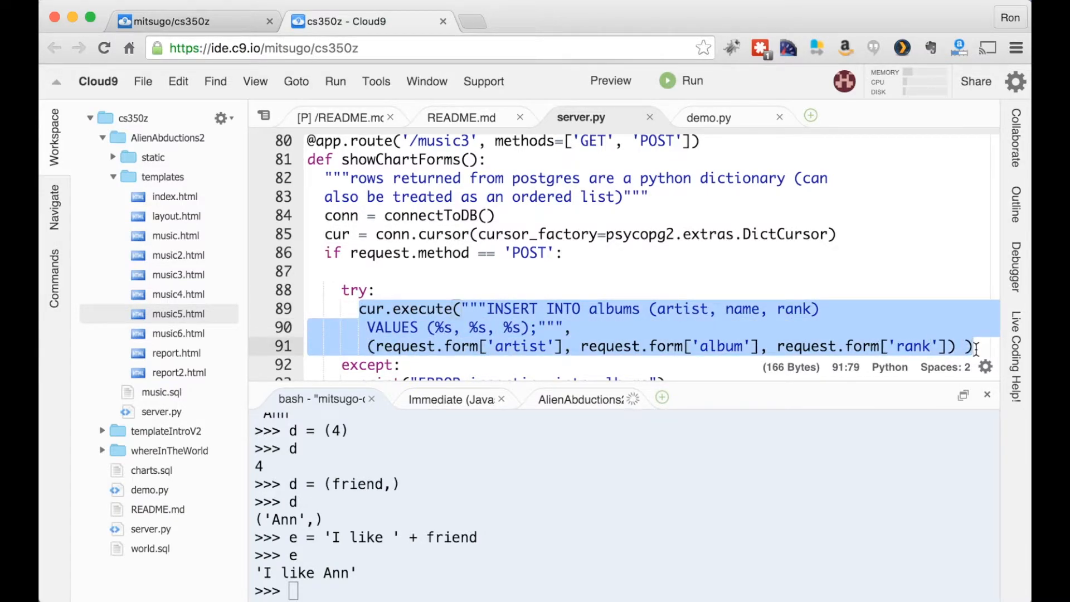
left_click(419, 308)
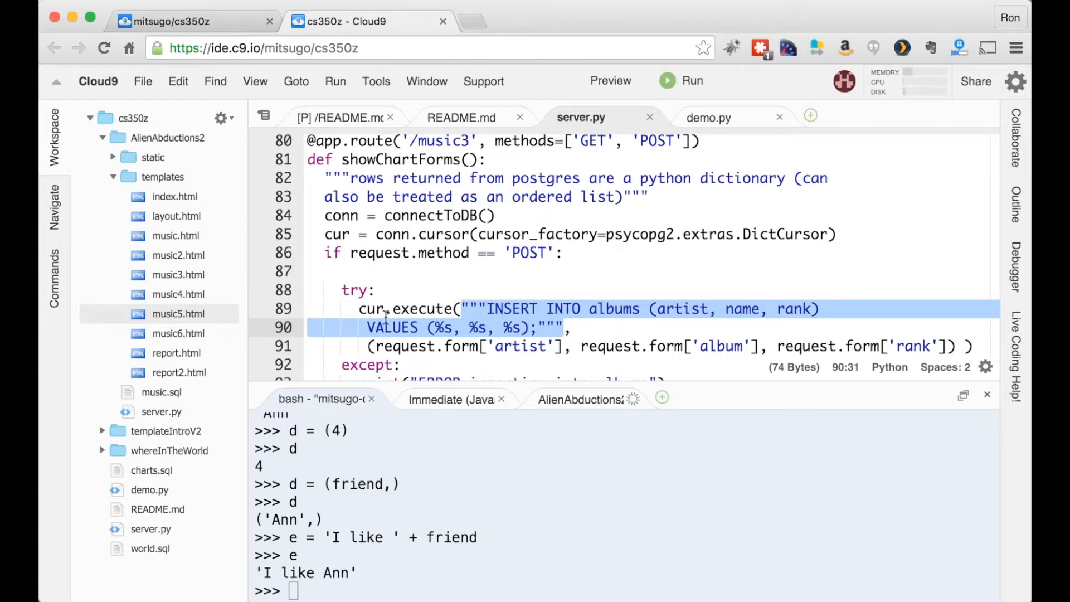
mouse_move(416, 515)
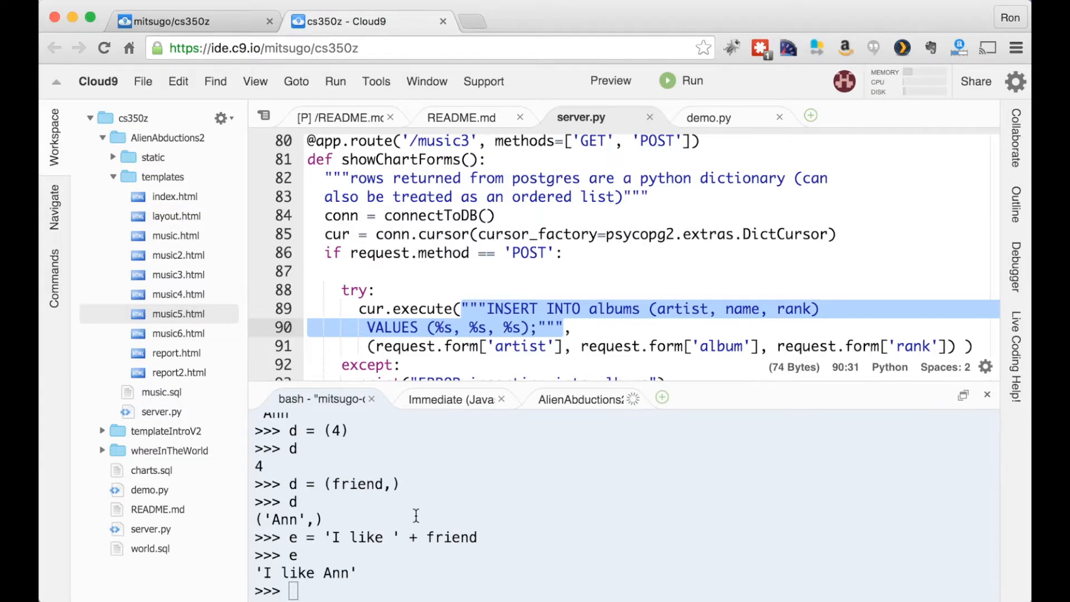
mouse_move(502, 283)
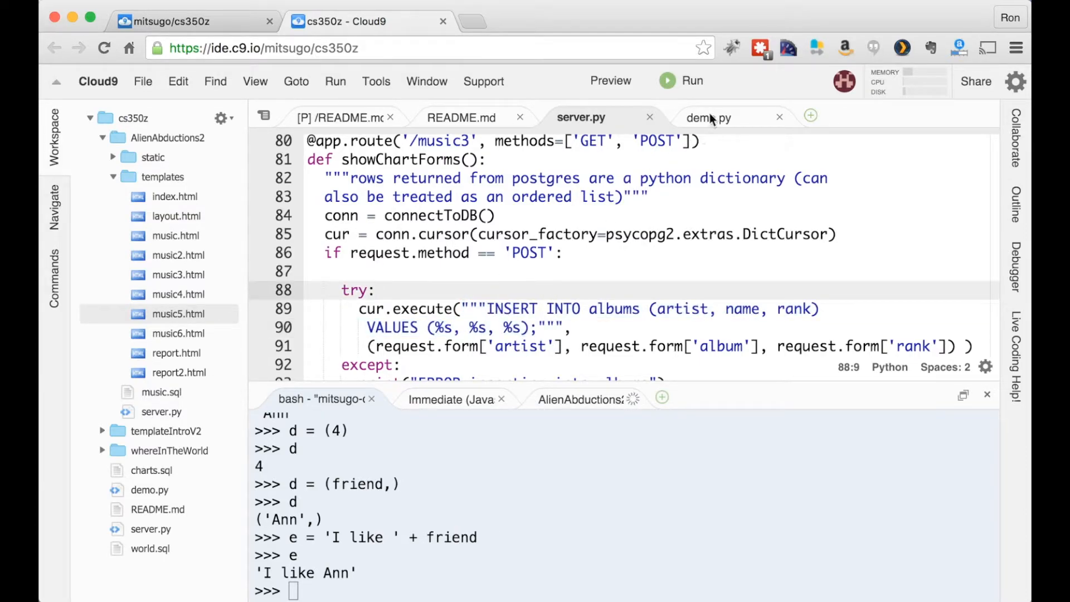
Step: Switch to the demo.py script with its psycopg2 connectToDB function
left_click(710, 117)
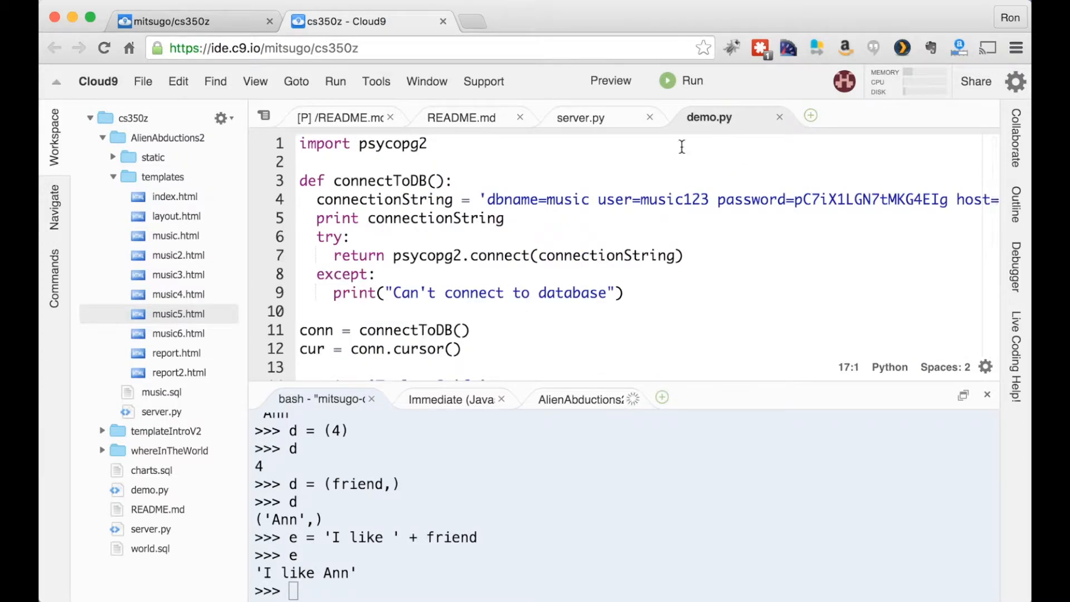
mouse_move(591, 178)
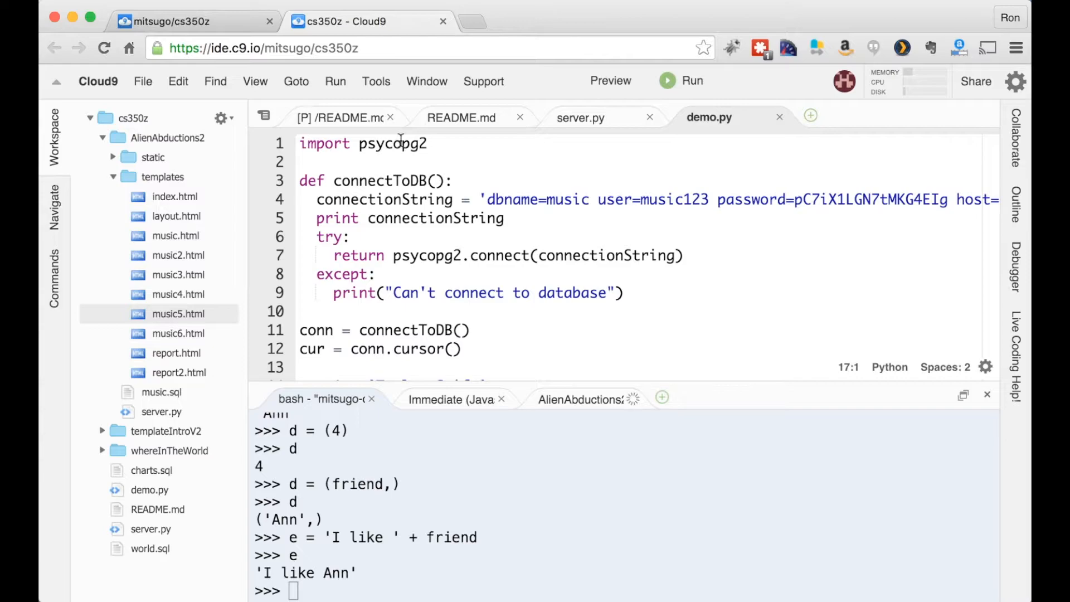
mouse_move(375, 261)
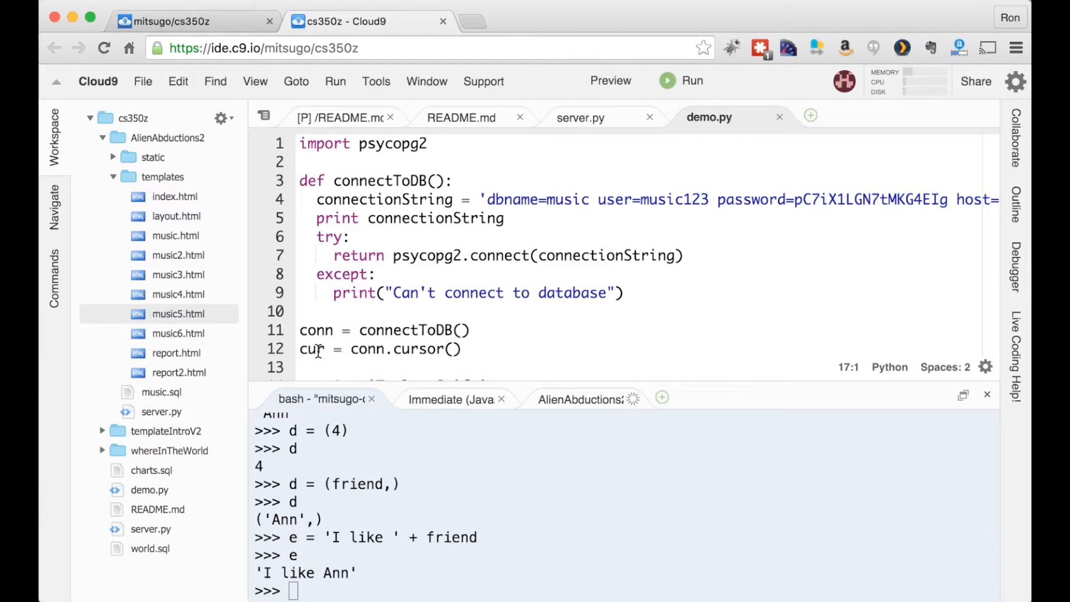
Step: Make the mogrify tuple on line 18 use term1 with term2, then return to the terminal
scroll("down", 3)
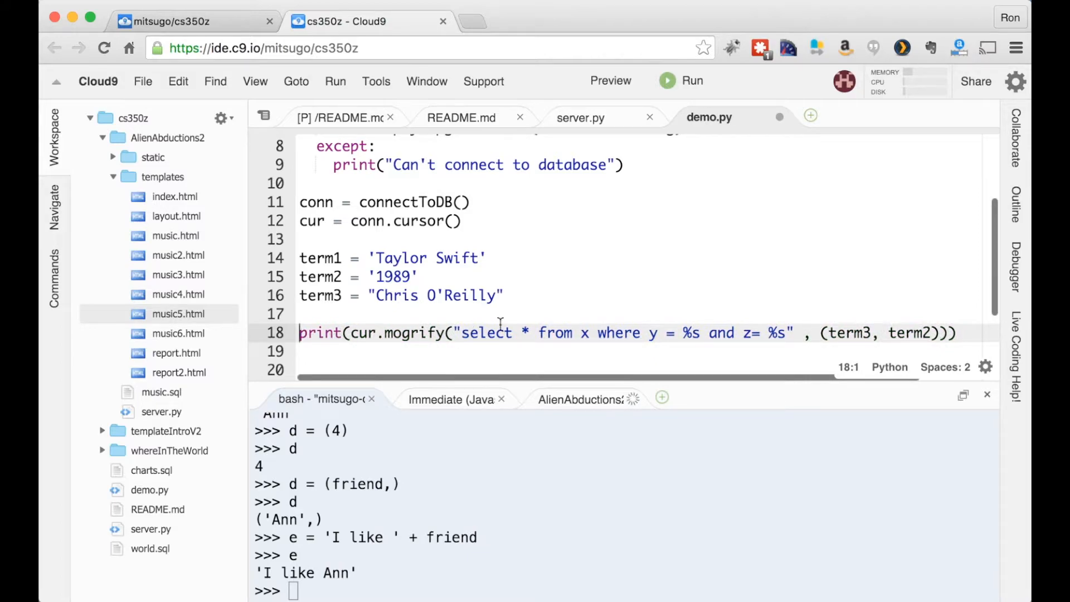
mouse_move(382, 324)
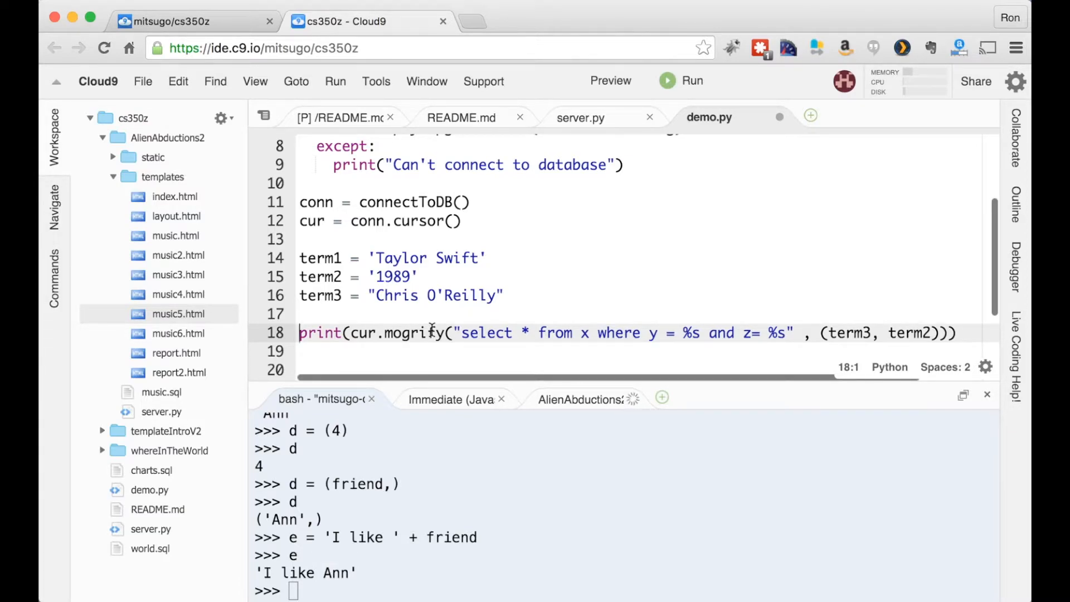
mouse_move(491, 332)
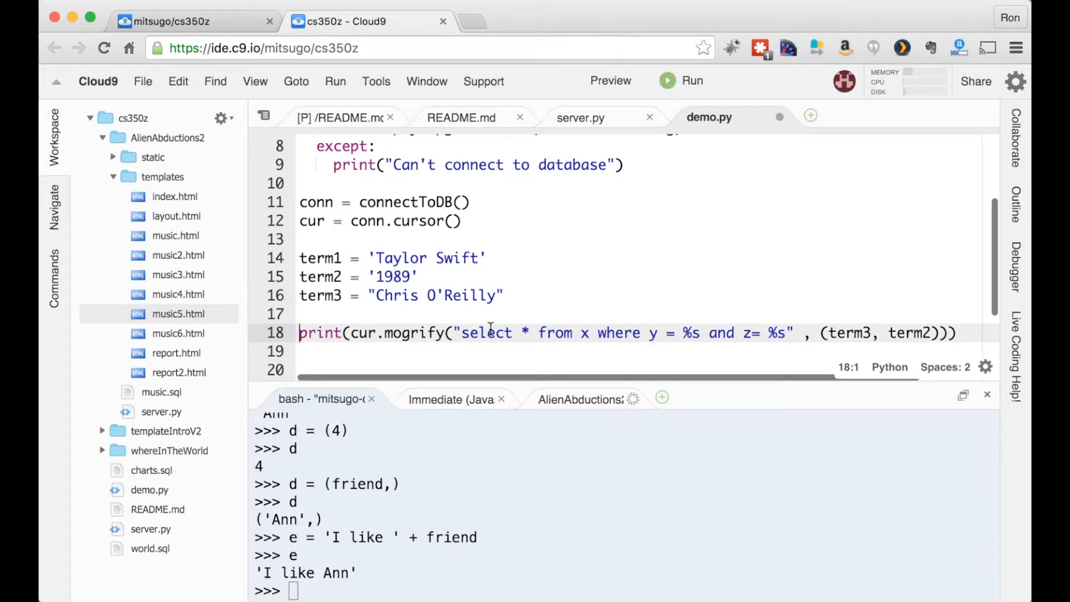
mouse_move(440, 323)
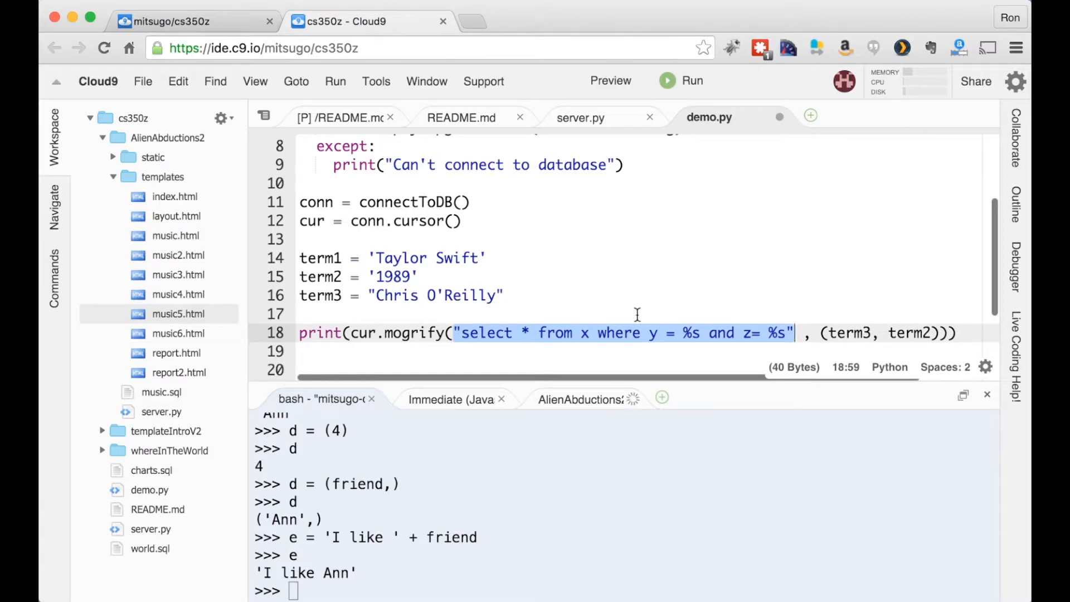
left_click(872, 332)
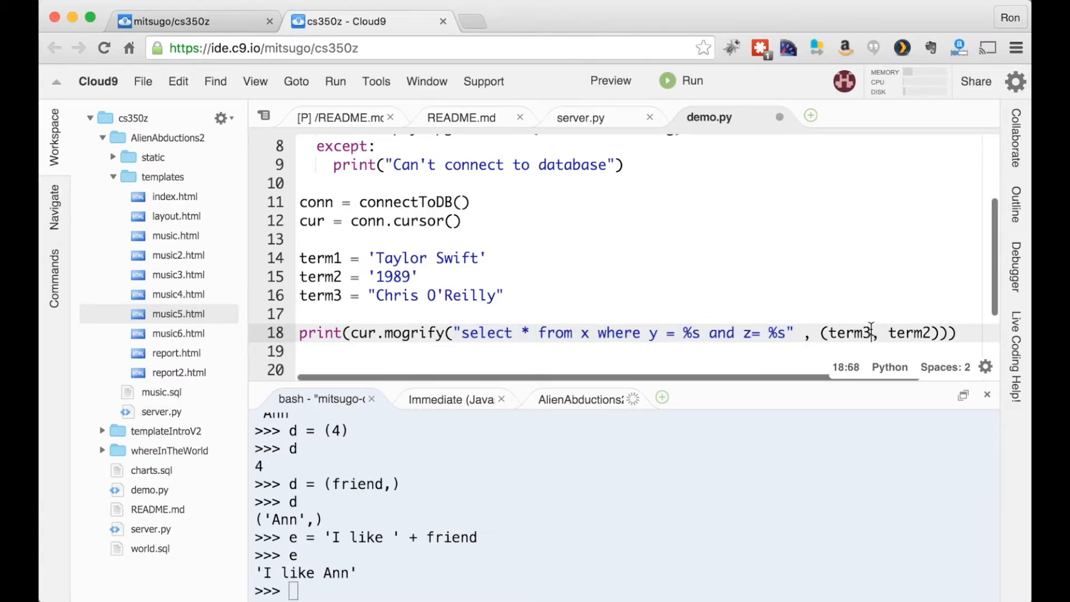
type("term1")
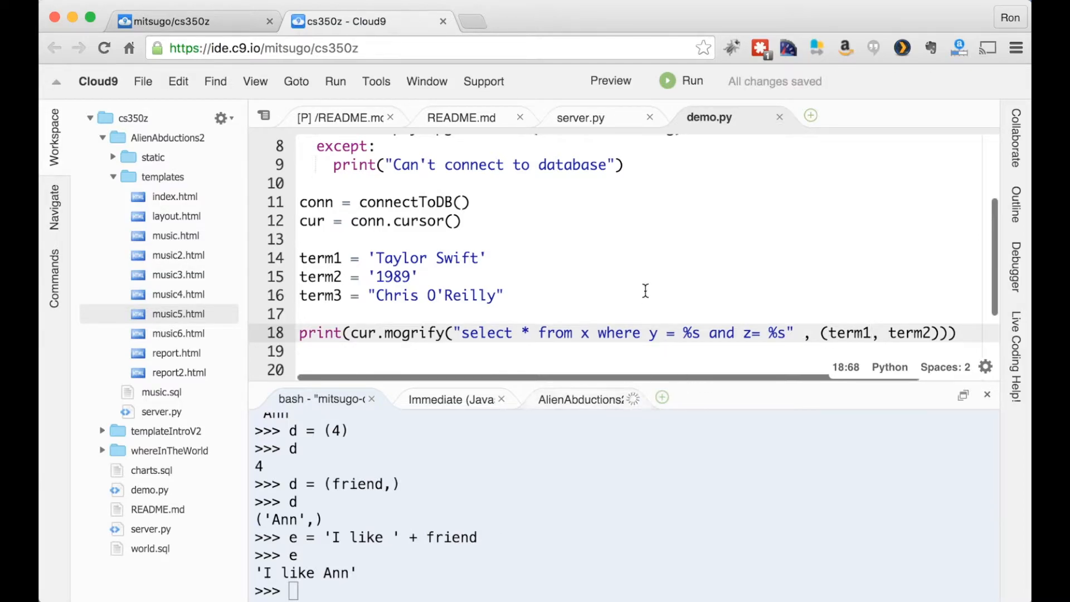
left_click(503, 295)
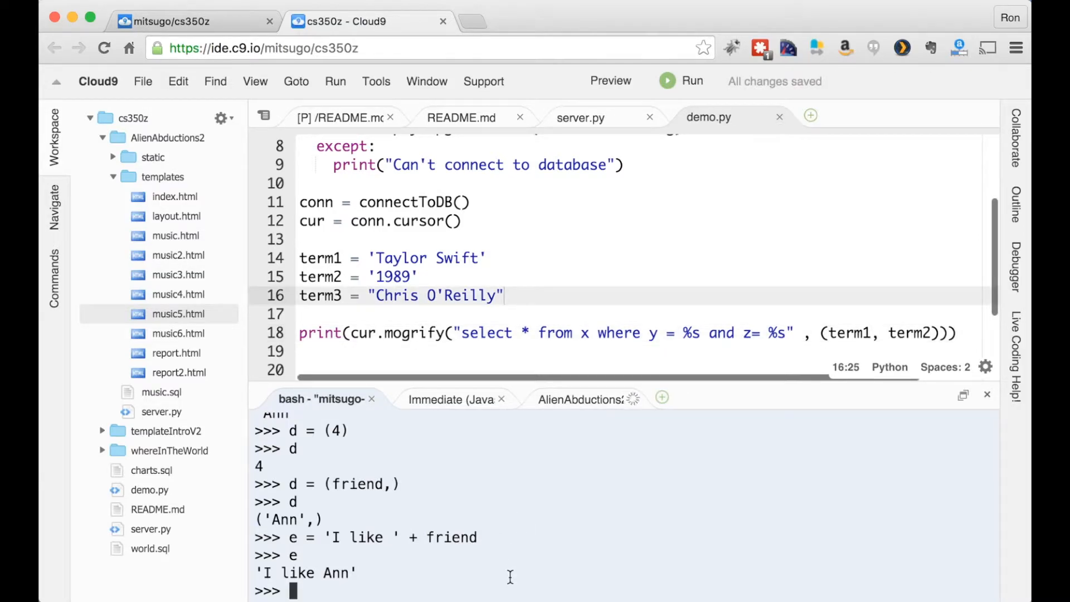
Step: Exit the Python shell and run demo.py, printing the query with 'Taylor Swift' and '1989'
type("exit()")
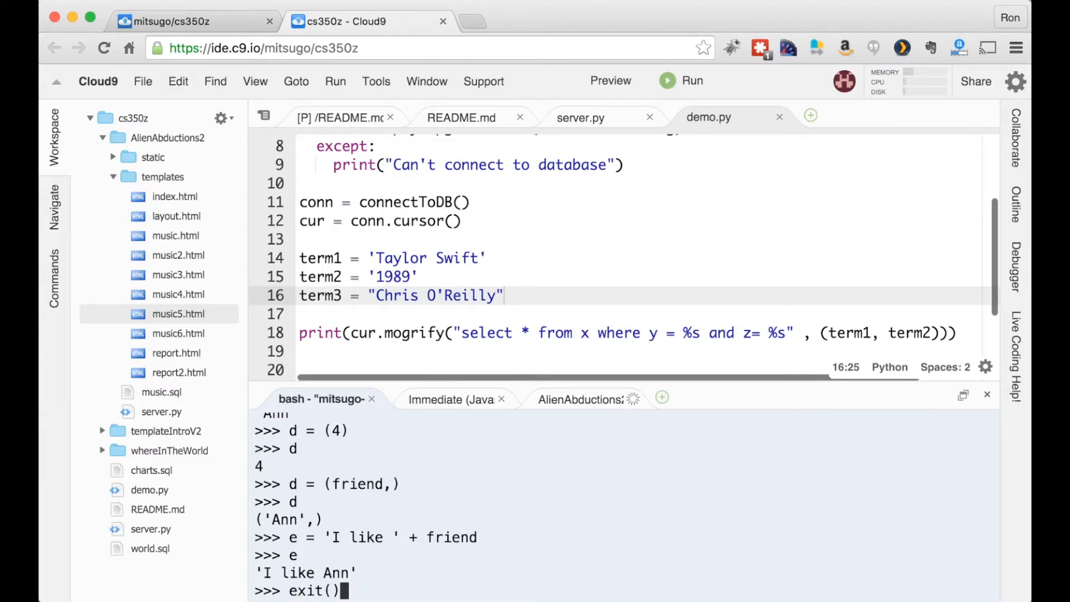
type("python d")
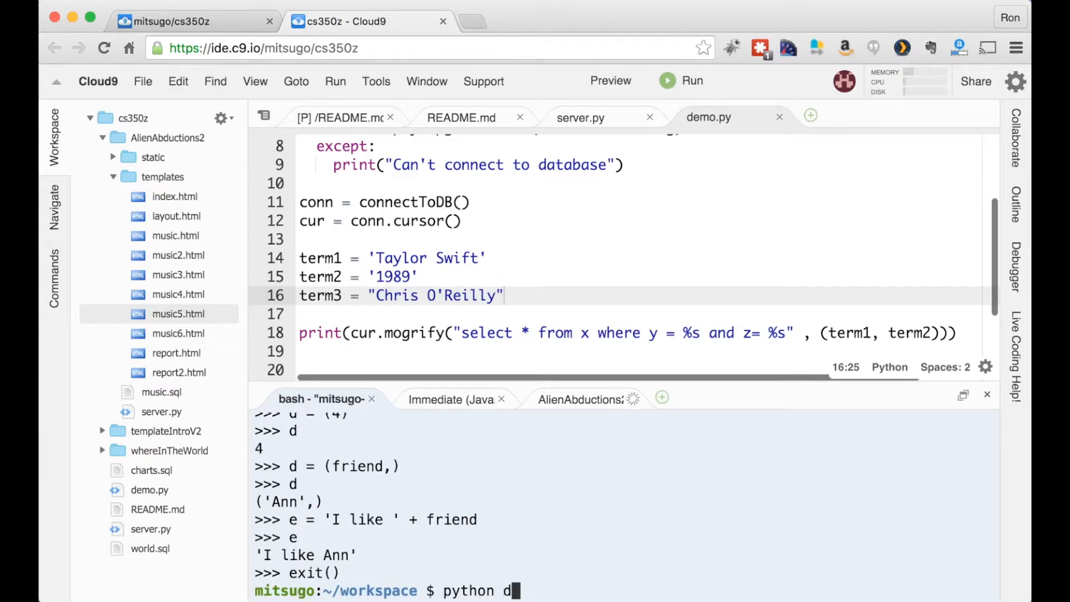
key("Return")
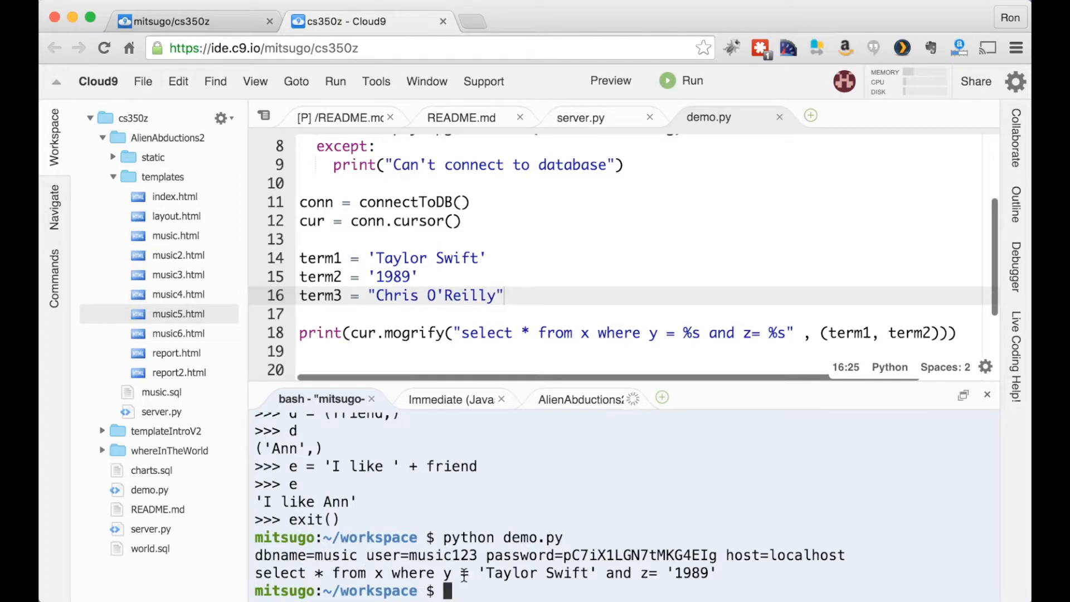
mouse_move(637, 338)
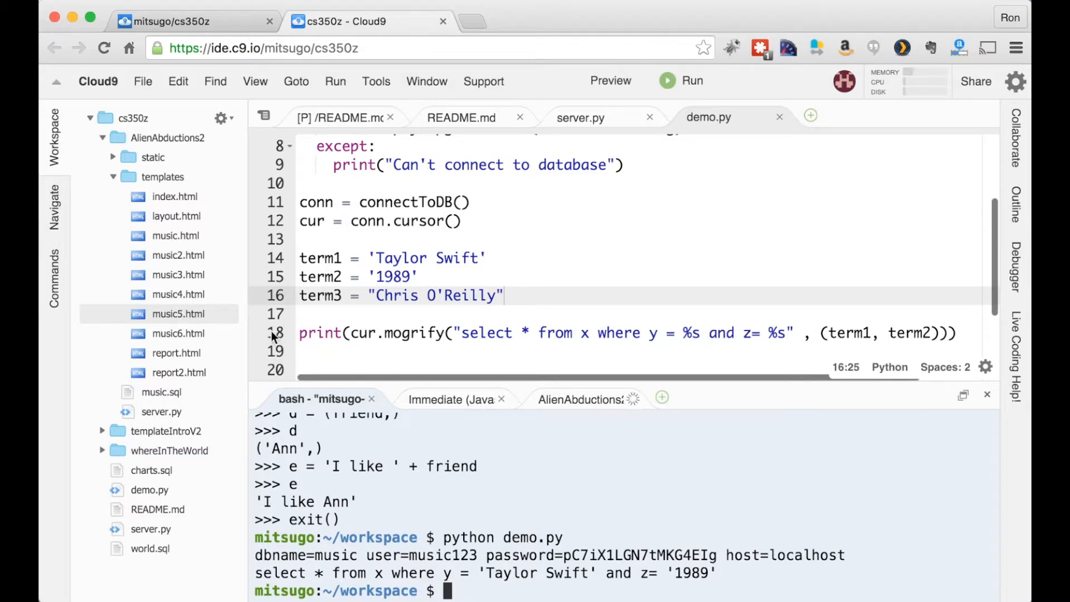
mouse_move(955, 325)
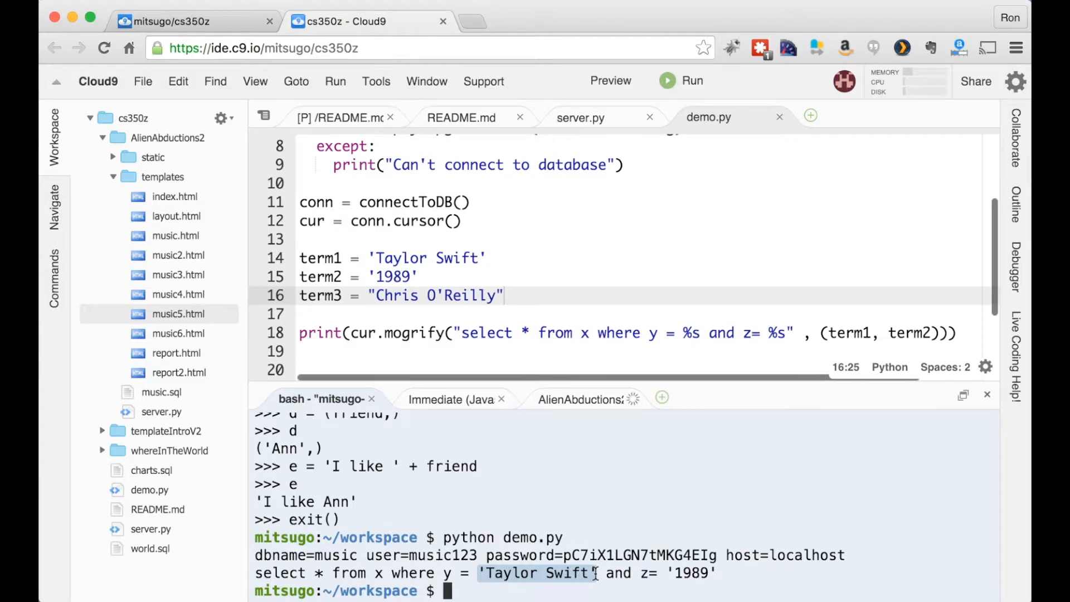
mouse_move(665, 573)
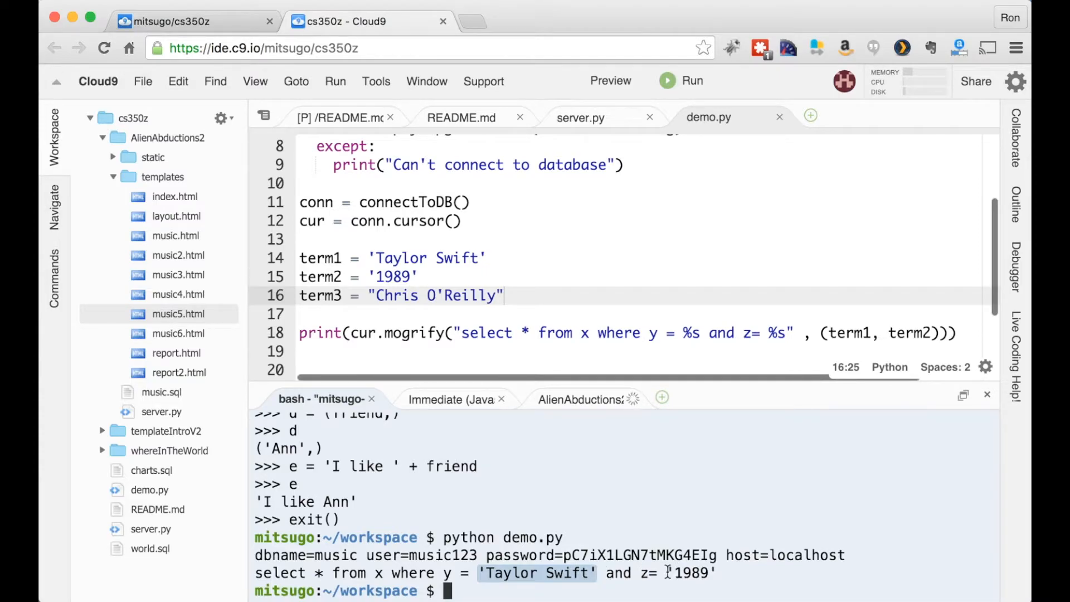
double_click(690, 573)
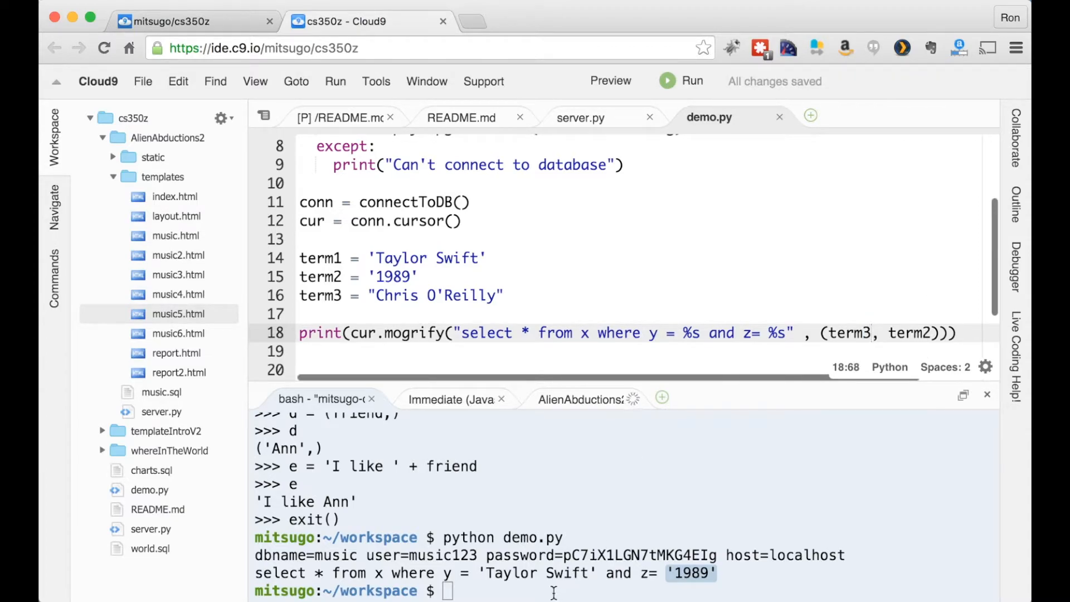
Step: Rerun demo.py with term3 so 'Chris O''Reilly' appears escaped in the query
type("python demo.py")
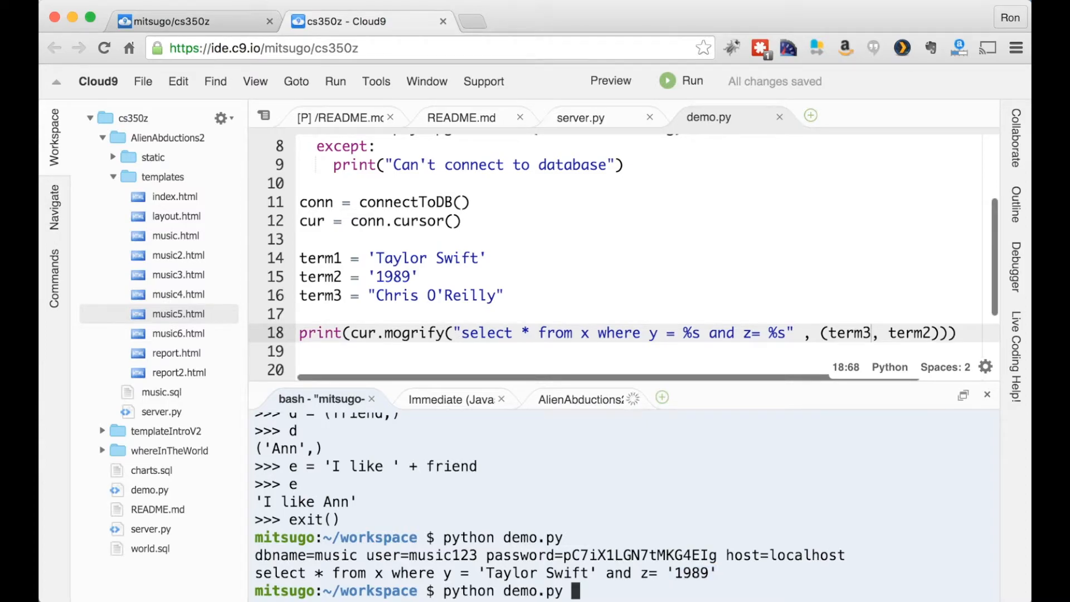
key("Return")
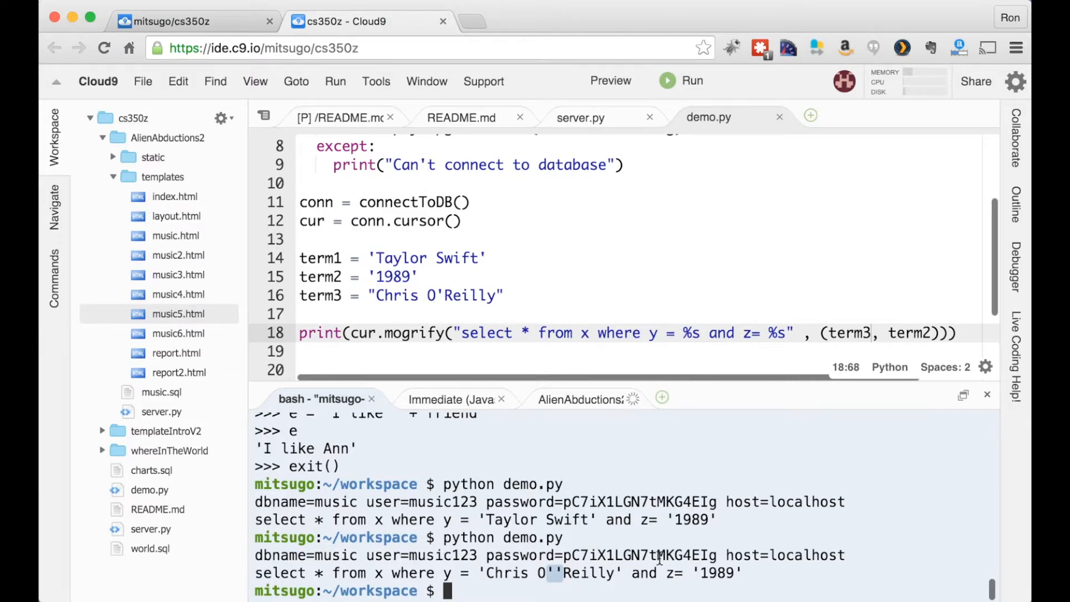
mouse_move(716, 560)
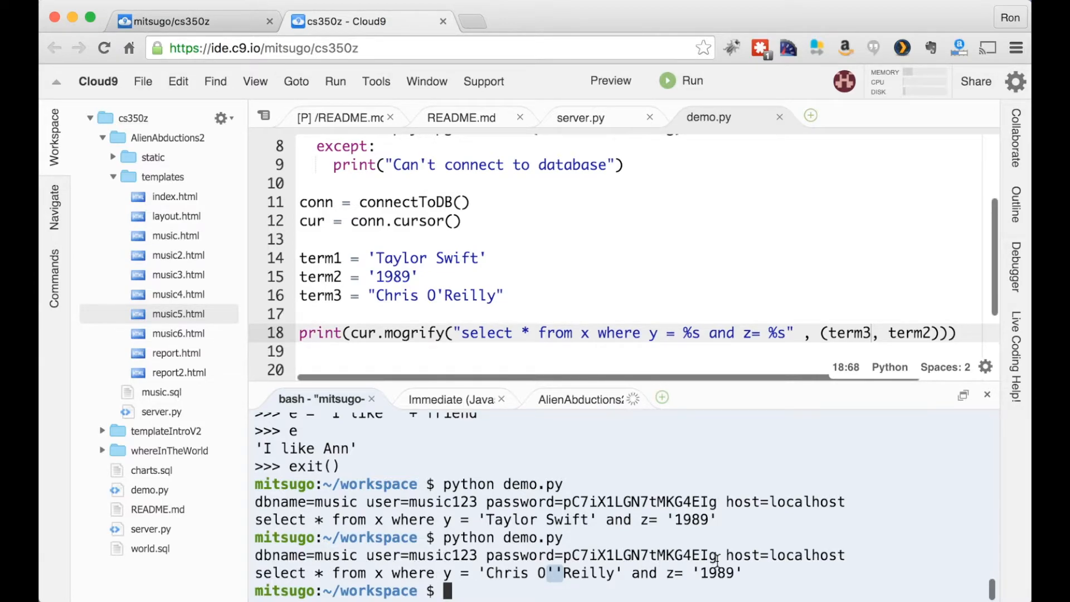
mouse_move(546, 571)
type("print(cur.mogrify(\"select * from x where y = %s\" , (term1)))")
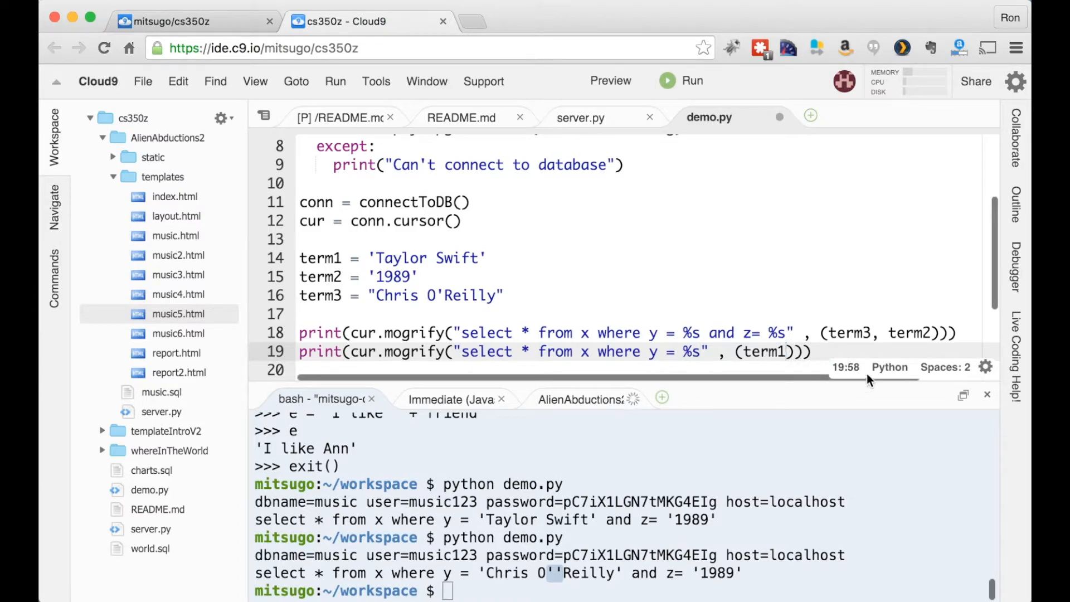
mouse_move(787, 335)
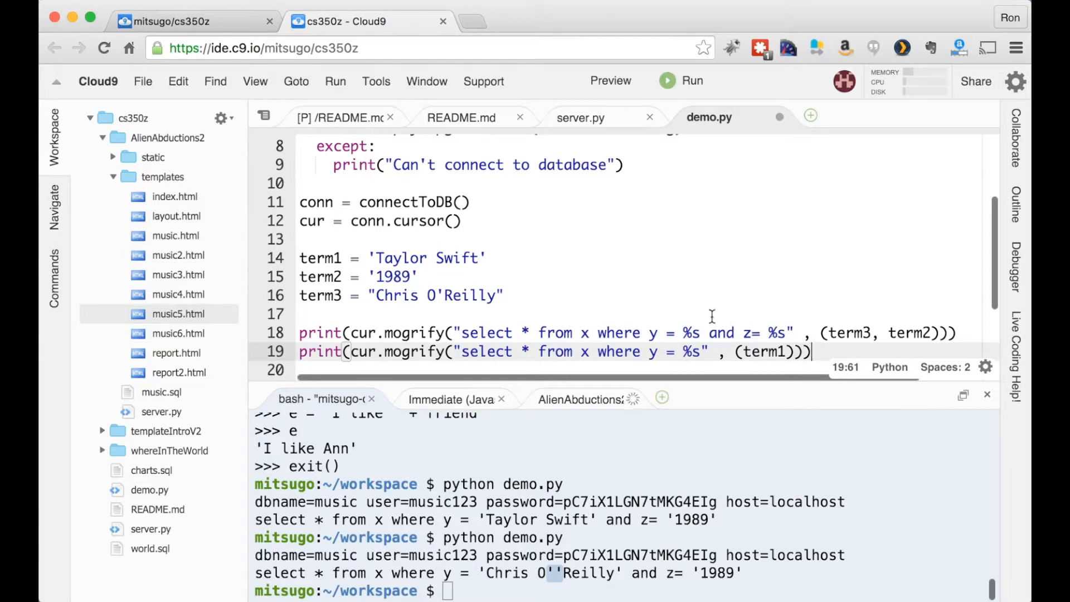
mouse_move(667, 320)
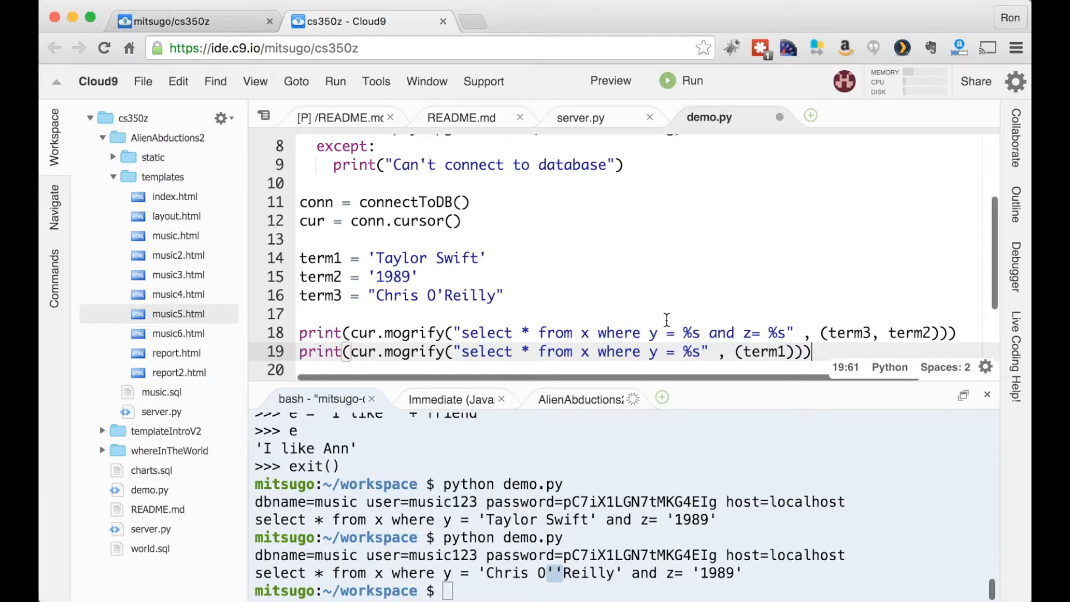
mouse_move(730, 327)
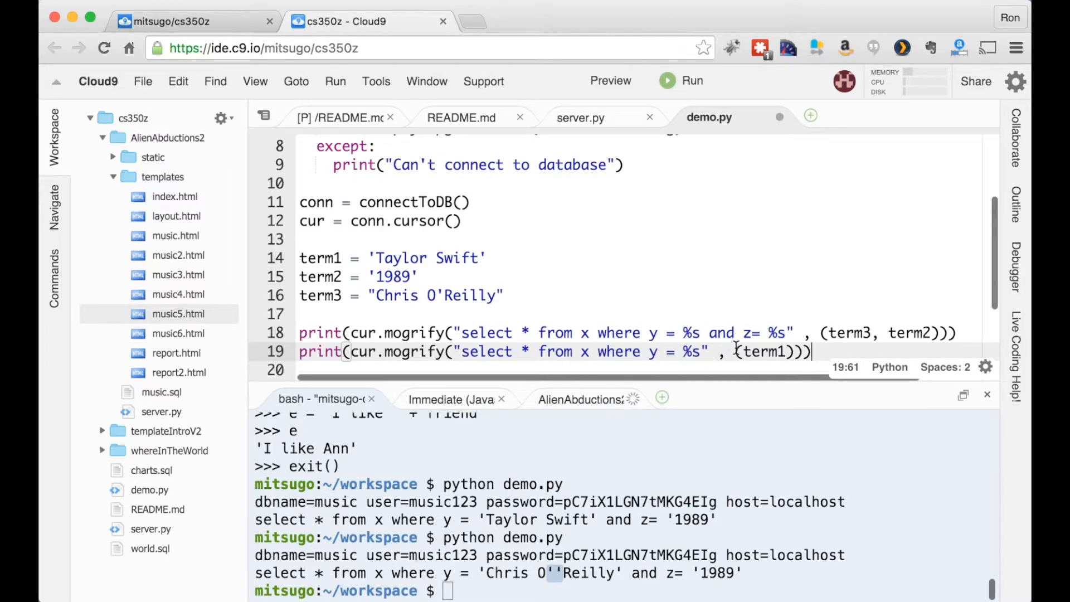
mouse_move(296, 334)
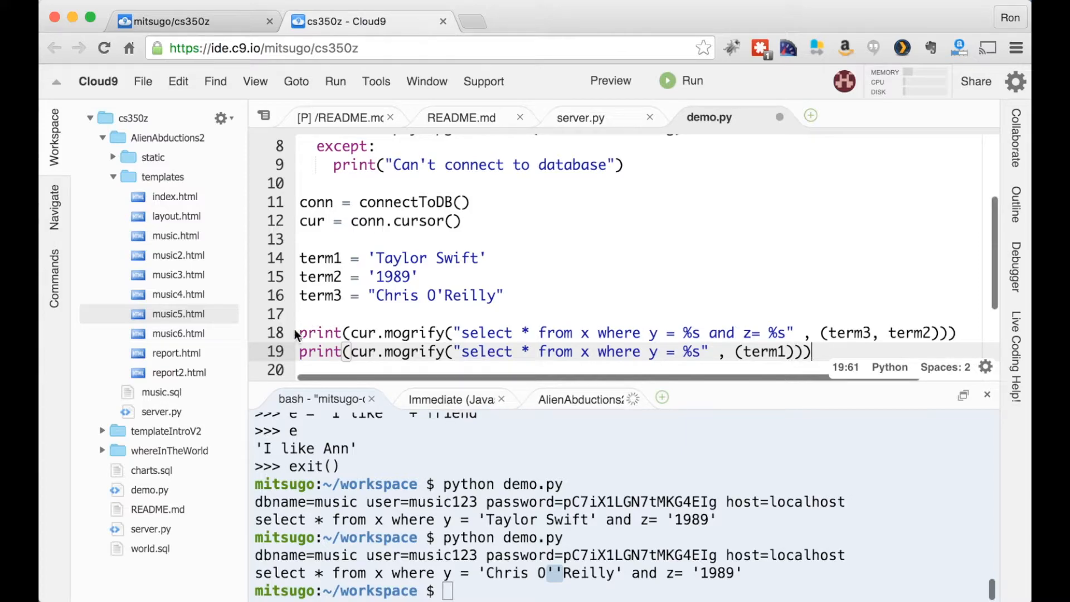
Step: Comment out the two-term print and run demo.py so the single-placeholder (term1) query raises the TypeError
type("#")
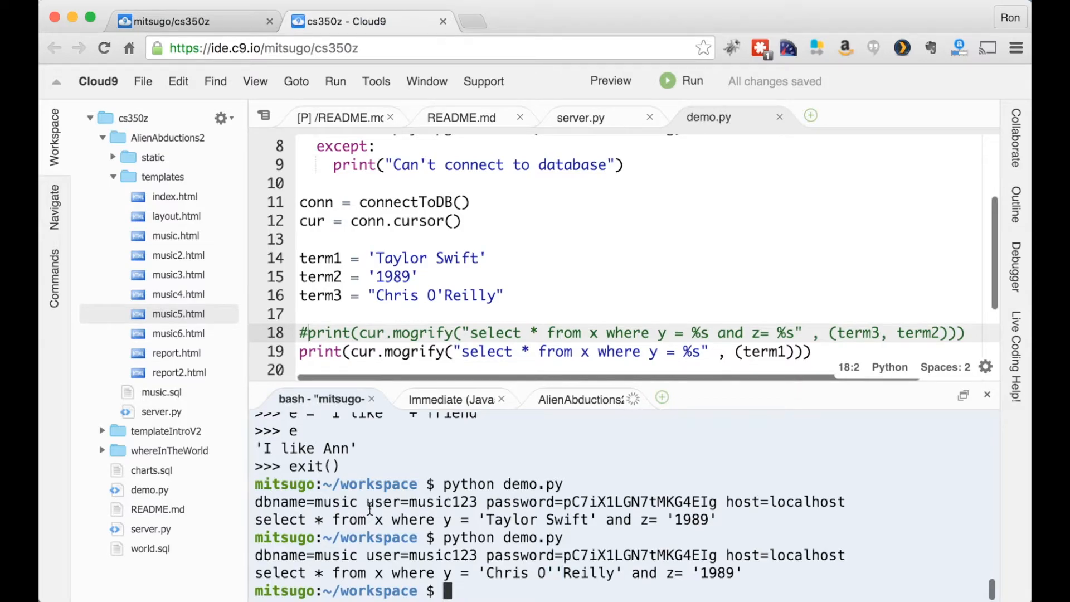
key("Return")
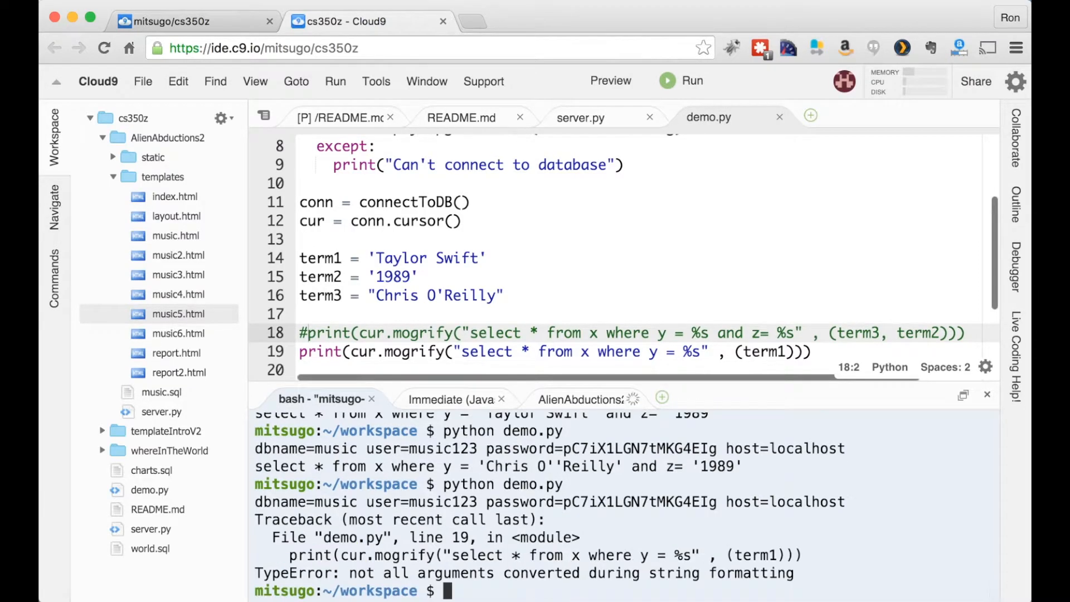
mouse_move(368, 577)
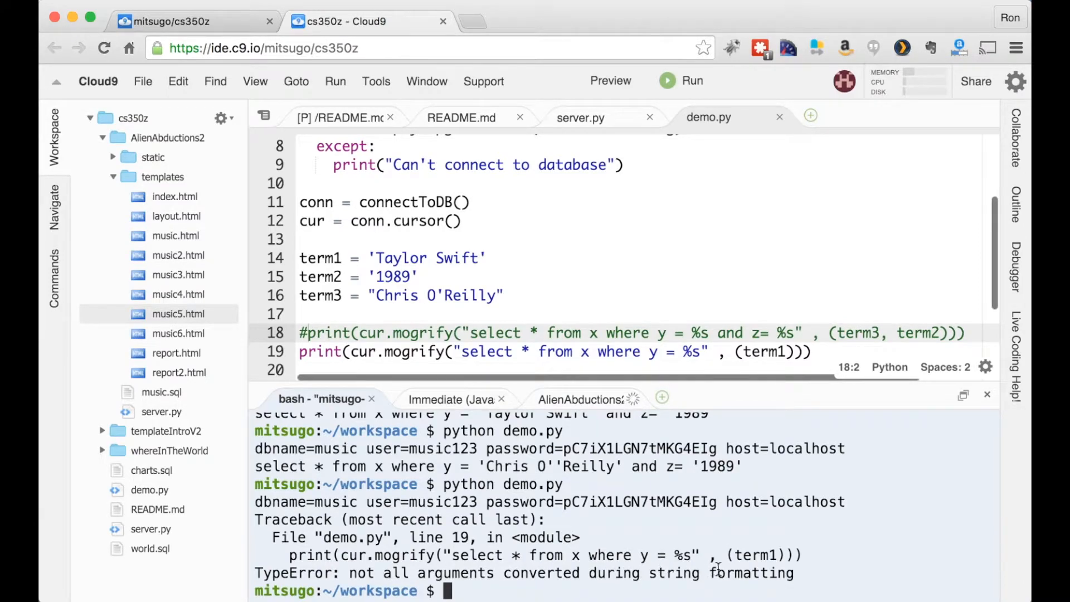
mouse_move(631, 380)
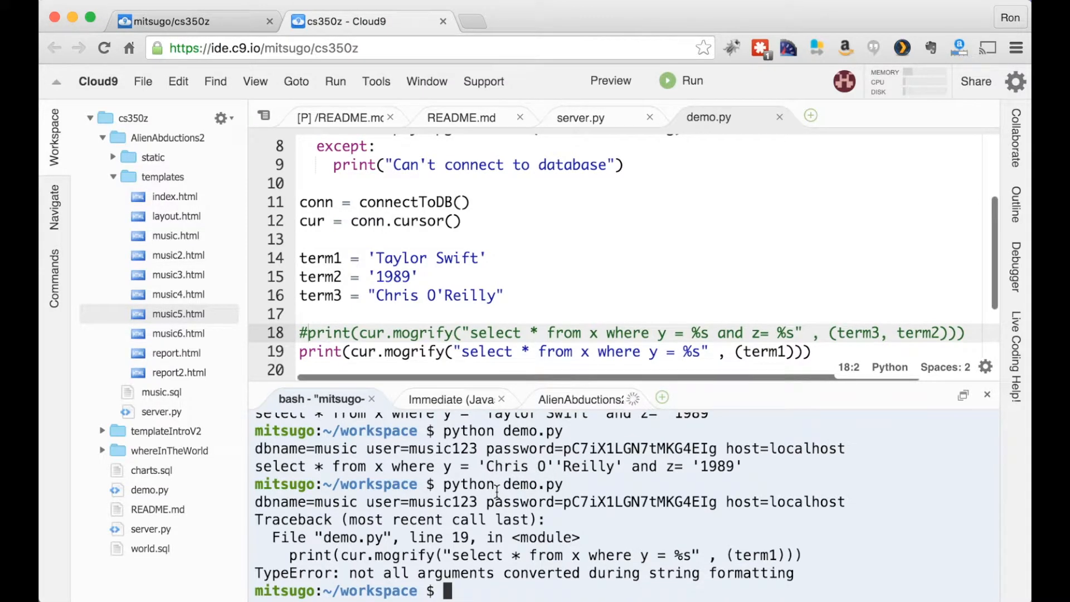
mouse_move(791, 333)
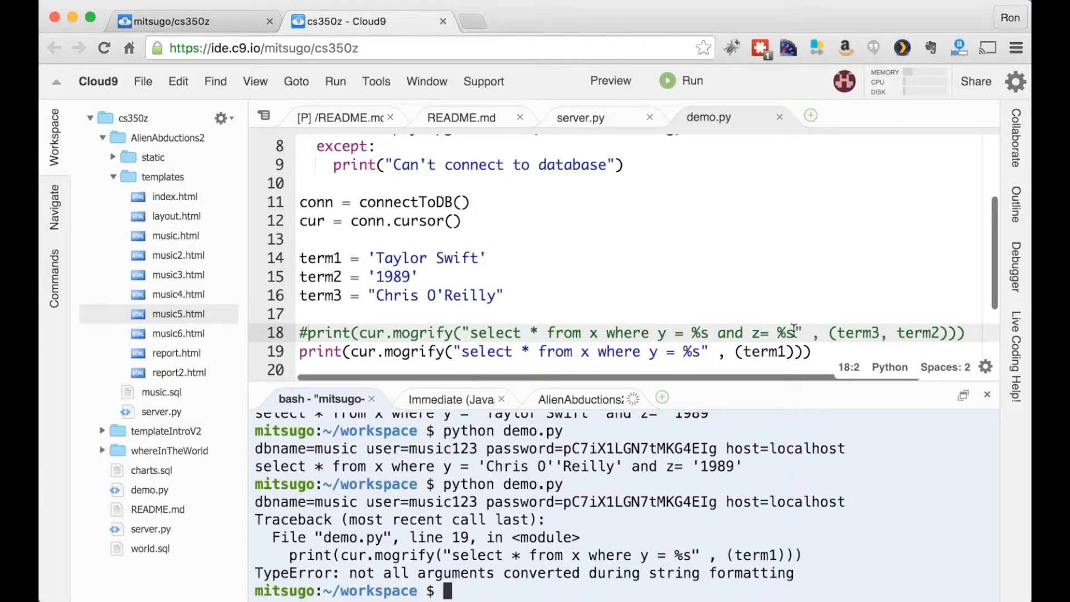
mouse_move(788, 351)
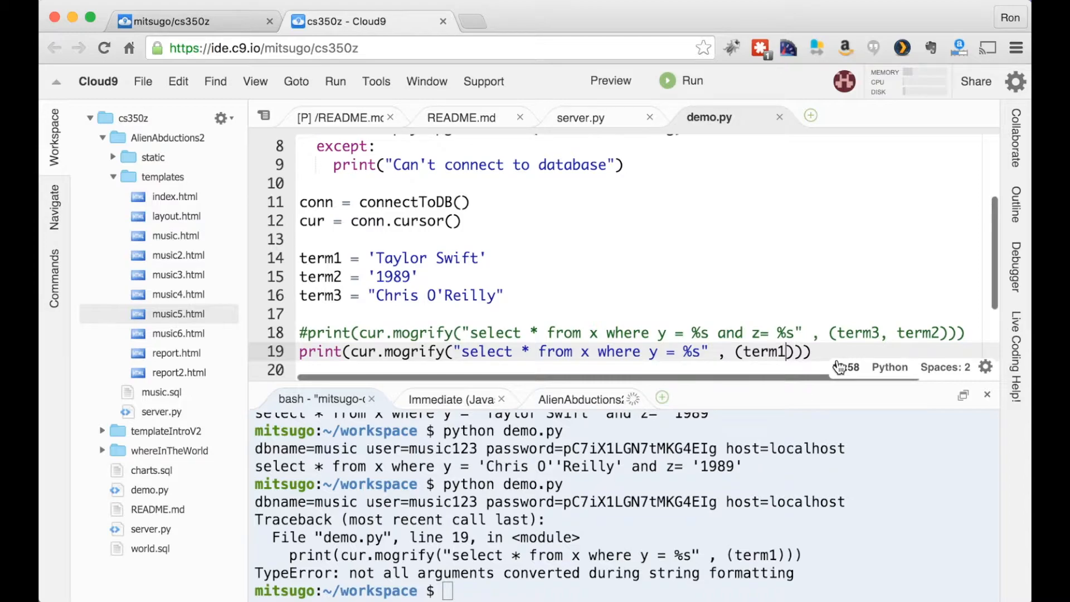
Step: Add the trailing comma making (term1,) a tuple so demo.py prints the Taylor Swift query cleanly
type(",")
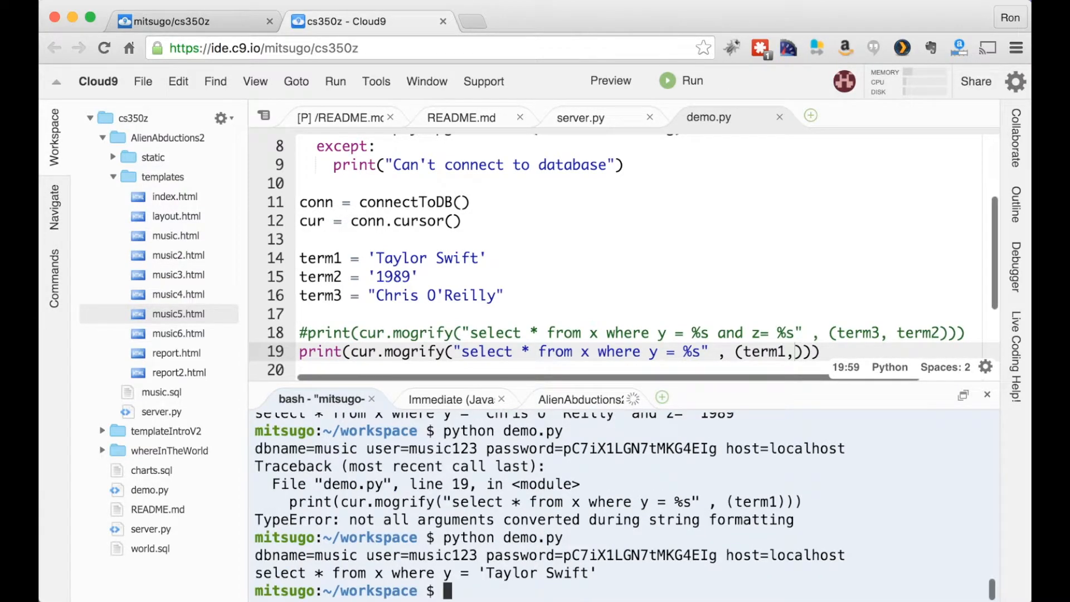
mouse_move(759, 373)
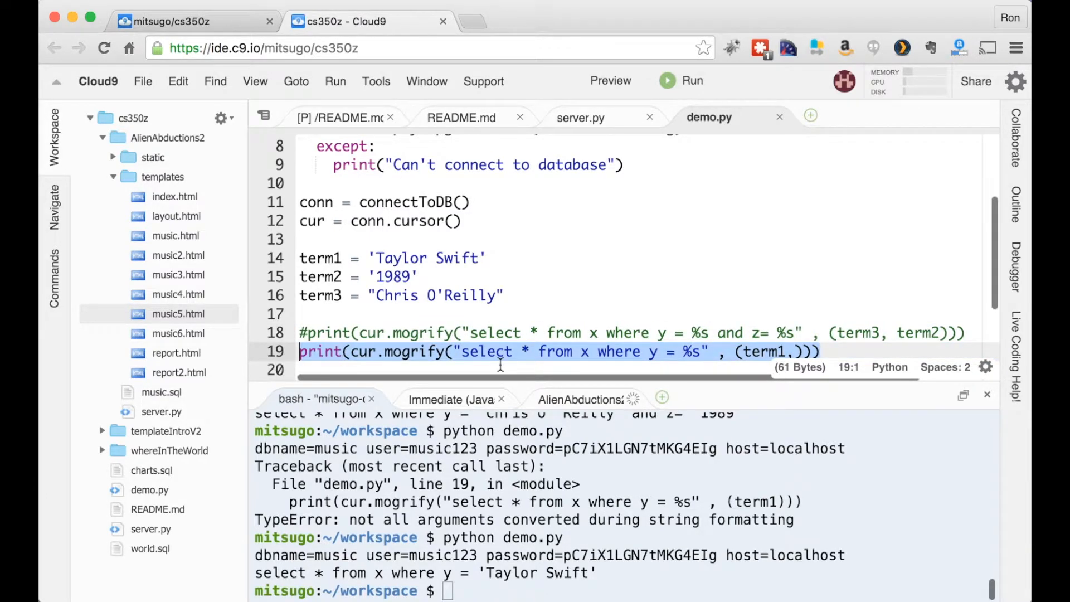
mouse_move(780, 351)
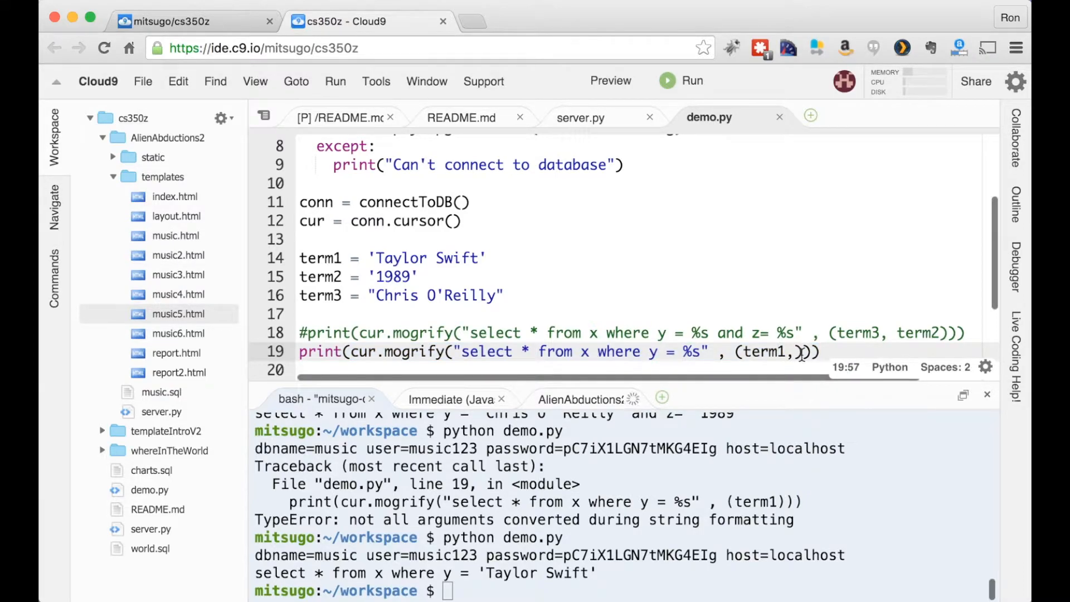
type(",")
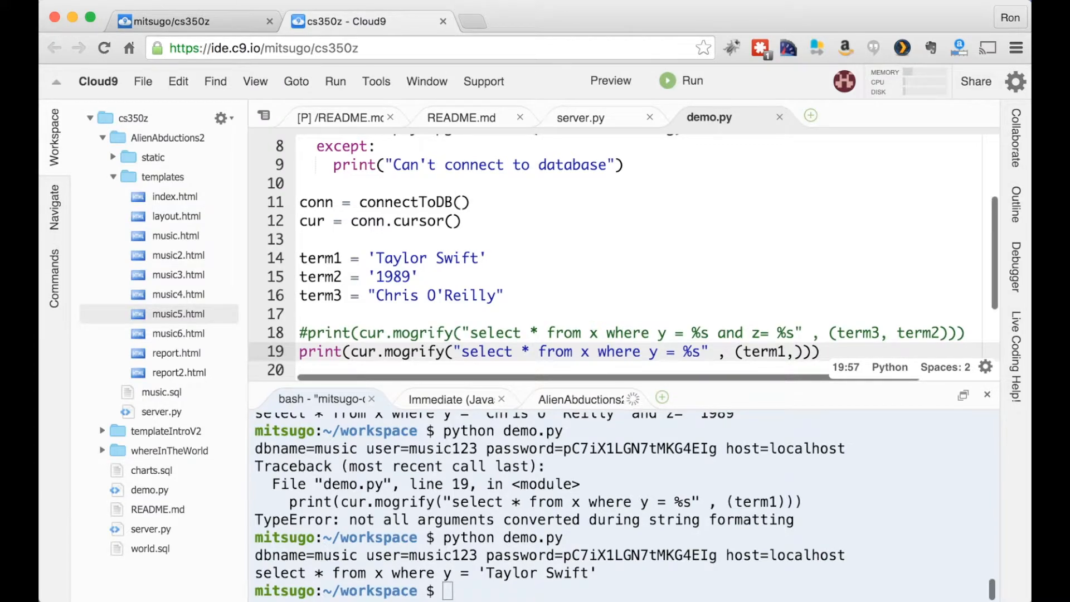
mouse_move(872, 284)
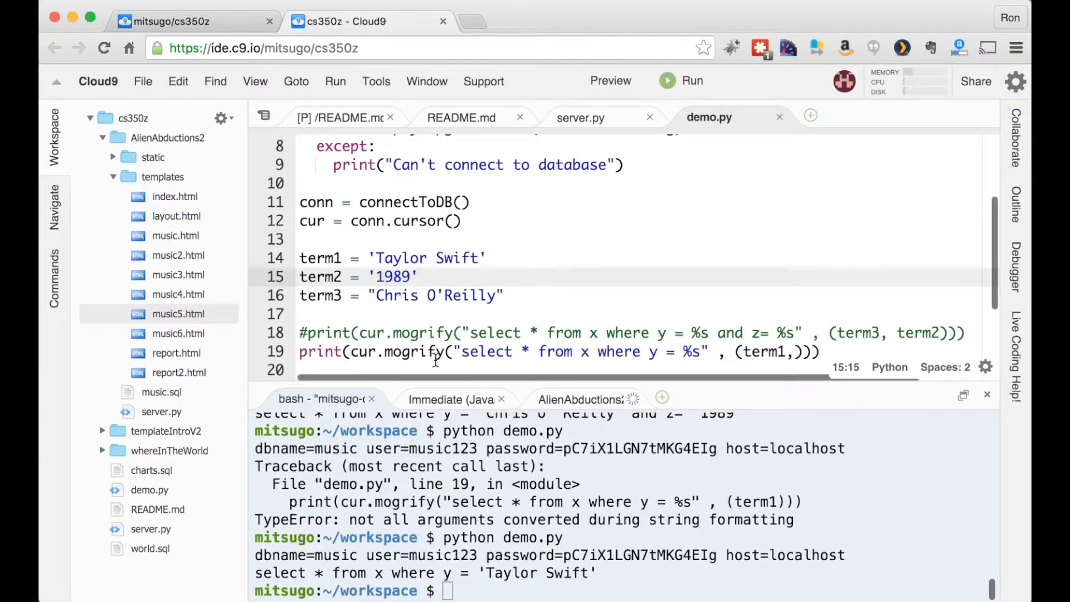
left_click(299, 351)
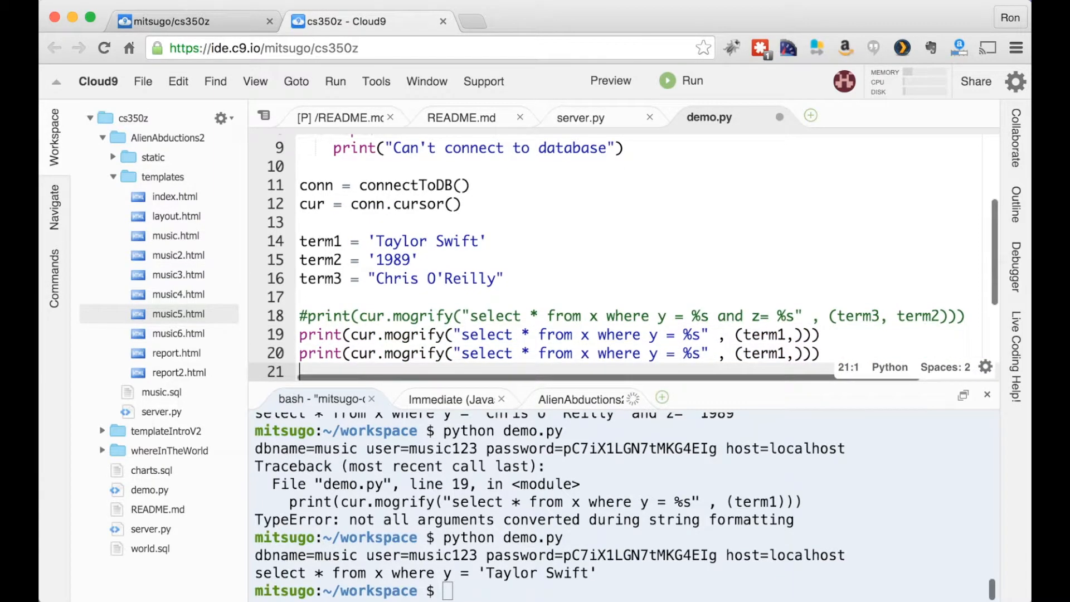
Step: Replace the comma on line 20 with % substitution and rerun python demo.py
scroll("down", 3)
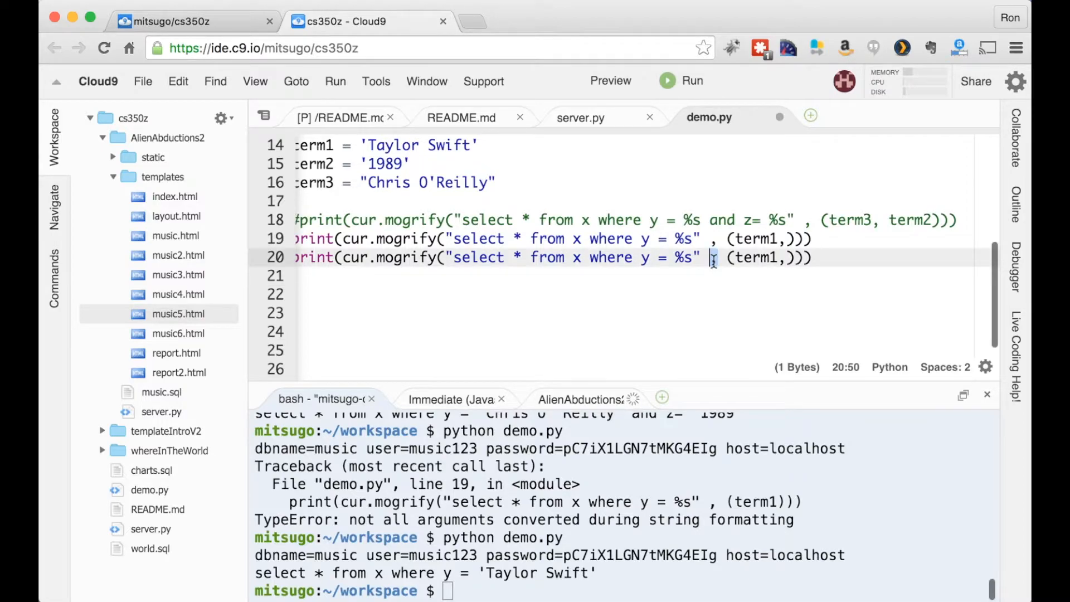
type("%")
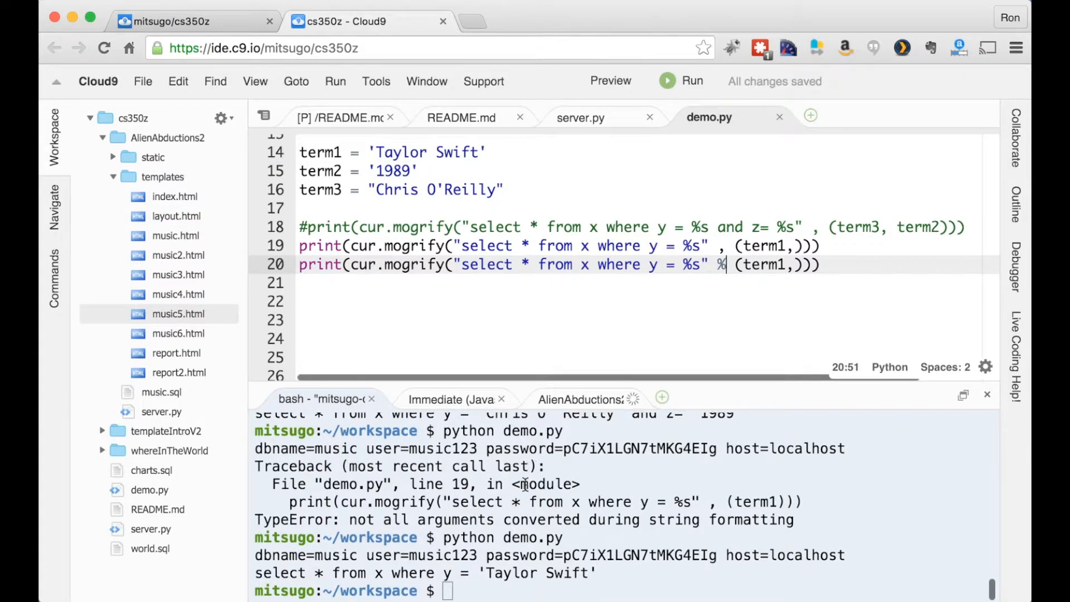
type("python demo.py")
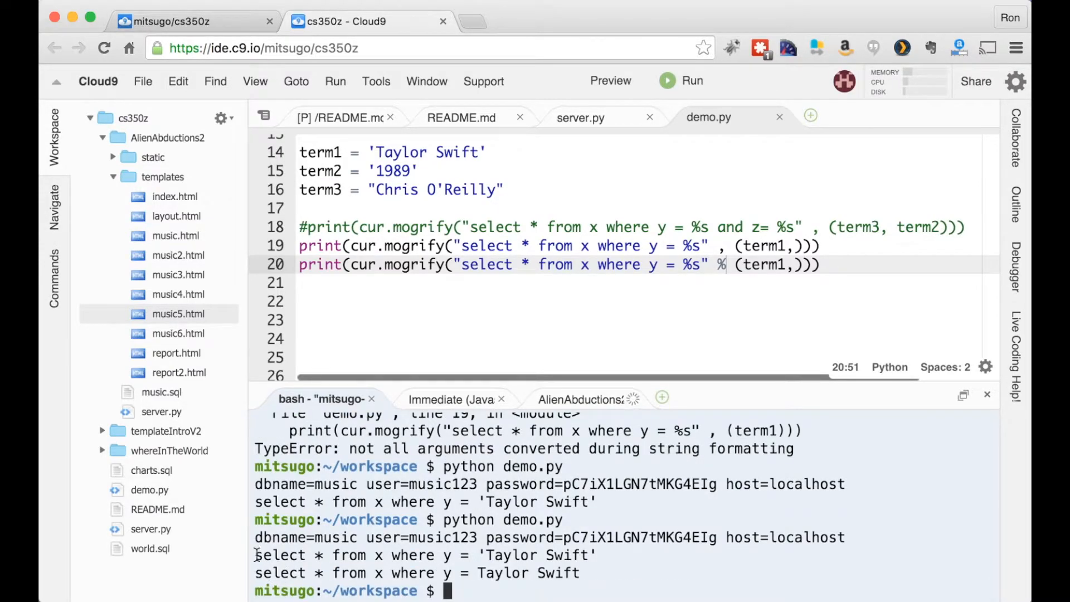
mouse_move(607, 555)
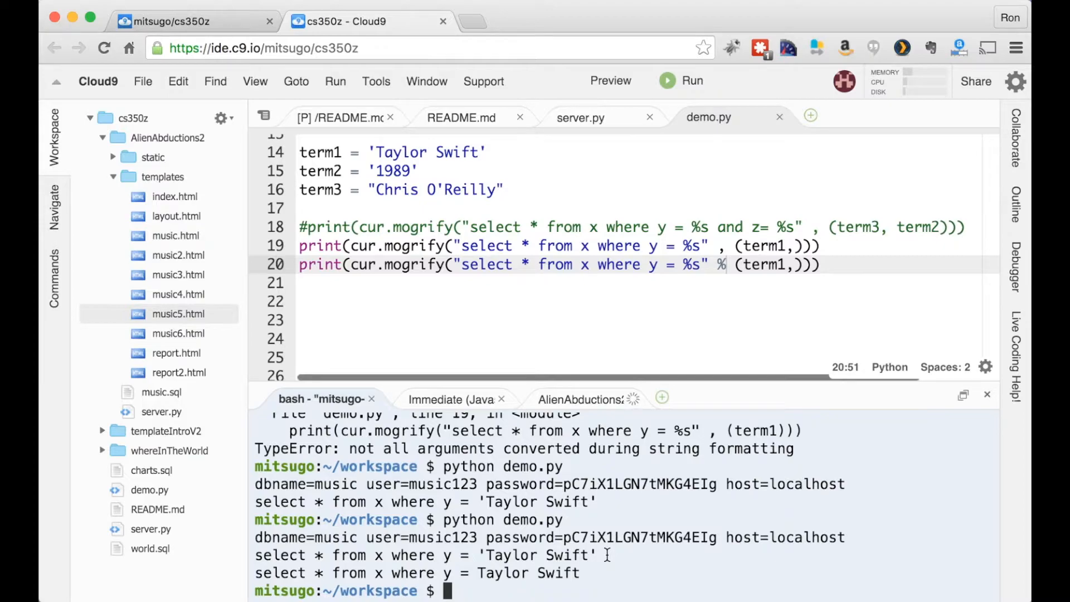
mouse_move(424, 555)
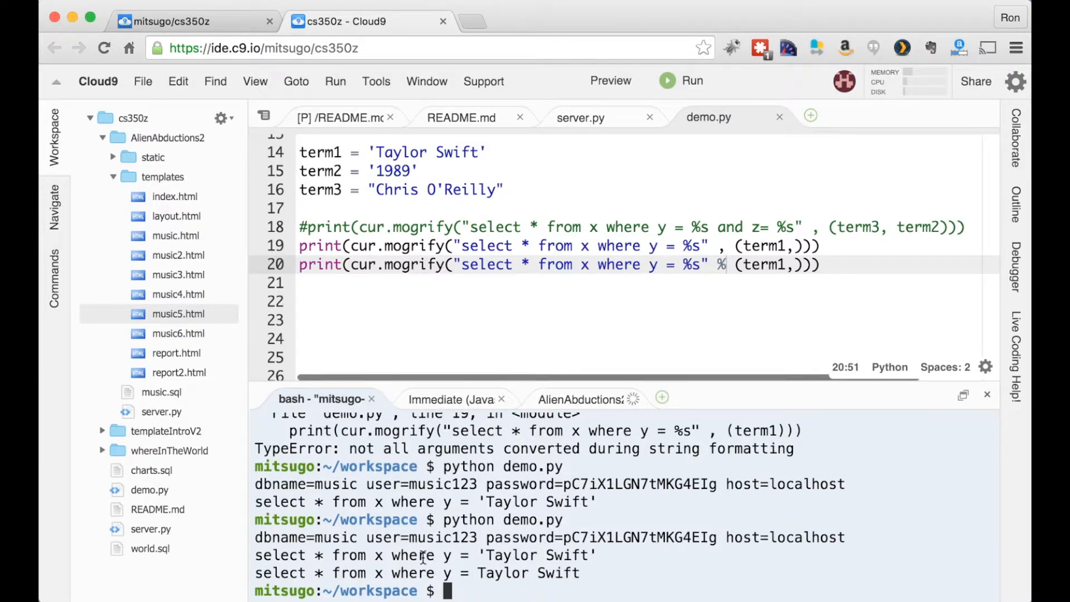
mouse_move(594, 575)
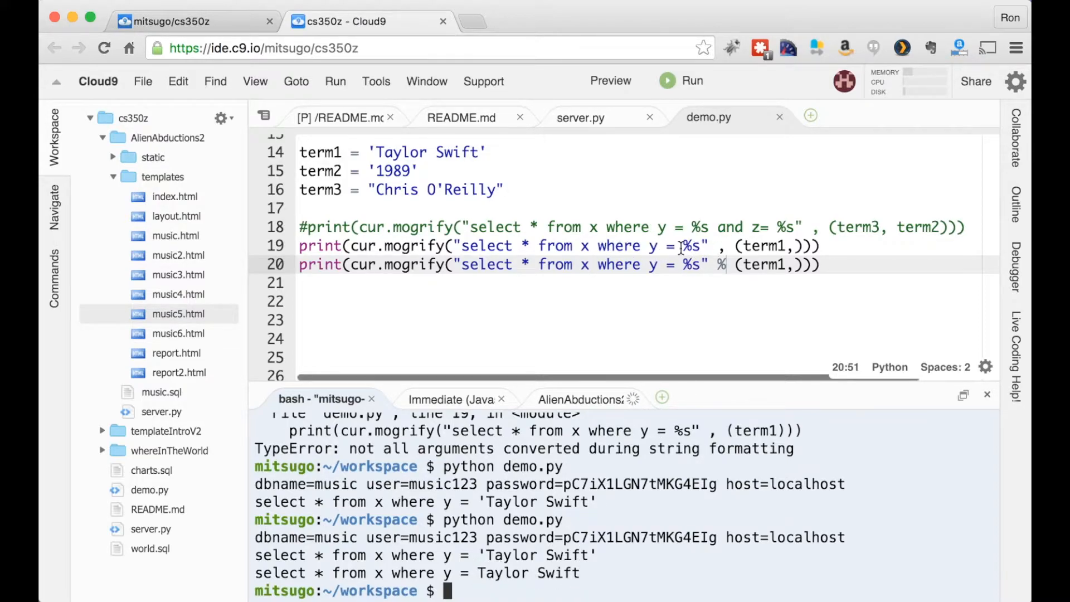
Step: Wrap the %s placeholder on line 20 in single quotes and rerun to print quoted 'Taylor Swift'
left_click(682, 265)
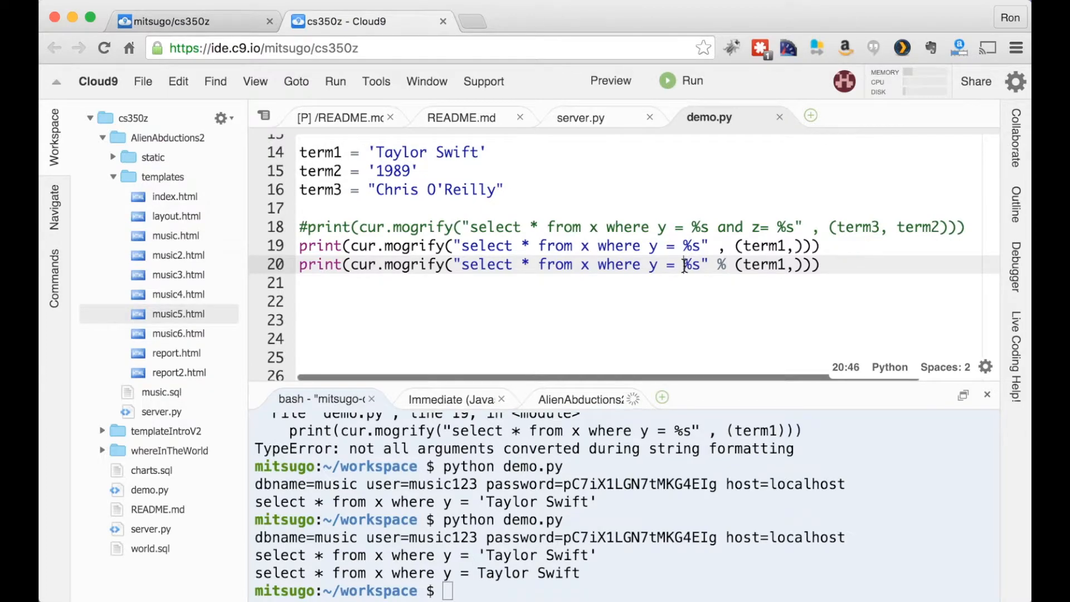
type("'")
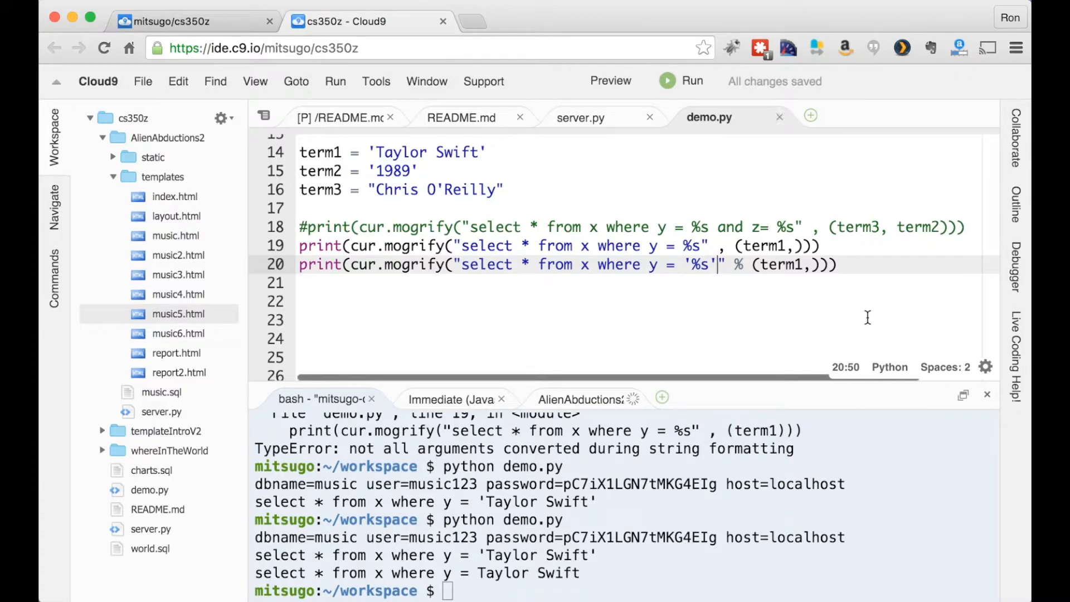
key("Return")
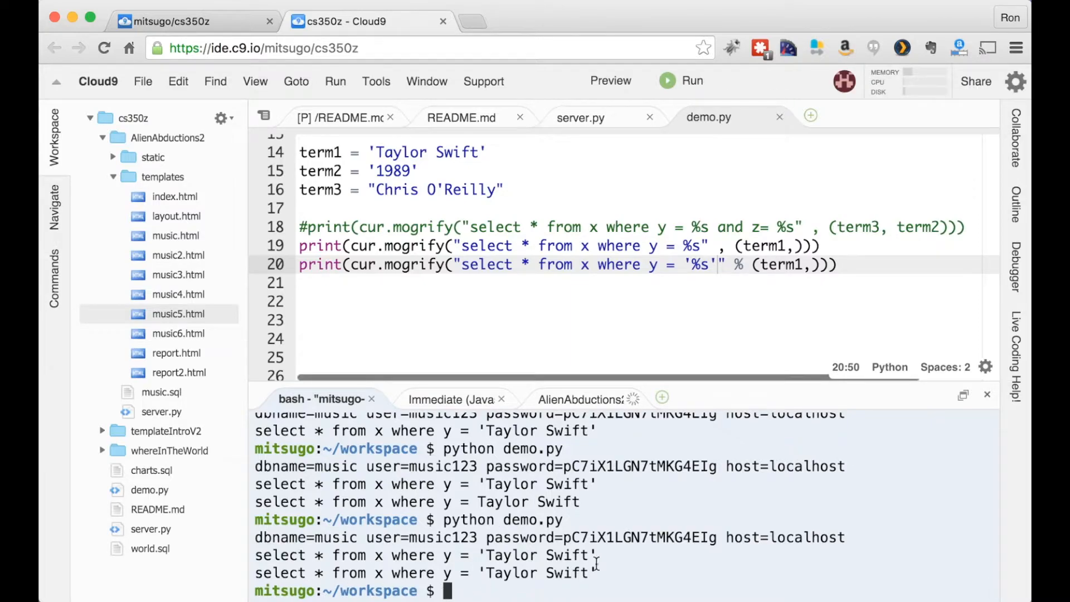
mouse_move(588, 576)
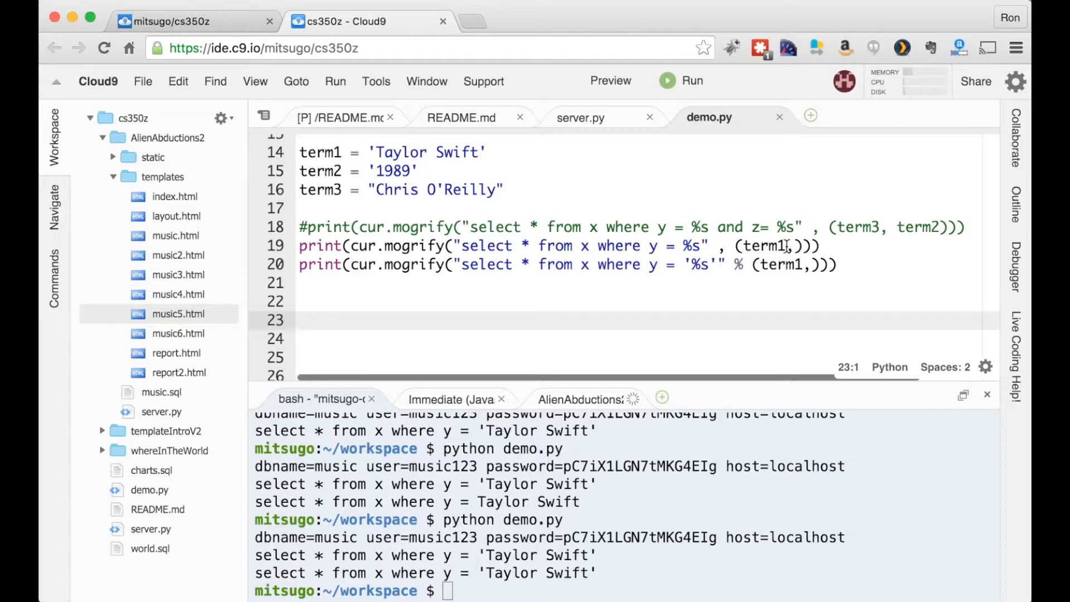
Step: Change term1 to term3 on lines 19 and 20 and rerun demo.py to compare the Chris O'Reilly outputs
left_click(780, 245)
type("3")
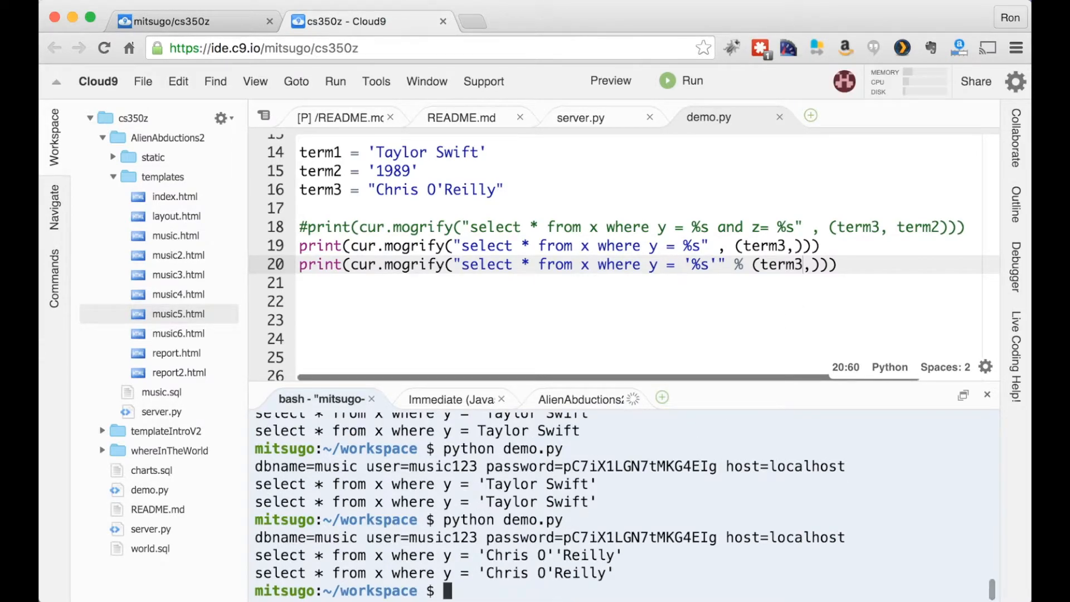
mouse_move(502, 537)
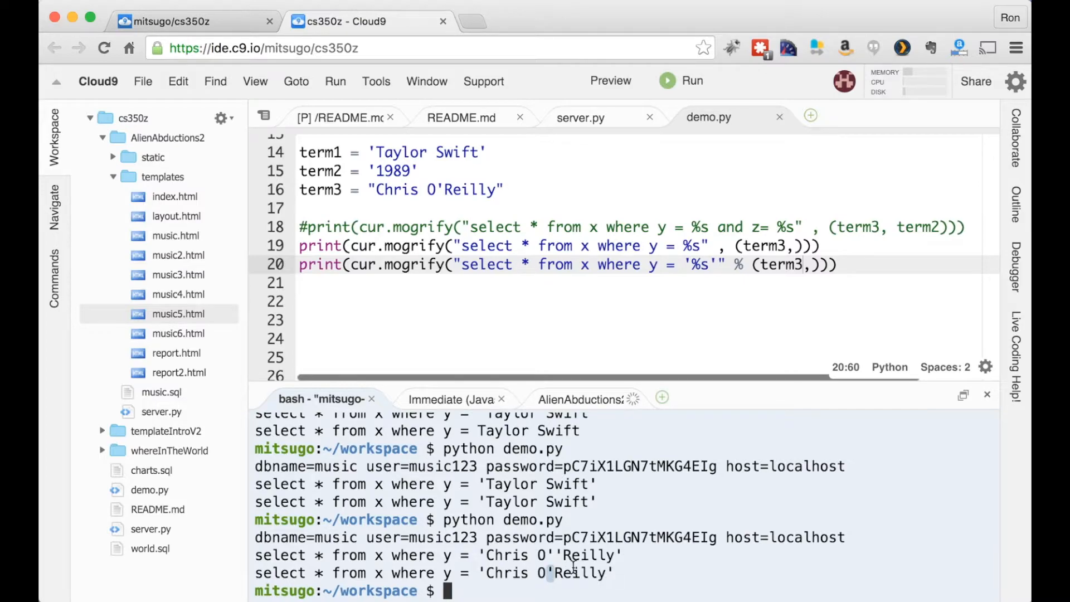
mouse_move(636, 578)
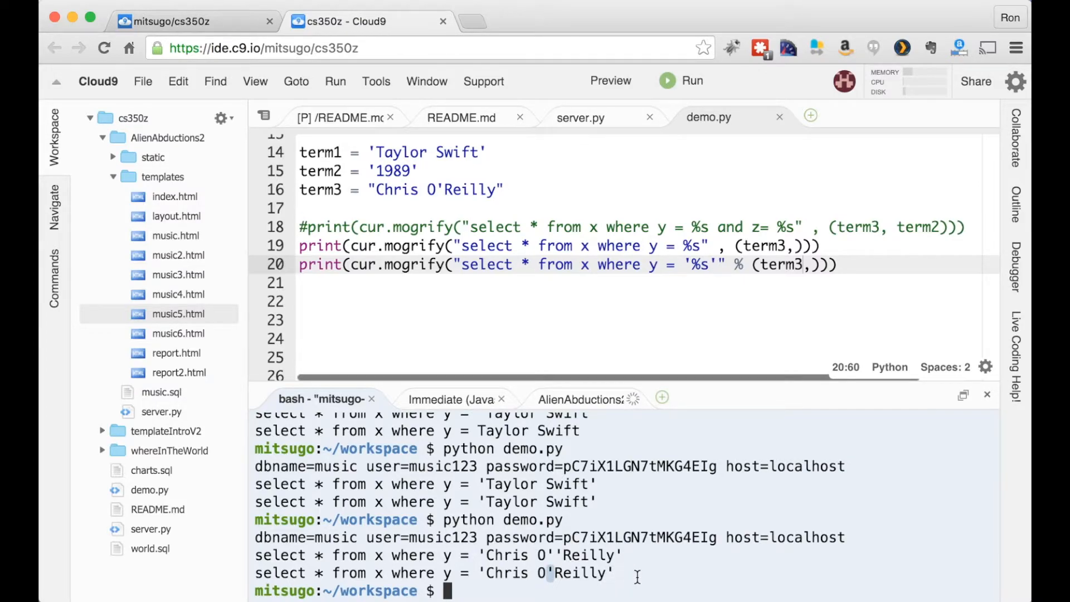
mouse_move(597, 325)
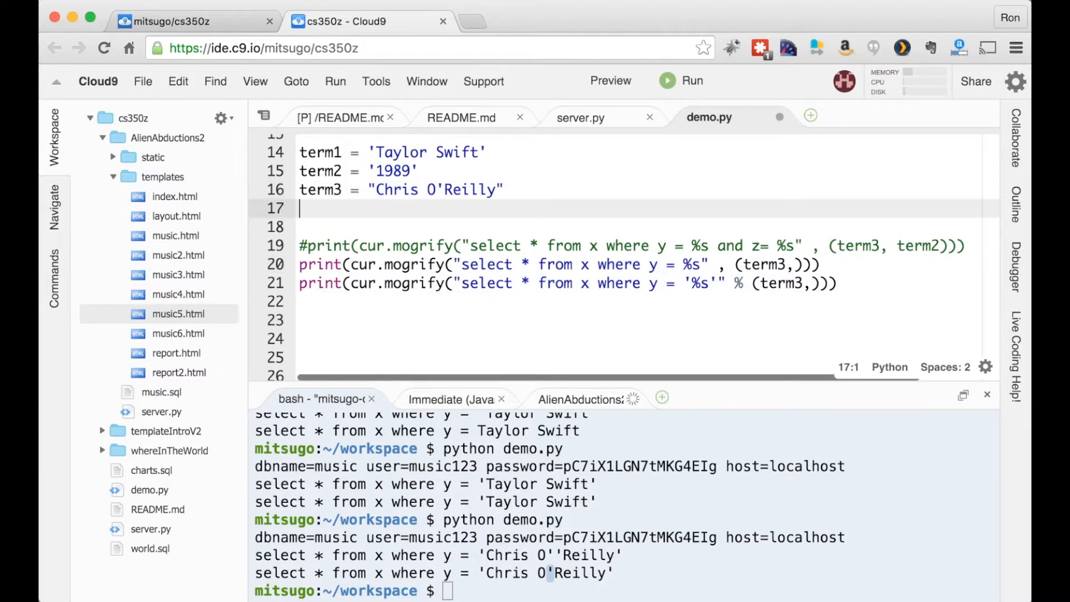
Step: Define term4 = "O'; drop database music" in demo.py
type("term4 =")
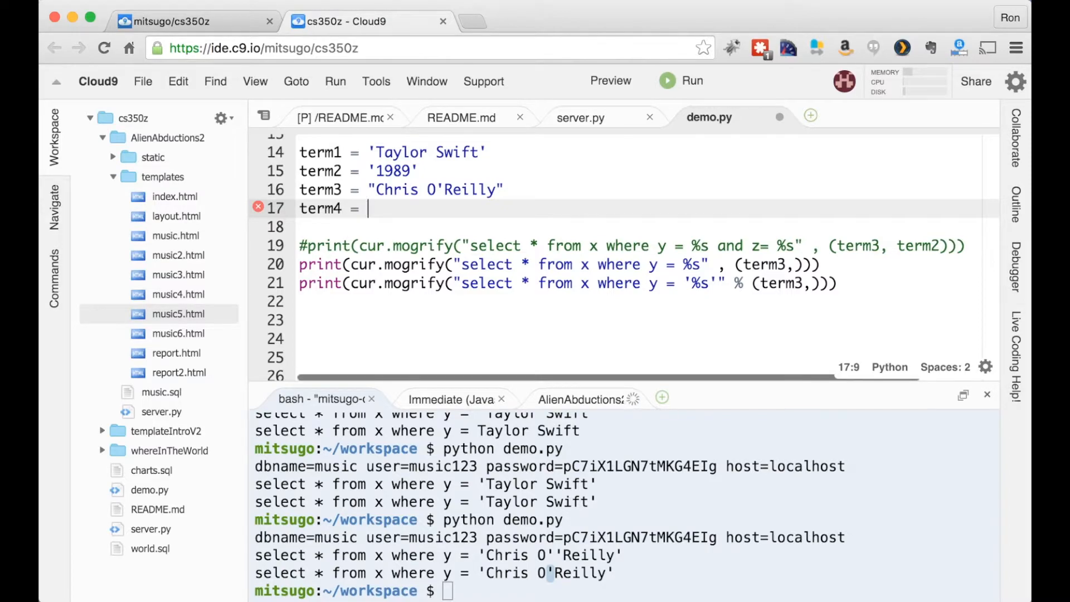
type("\"O")
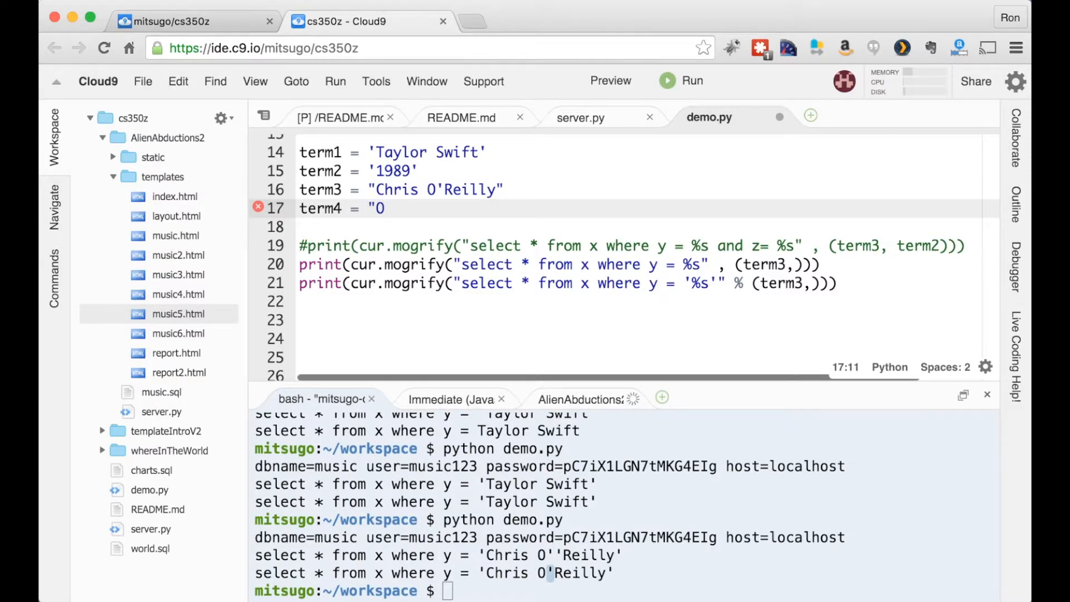
type("';")
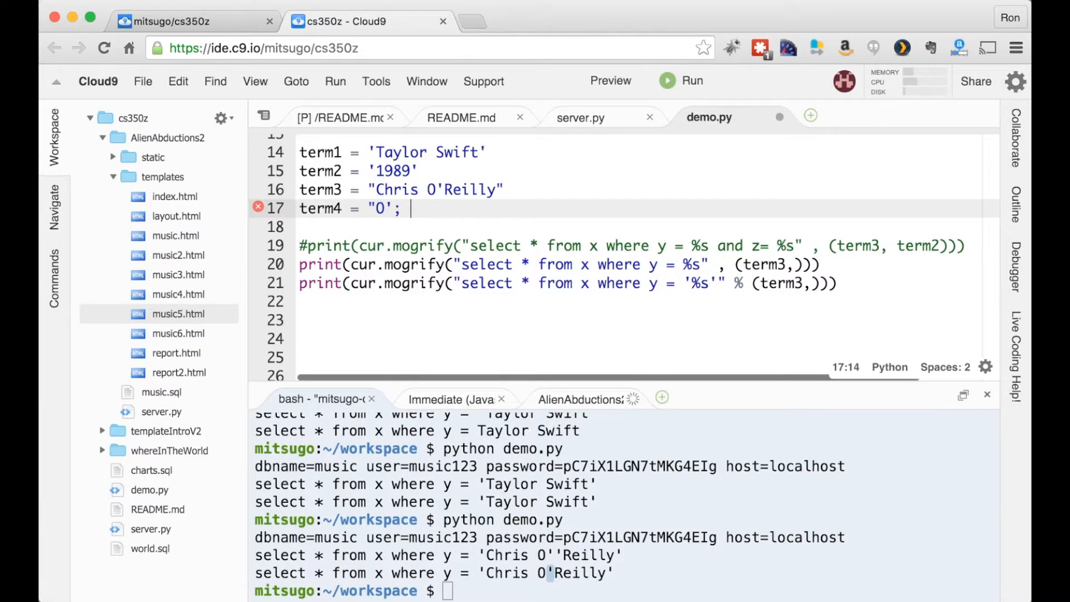
type("drop database music")
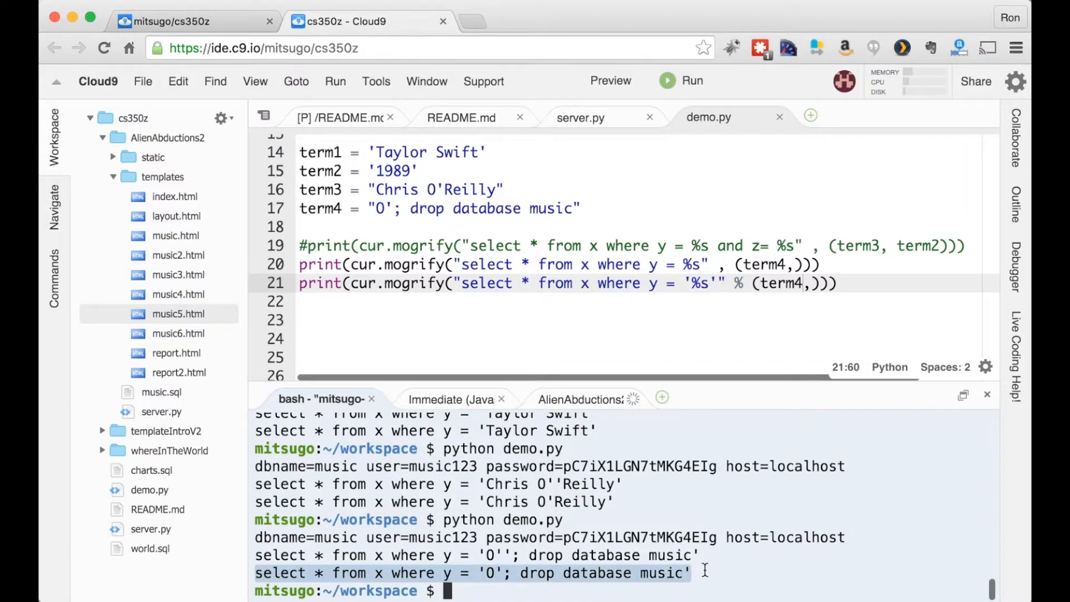
mouse_move(525, 562)
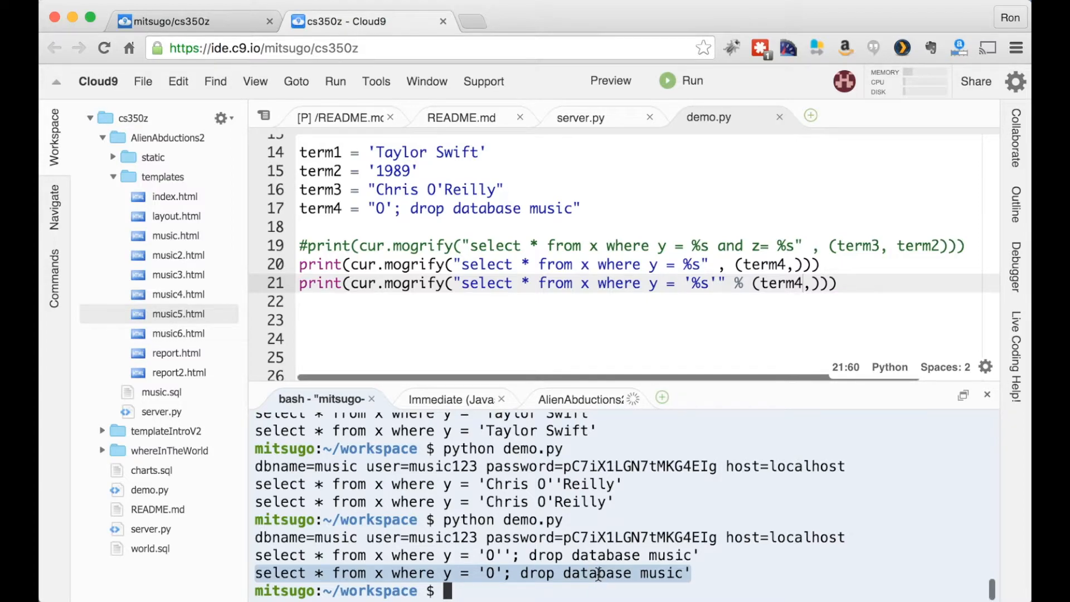
mouse_move(620, 585)
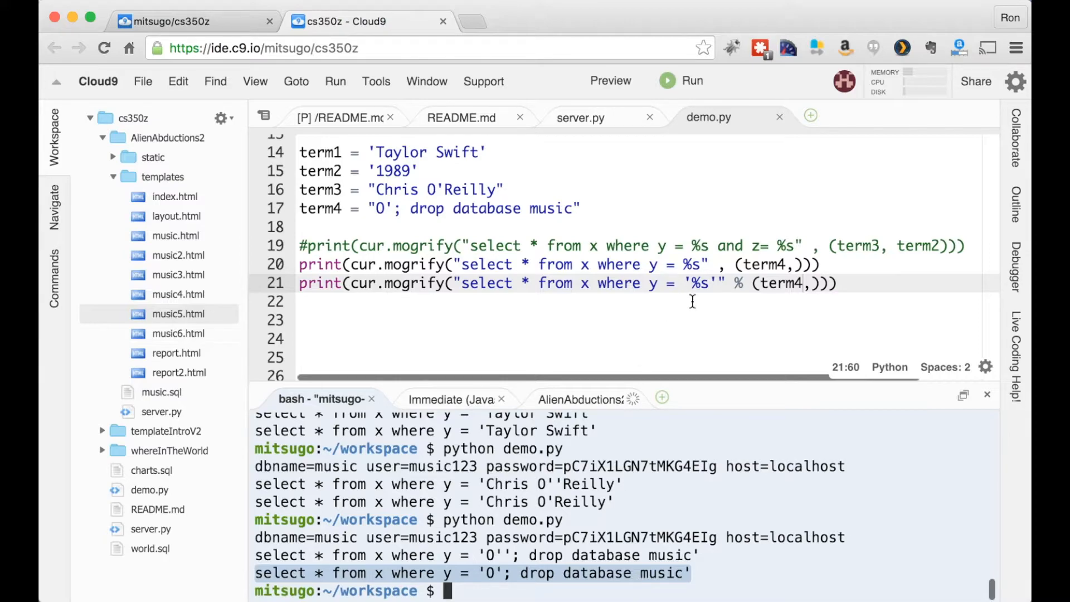
Step: Use term4 in the print lines and rerun demo.py to compare mogrify with % substitution
left_click(315, 302)
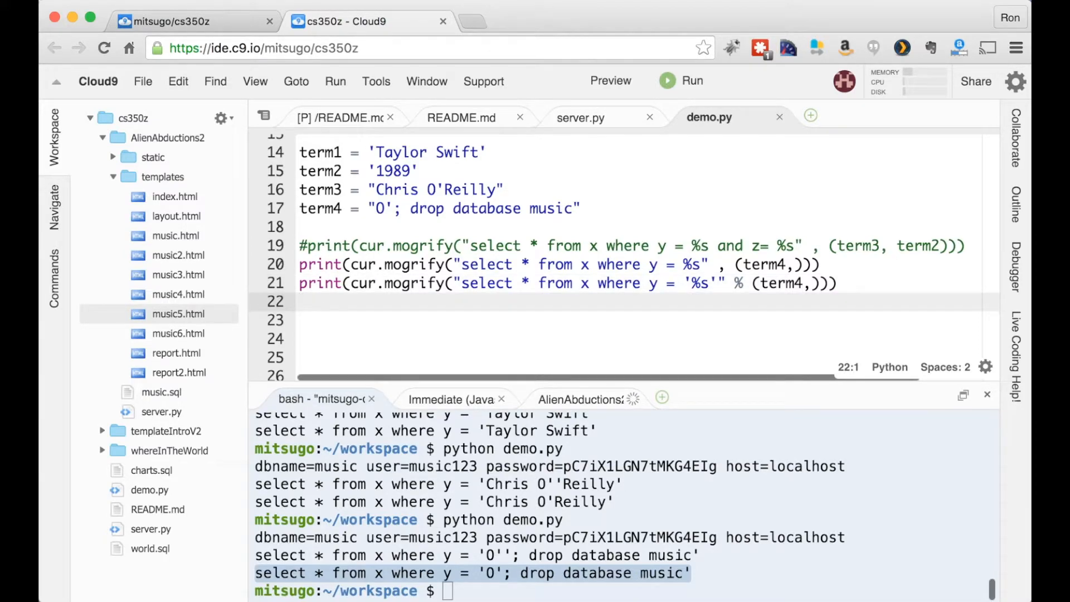
left_click(801, 314)
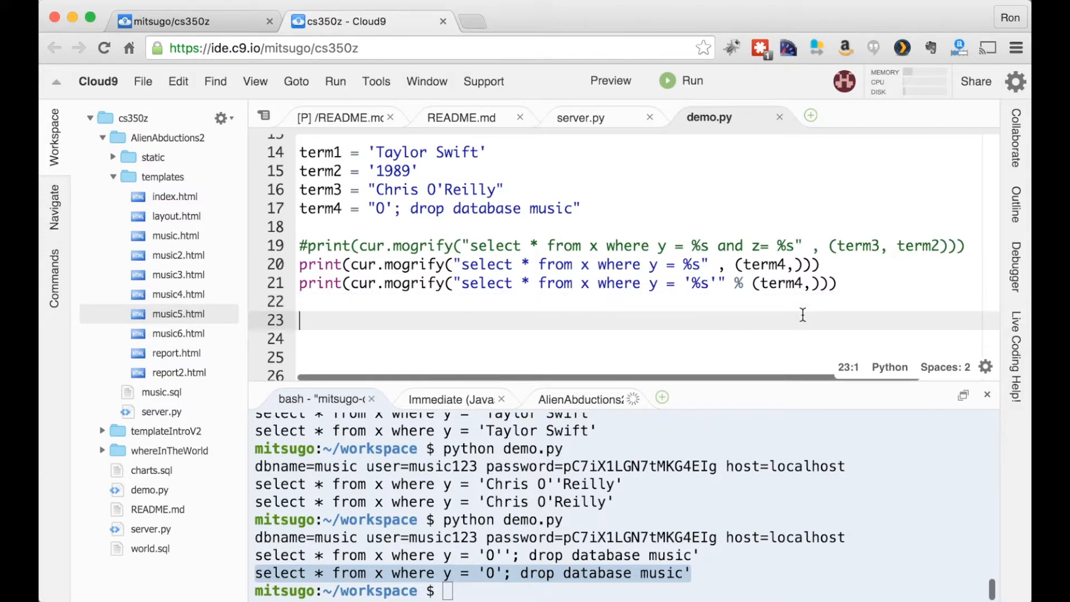
mouse_move(634, 293)
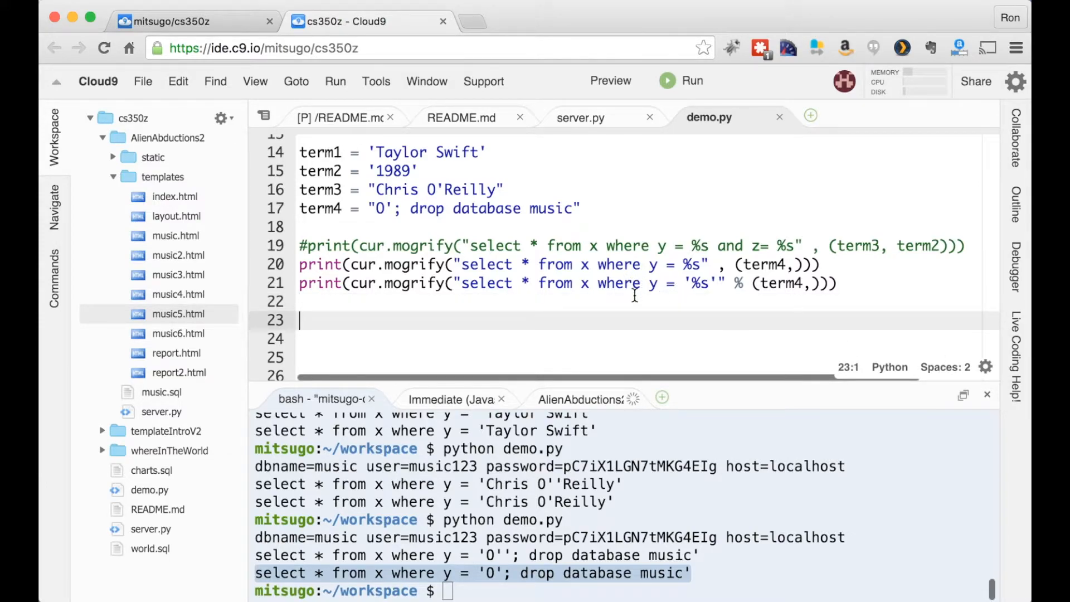
mouse_move(294, 288)
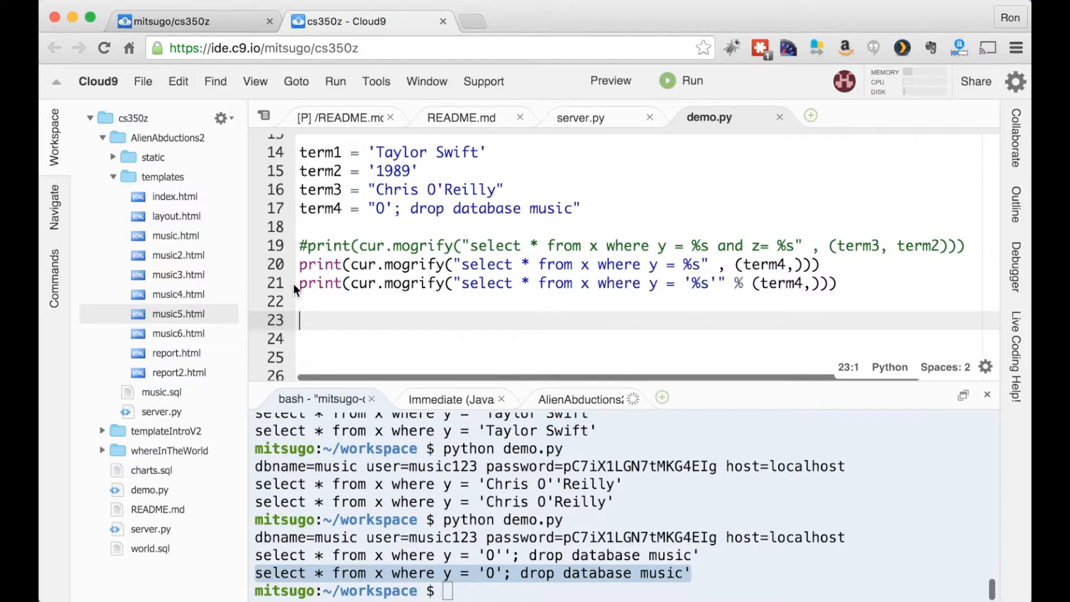
mouse_move(539, 270)
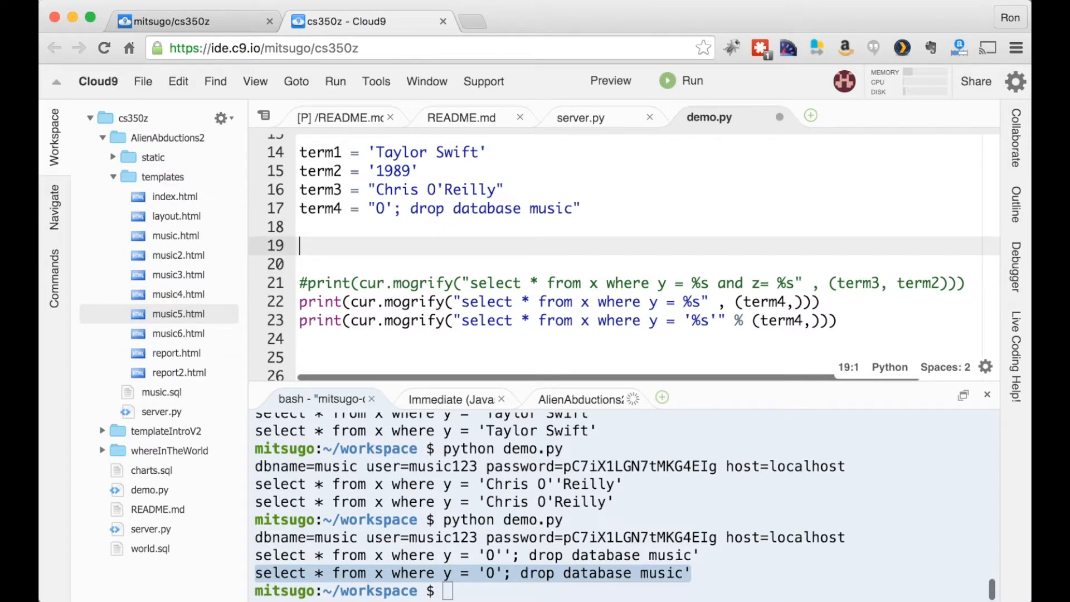
Step: Write query1 = "select * from x where y = %s" % term3 on a new line 19
type("query")
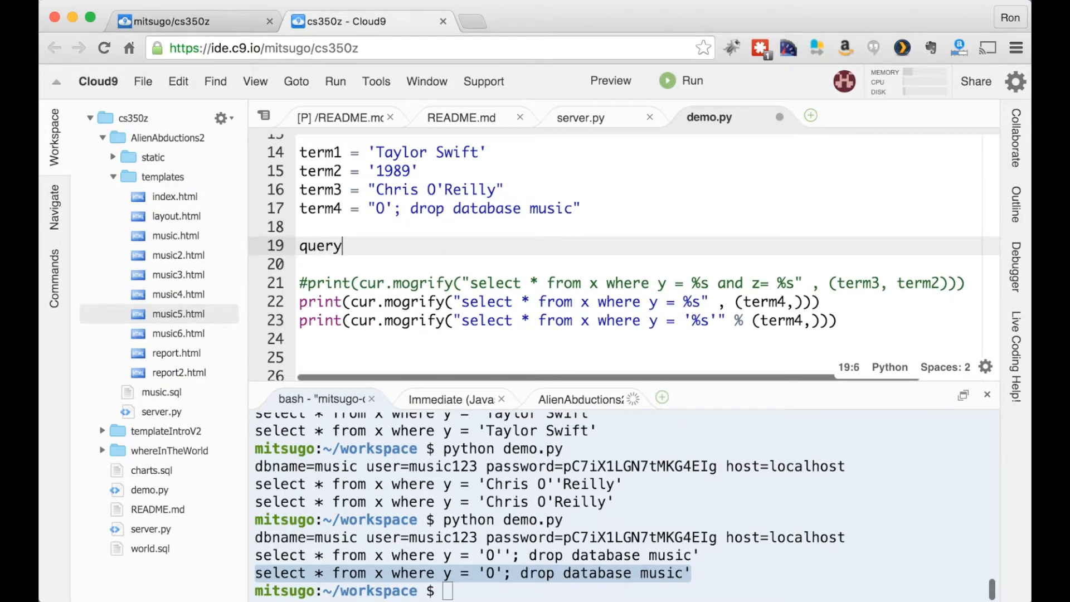
type("1 = \"")
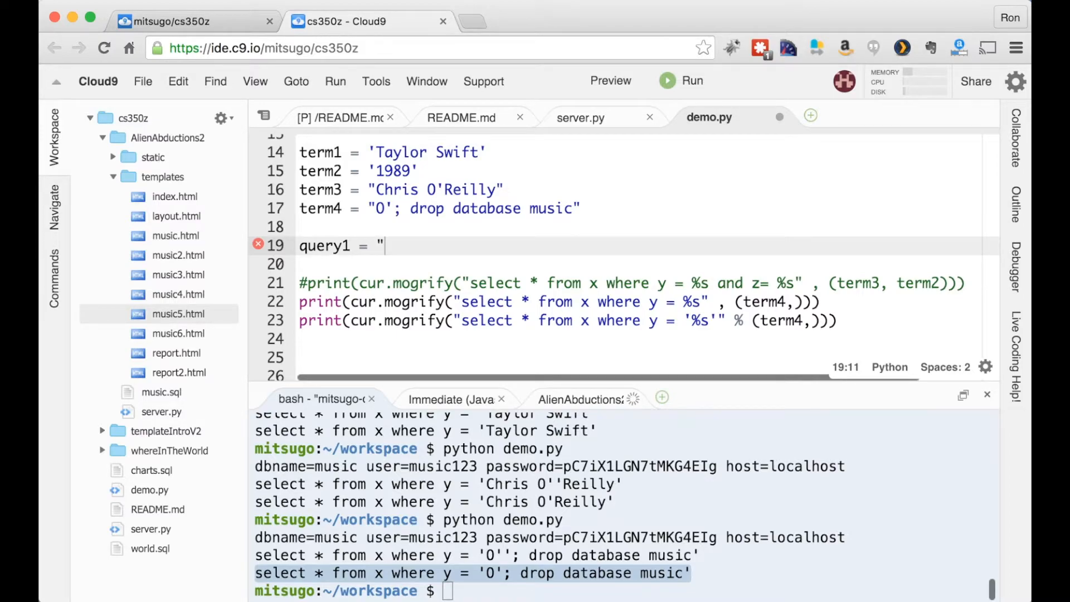
type("select * f")
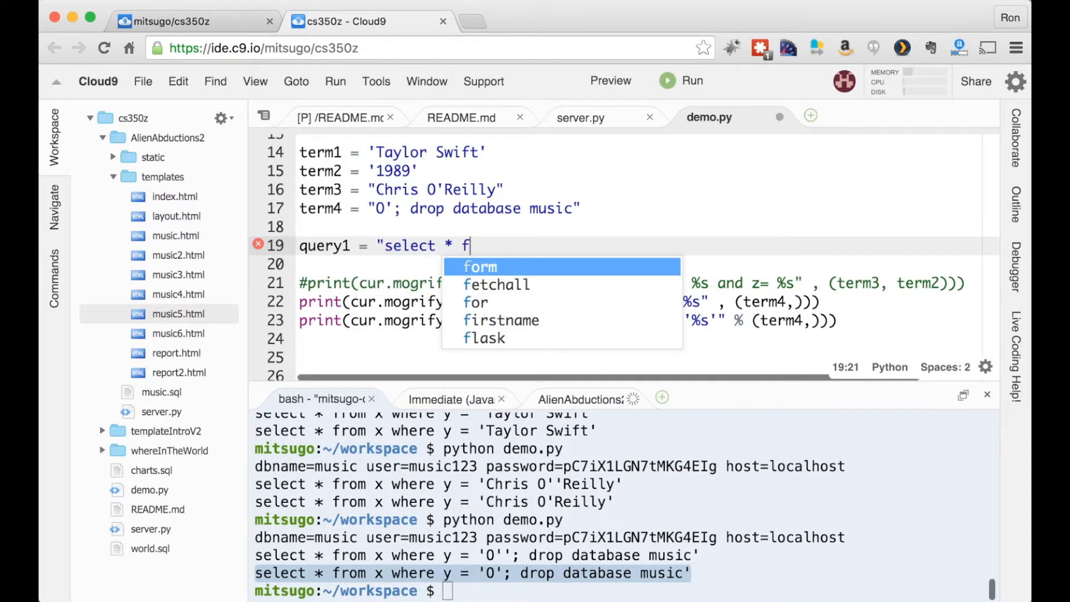
type("rom")
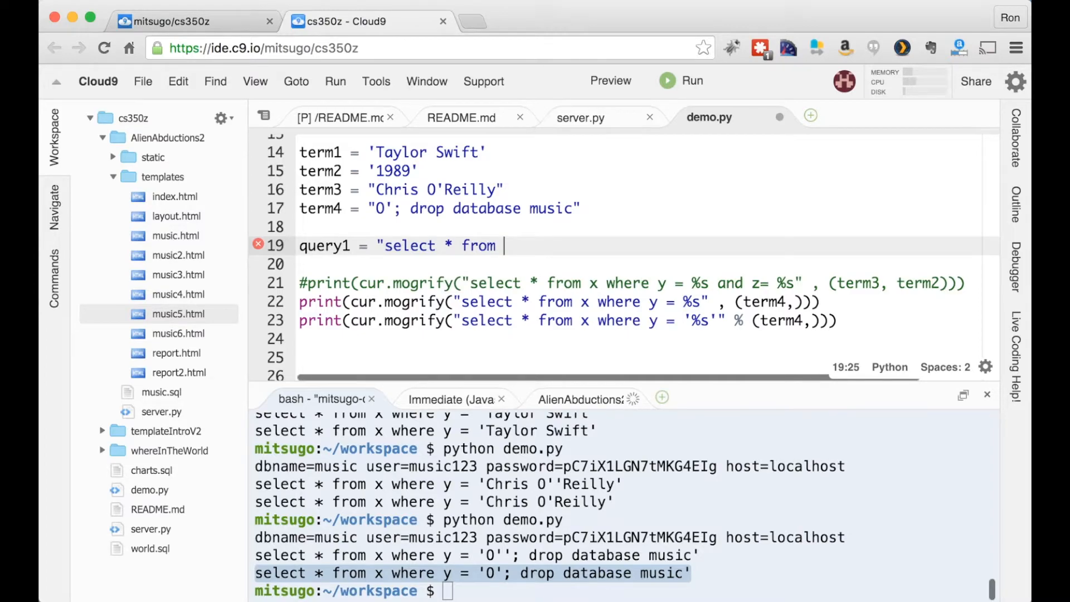
type("x where y")
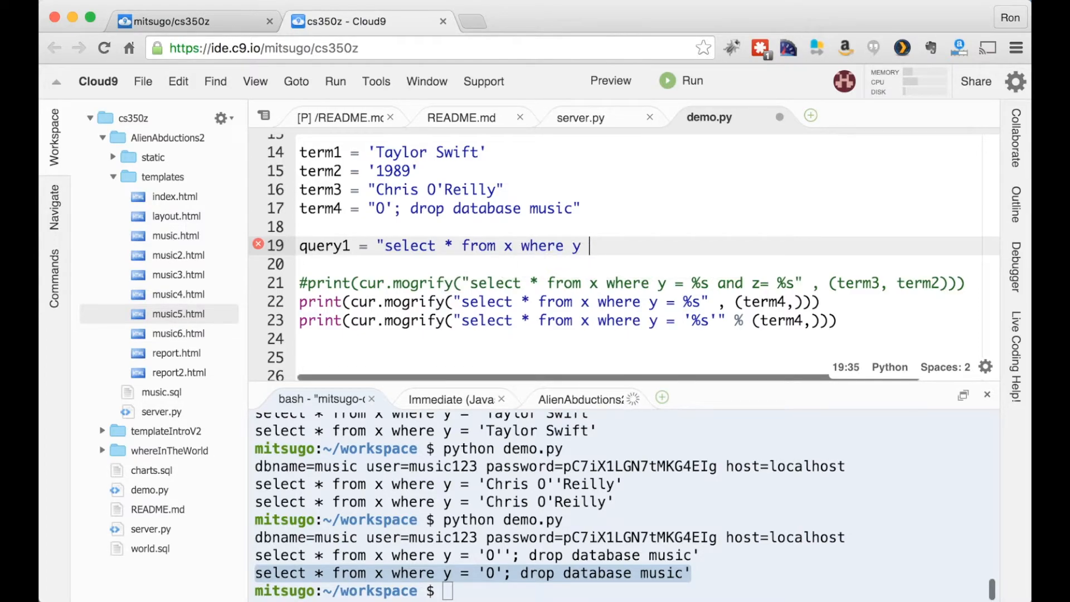
type("=")
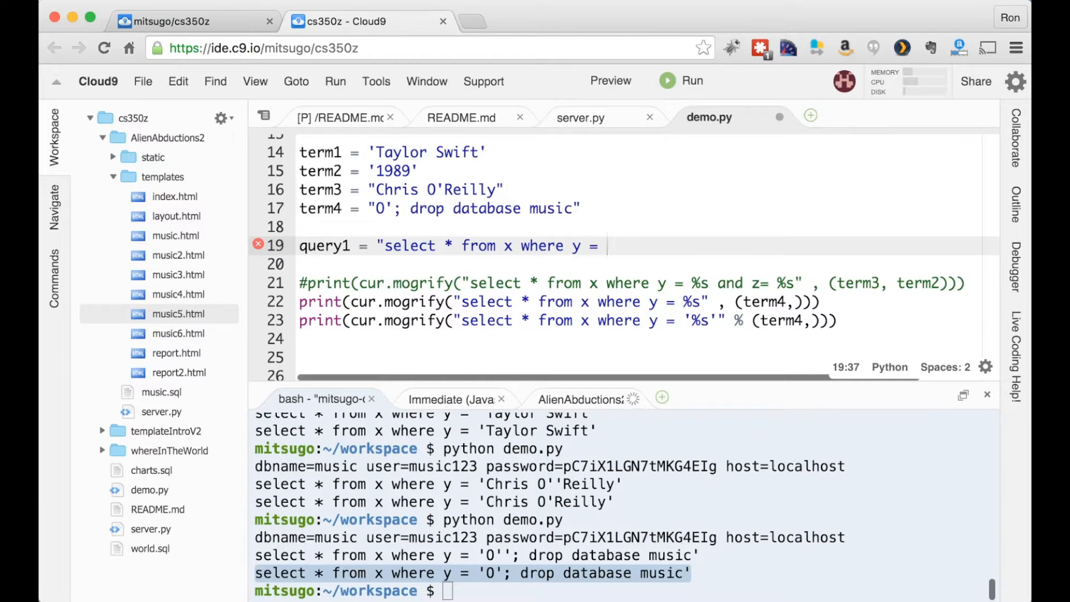
type("%s\" %")
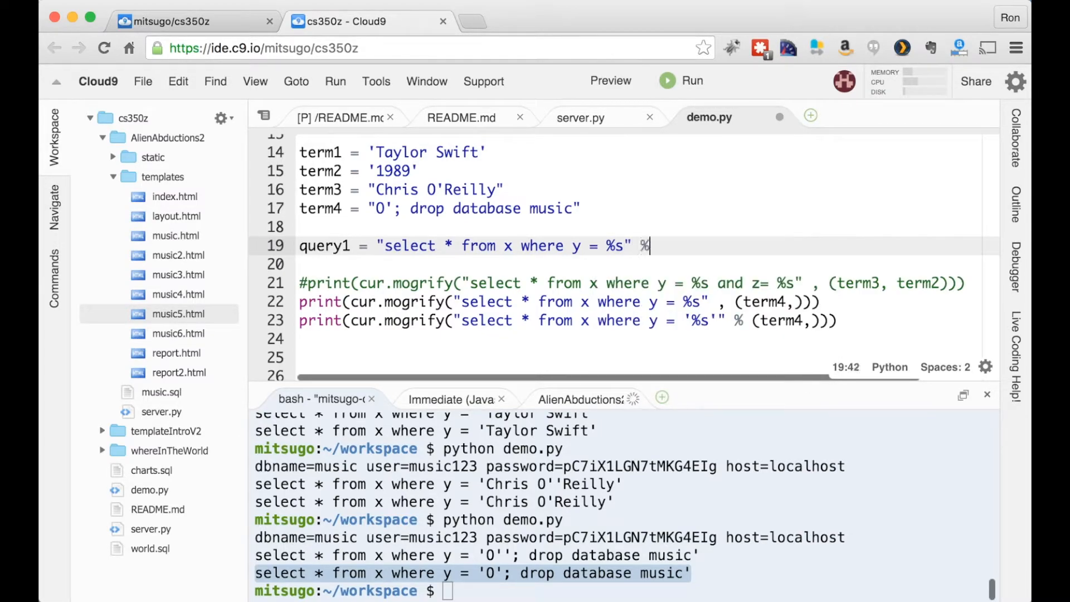
type("term3")
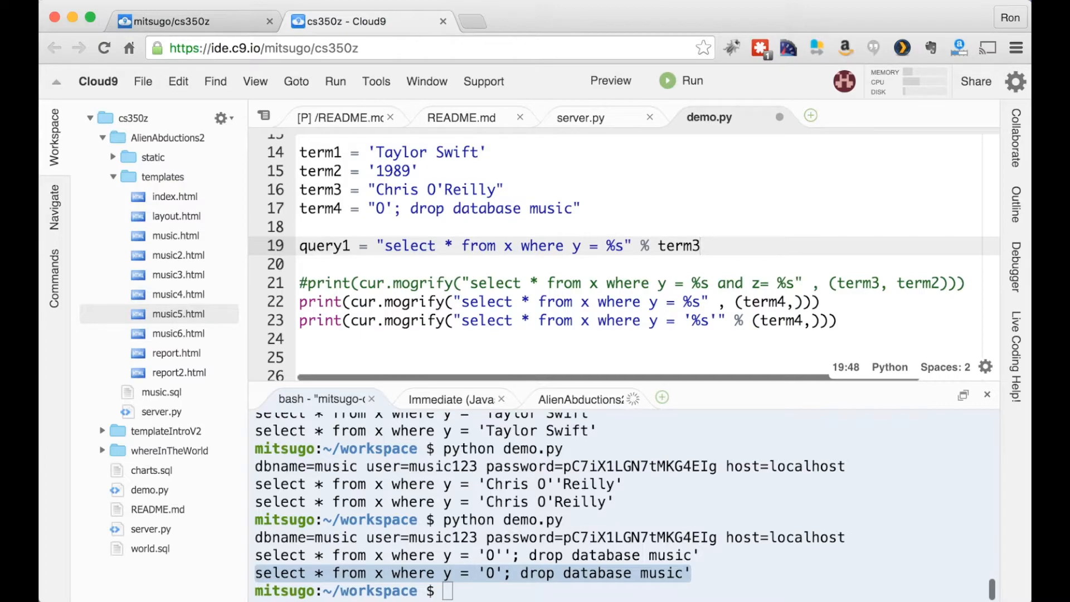
Step: Add query2 = "select * from x where y = '" + term3 + "'" built by concatenation on line 20
type("query")
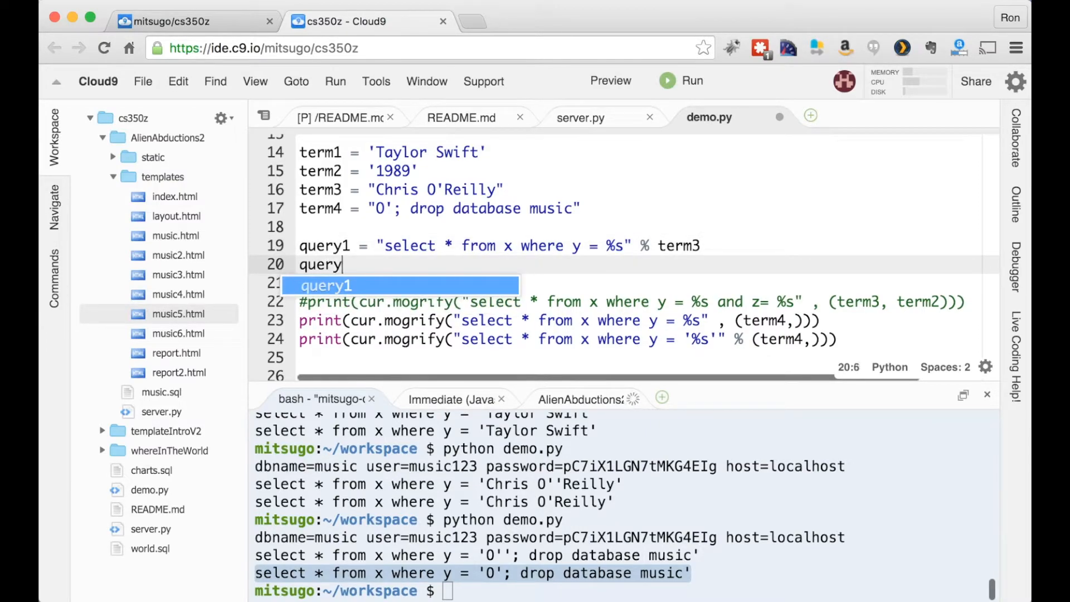
type("2 =")
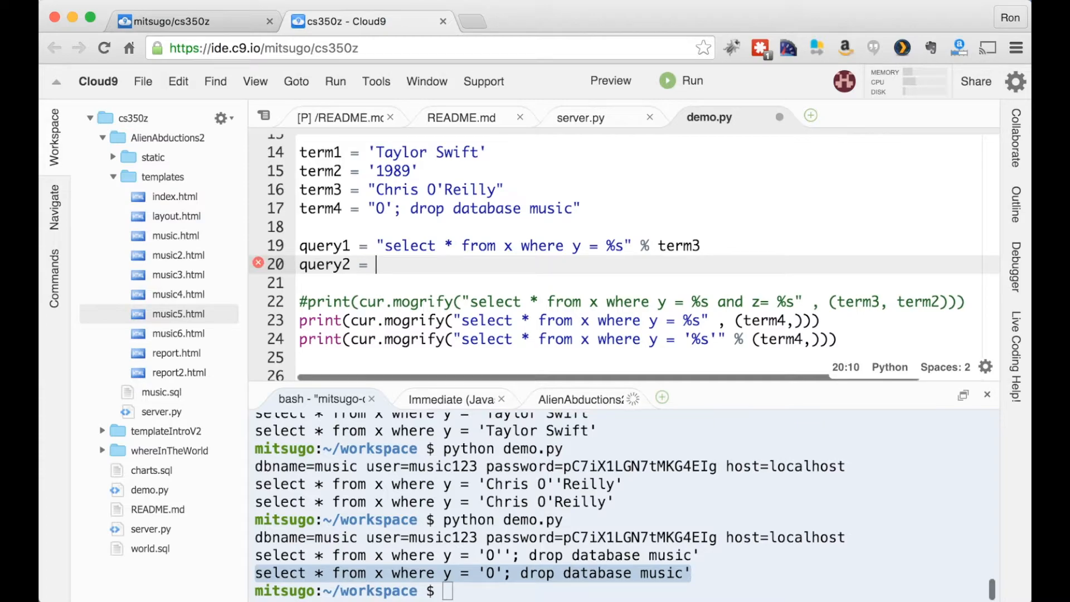
type("\"sele")
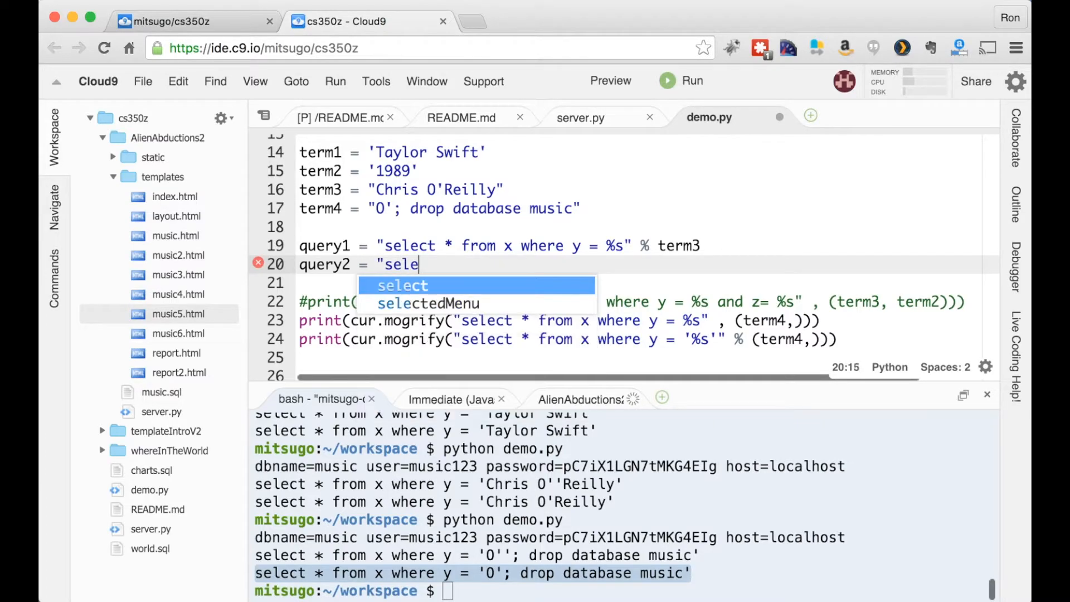
type("ct * from x where")
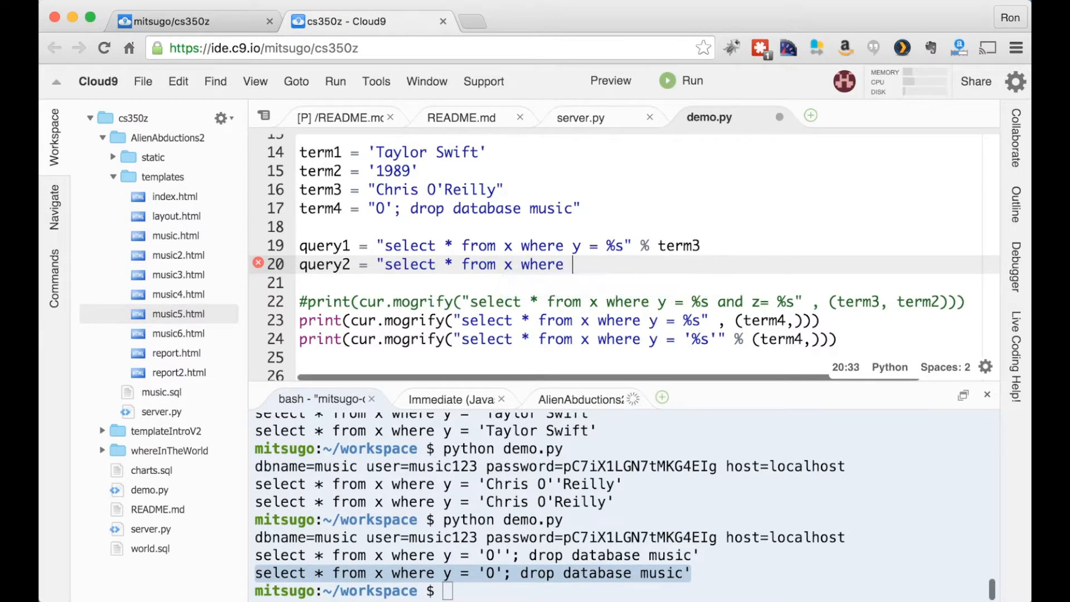
type("y =")
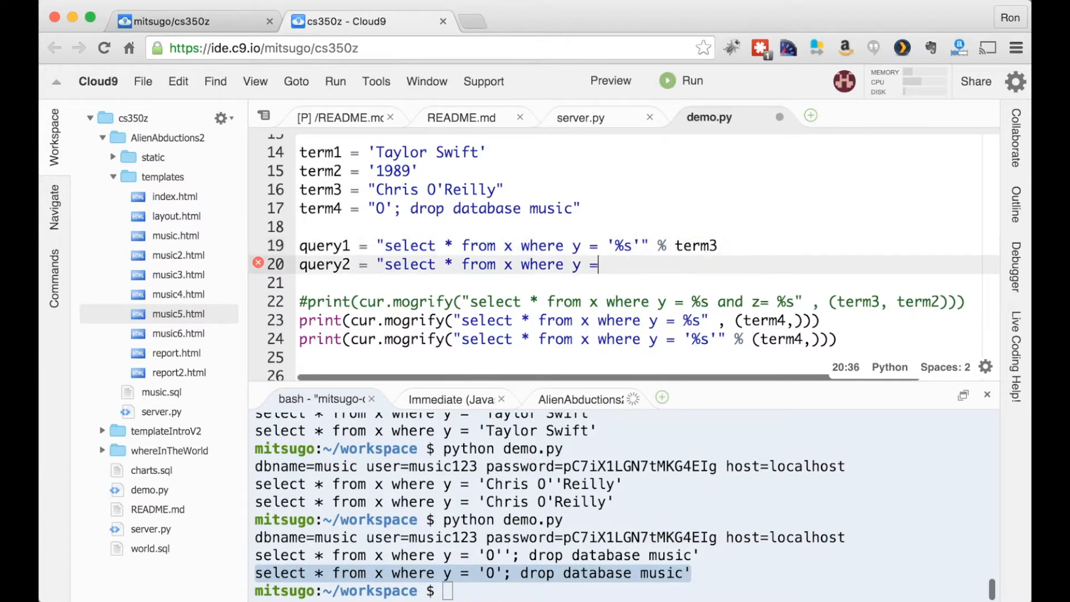
type("'")
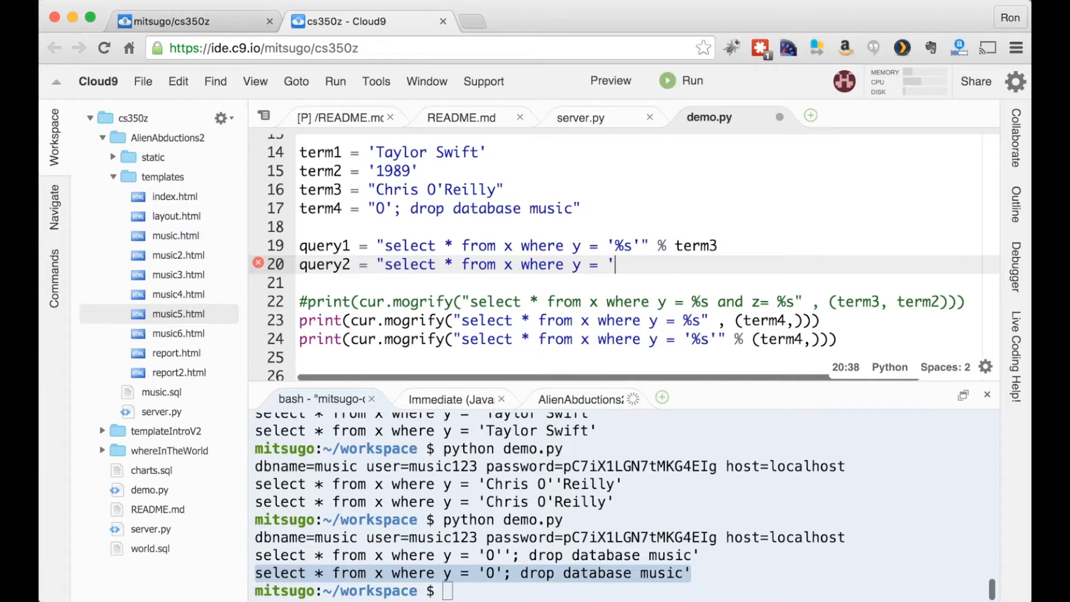
type("\"")
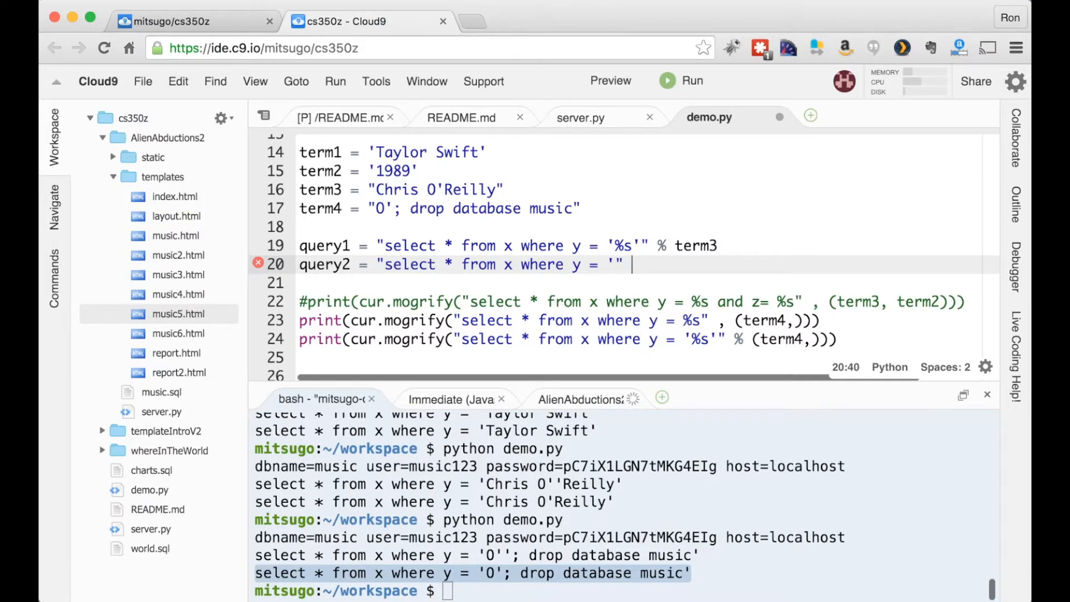
type("+ term3")
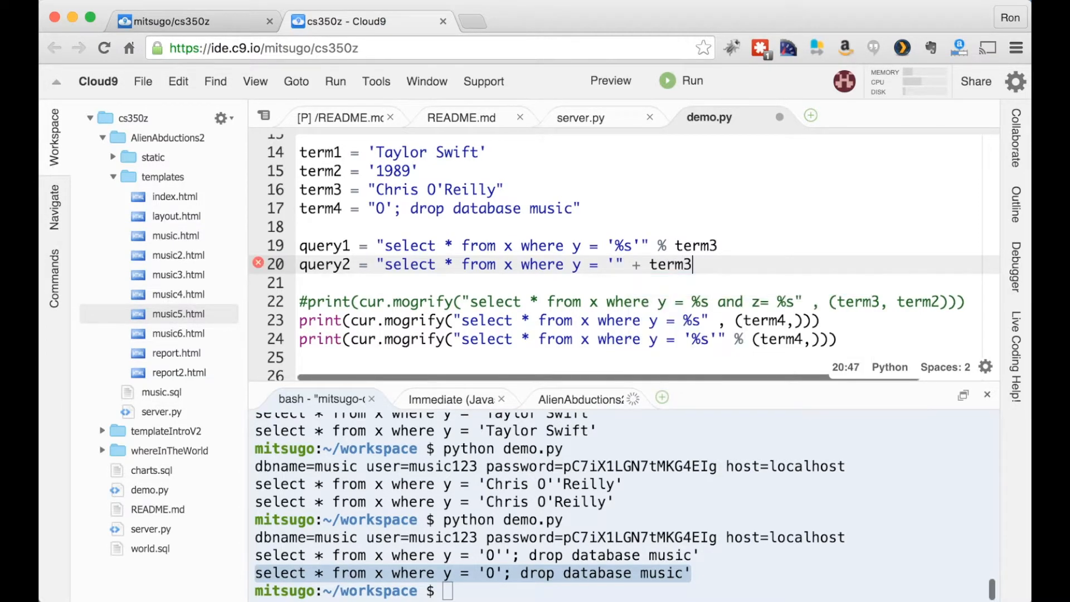
type("+")
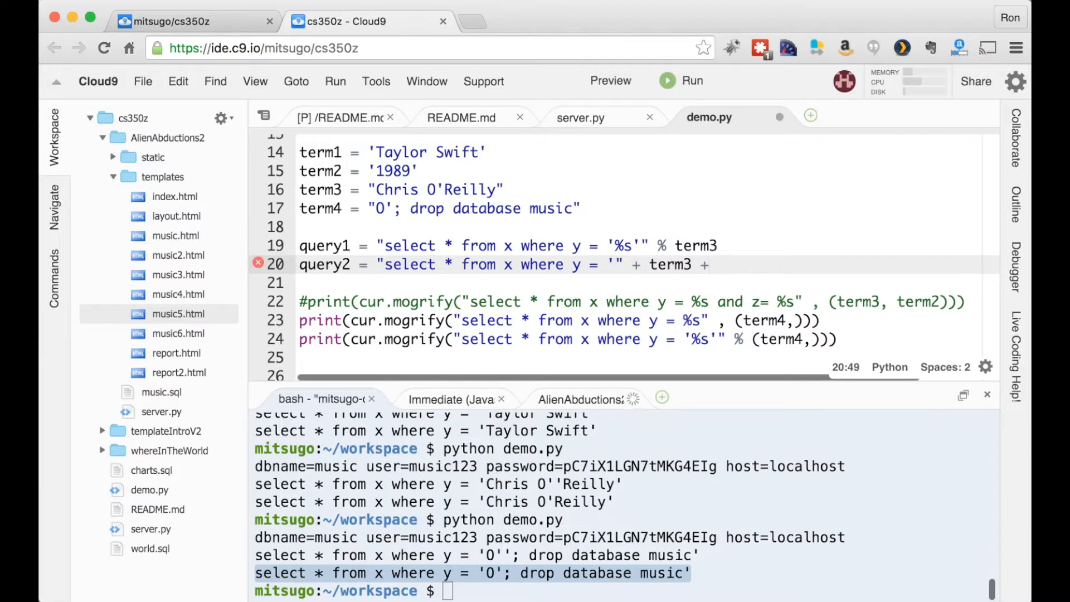
type("\"\"\"")
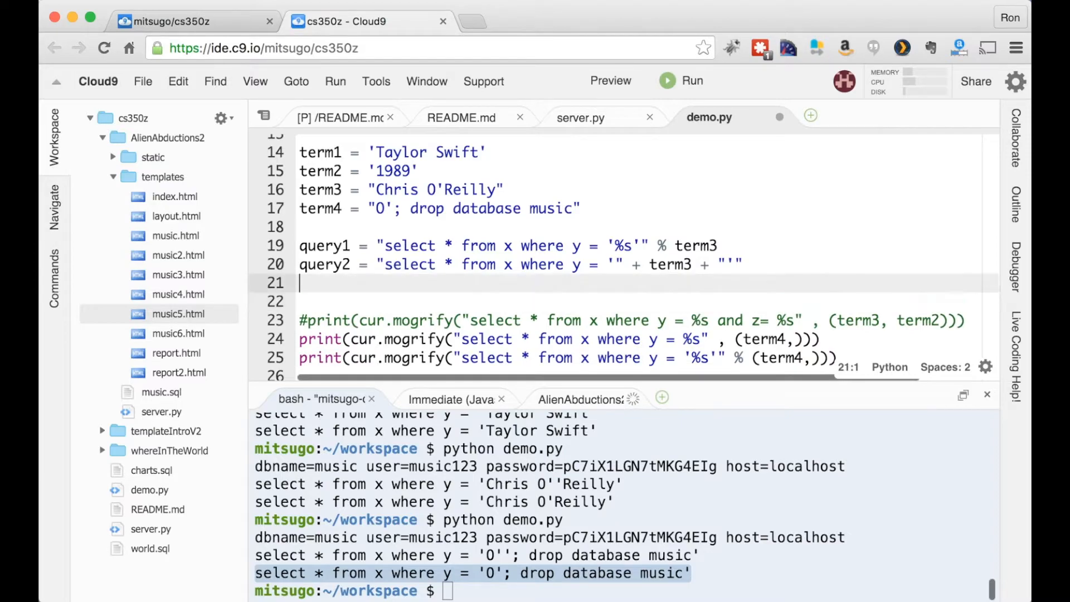
Step: Add print(cur.mogrify(query1)) and print(cur.mogrify(query2)), comment out the old prints, and rerun
type("print (")
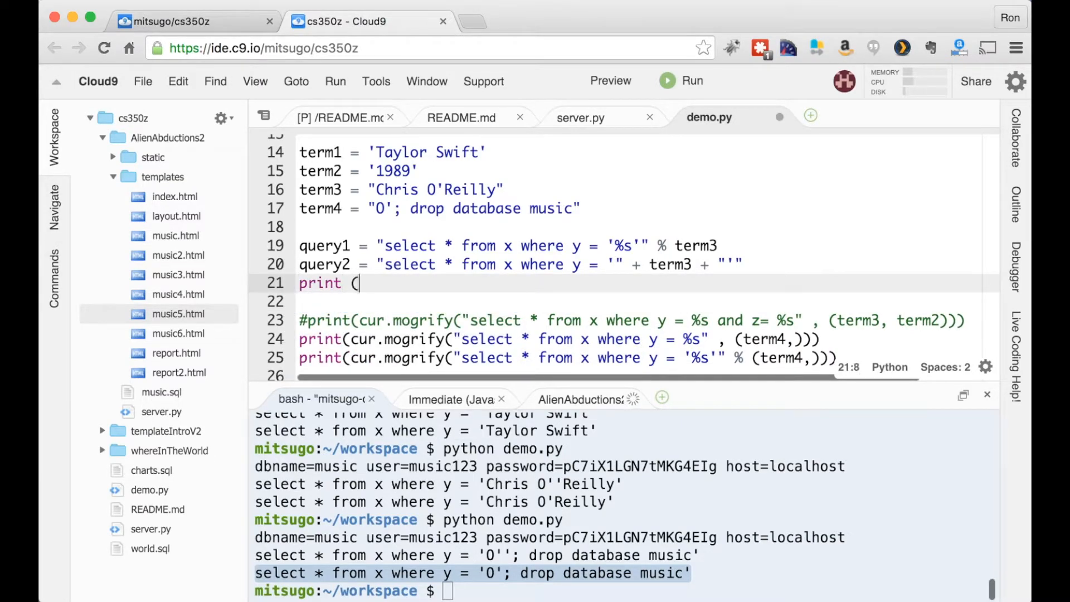
type("cur.mogrify(")
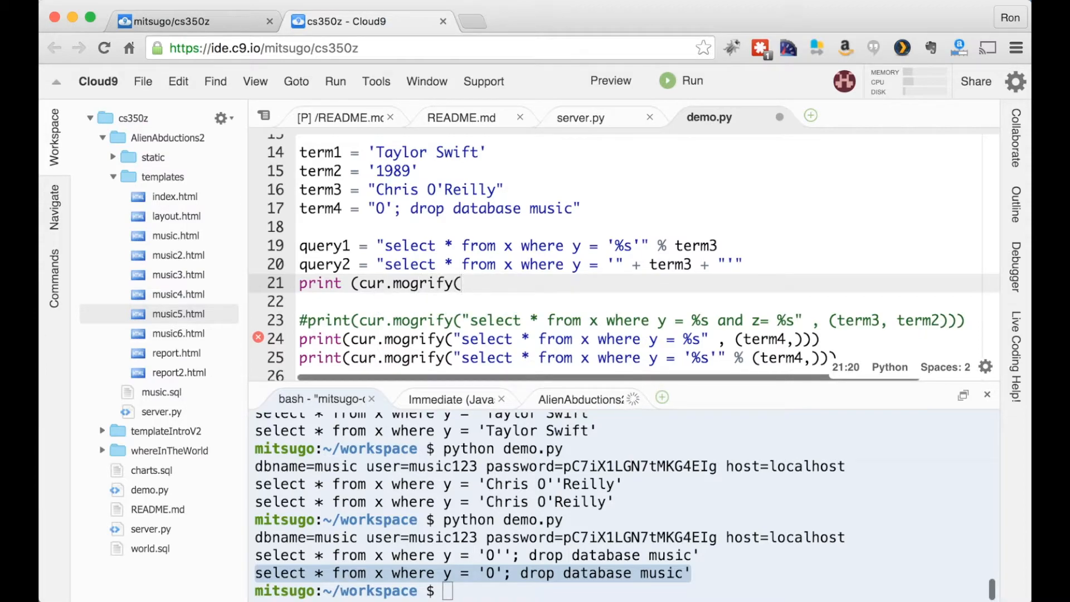
type("query1")
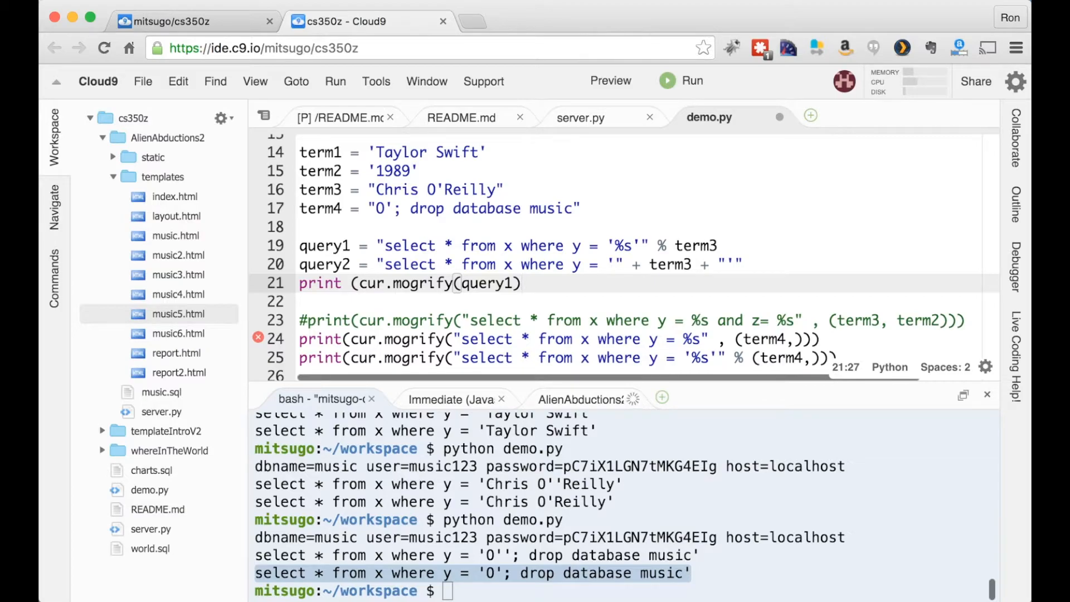
type("pri")
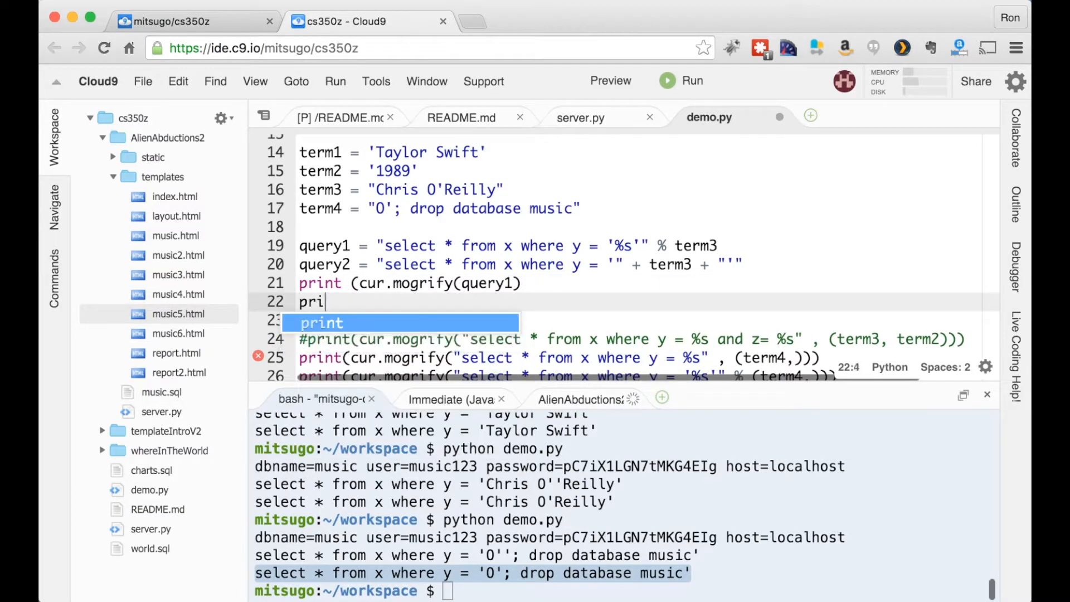
type("nt (cur")
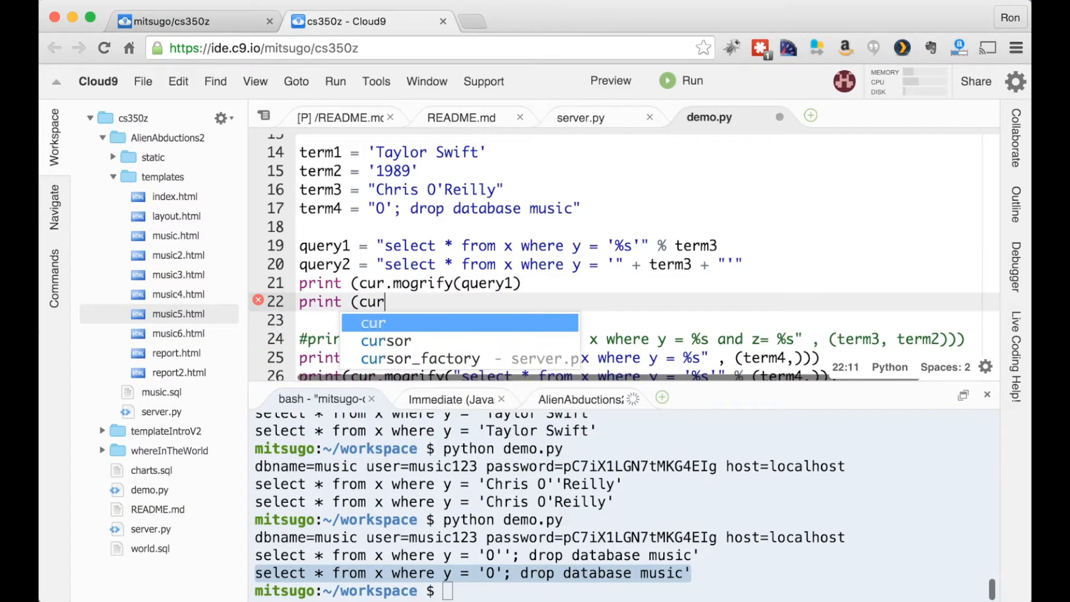
type(".mogrify(query2")
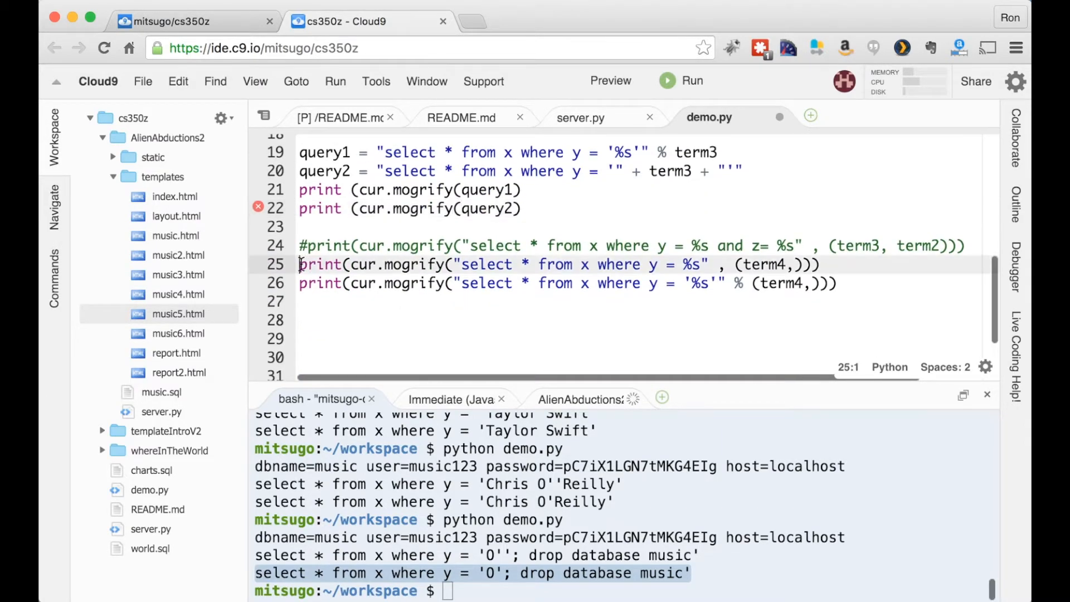
type("#")
left_click(416, 207)
type(")")
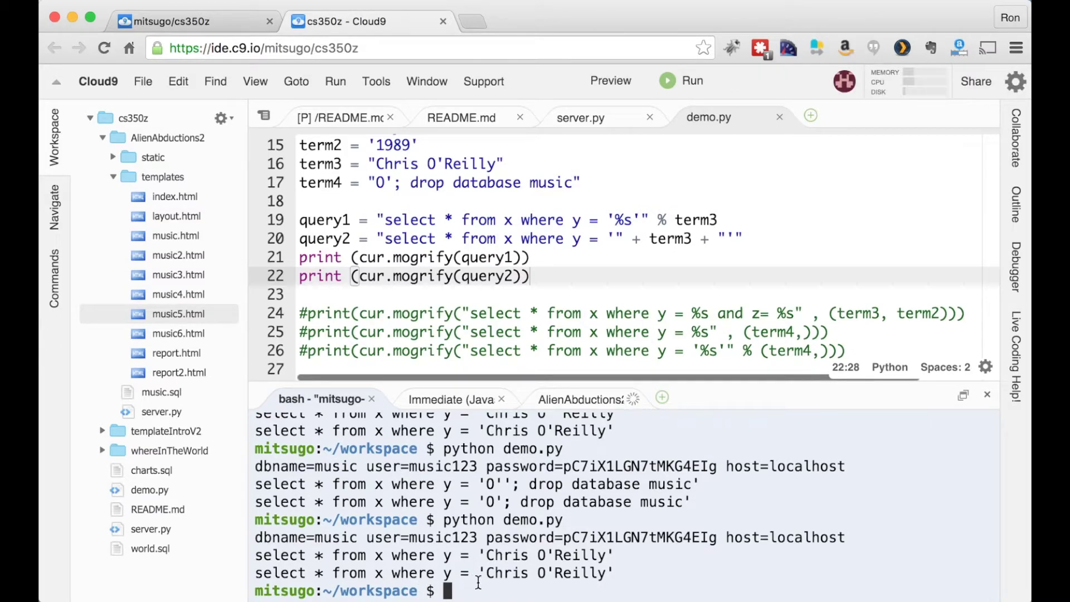
mouse_move(553, 573)
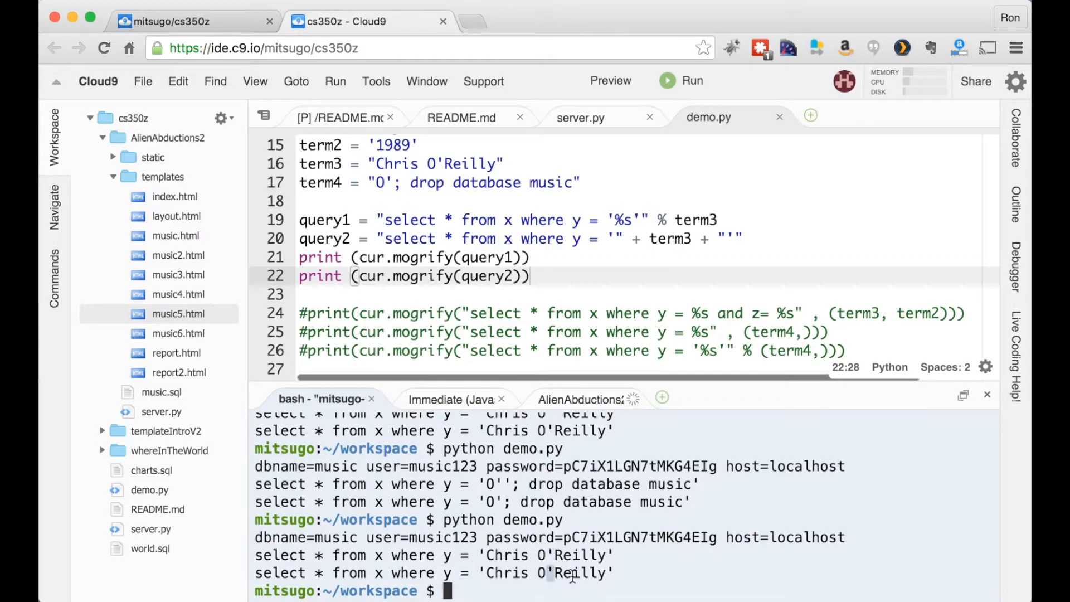
mouse_move(601, 284)
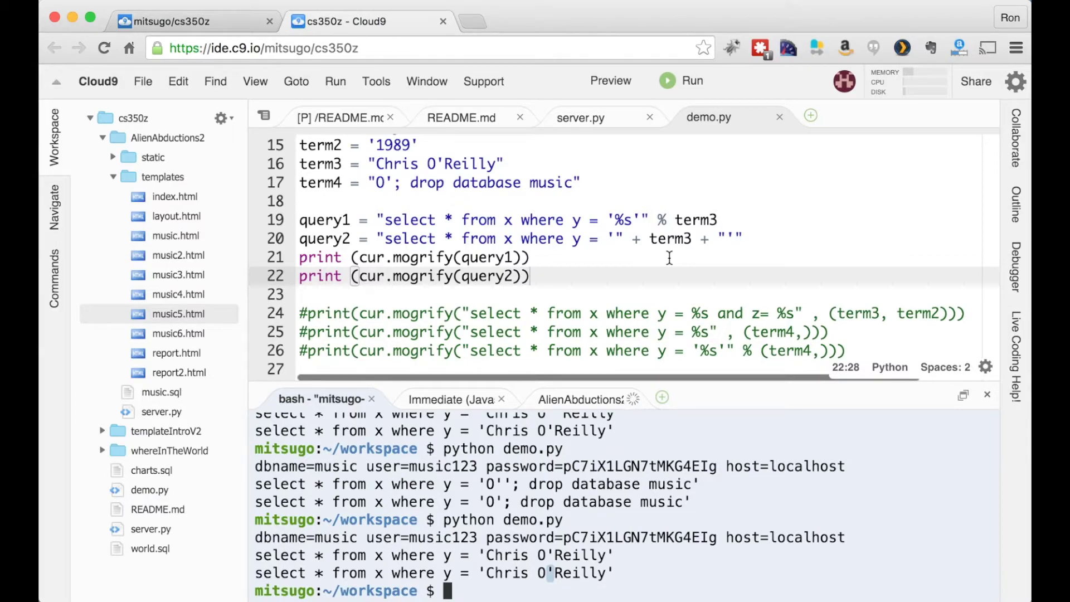
mouse_move(581, 117)
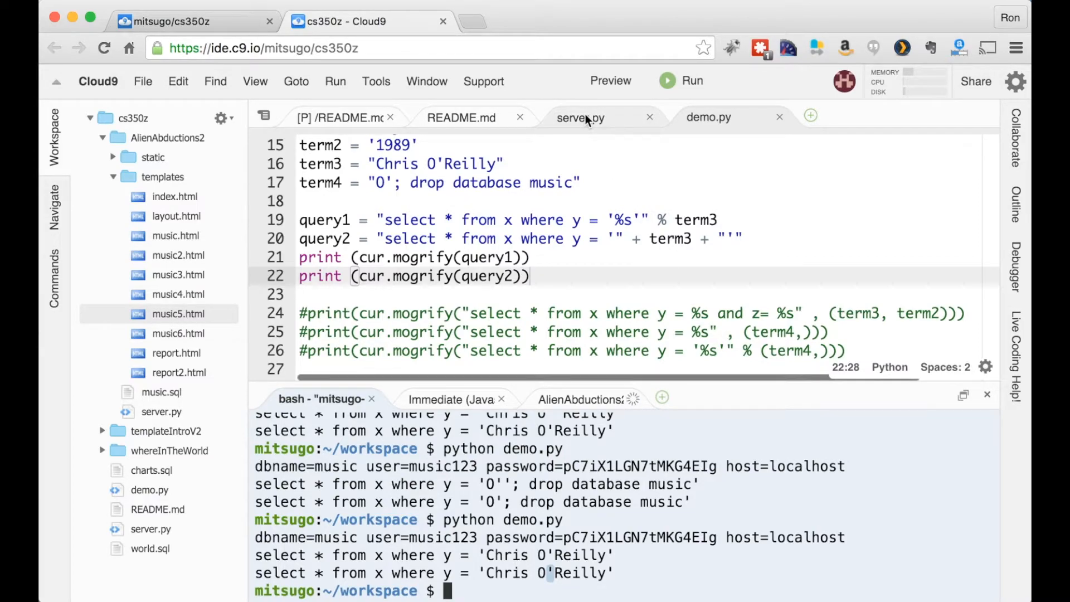
Step: Run AlienAbductions2/server.py and load its Alien Abductions Home page in a browser tab
left_click(579, 117)
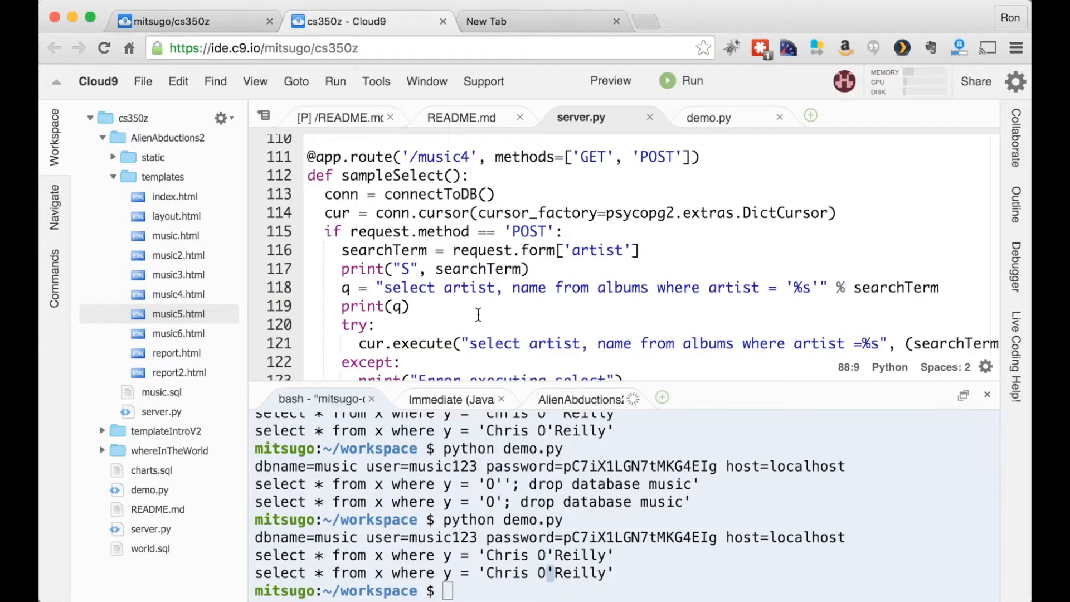
left_click(583, 399)
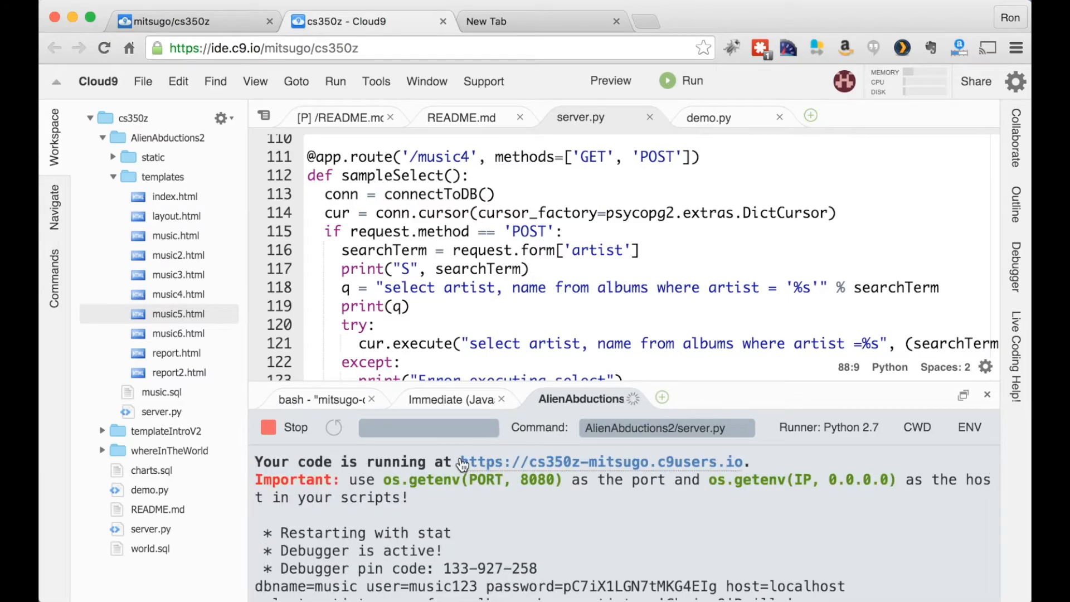
mouse_move(455, 462)
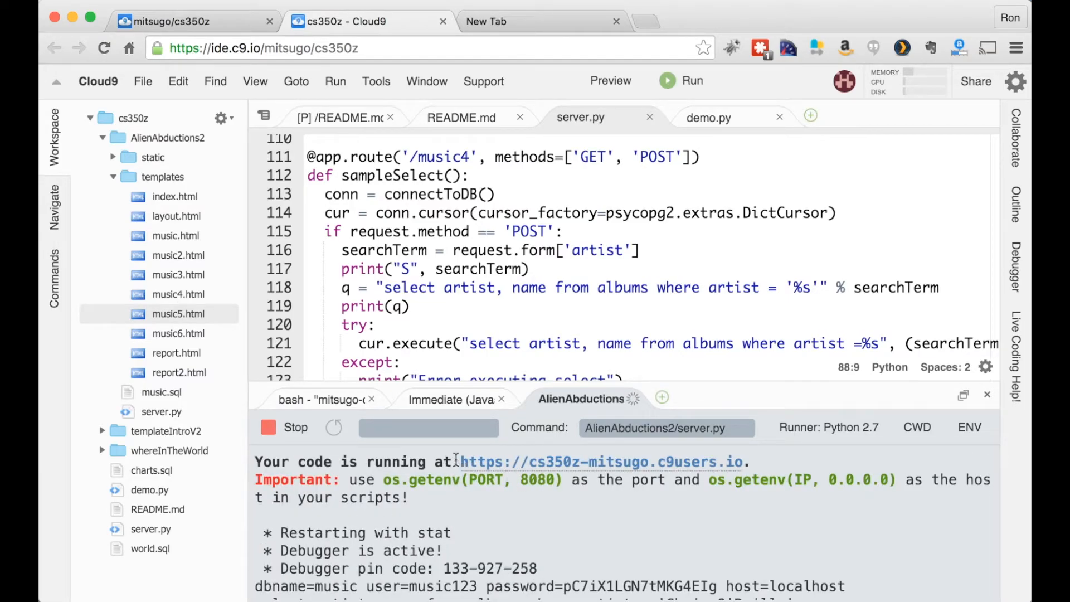
double_click(603, 462)
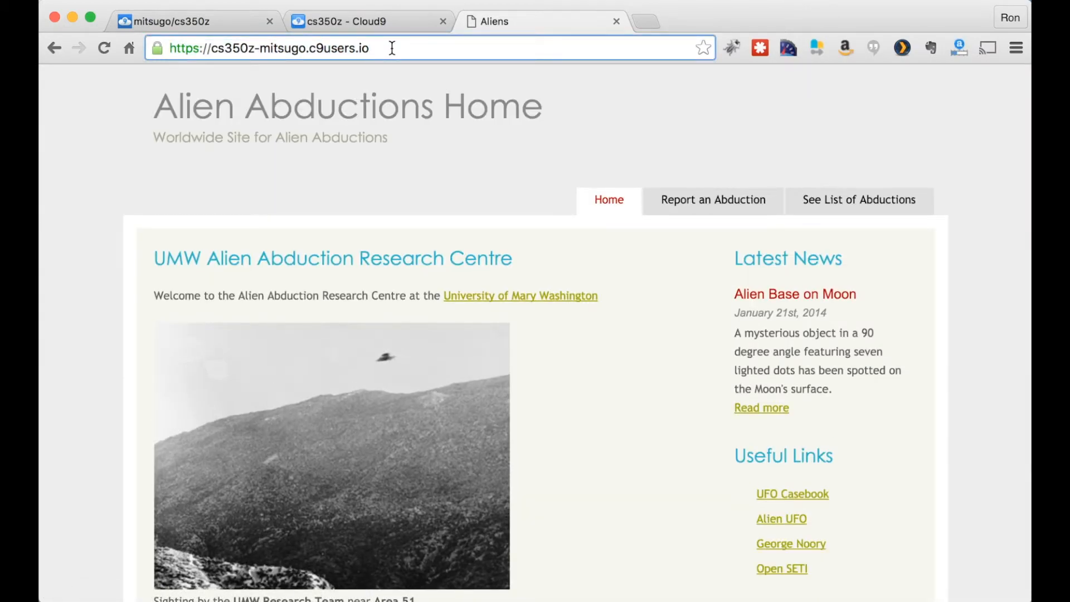
Step: Go to the /music4 page and search the Artist box for Taylor Swift
type("/music4")
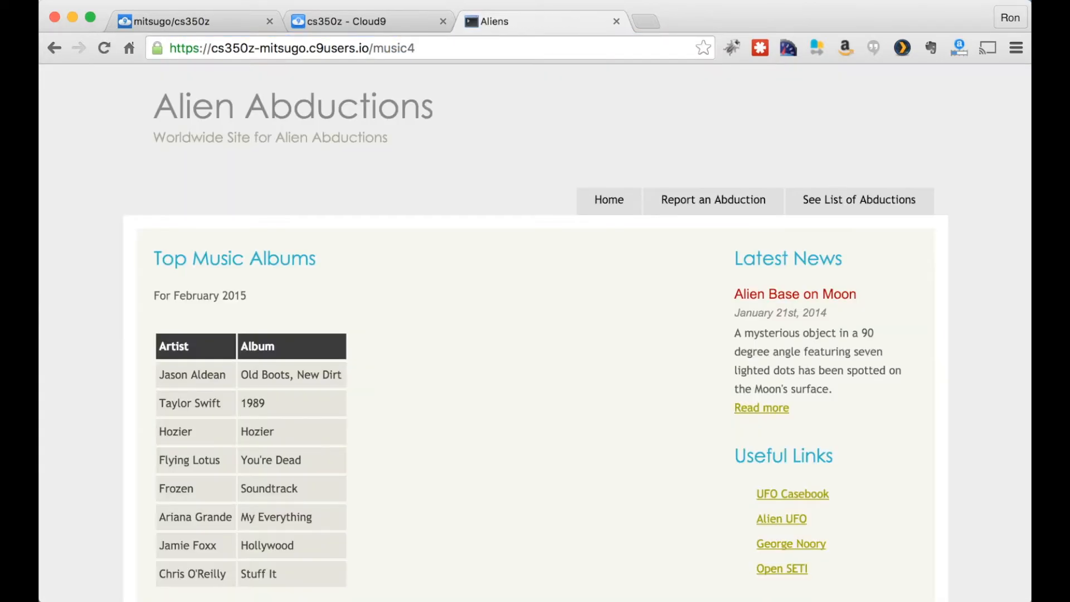
scroll("down", 3)
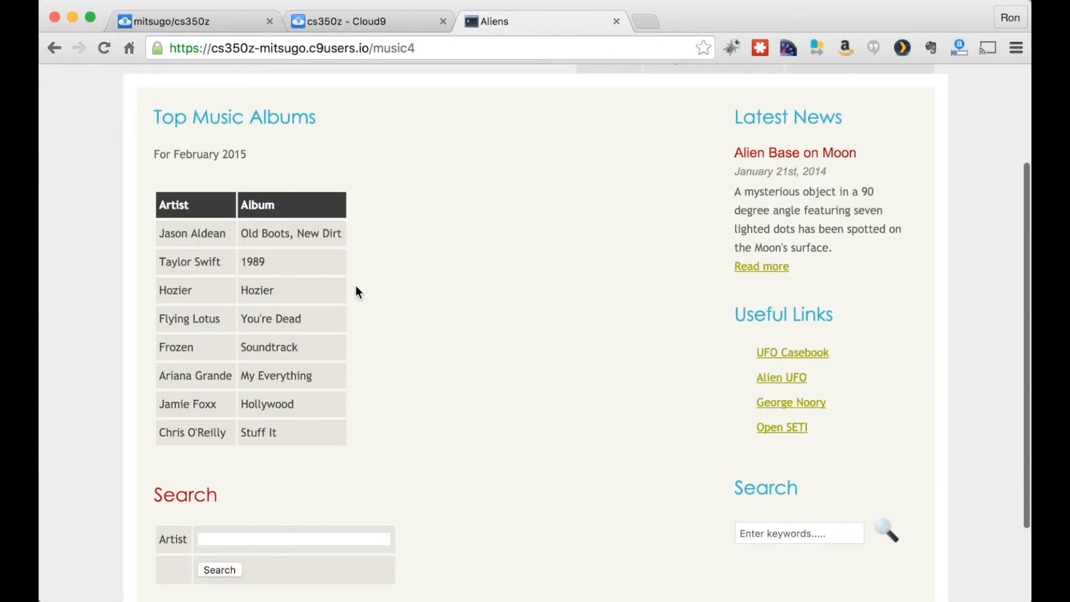
left_click(293, 538)
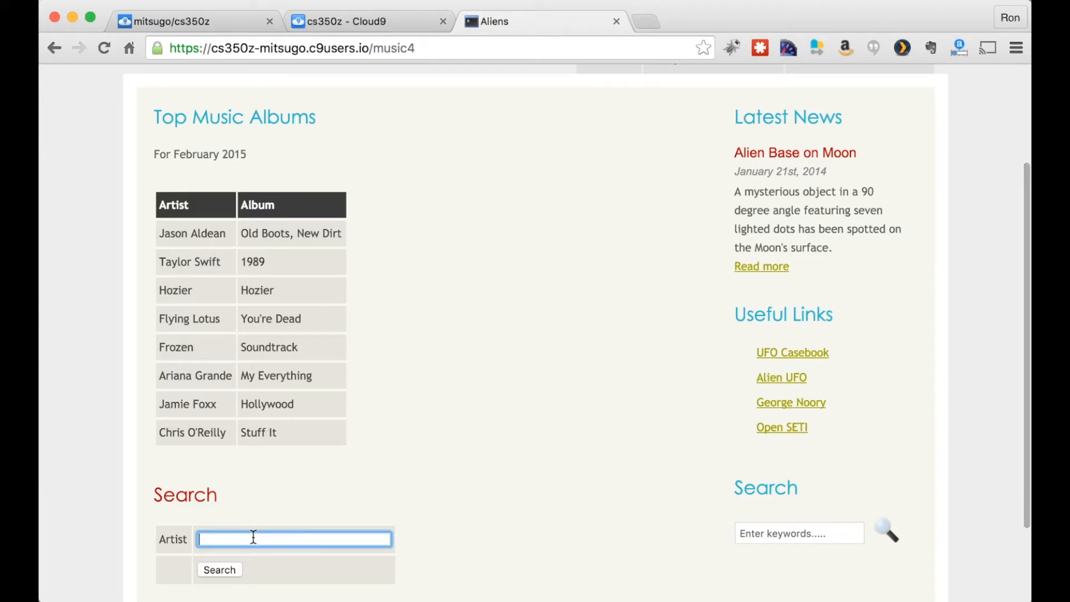
type("Tay")
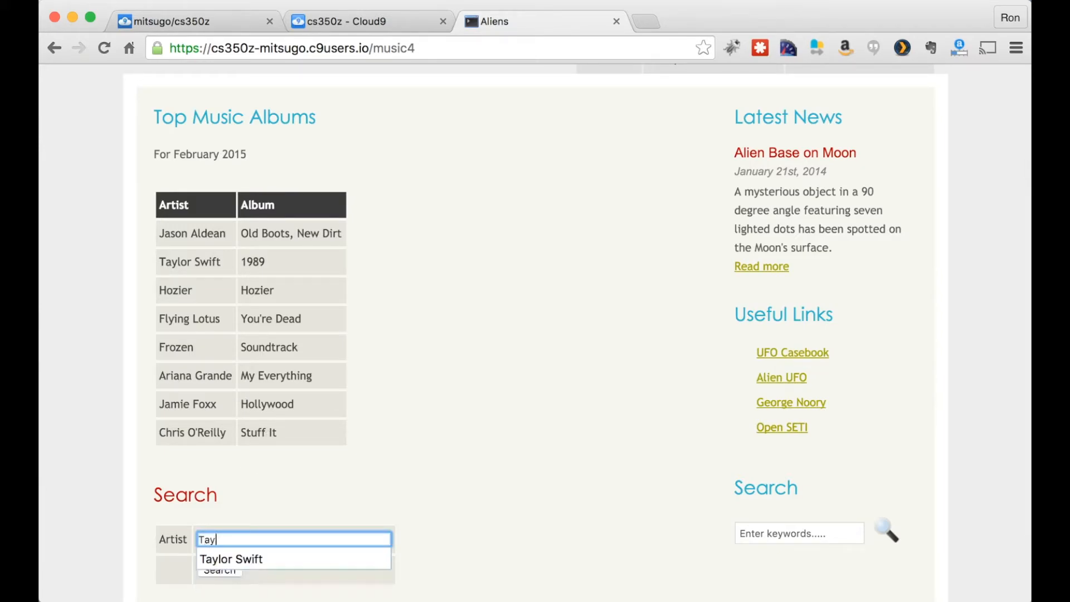
left_click(231, 558)
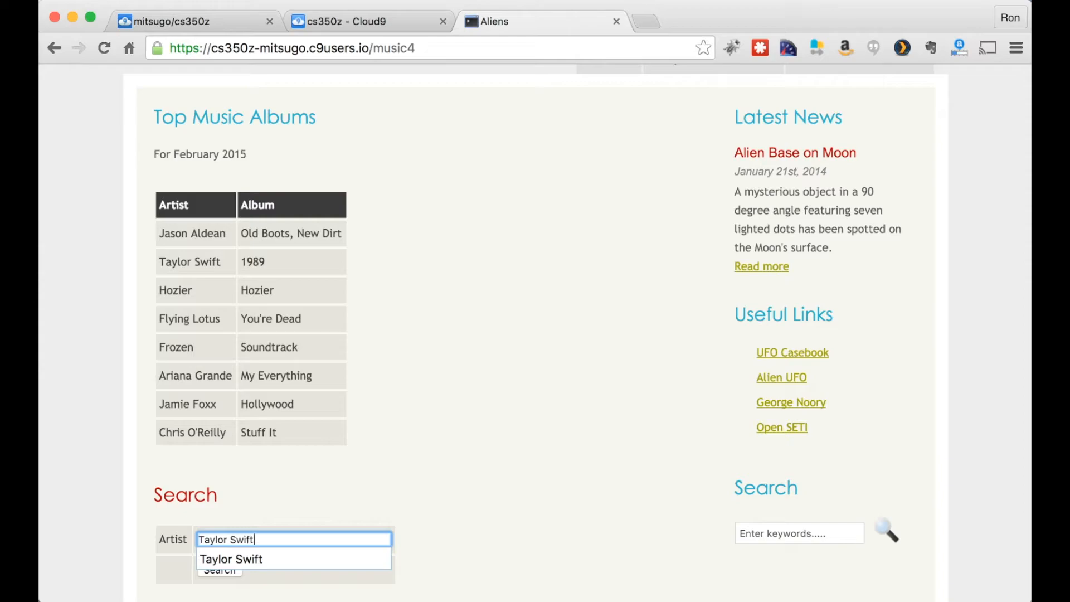
left_click(218, 569)
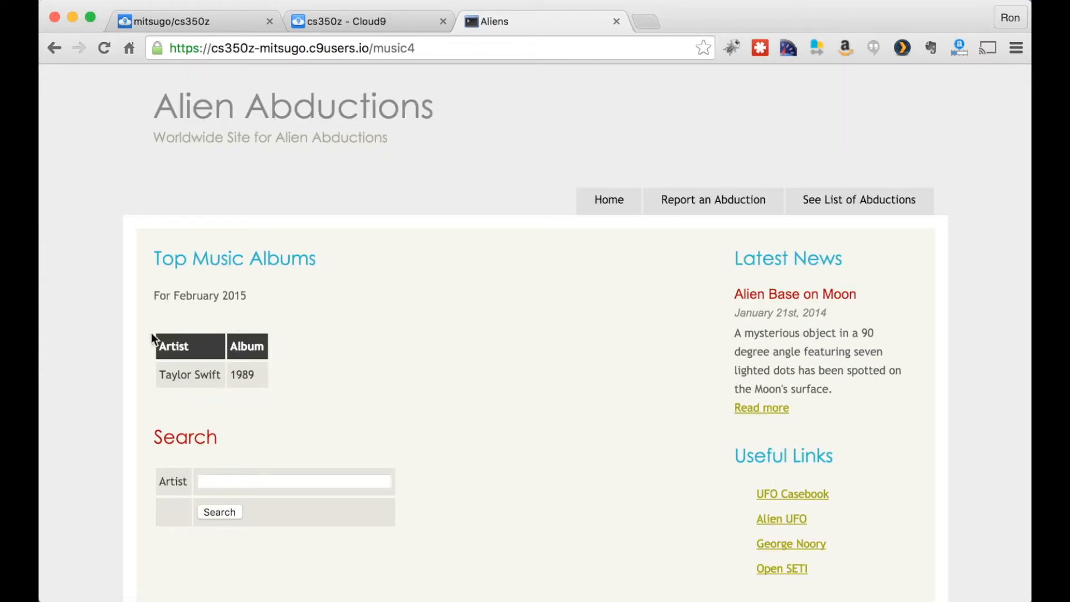
Step: Search music4 for Chris O'Reilly so only Stuff It is listed, then return to the editor
left_click(293, 481)
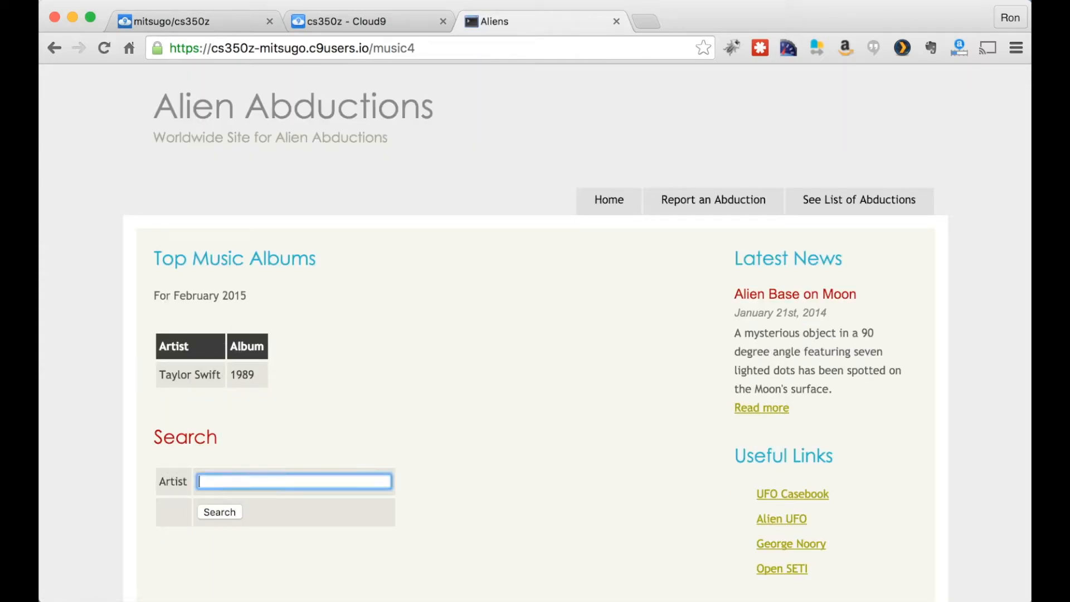
type("Chris")
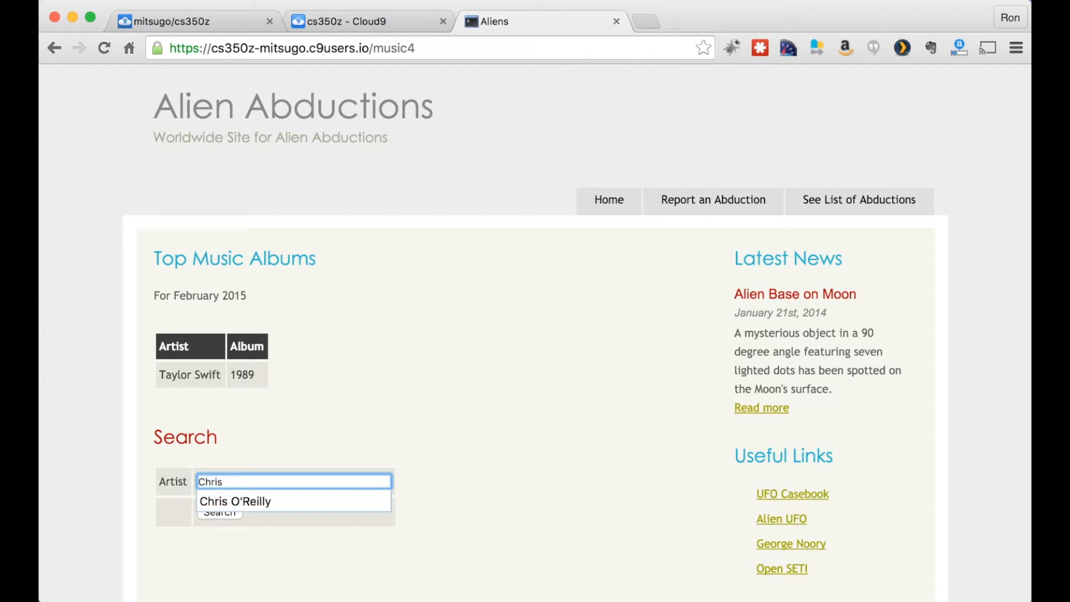
left_click(236, 501)
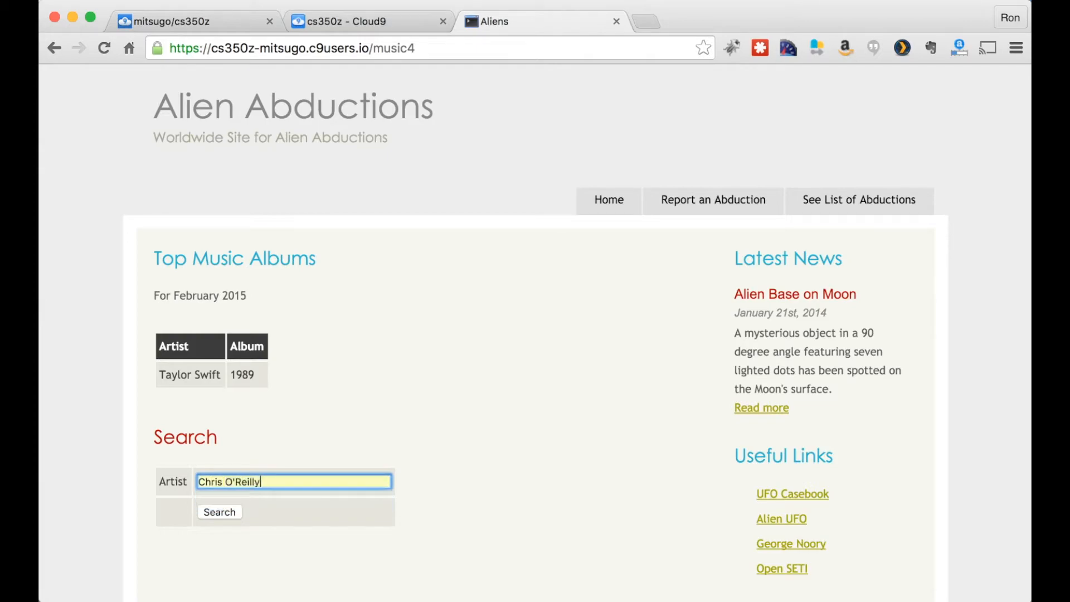
left_click(220, 512)
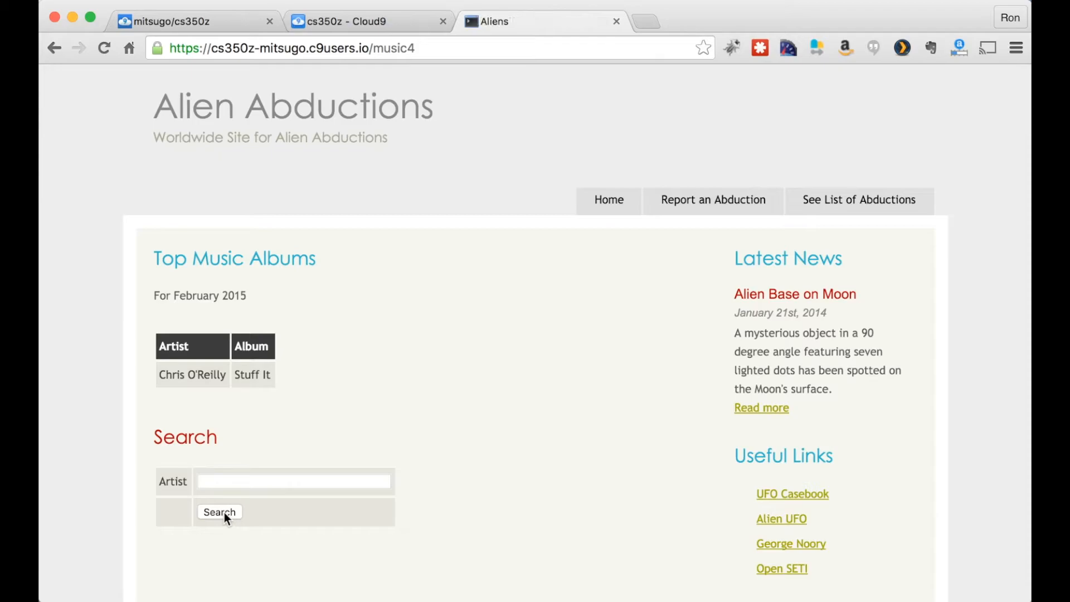
mouse_move(539, 275)
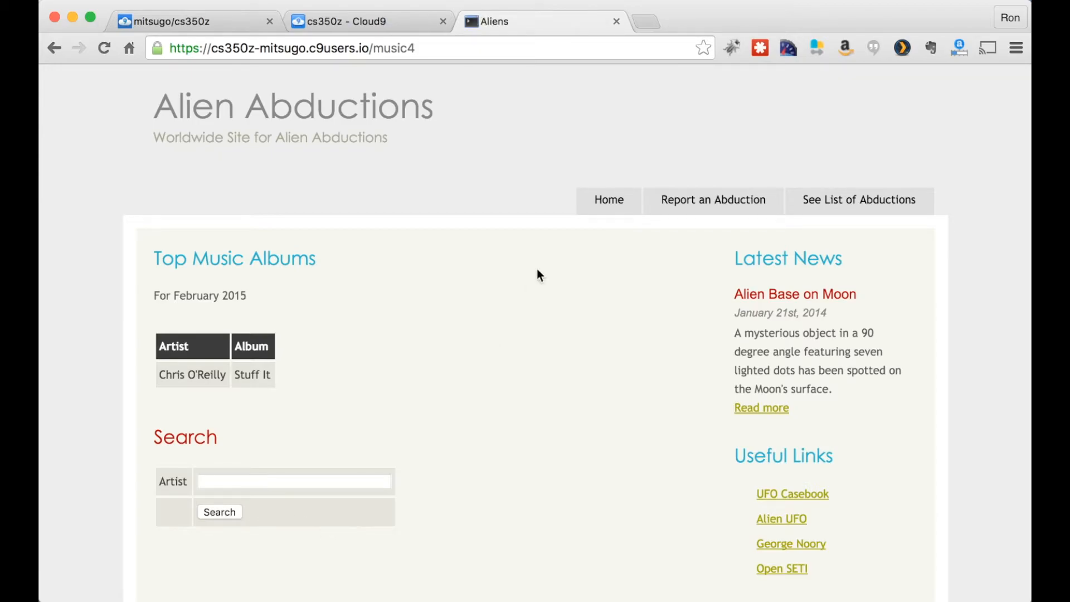
left_click(354, 22)
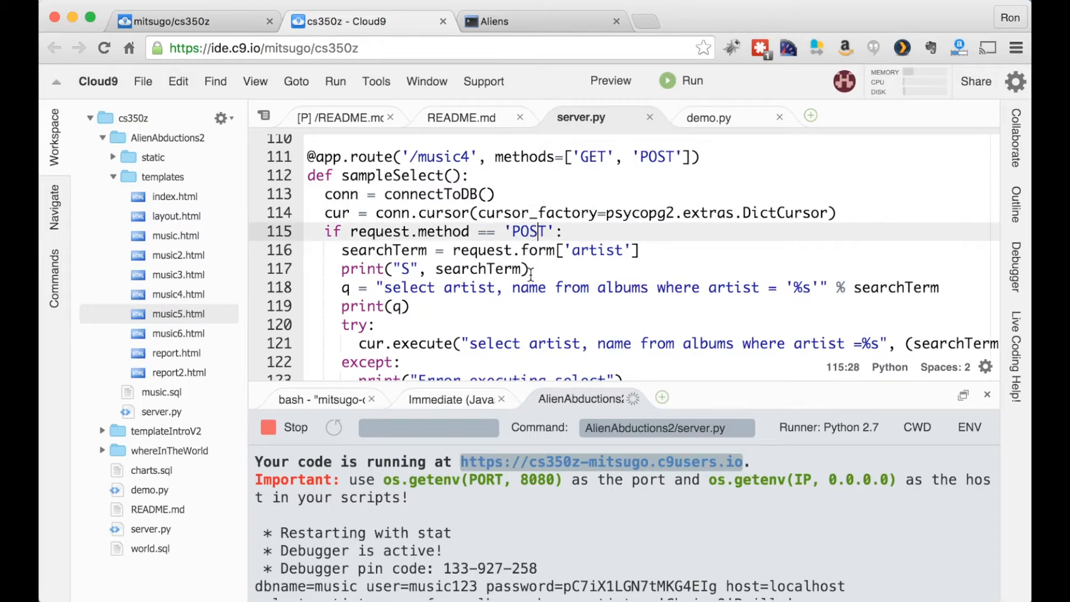
scroll("down", 3)
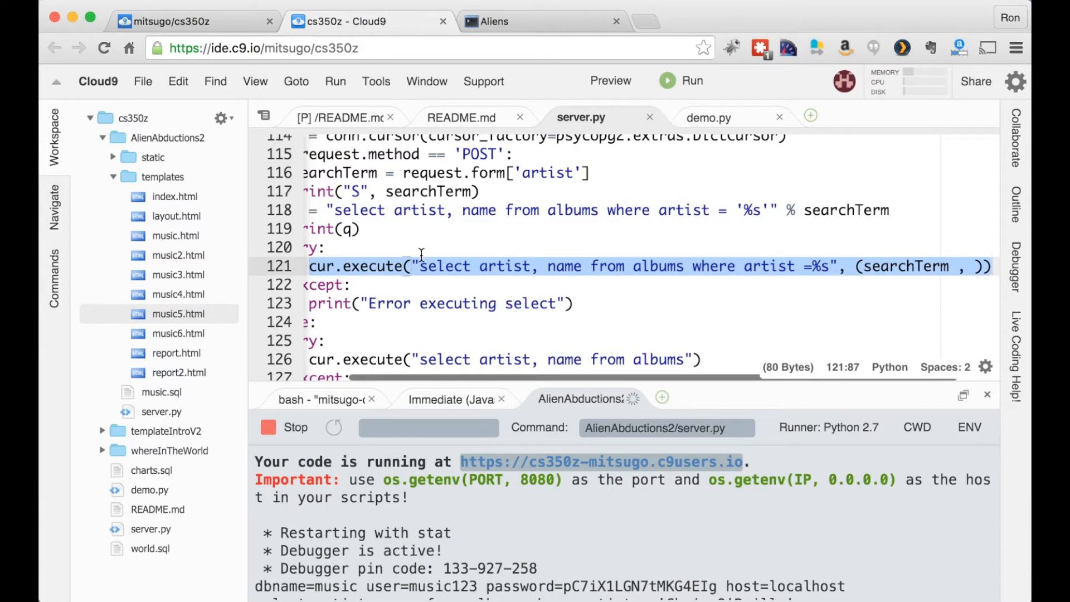
mouse_move(833, 244)
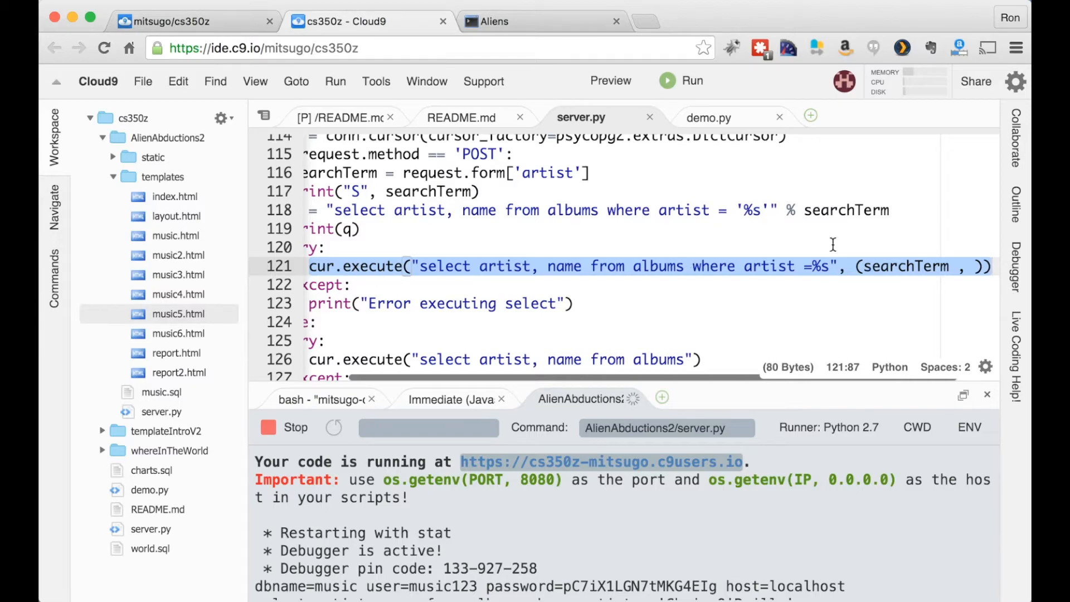
left_click(838, 267)
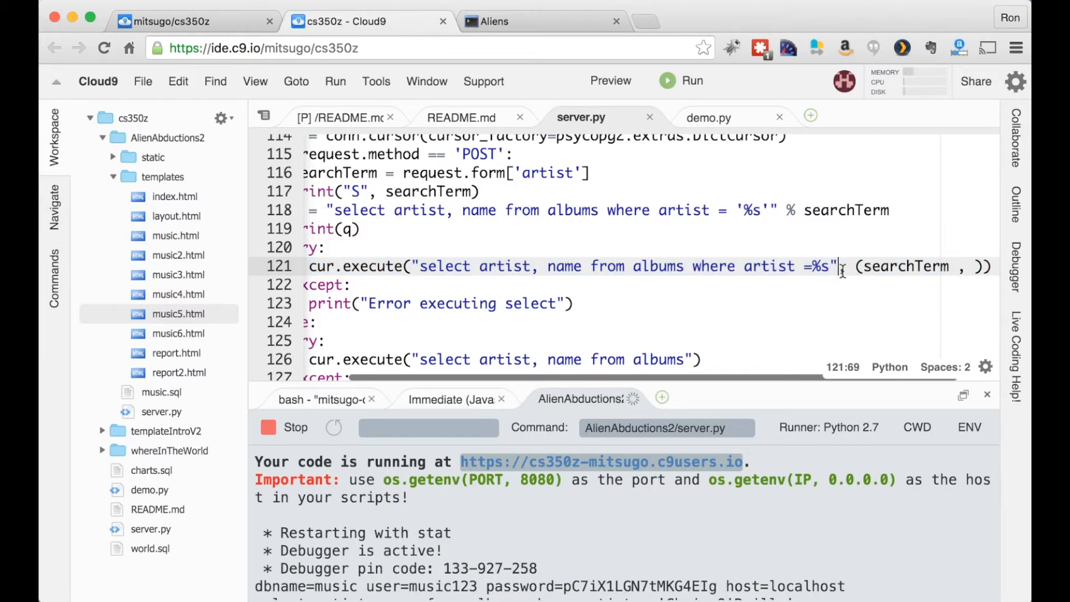
mouse_move(784, 256)
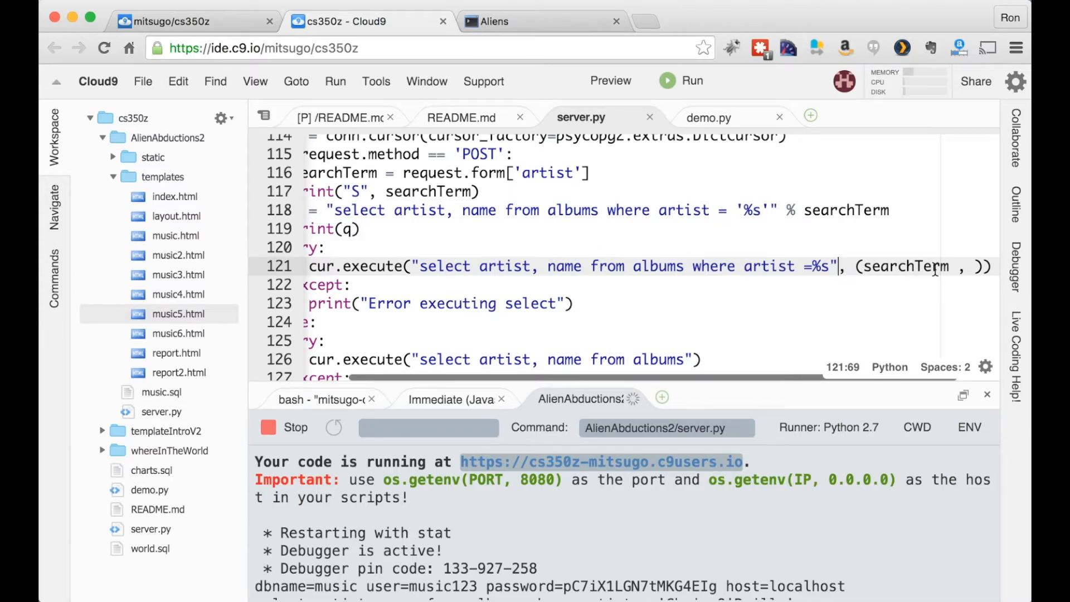
mouse_move(744, 241)
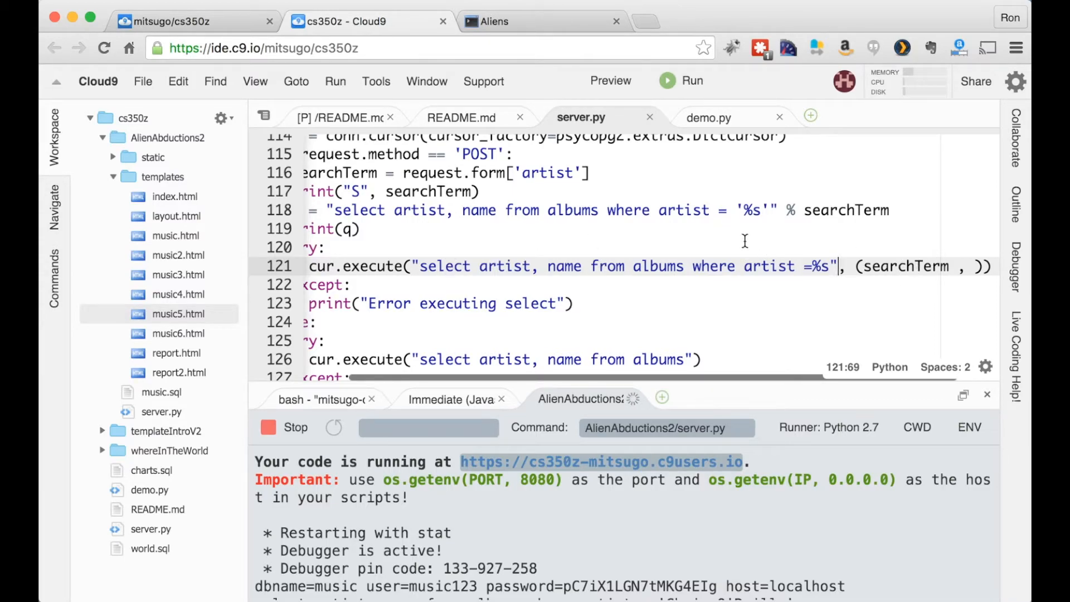
mouse_move(935, 250)
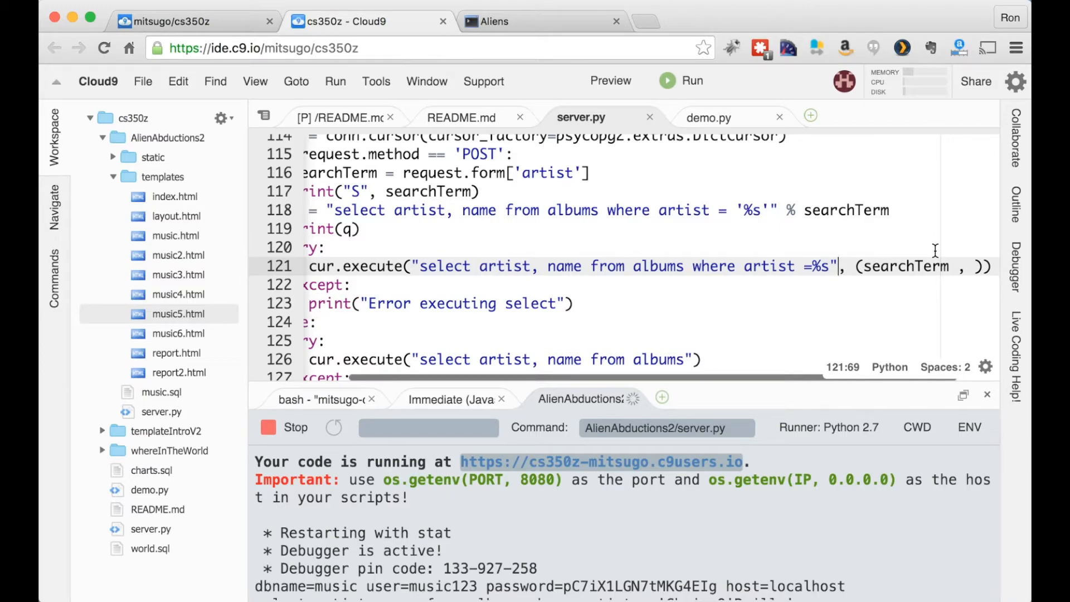
mouse_move(984, 198)
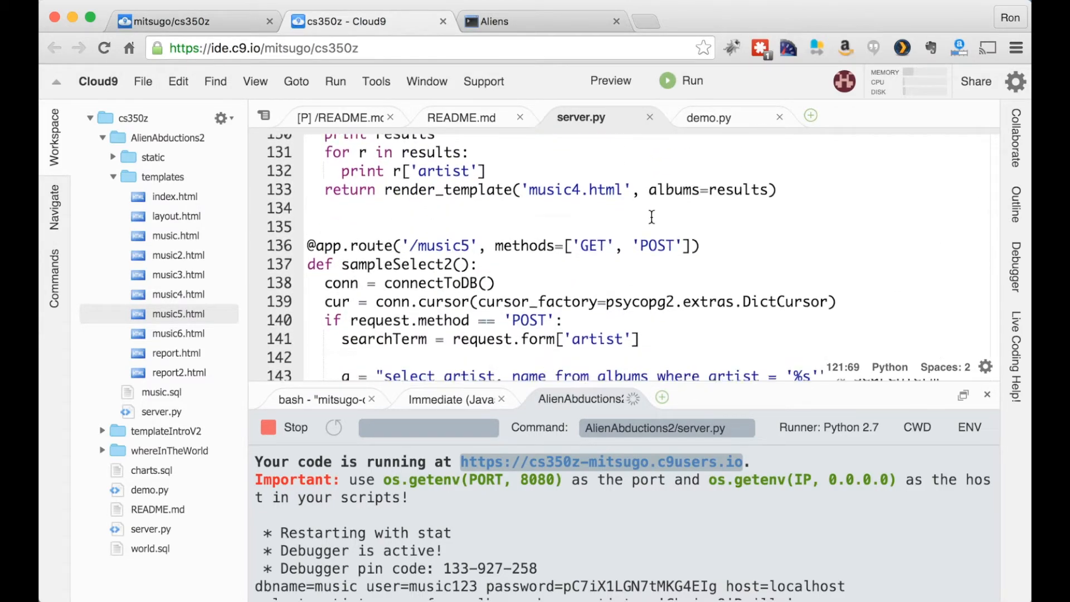
scroll("down", 3)
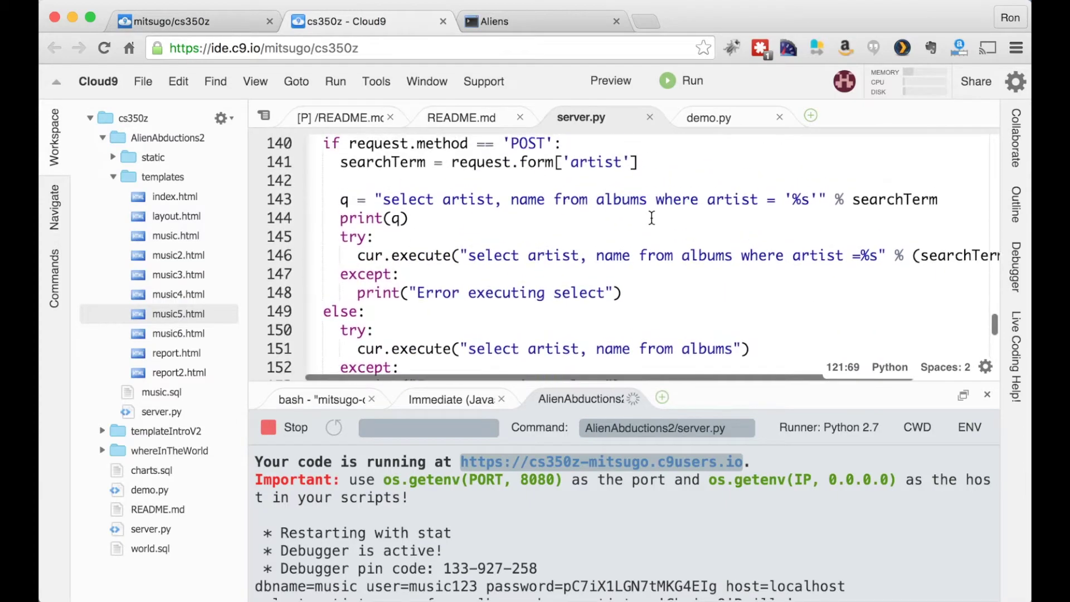
left_click(898, 255)
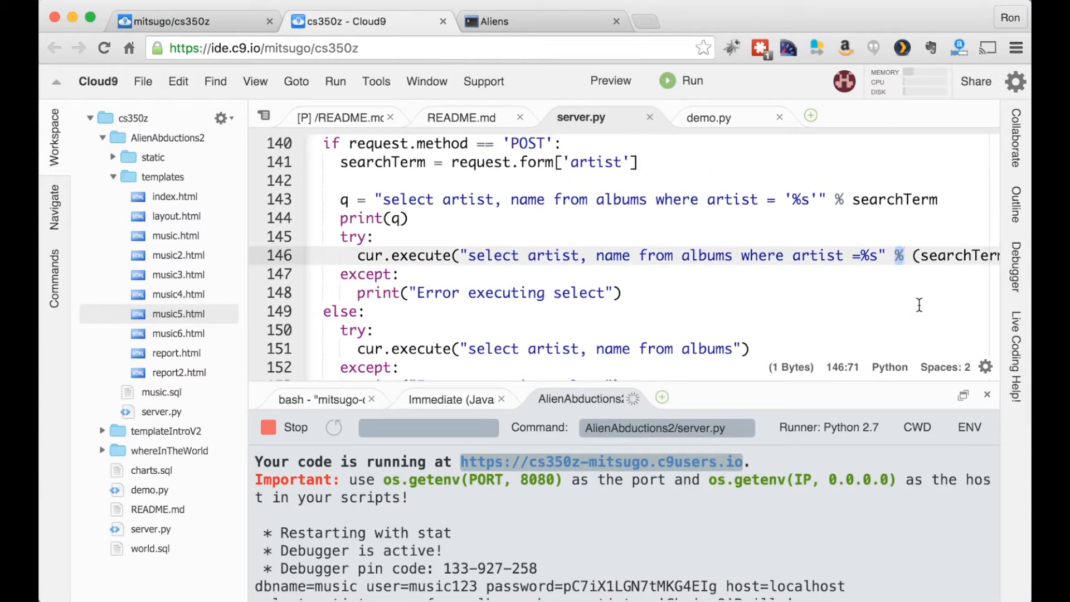
mouse_move(726, 164)
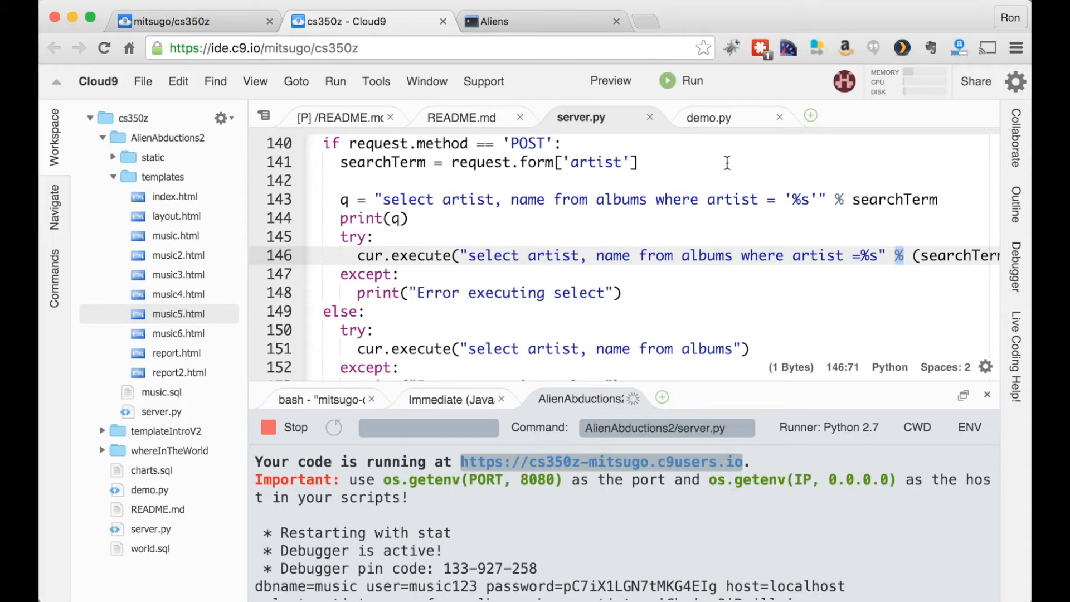
left_click(493, 22)
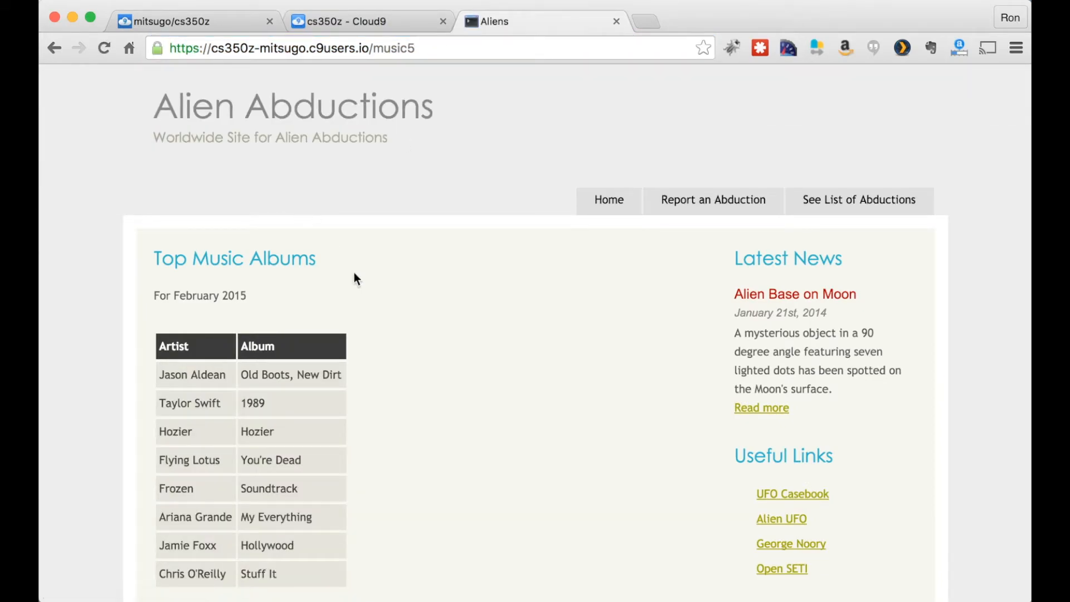
scroll("down", 3)
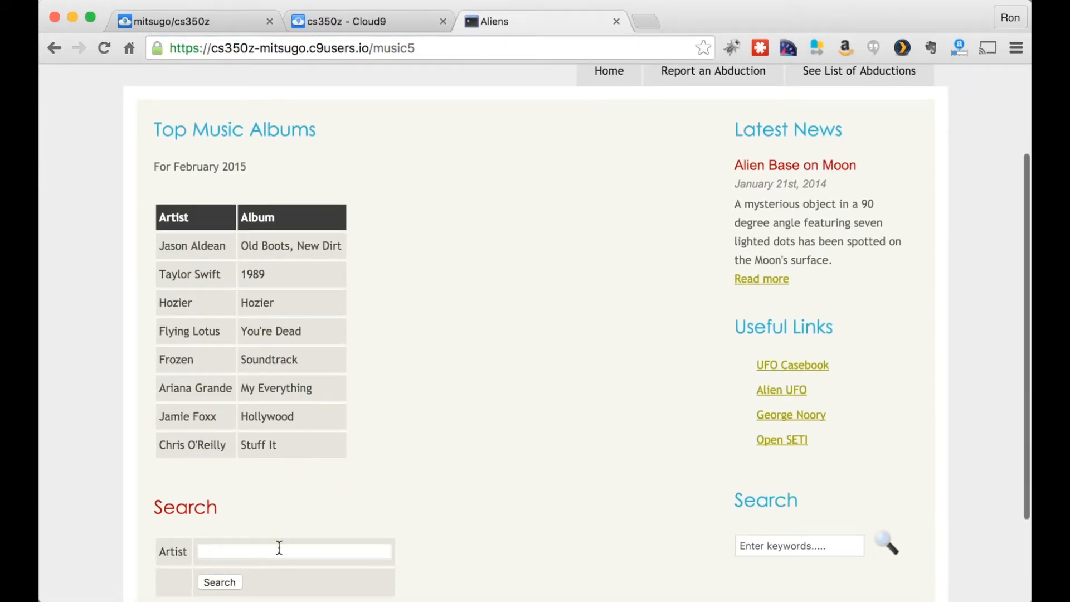
type("Taylor")
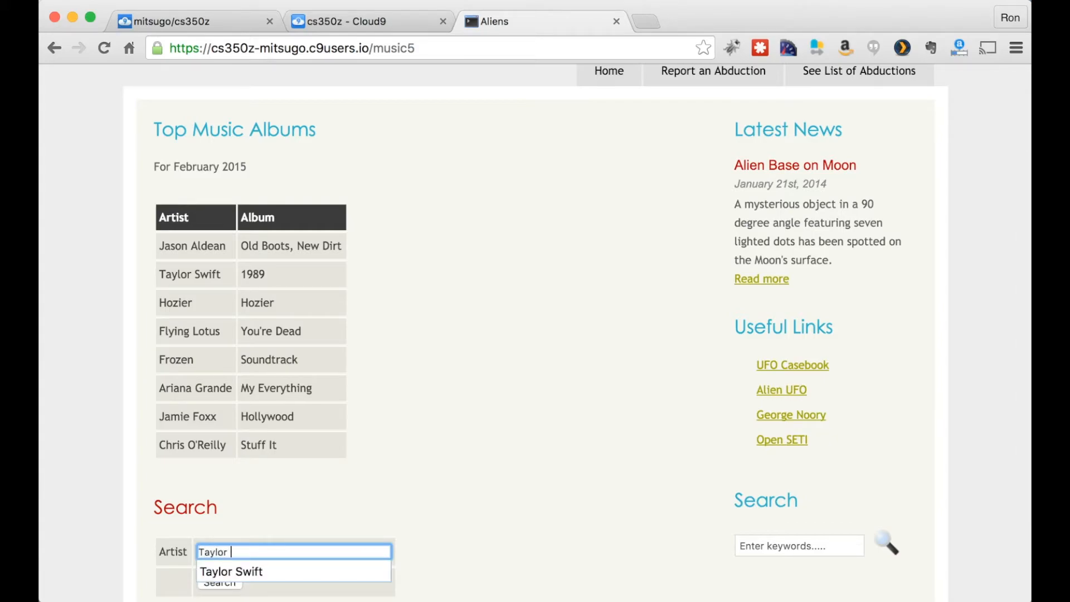
left_click(232, 571)
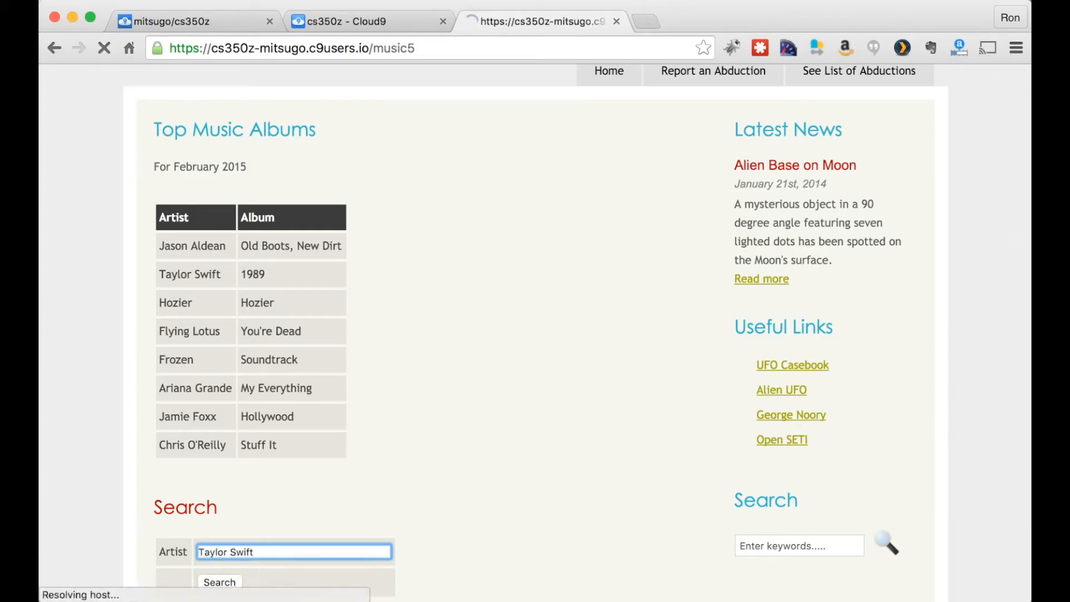
left_click(220, 582)
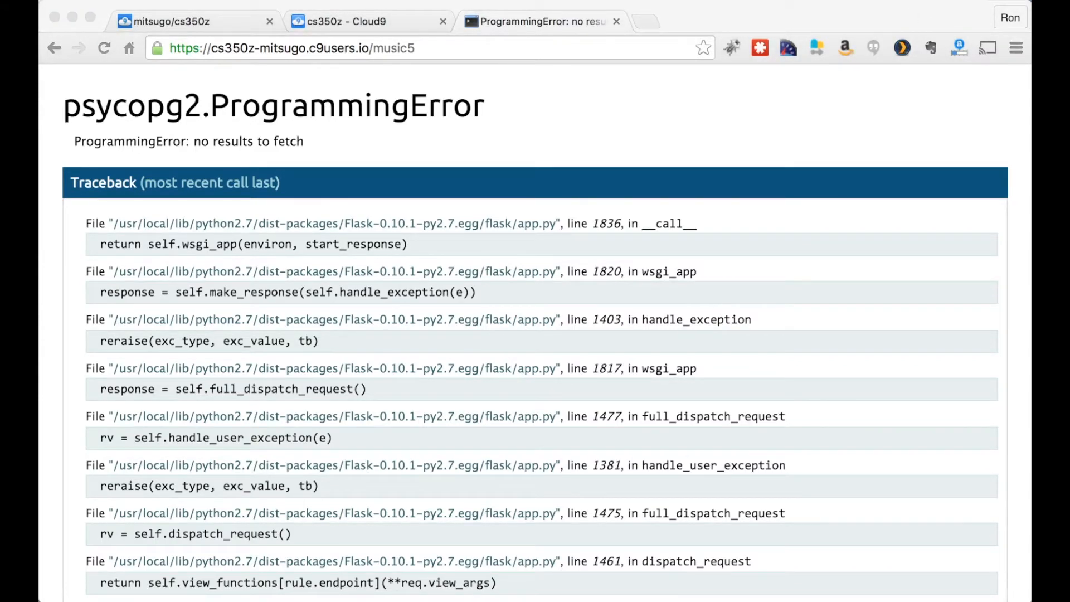
left_click(347, 21)
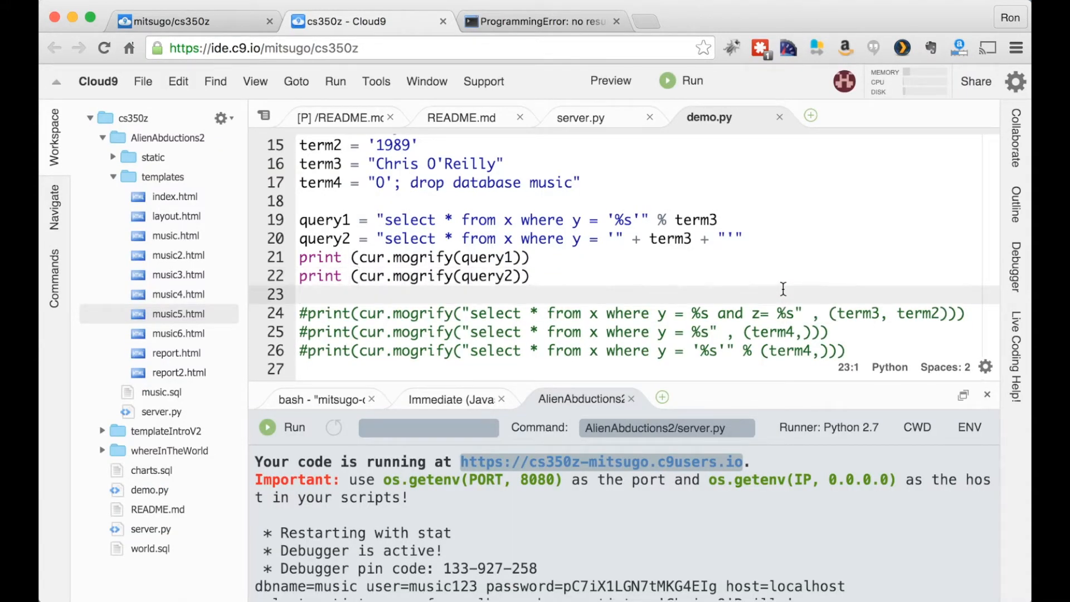
left_click(581, 117)
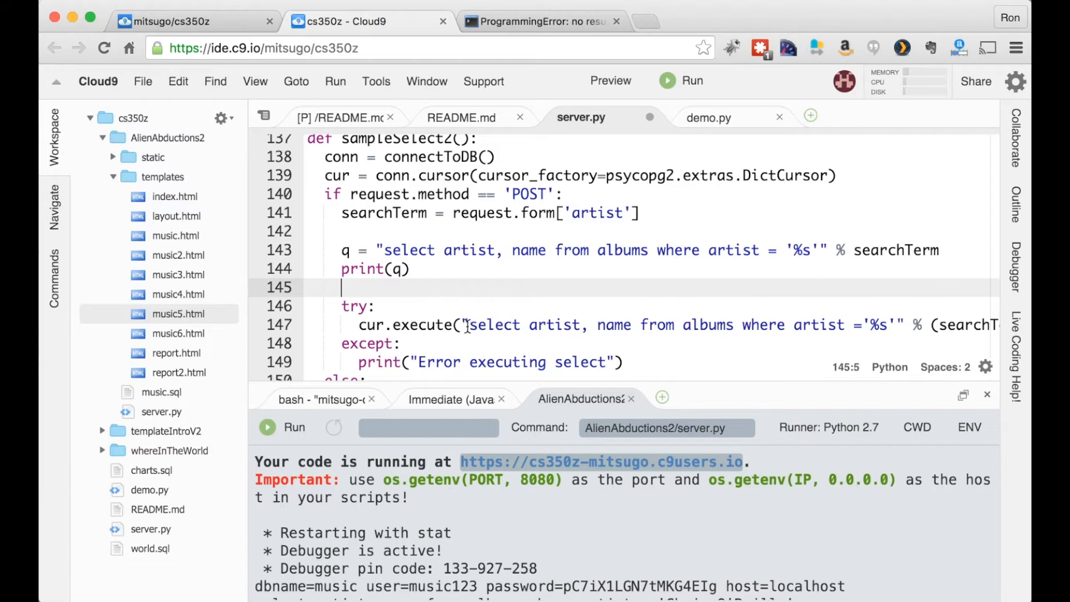
mouse_move(936, 328)
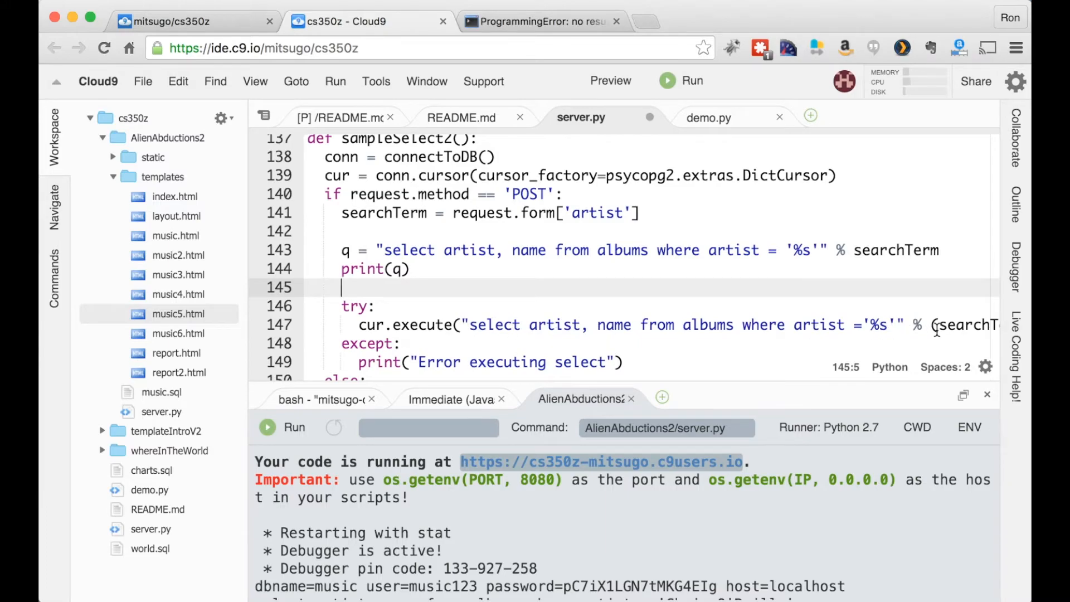
scroll("up", 3)
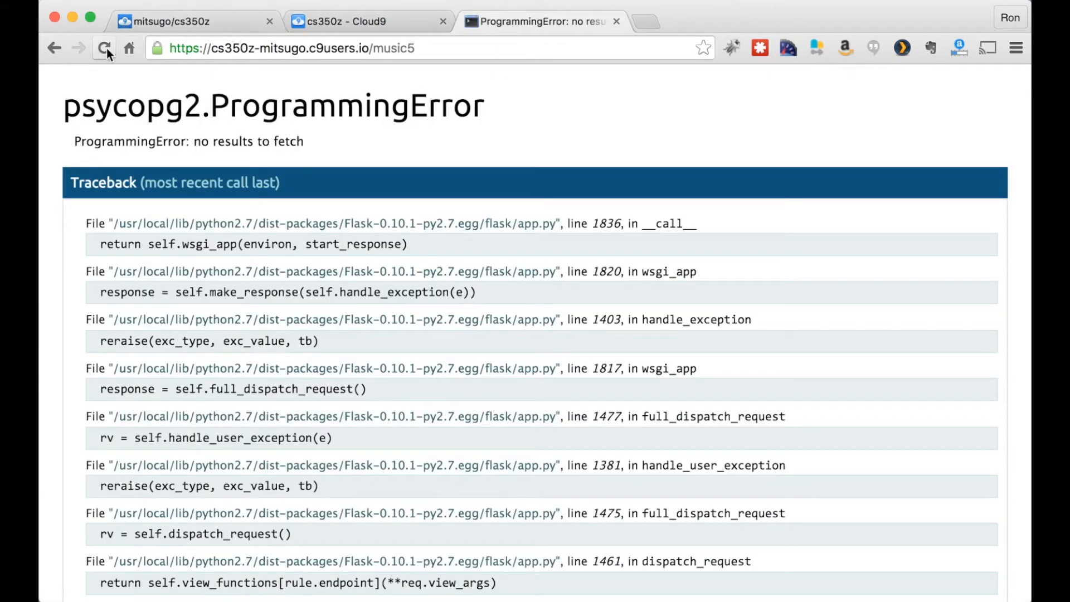
Step: Reload the failing music5 page, resend the form, and restart the Flask server
left_click(103, 48)
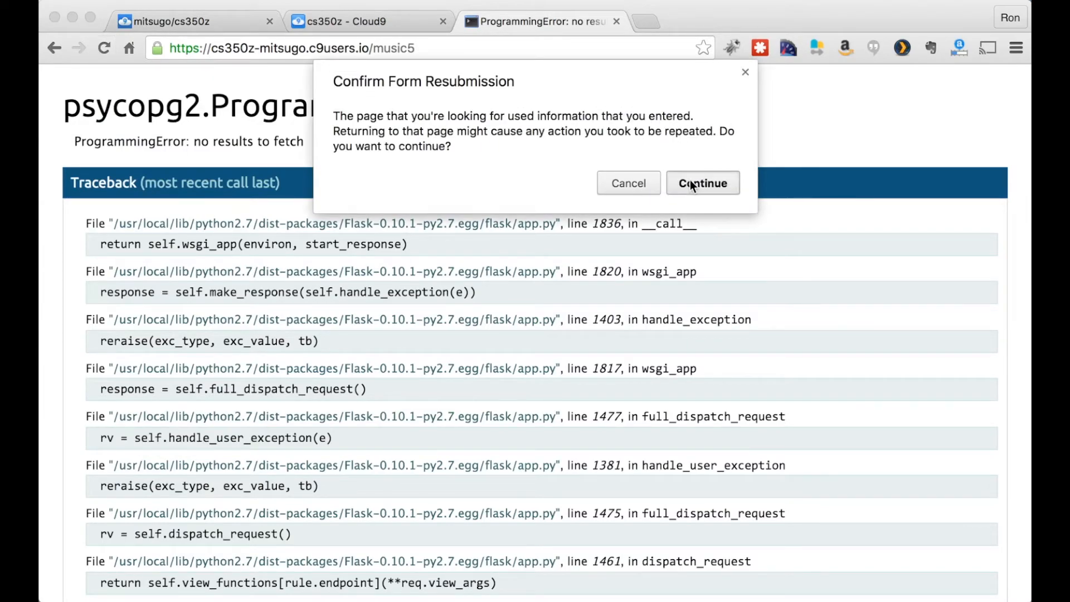
left_click(702, 183)
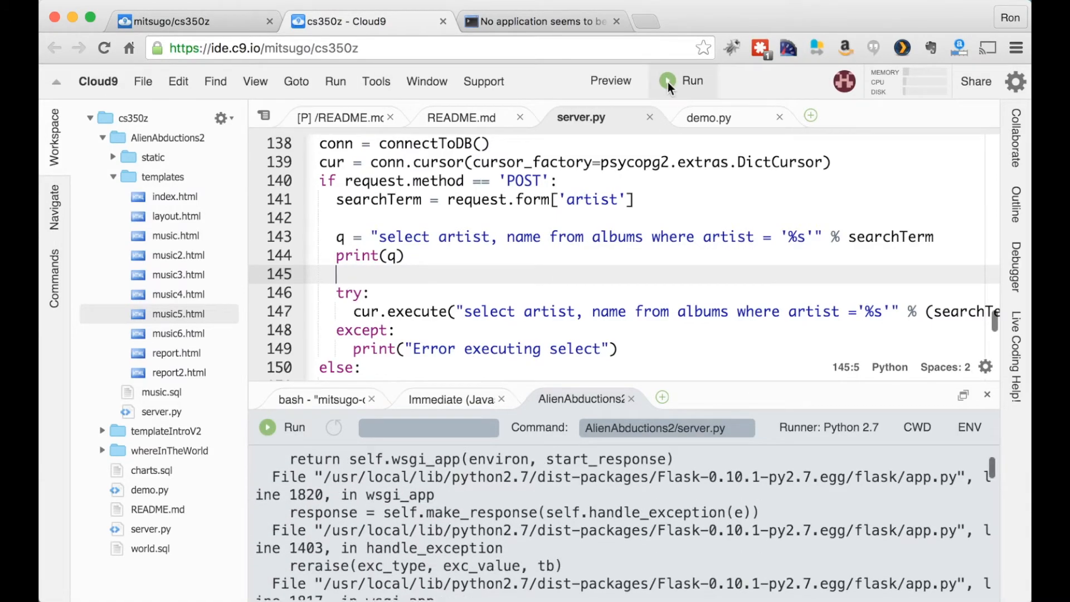
left_click(295, 427)
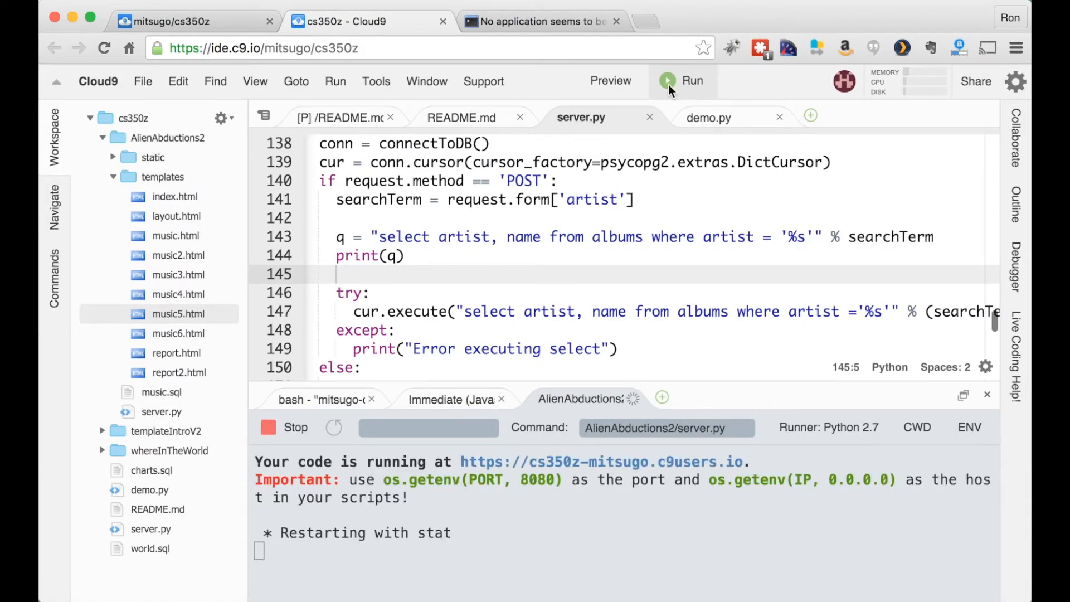
Step: Resubmit the music5 search so Taylor Swift's 1989 lists again, then return to Cloud9
left_click(369, 21)
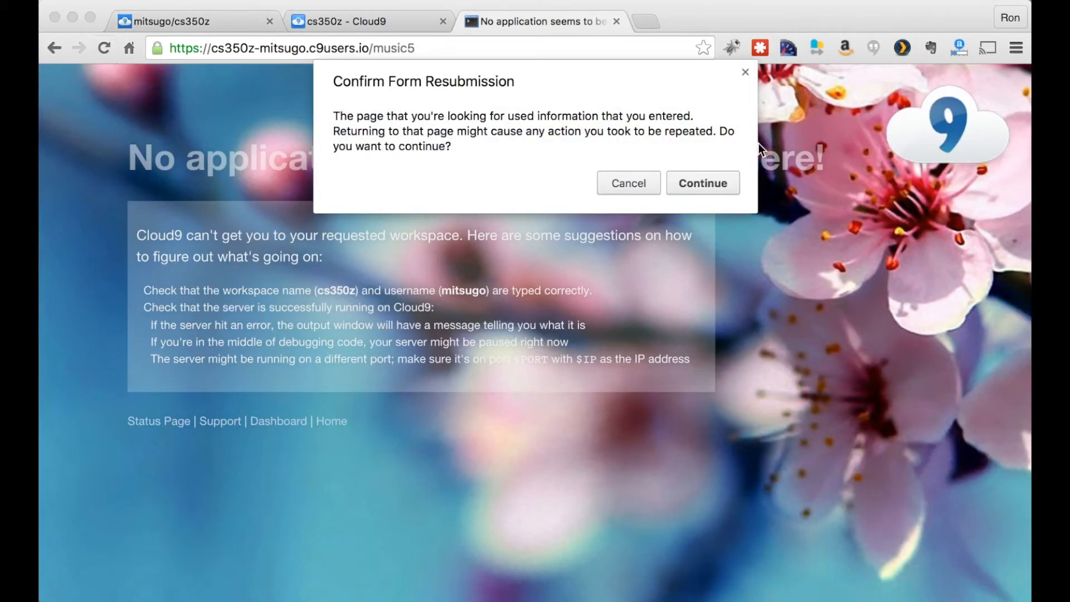
left_click(702, 183)
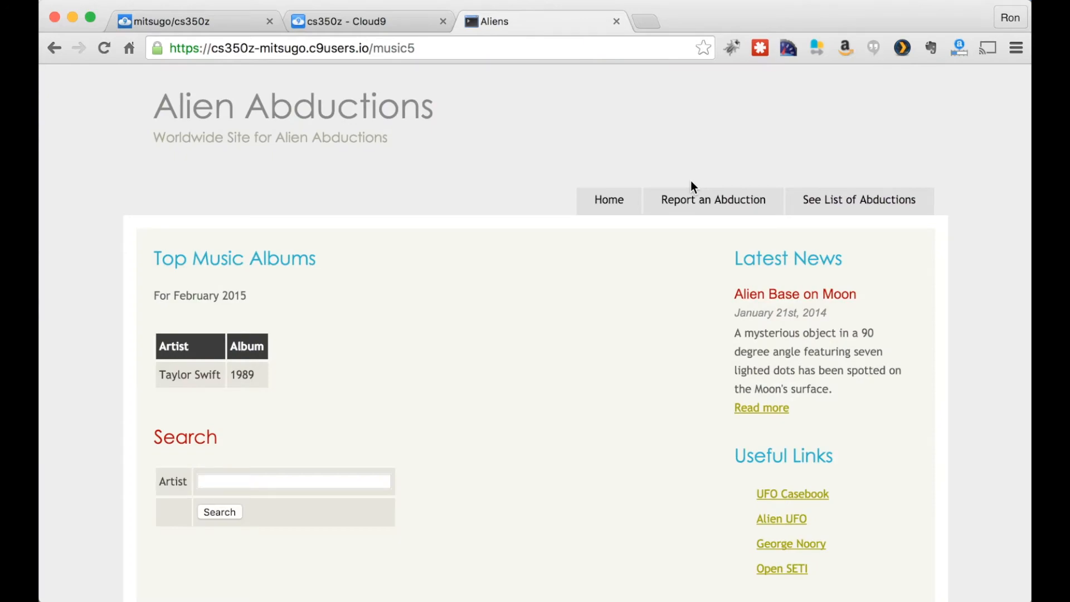
mouse_move(302, 445)
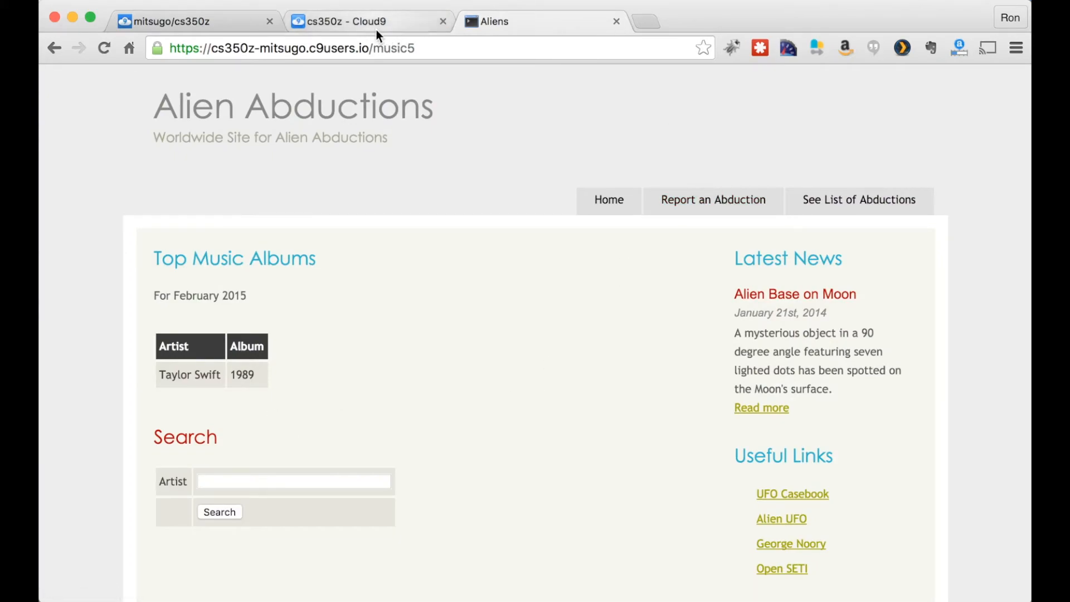
left_click(369, 22)
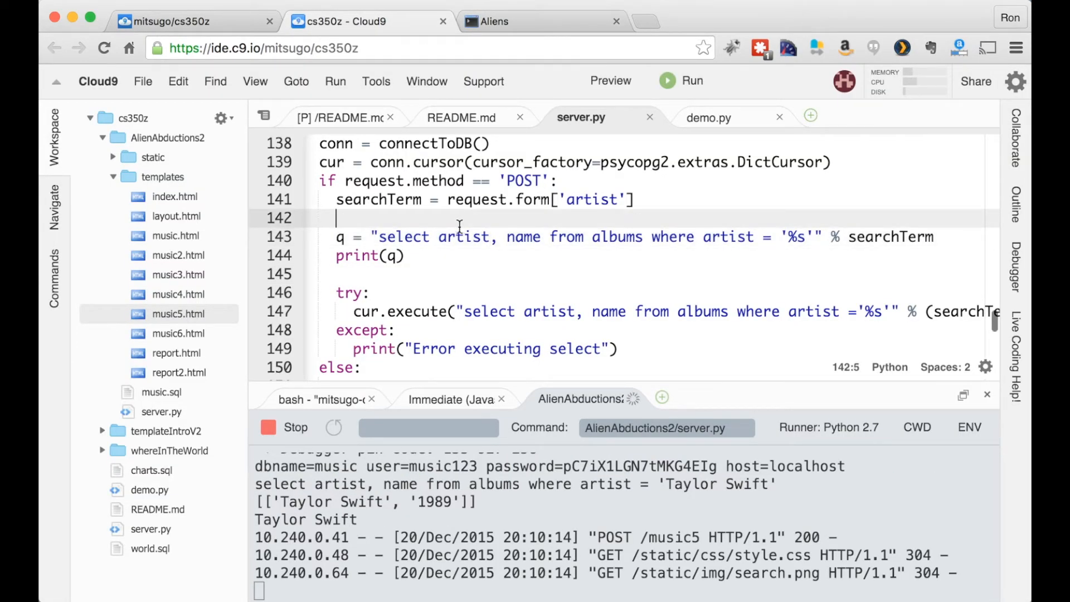
Step: Add print(cur.mogrify(select query, (searchTerm,))) after line 144 and comment out print(q)
left_click(443, 274)
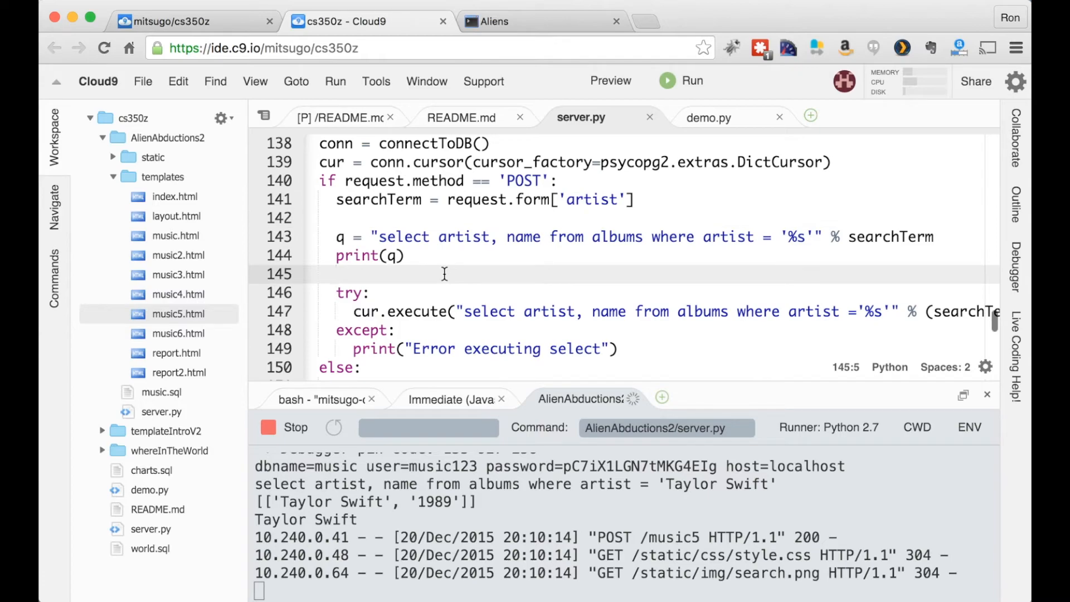
type("print(cur.")
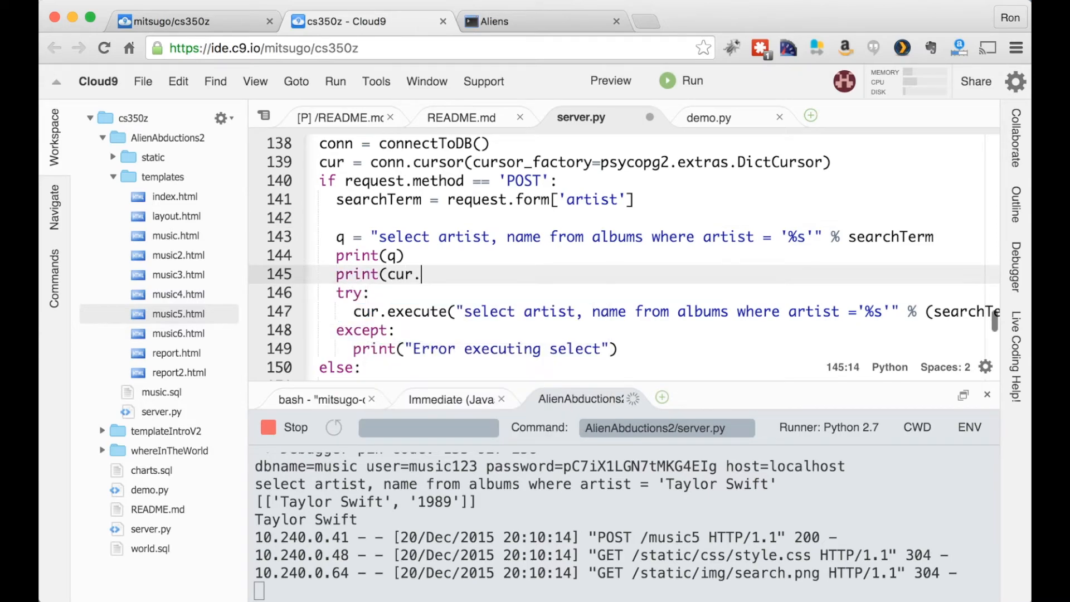
type("mogrify")
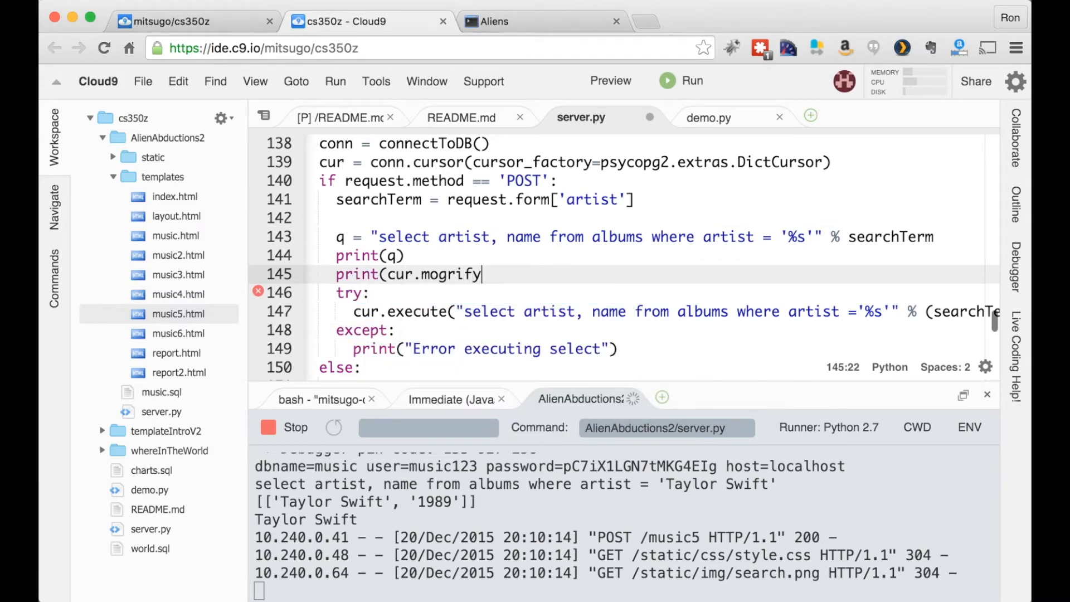
type("(")
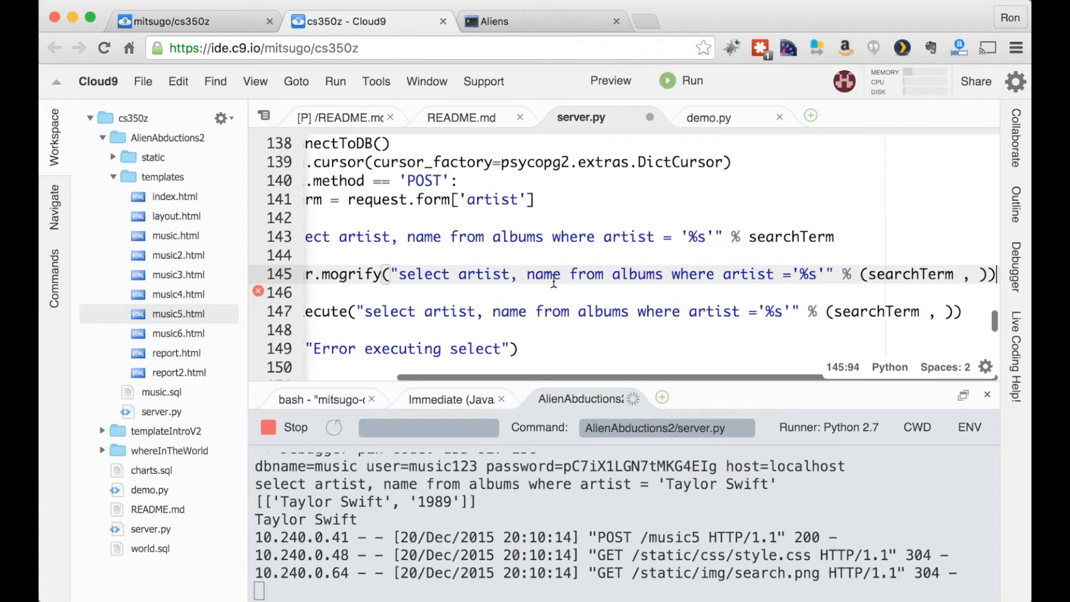
mouse_move(624, 285)
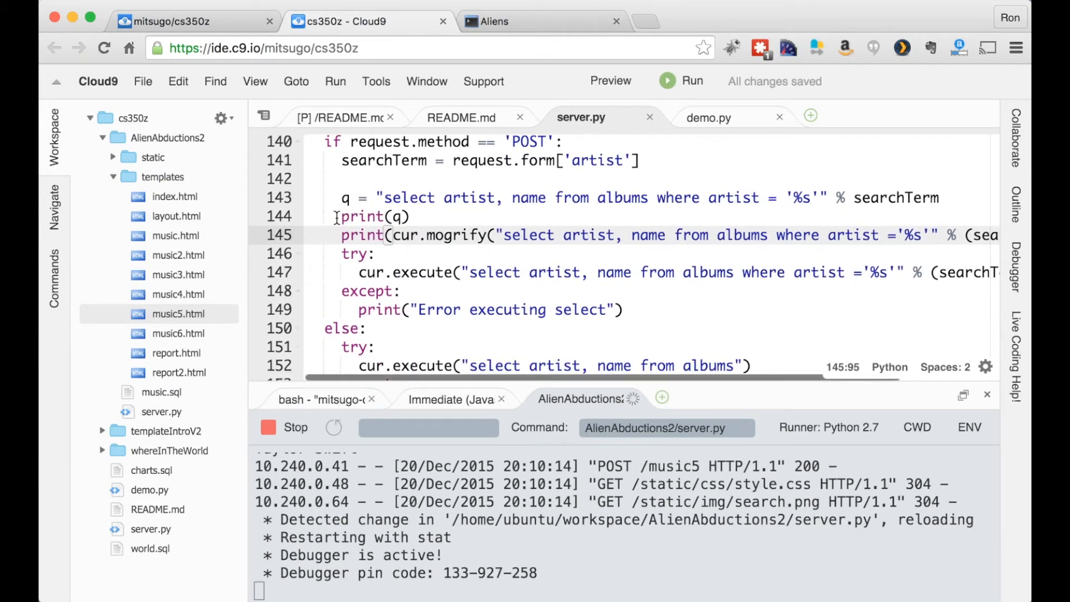
type("#")
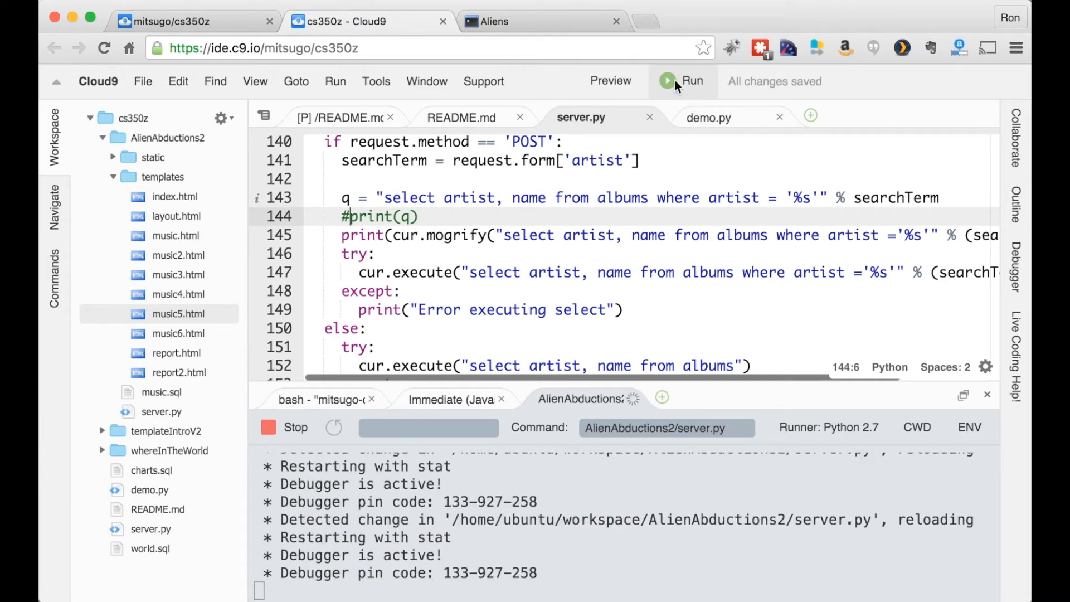
Step: Search music5 for artist 'Taylor Swift' and return to Cloud9 to read the quoted query and 1989 result
left_click(492, 21)
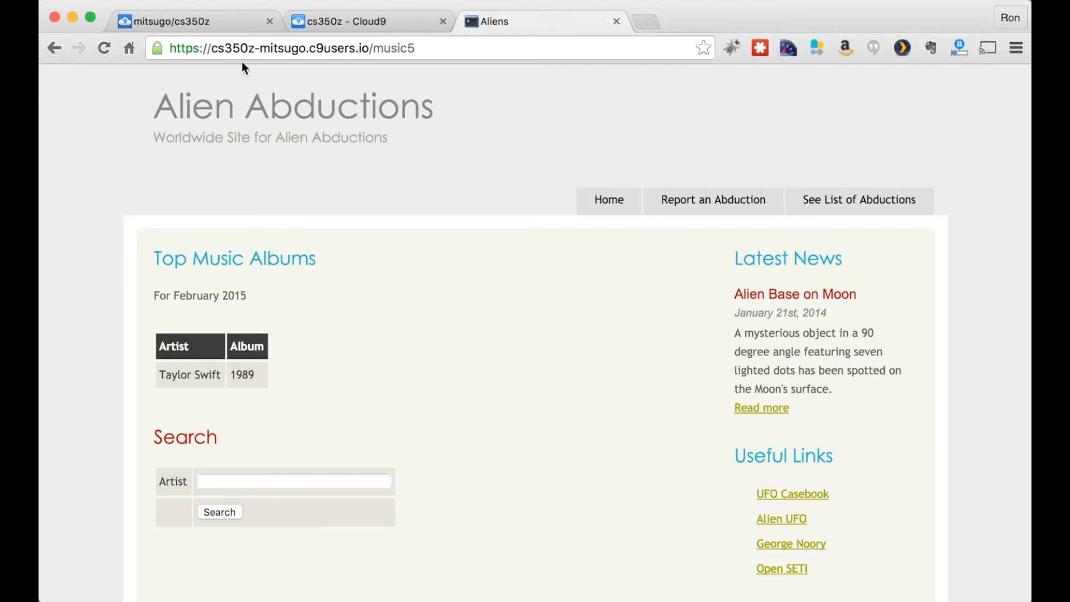
left_click(294, 482)
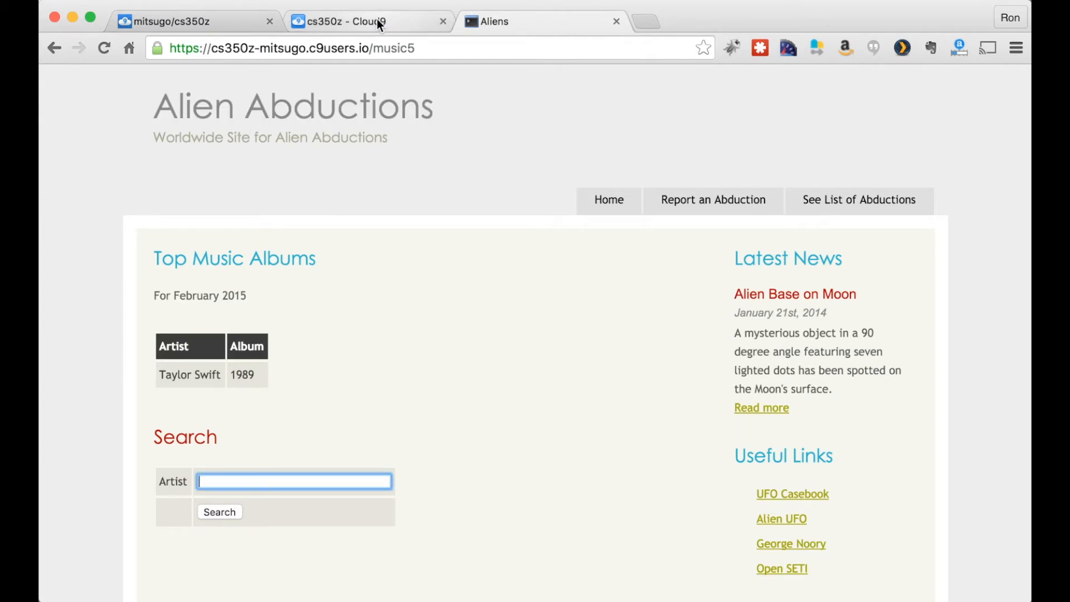
type("Taylor")
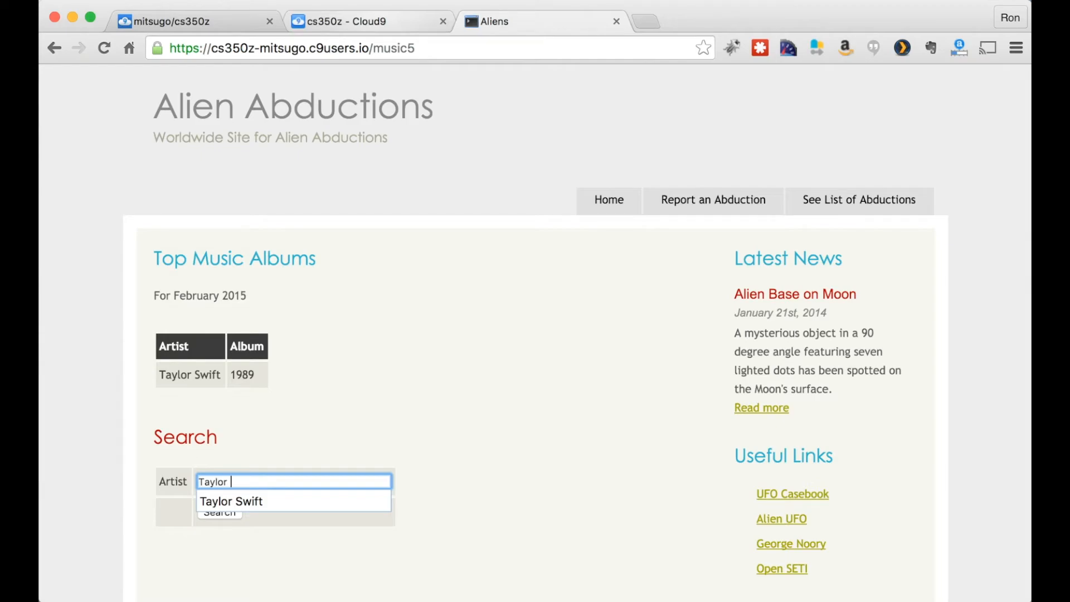
left_click(220, 512)
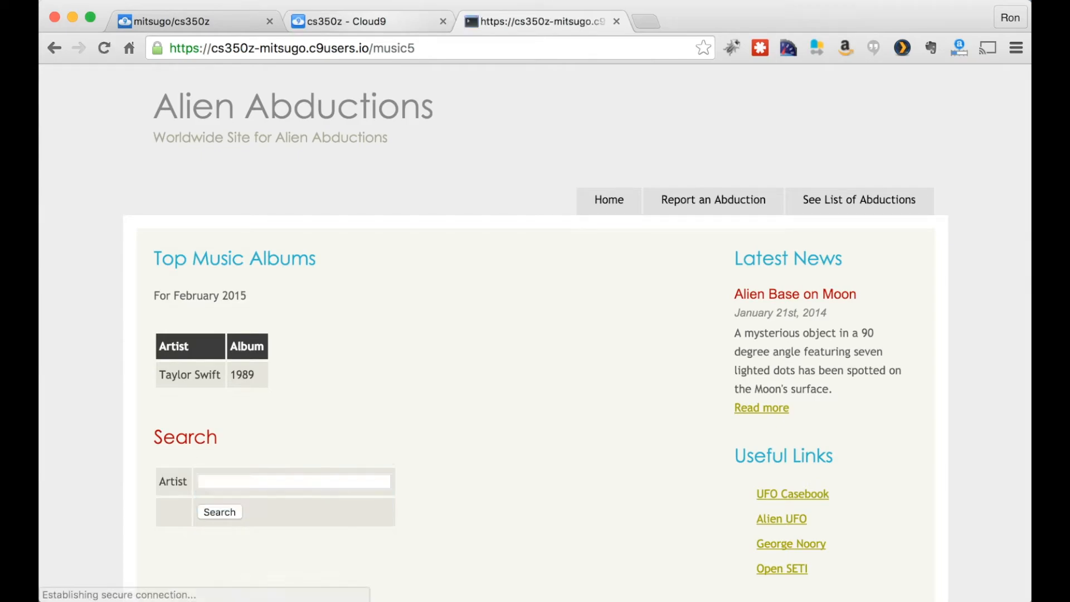
left_click(369, 21)
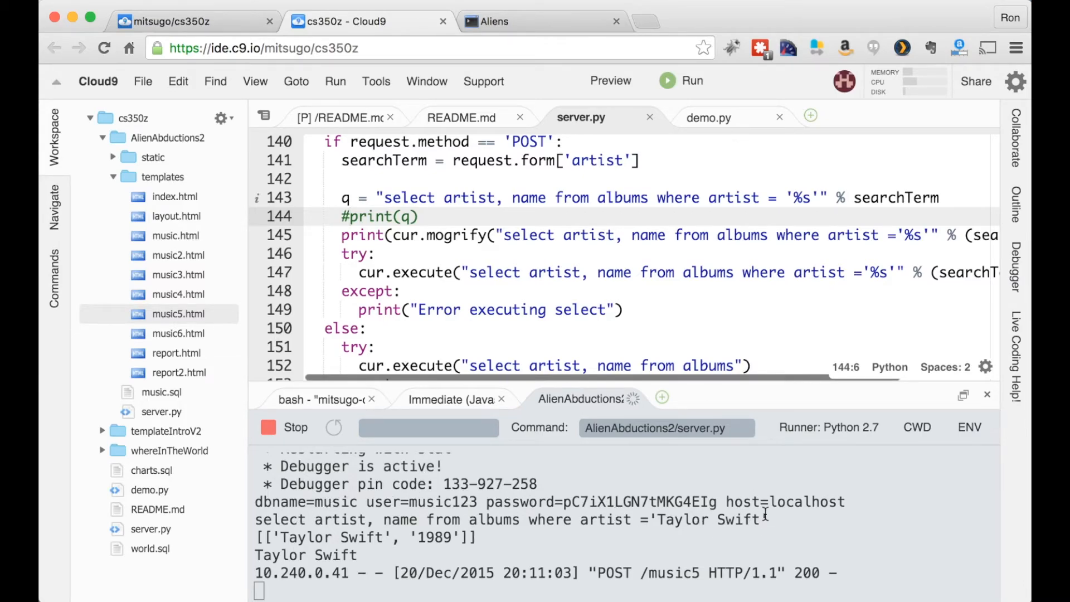
mouse_move(796, 209)
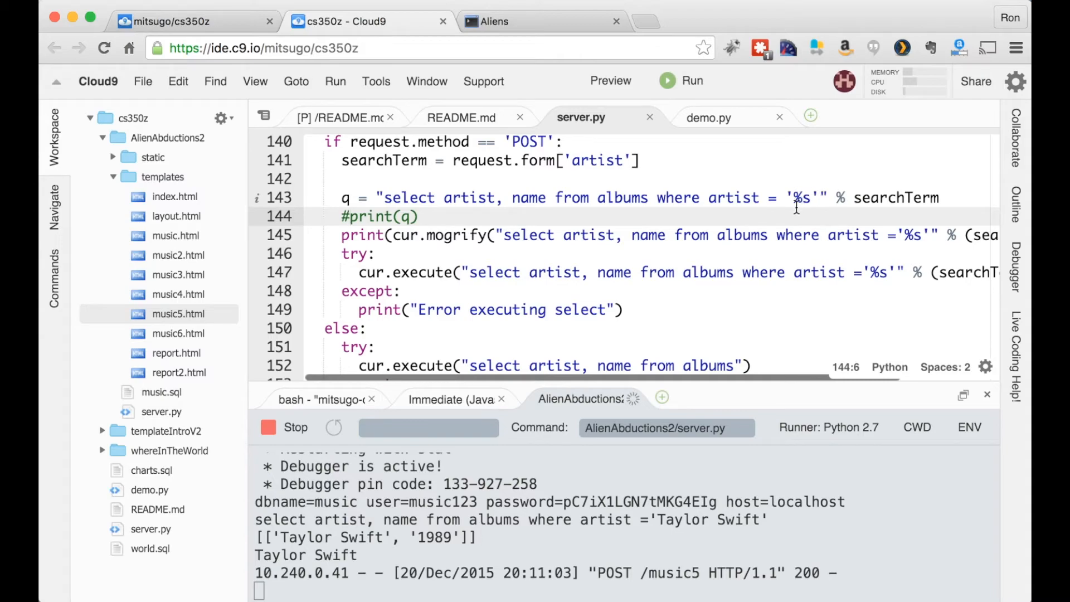
mouse_move(907, 225)
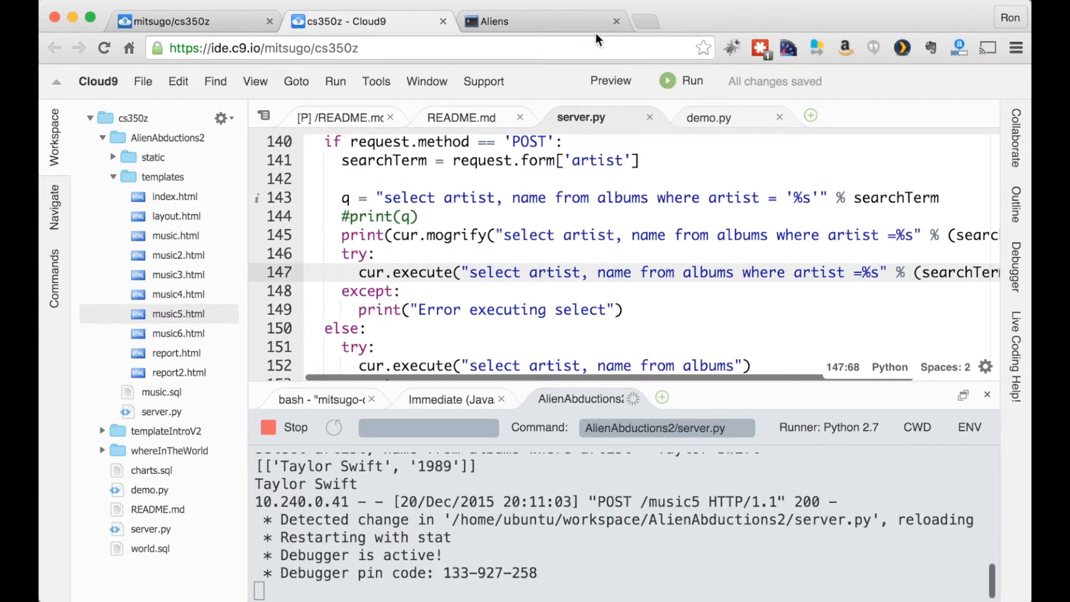
Step: Rerun the music5 'Taylor Swift' search with unquoted %s and check the Cloud9 log for the error
left_click(493, 21)
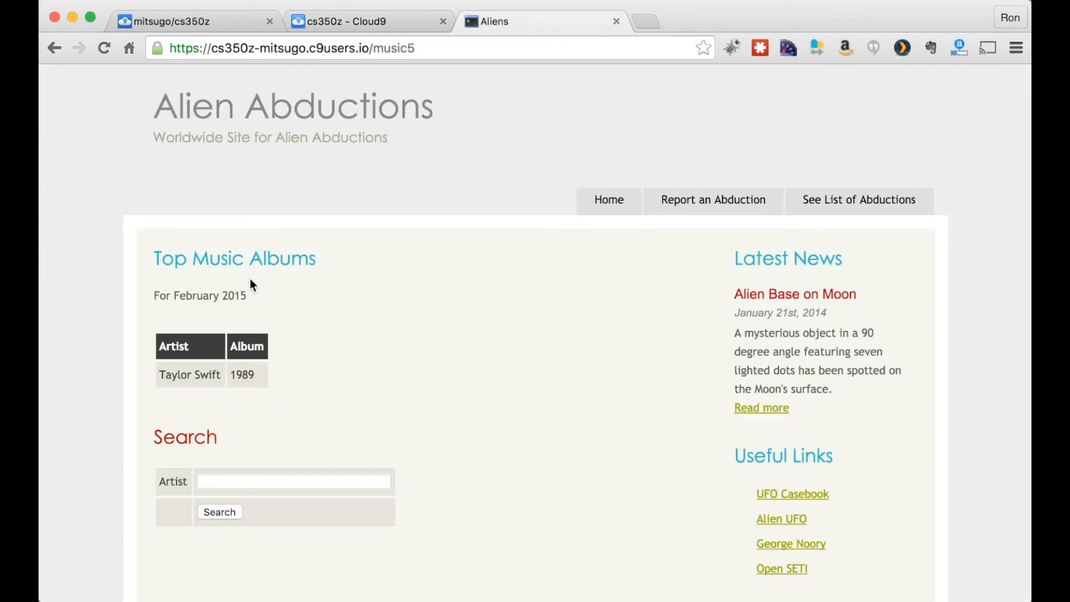
left_click(293, 481)
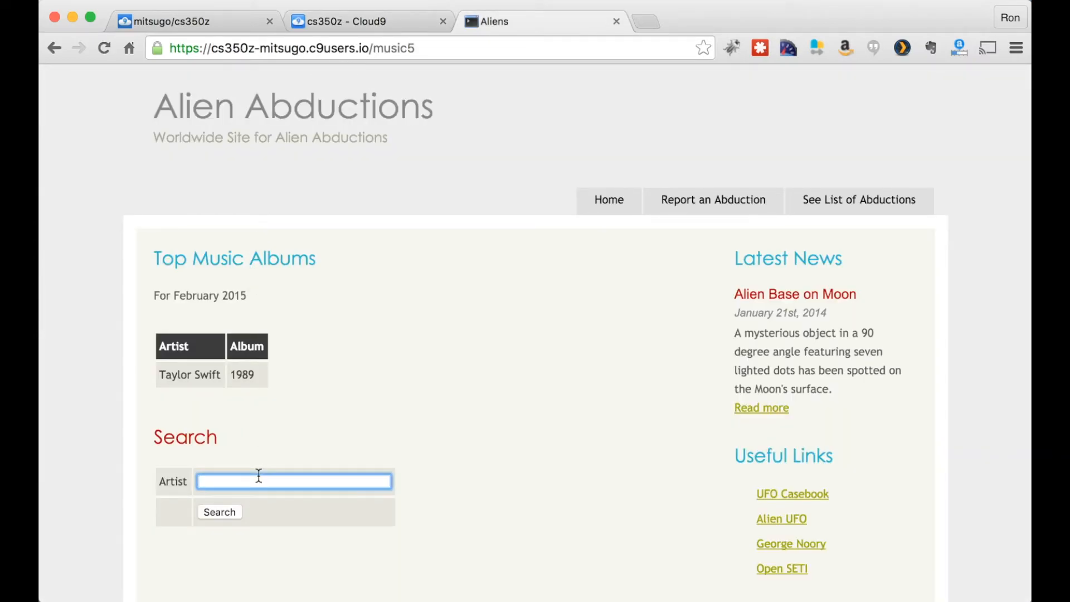
type("Taylor Swi")
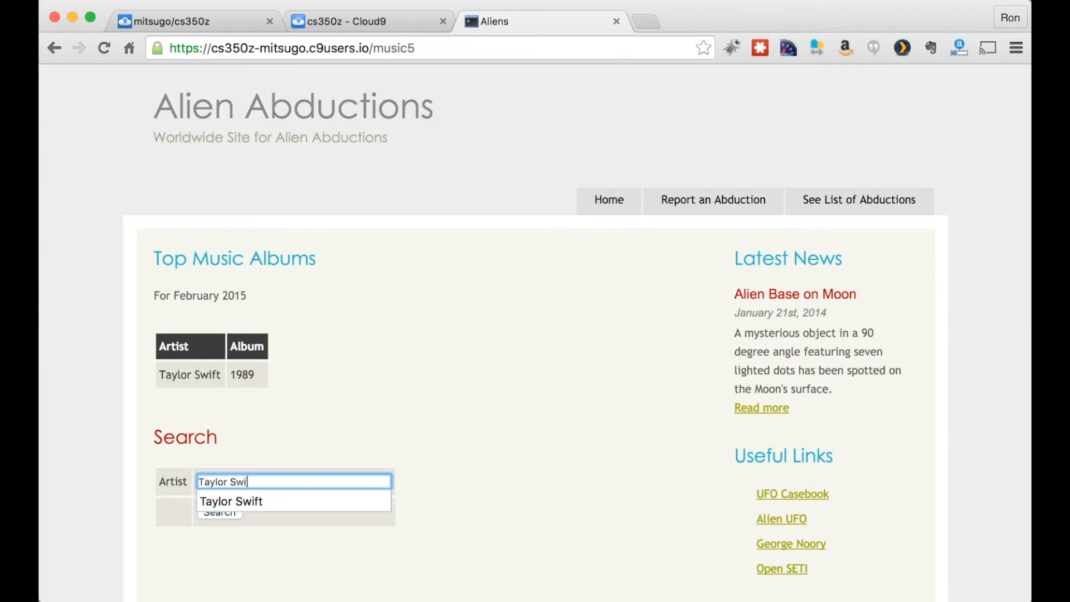
left_click(220, 512)
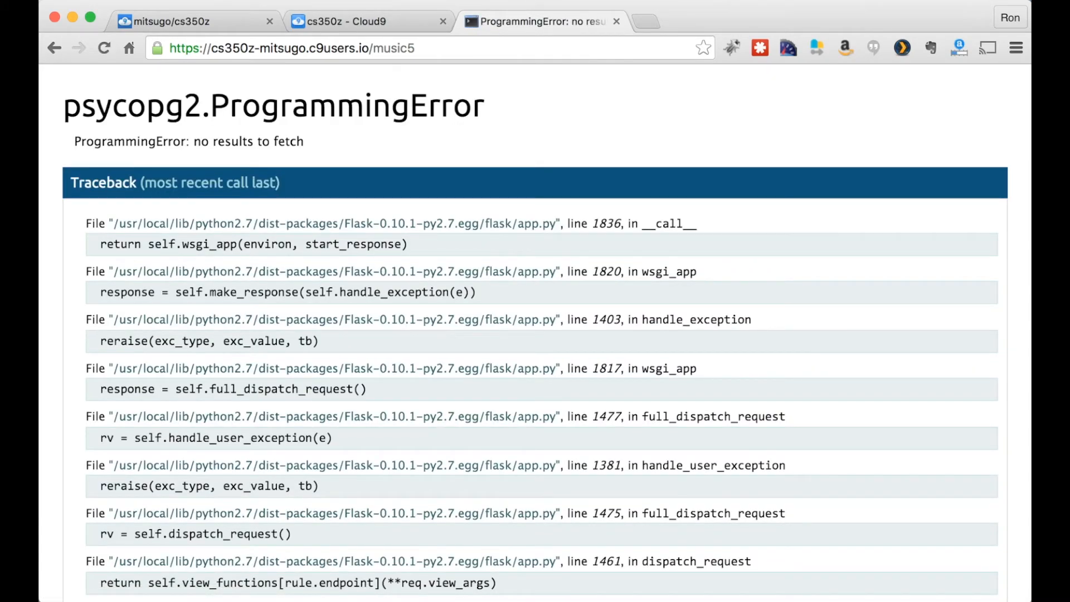
left_click(369, 22)
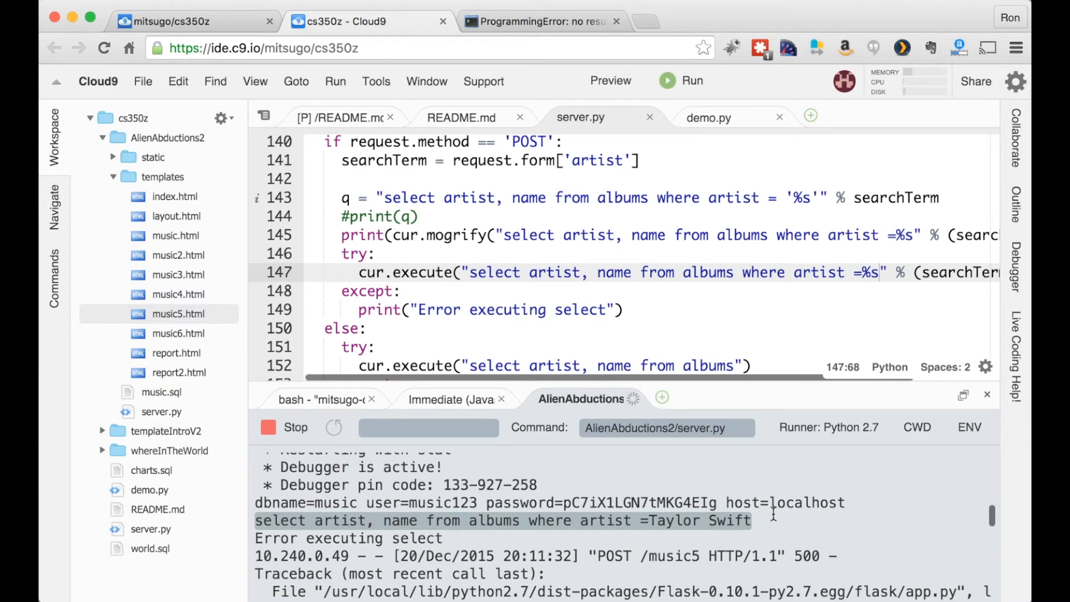
mouse_move(709, 525)
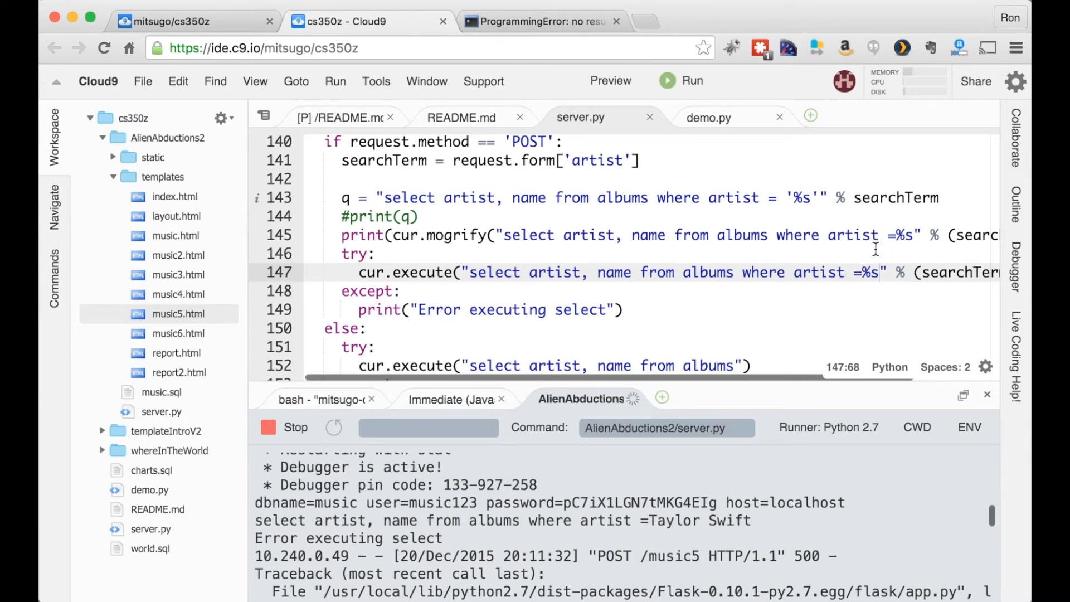
mouse_move(825, 245)
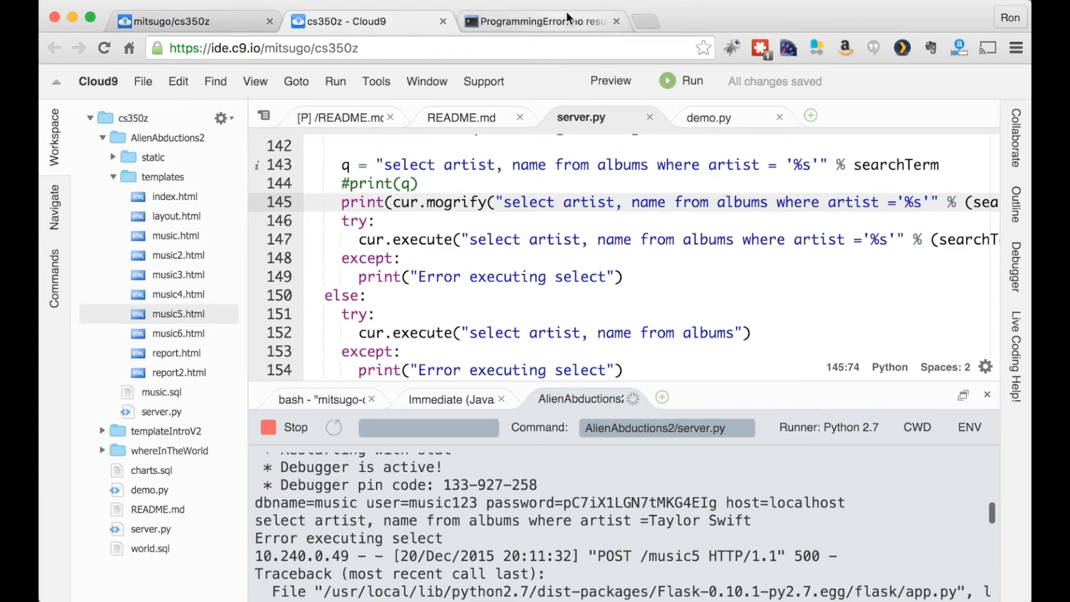
Step: Reload music5, search artist "Chris O'Reilly" to hit the ProgrammingError, then return to server.py
left_click(539, 21)
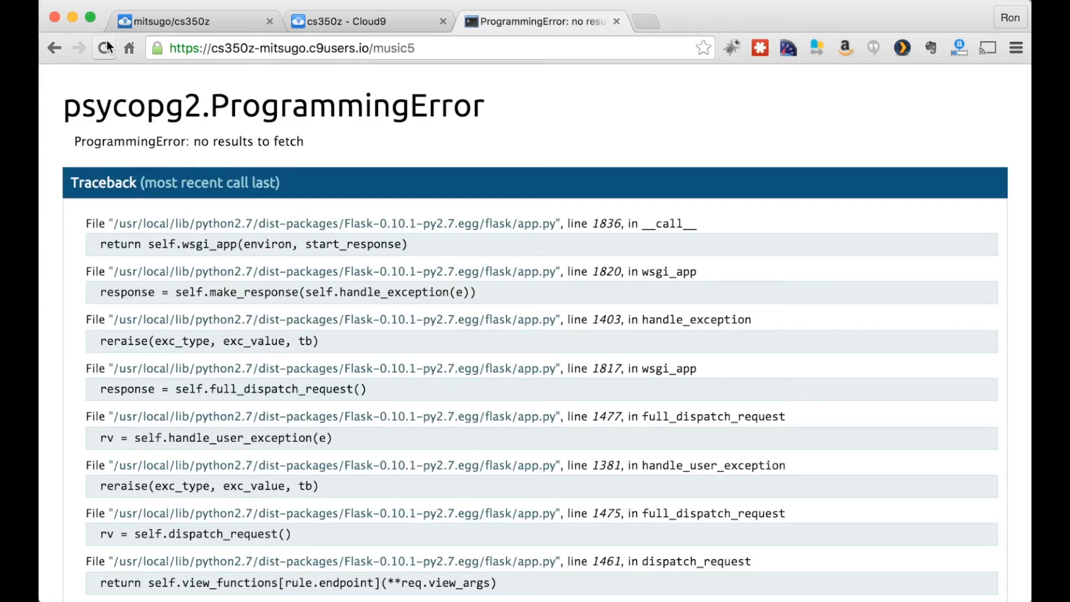
left_click(104, 48)
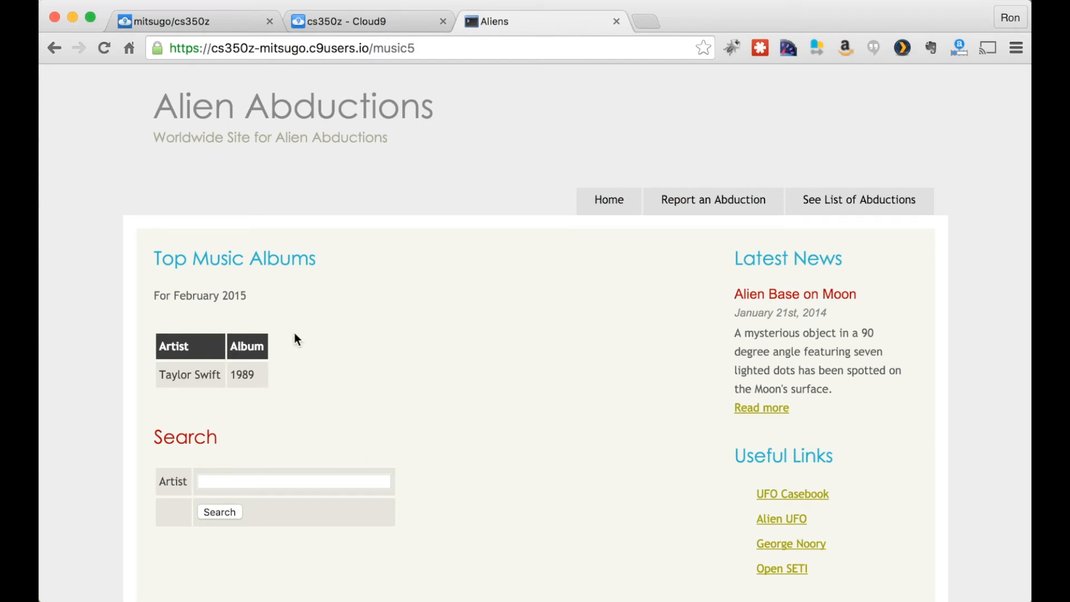
type("C")
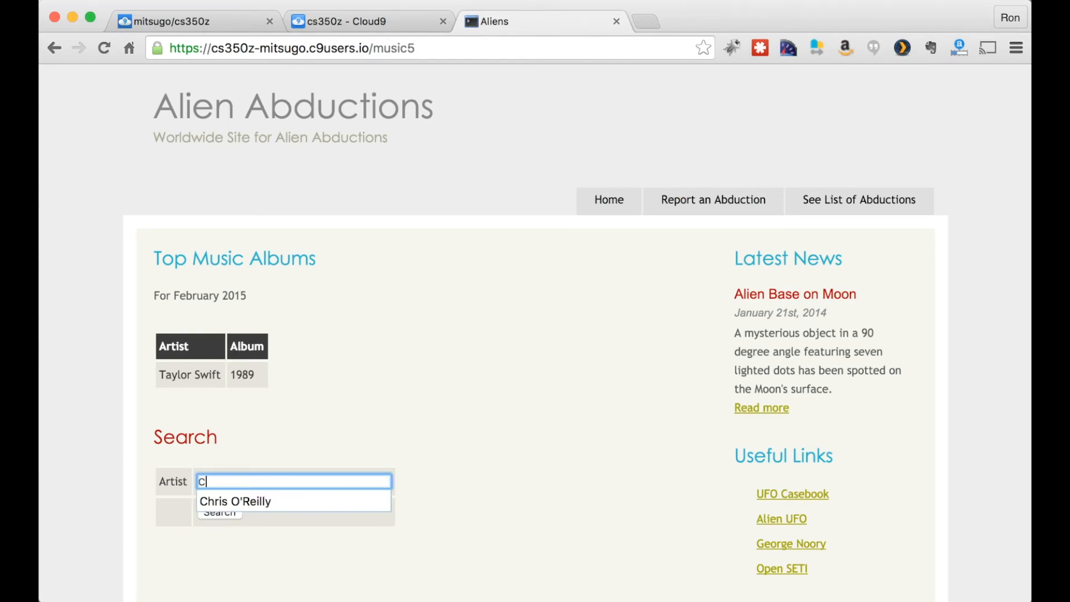
type("hris O")
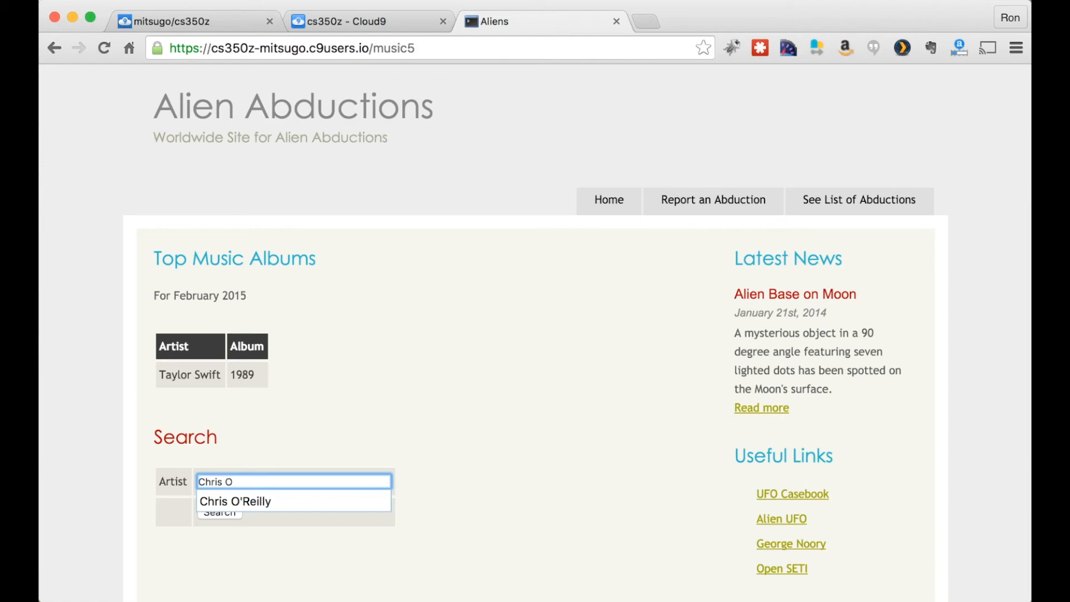
left_click(235, 500)
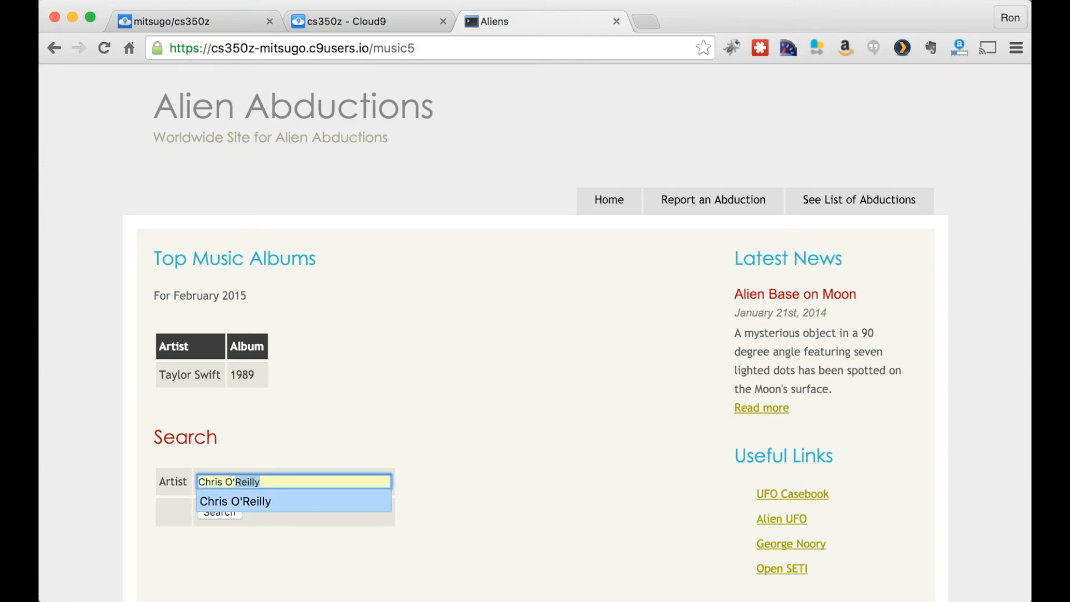
left_click(219, 511)
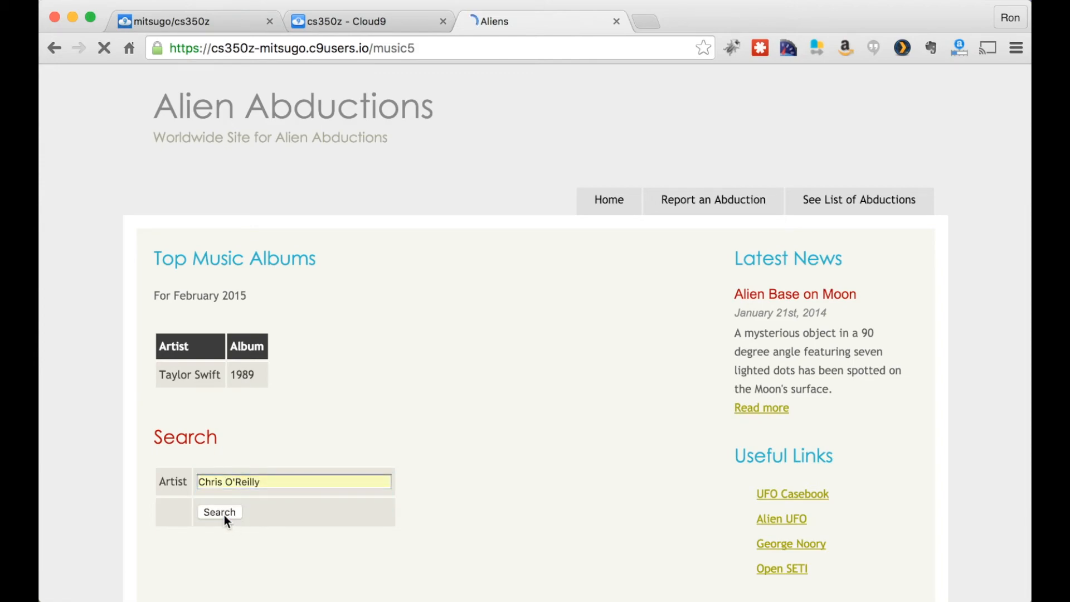
left_click(219, 512)
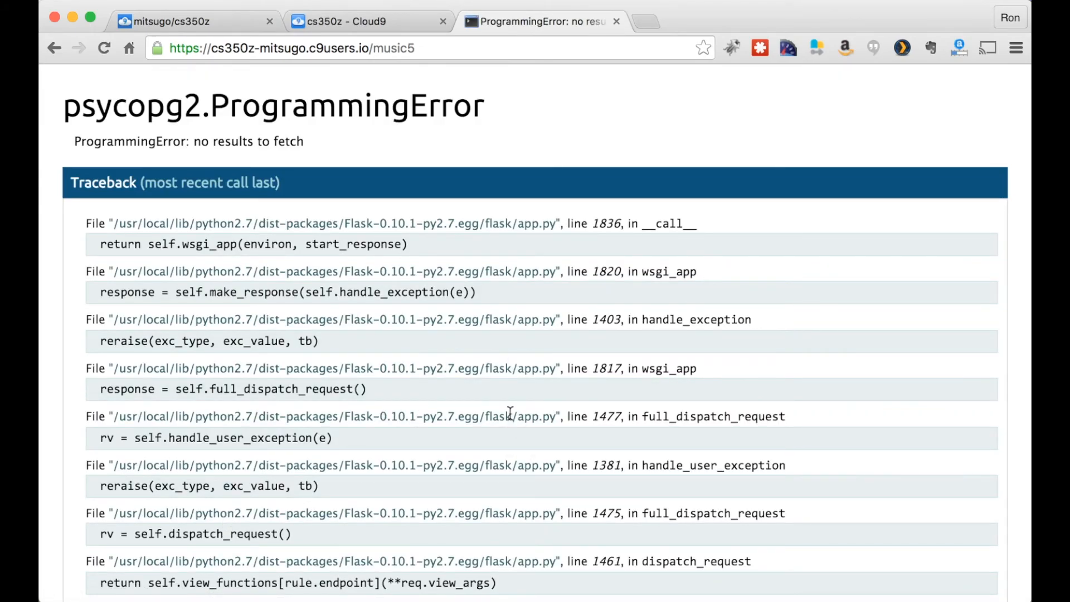
mouse_move(528, 109)
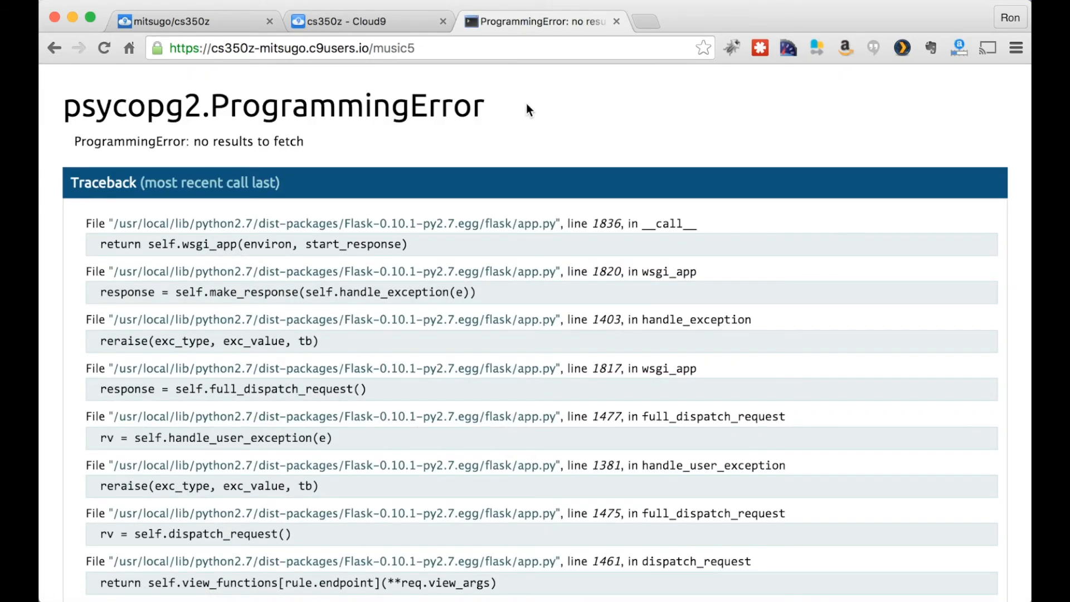
left_click(369, 21)
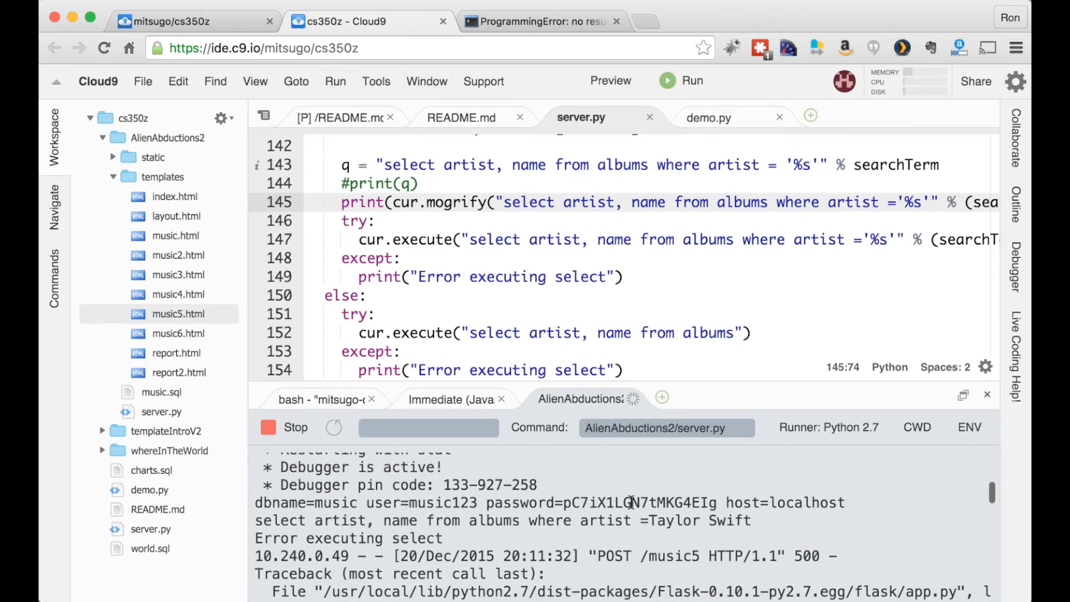
mouse_move(902, 256)
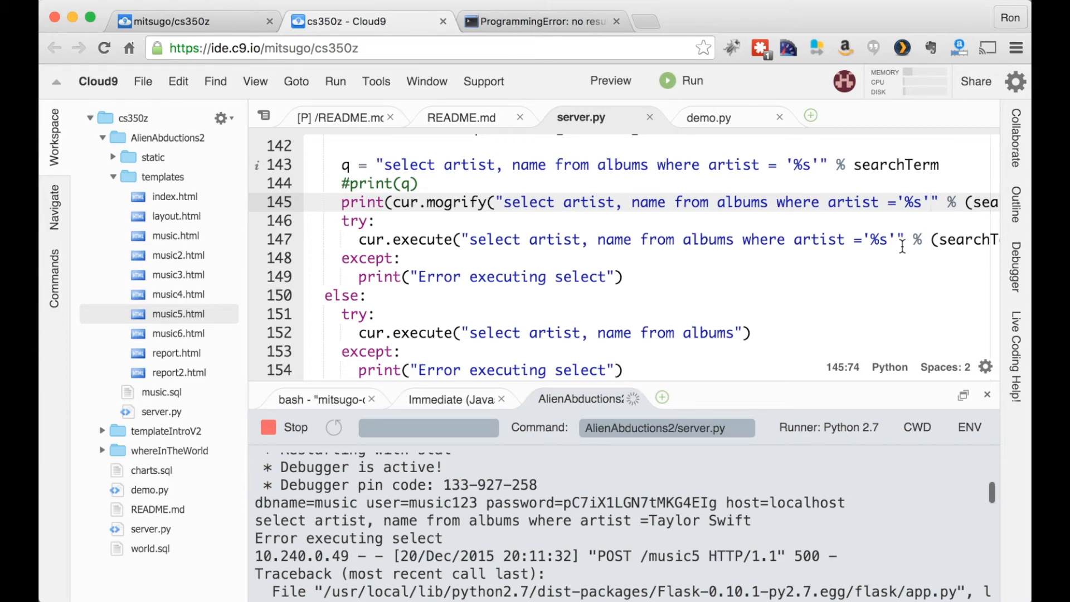
mouse_move(777, 159)
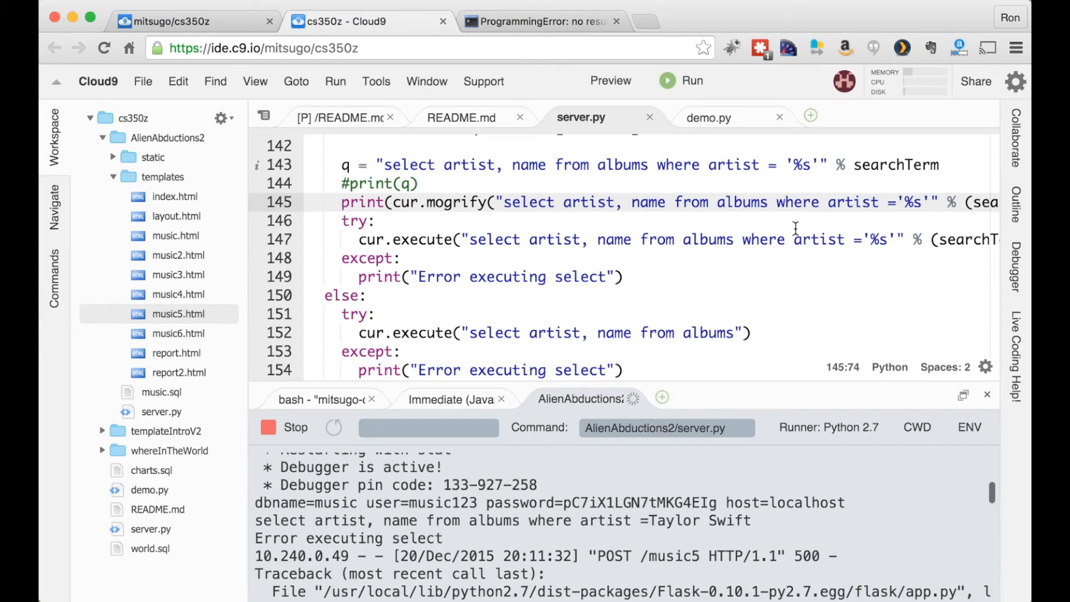
double_click(912, 240)
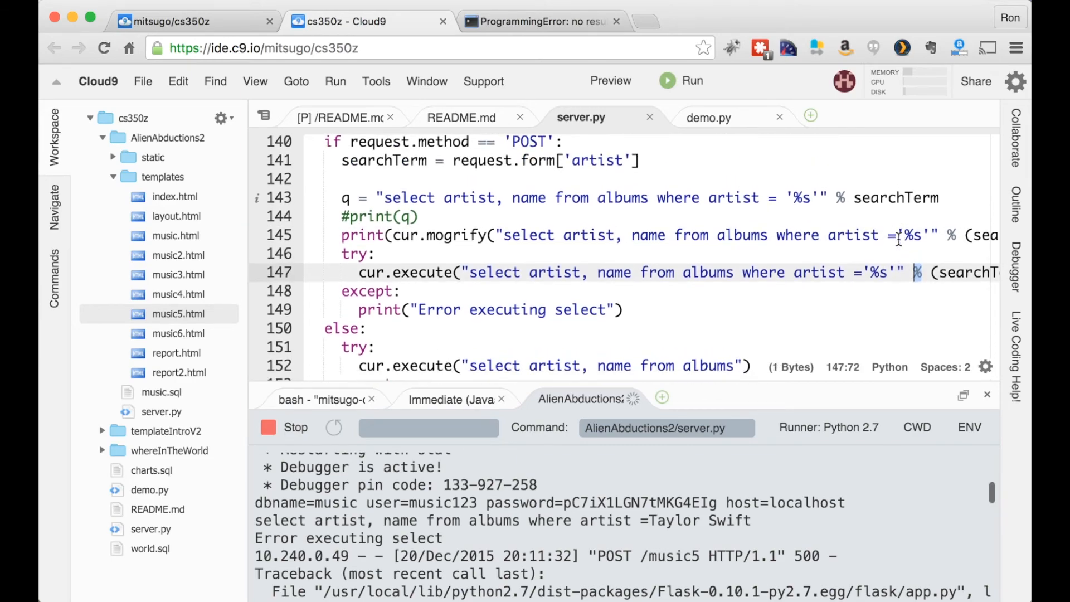
scroll("up", 3)
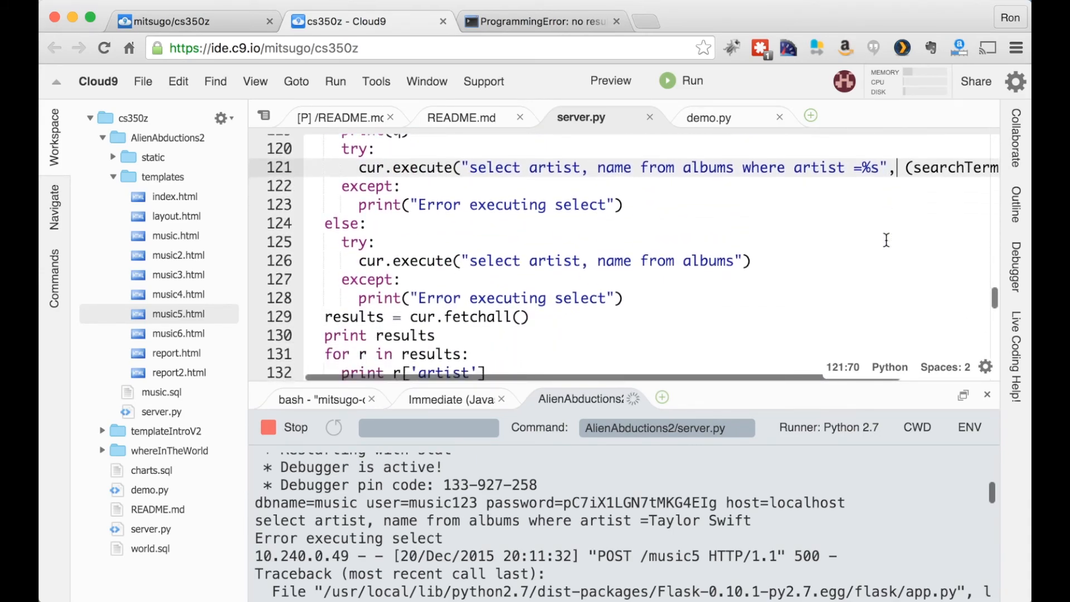
scroll("down", 3)
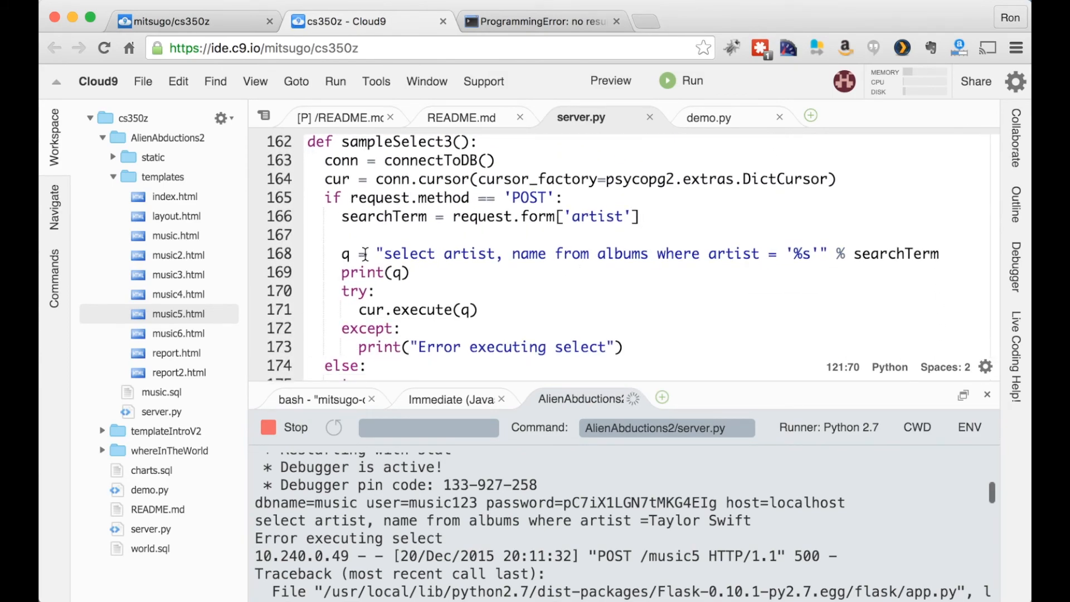
mouse_move(813, 237)
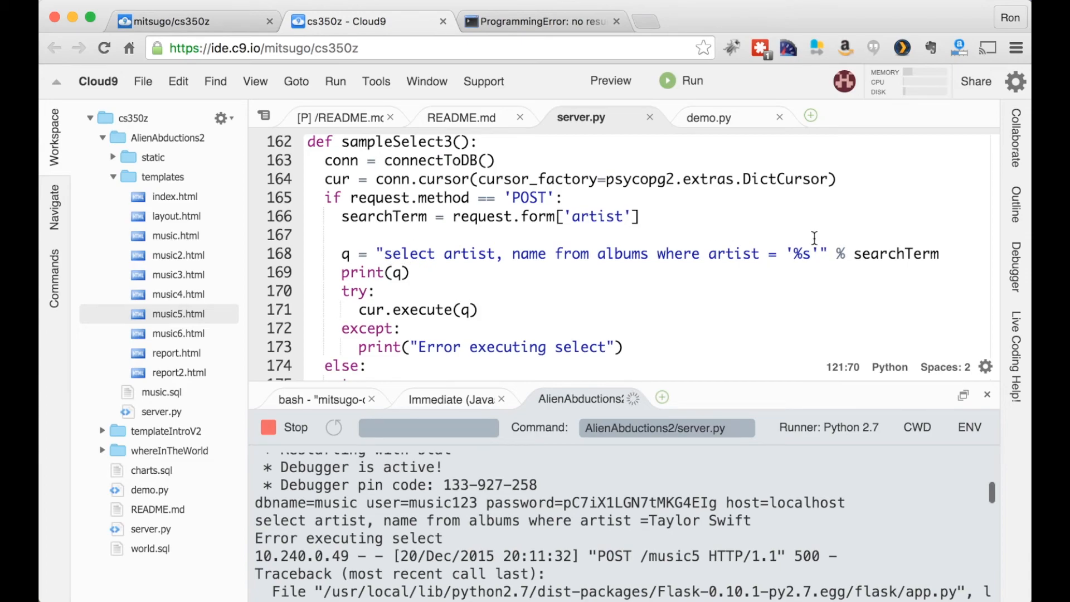
mouse_move(478, 309)
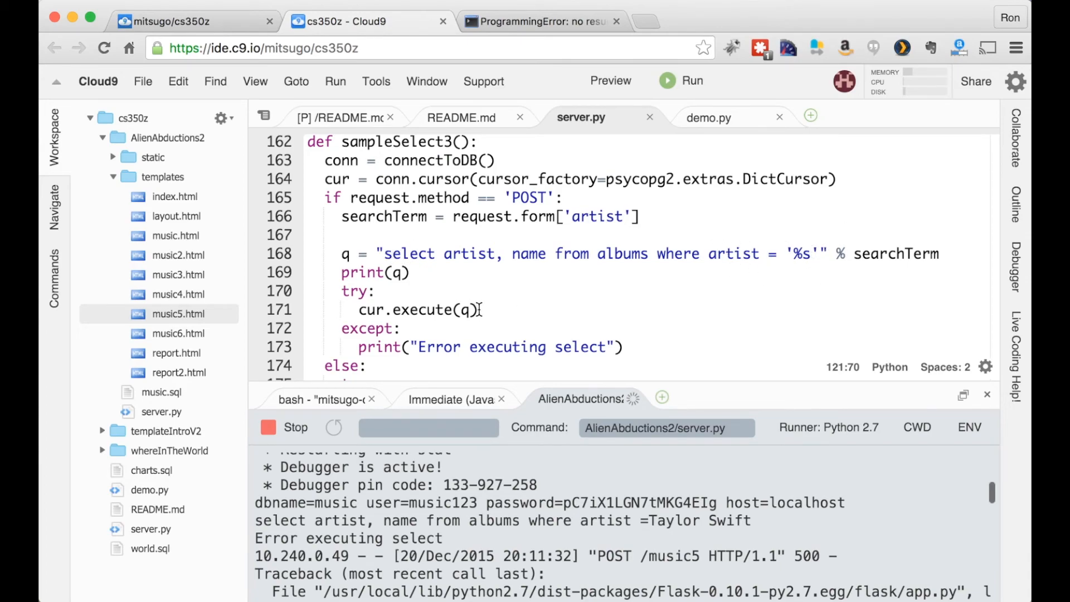
left_click(833, 253)
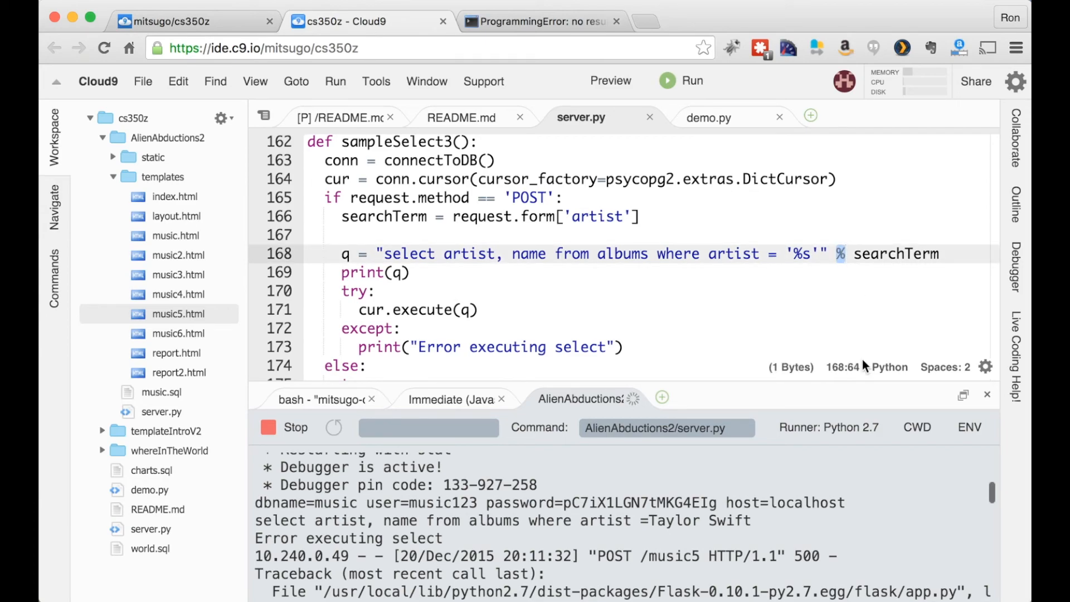
mouse_move(766, 147)
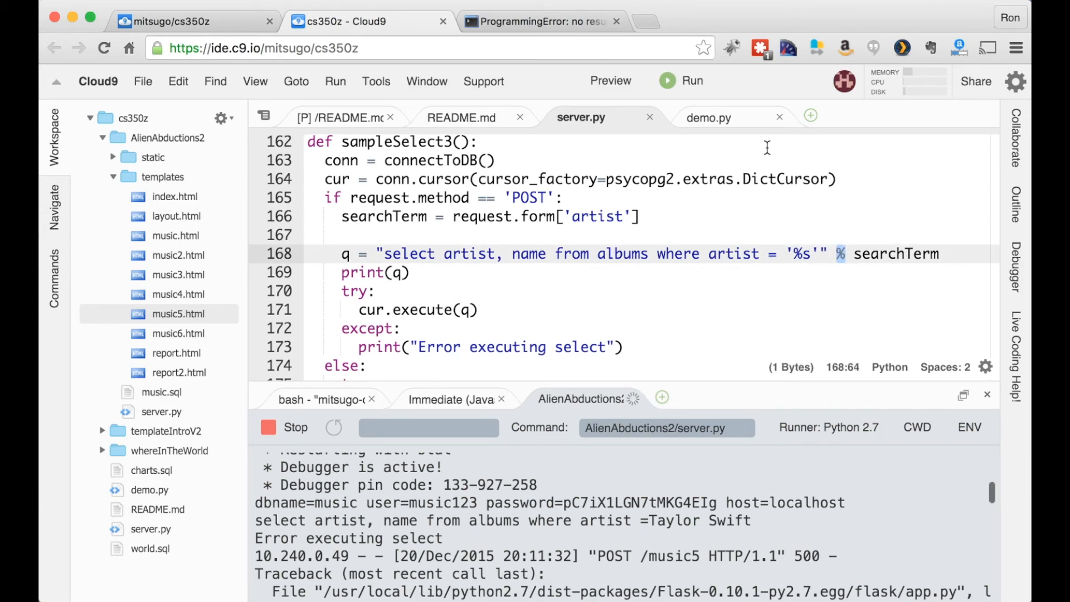
left_click(539, 22)
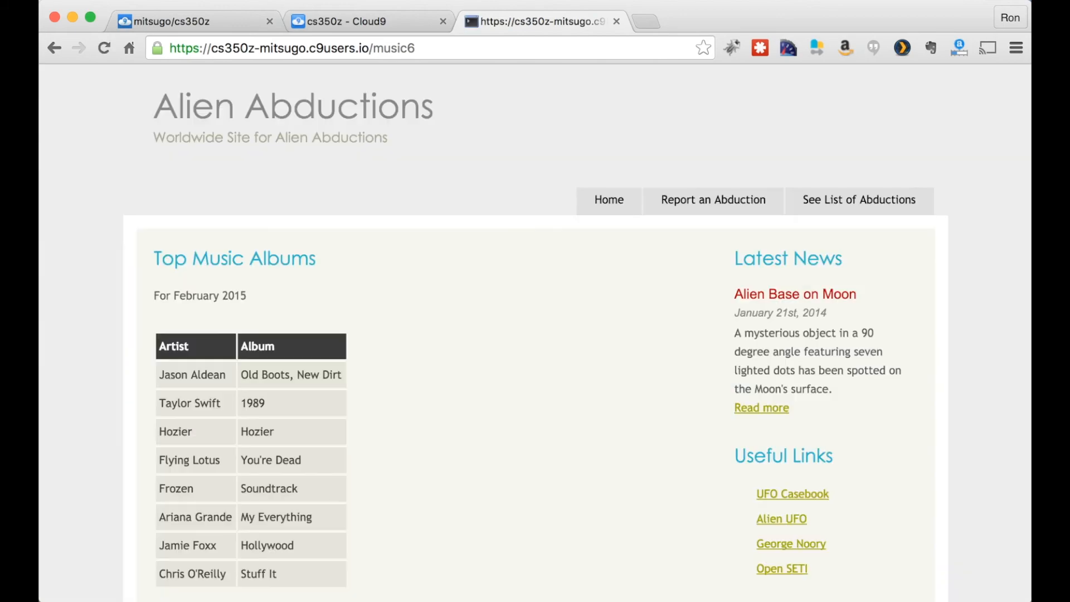
Step: Search music6 for 'Taylor Swift' via autocomplete, listing the 1989 result
scroll("down", 3)
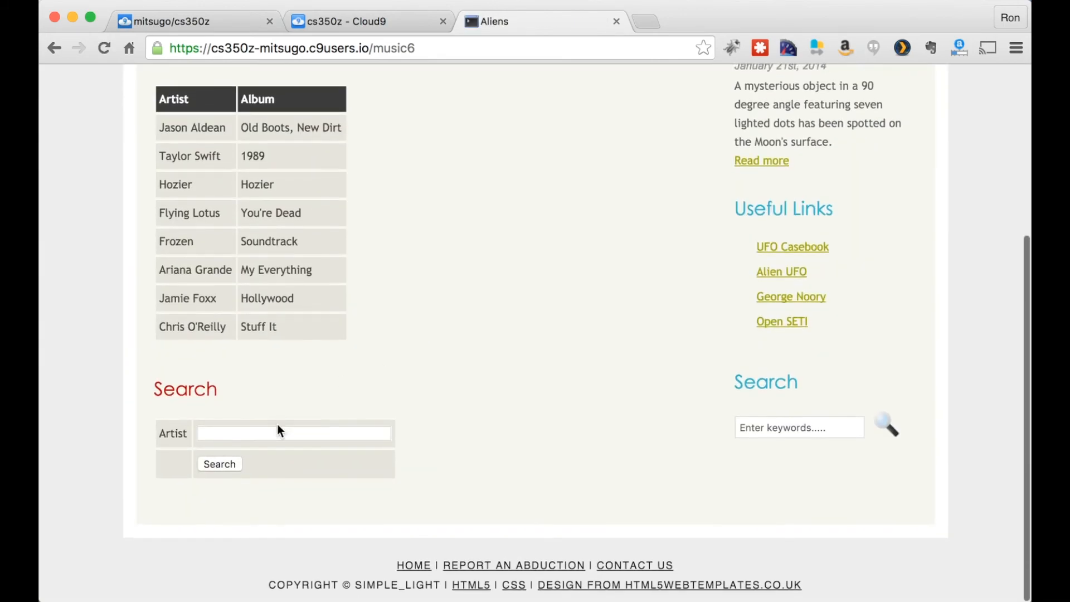
type("Taylor")
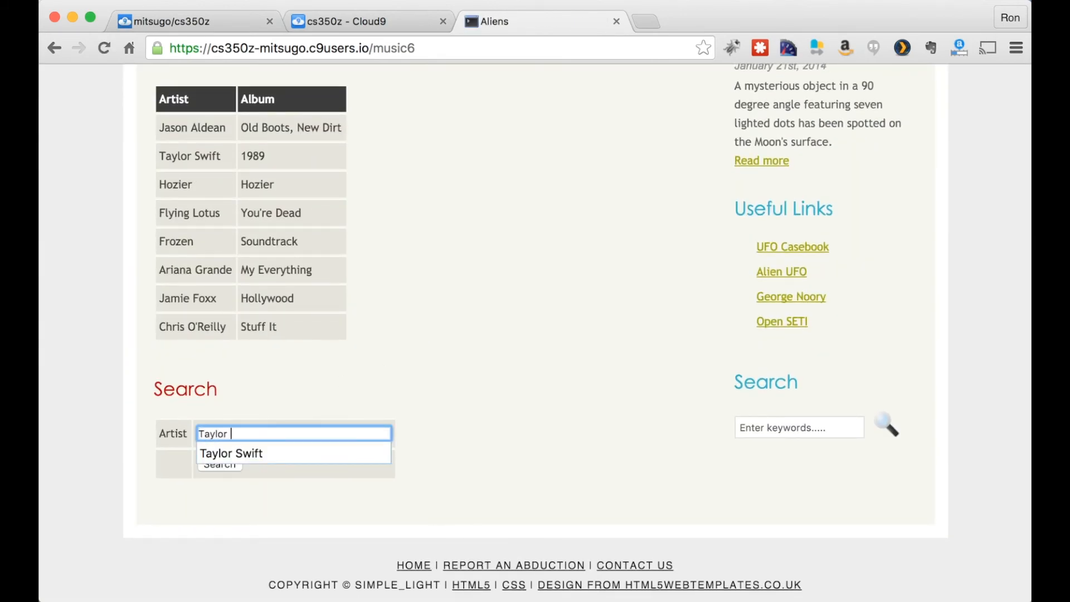
left_click(230, 453)
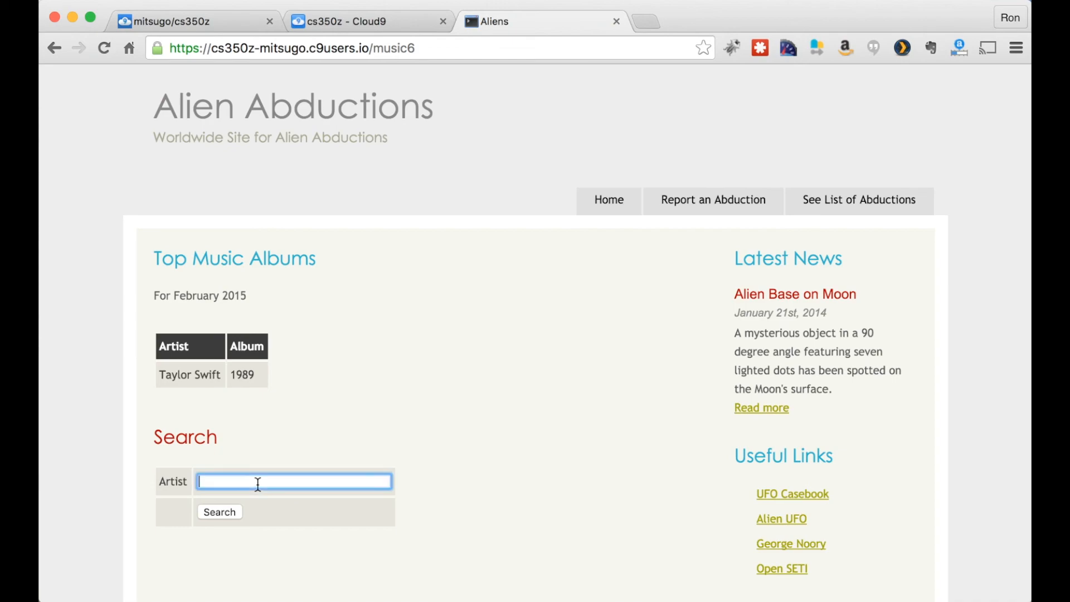
type("C")
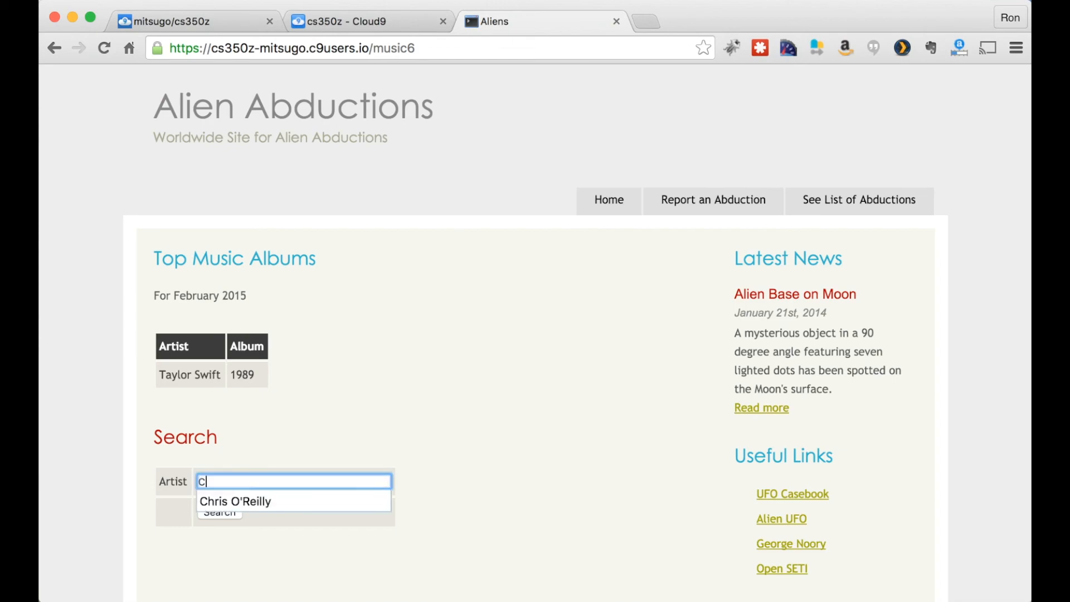
type("hris")
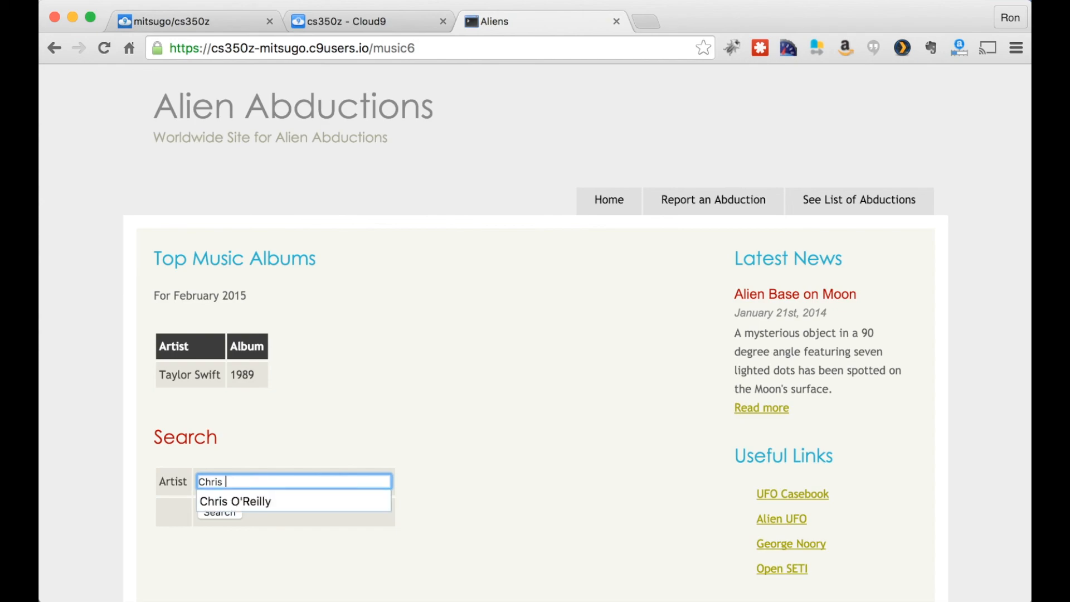
left_click(235, 502)
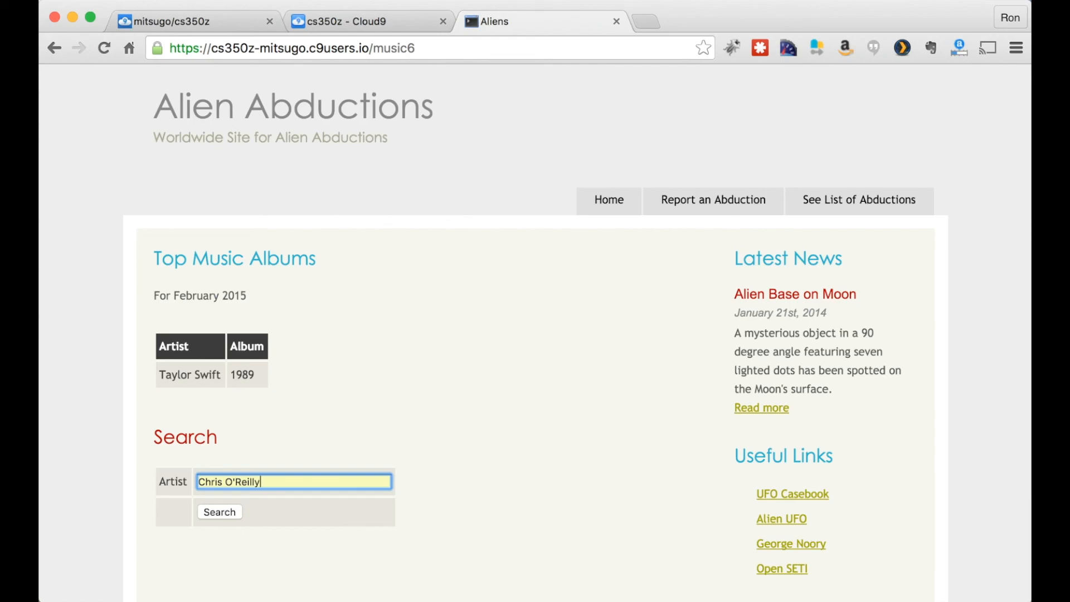
left_click(219, 512)
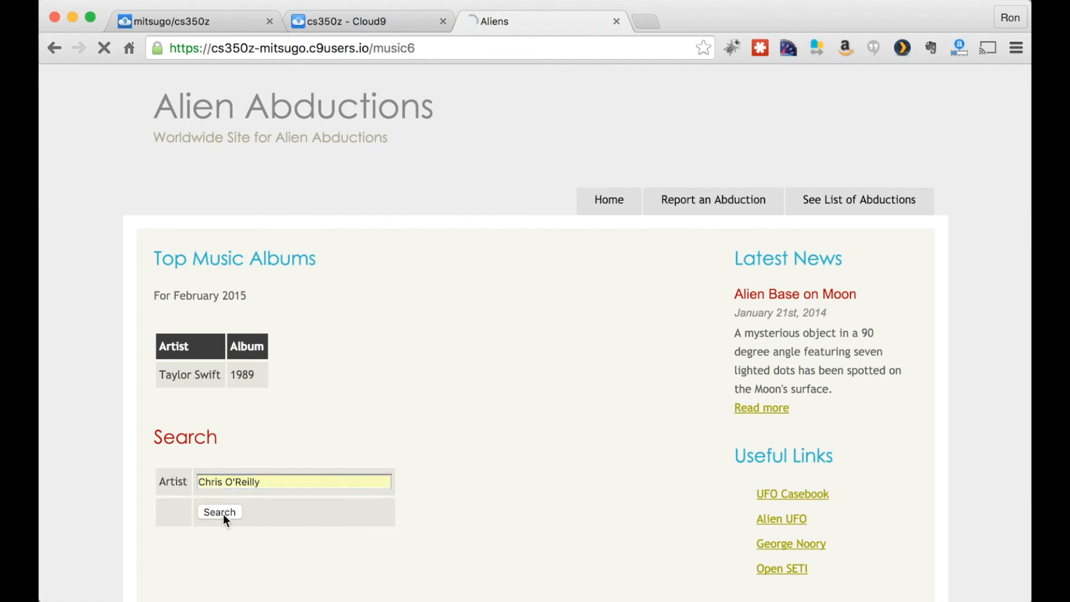
left_click(220, 511)
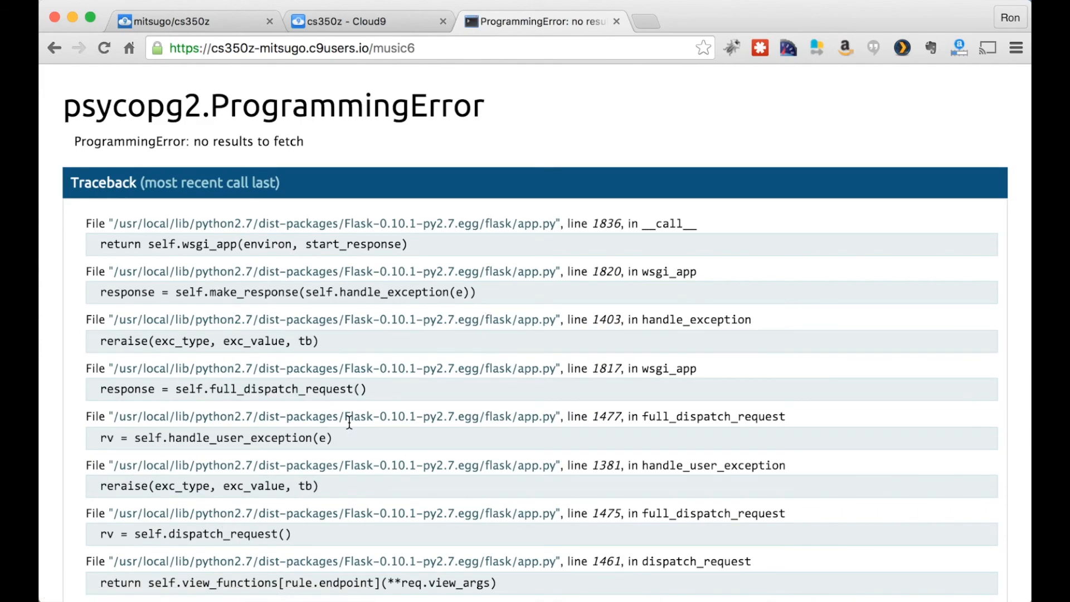
mouse_move(524, 365)
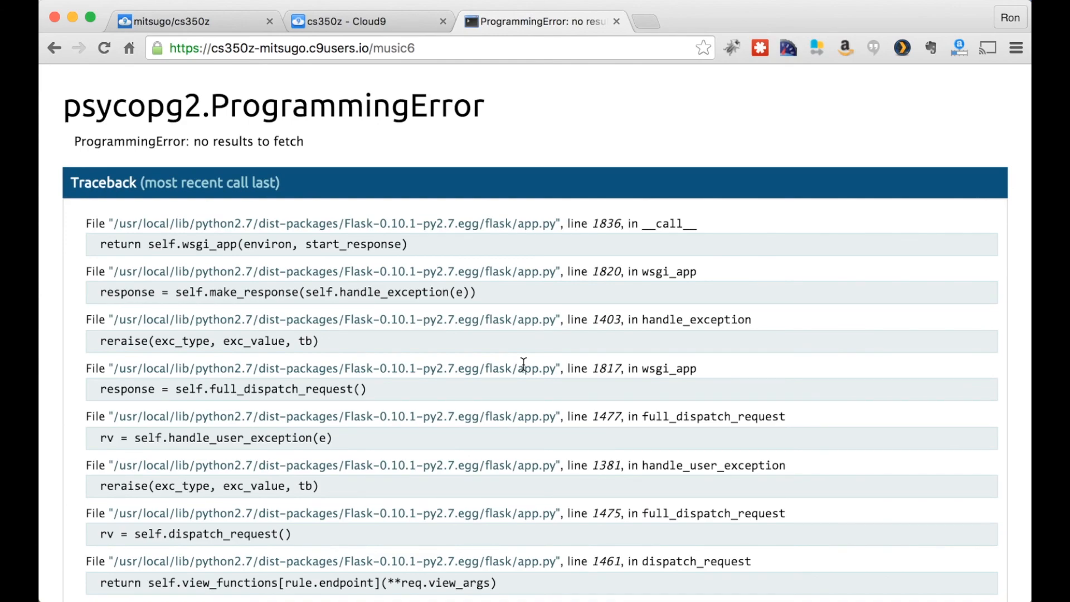
mouse_move(567, 357)
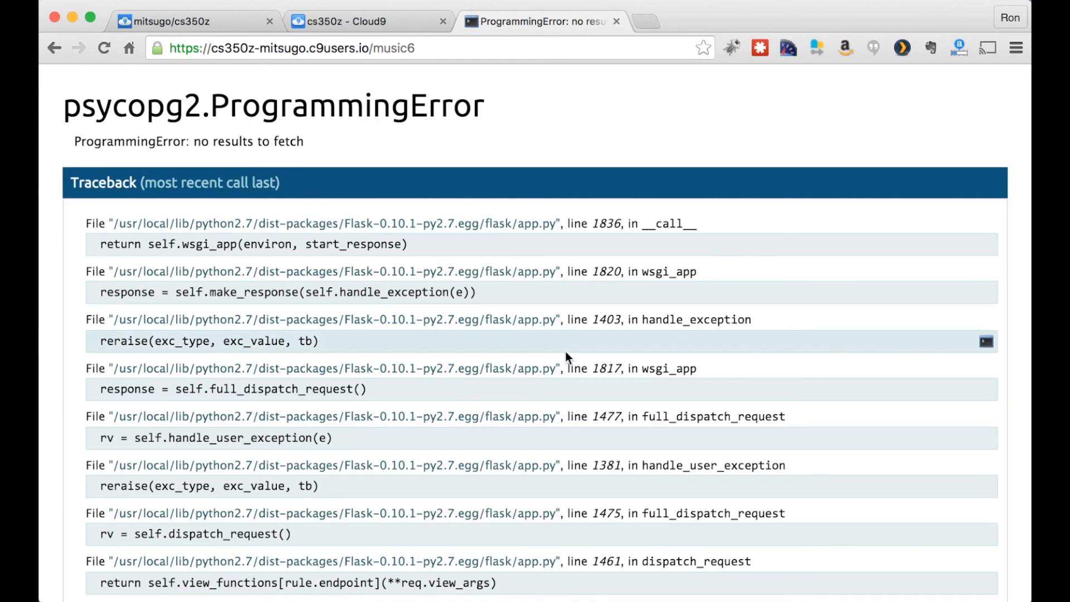